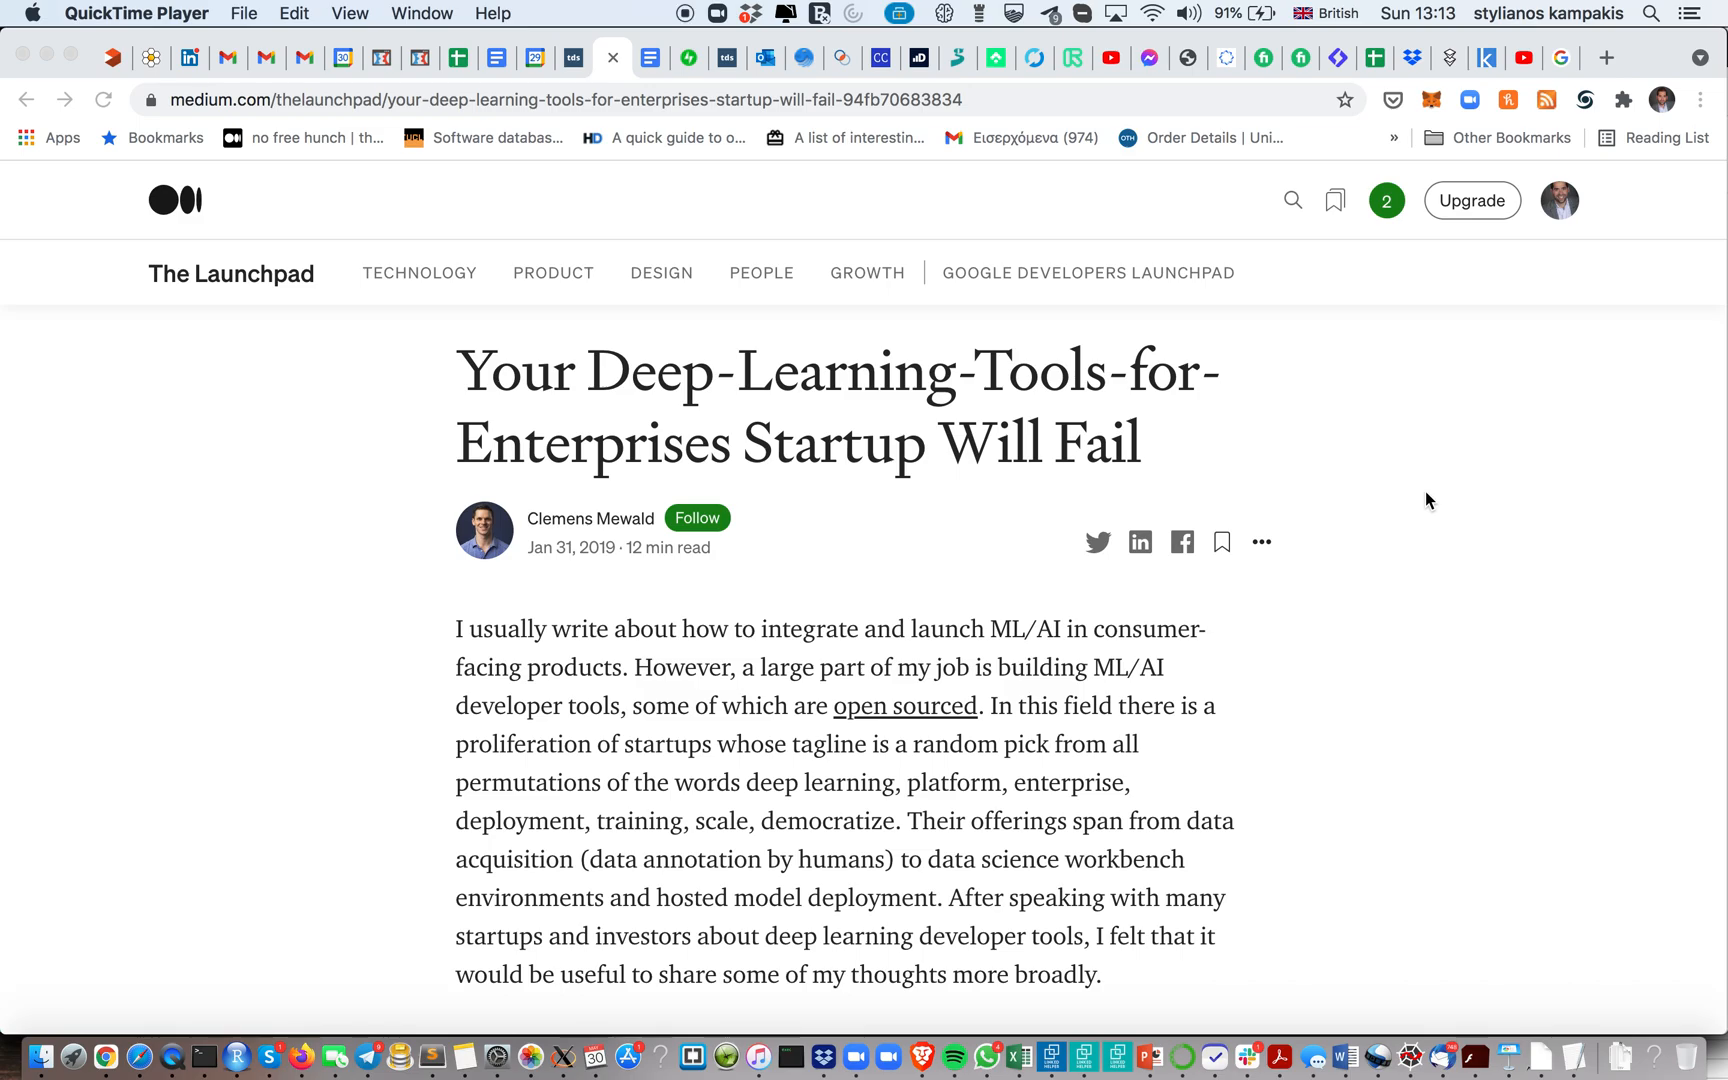
pyautogui.moveTo(704, 320)
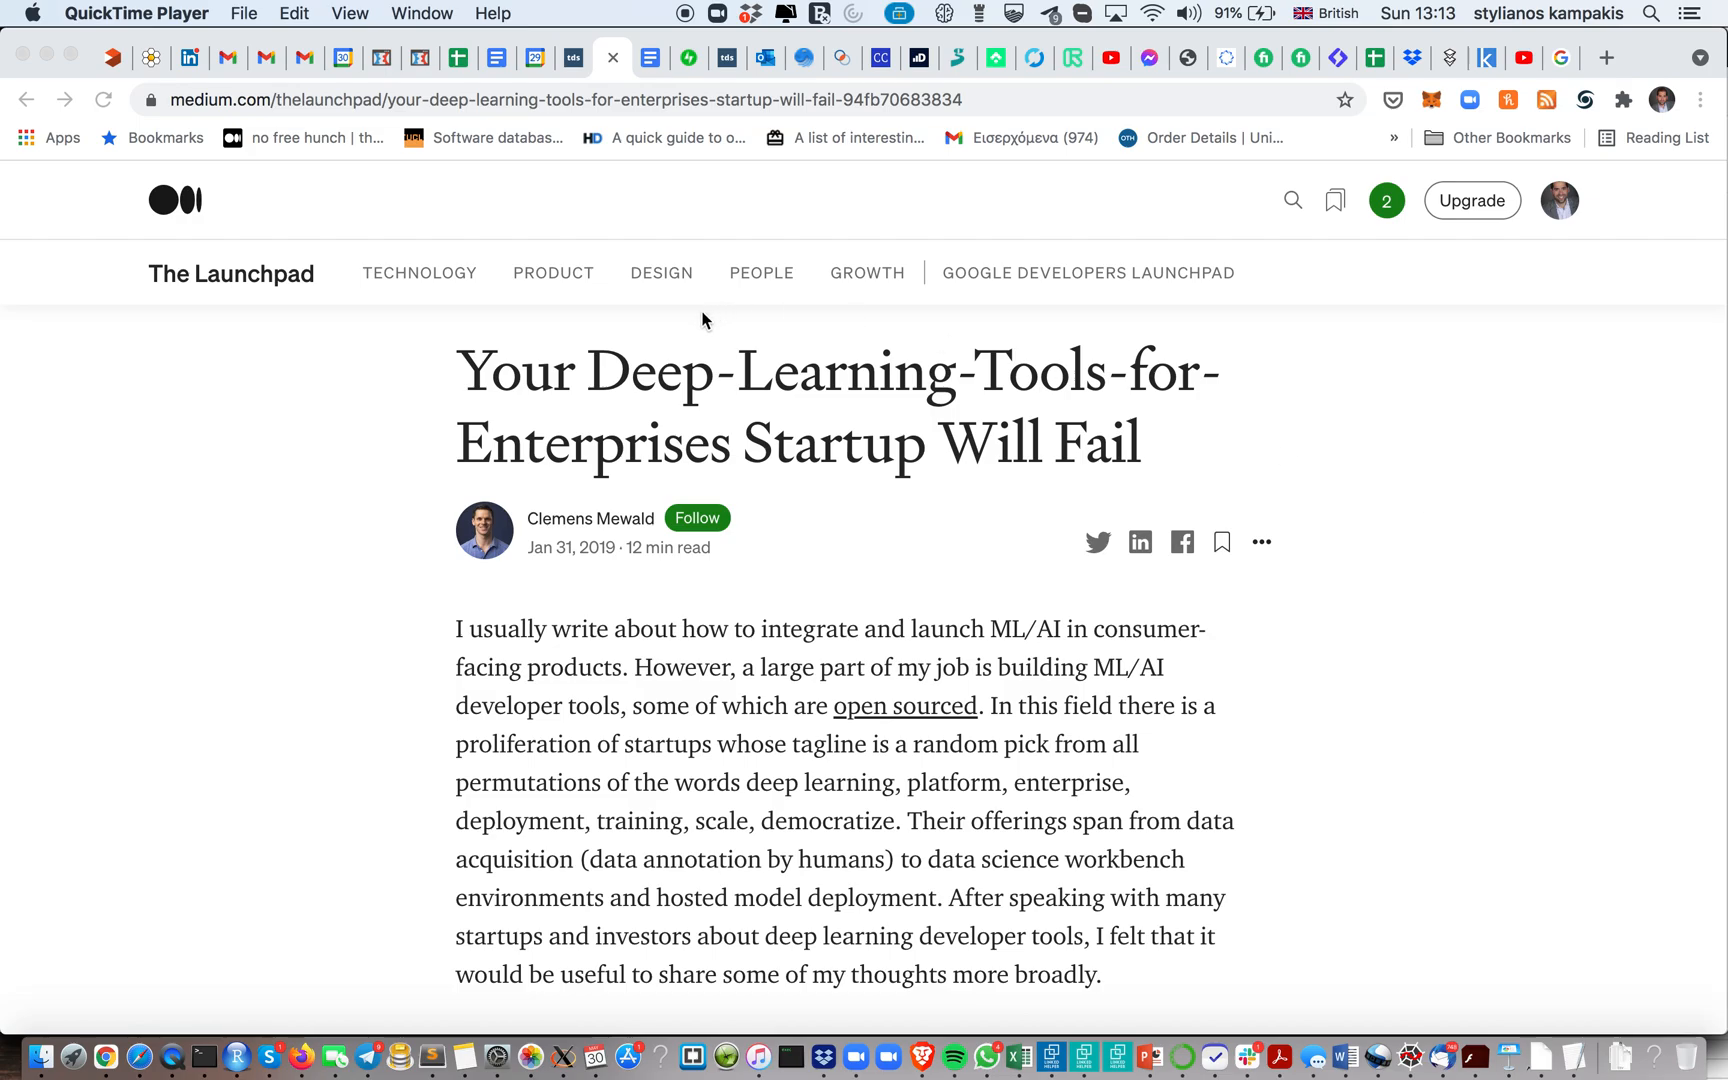
pyautogui.moveTo(802, 414)
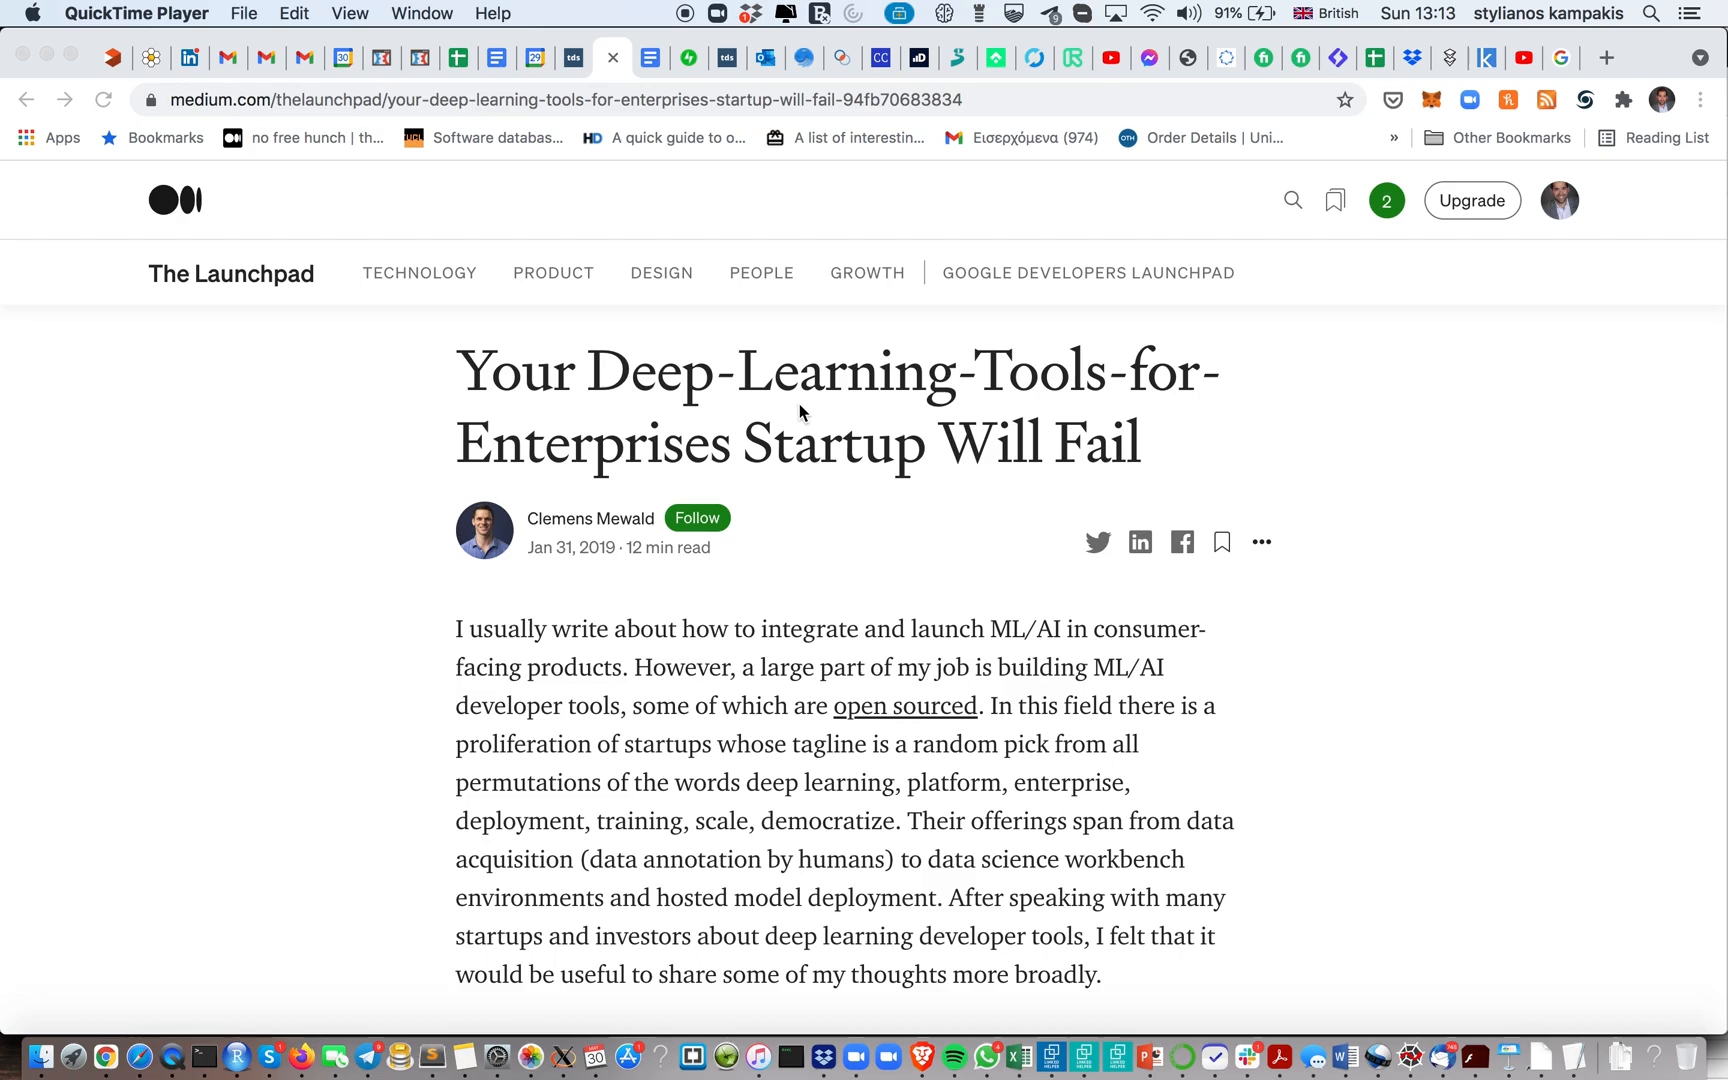
pyautogui.moveTo(1200, 384)
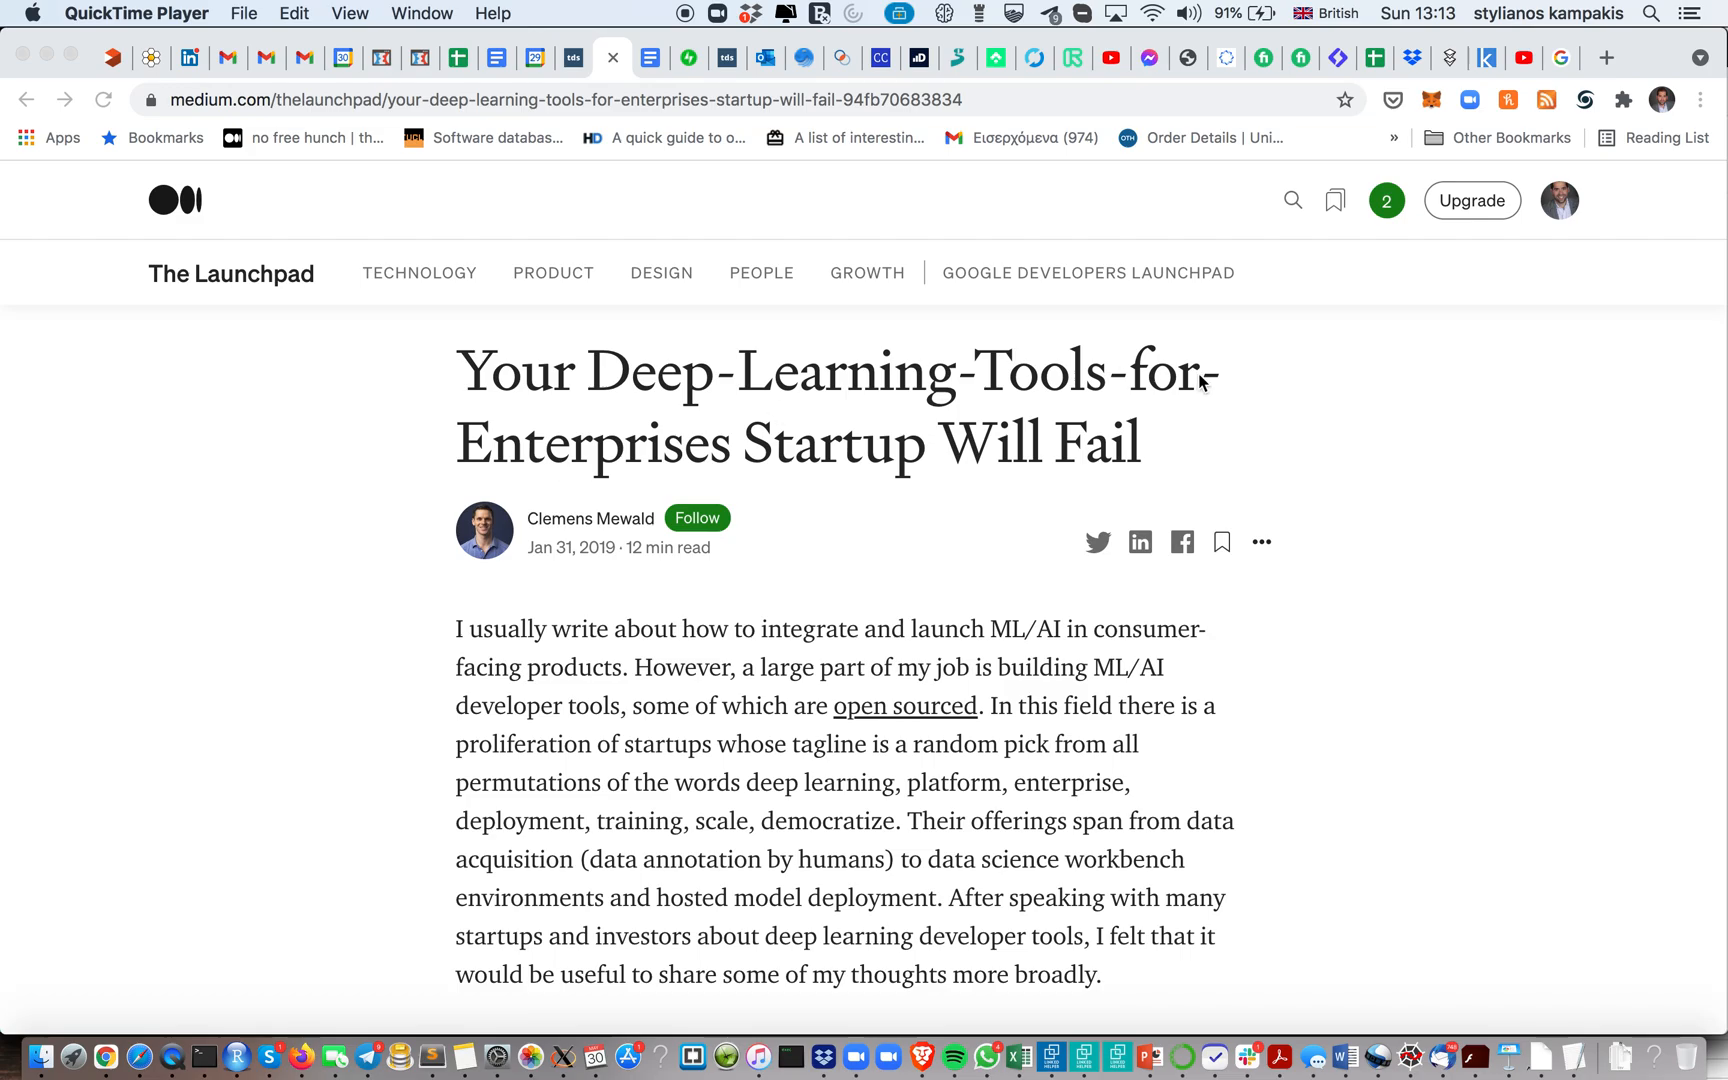
# Scroll past the introduction to the 'Novelty of the deep learning method' subsection
pyautogui.scroll(-3)
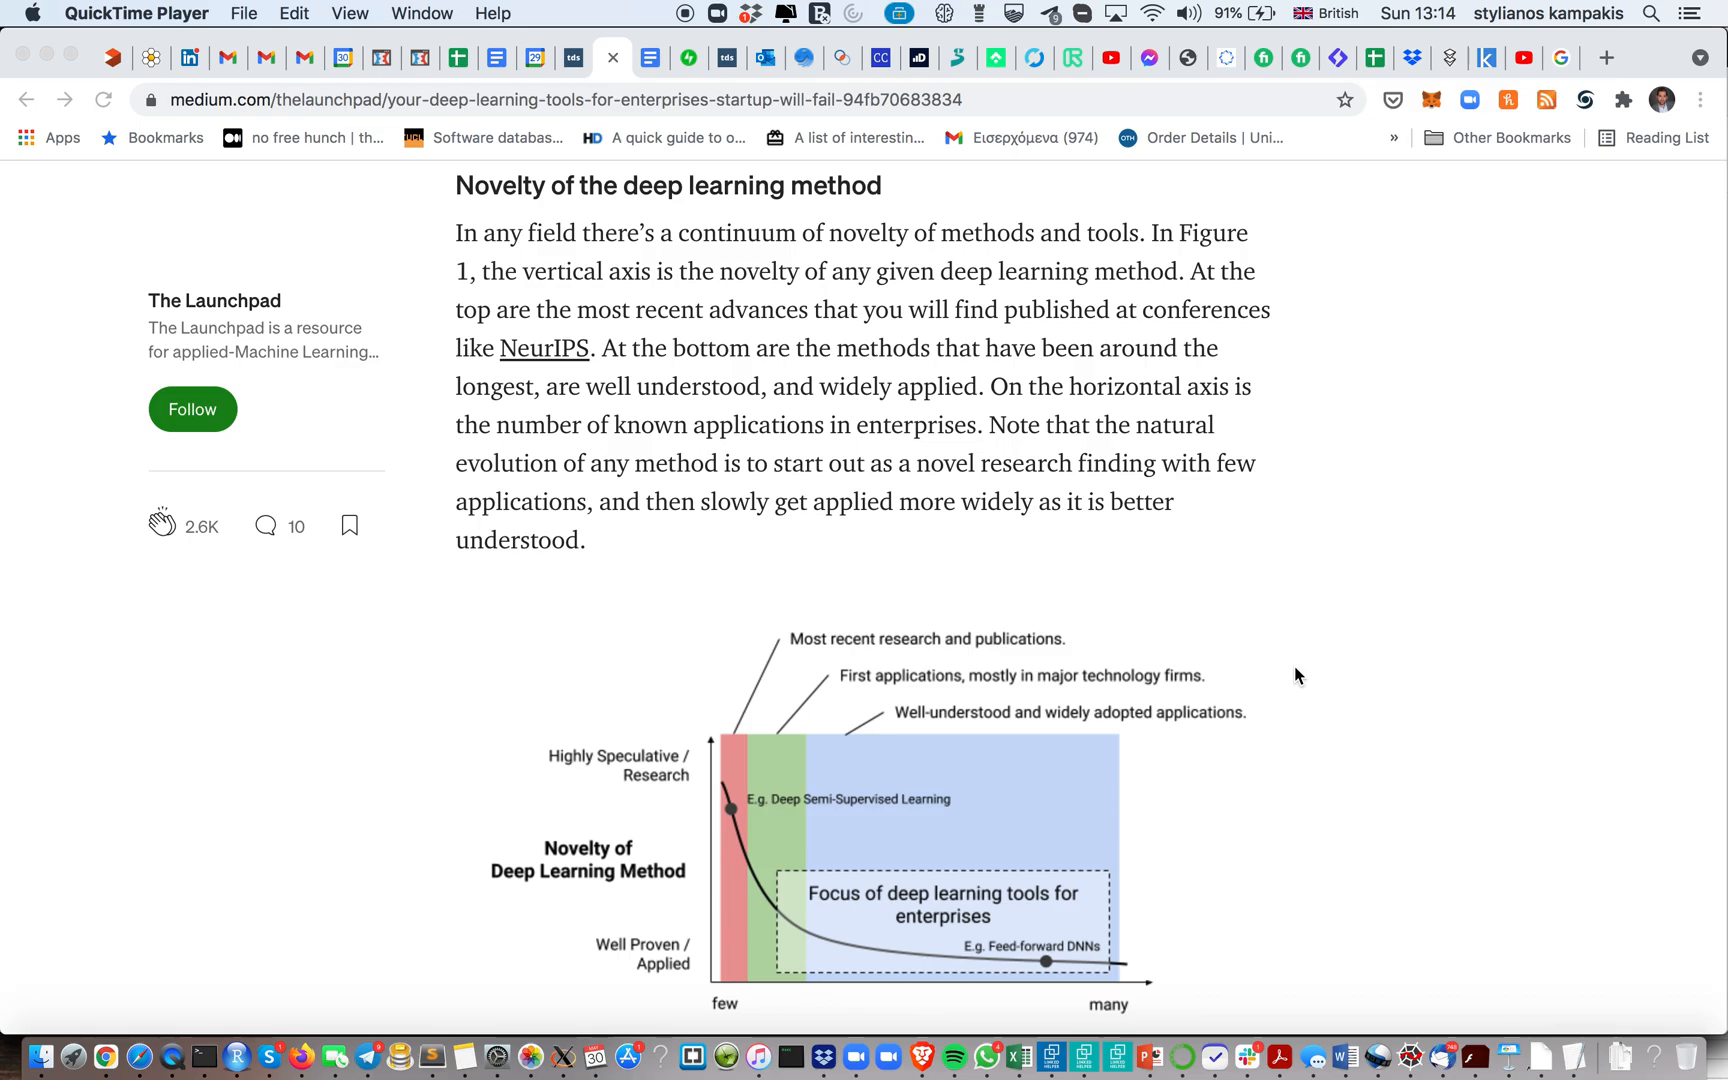
# Scroll back up briefly, then down until Figure 1 and its caption are fully visible
pyautogui.scroll(3)
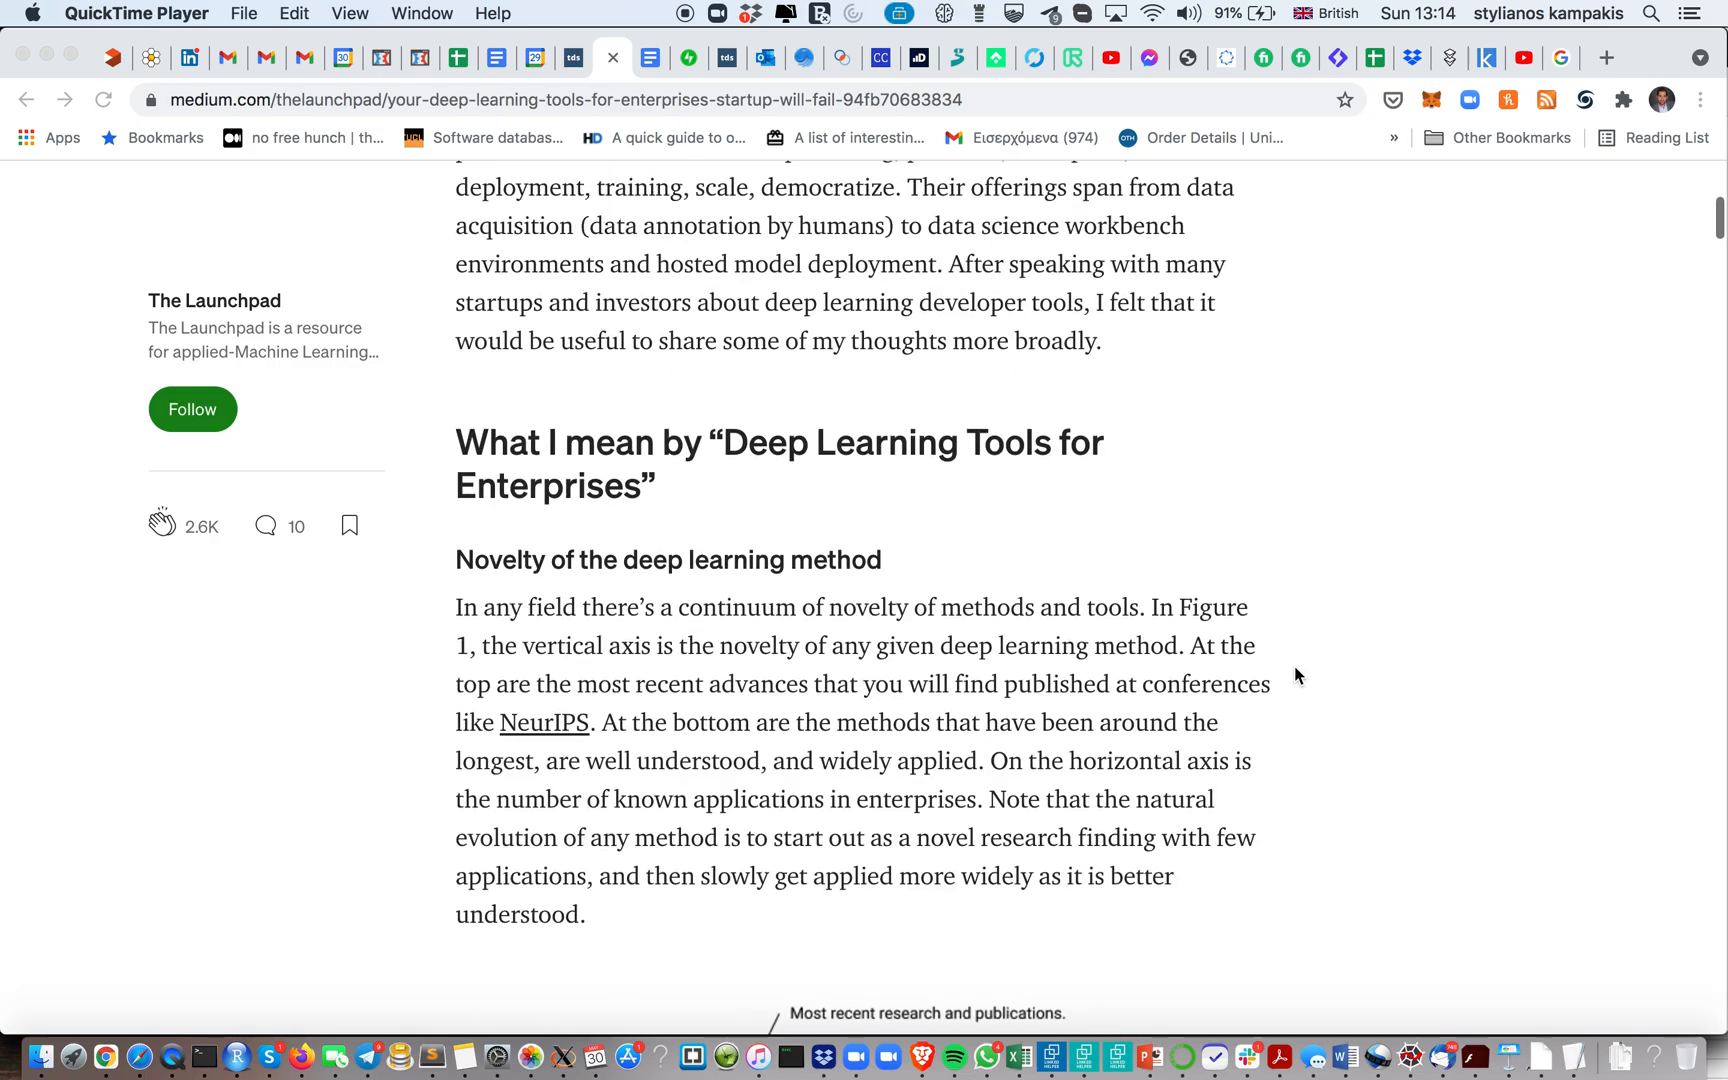
pyautogui.scroll(3)
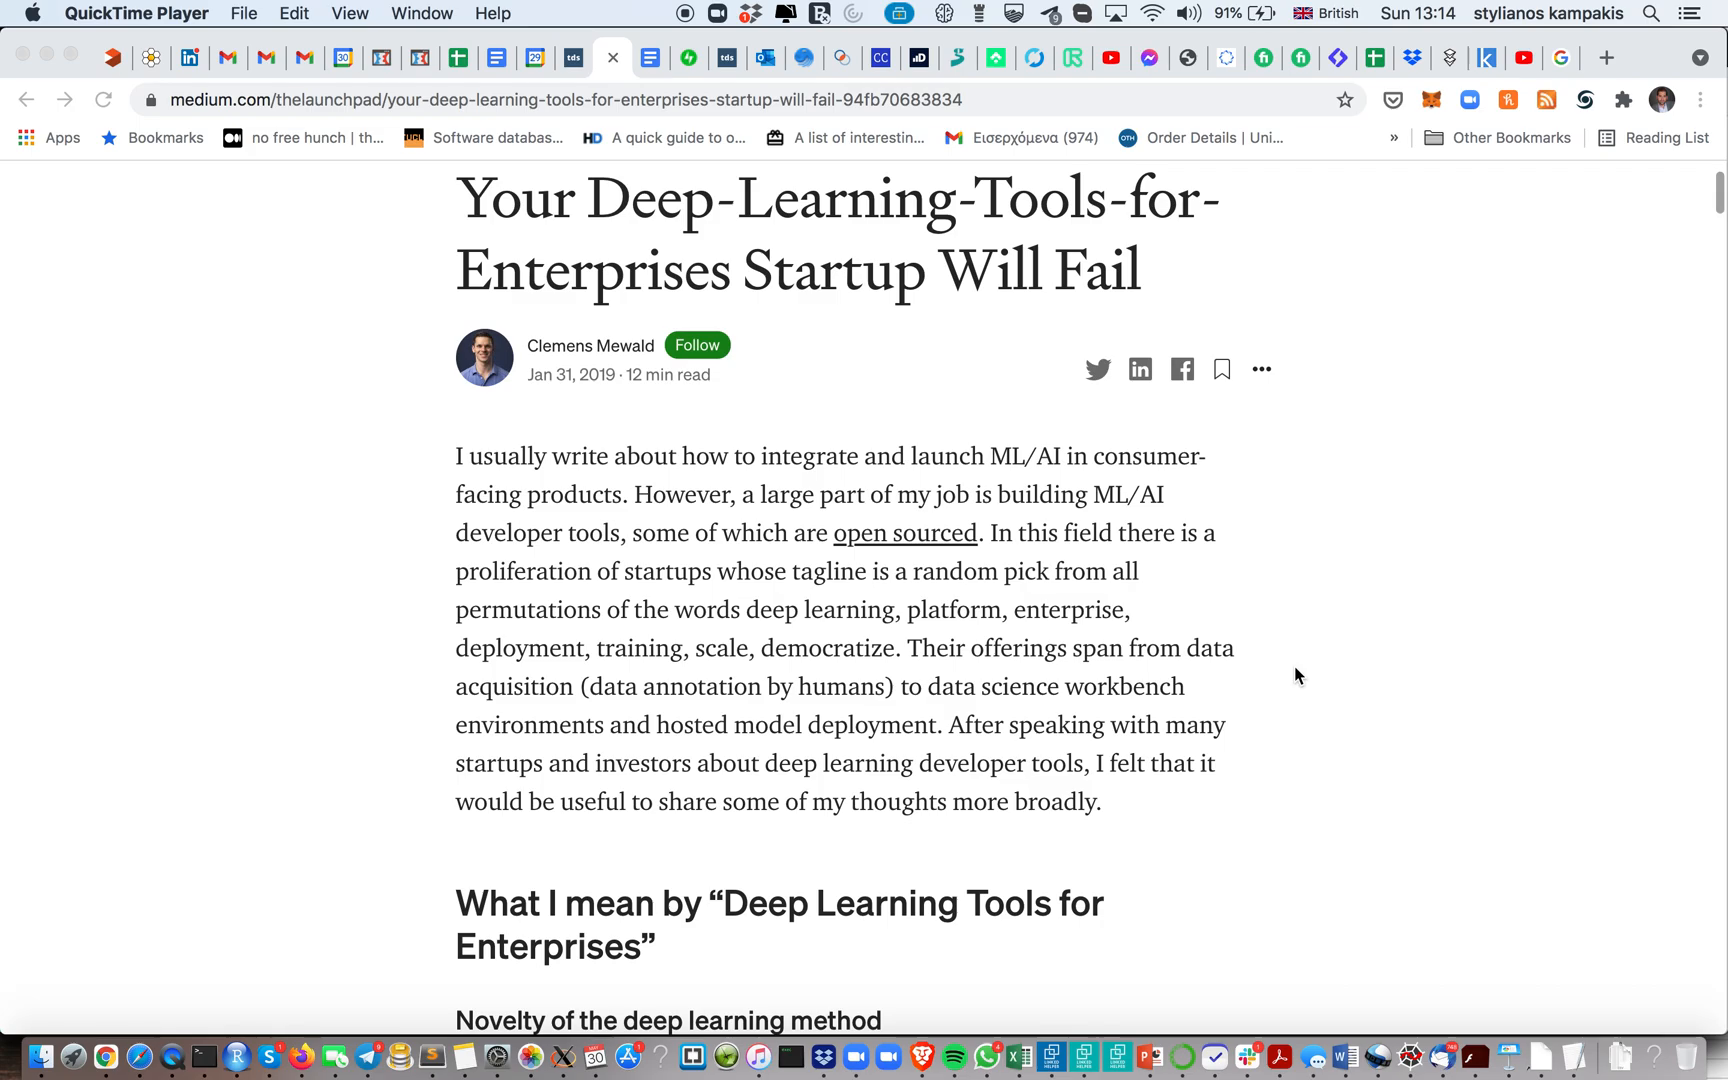
pyautogui.scroll(-3)
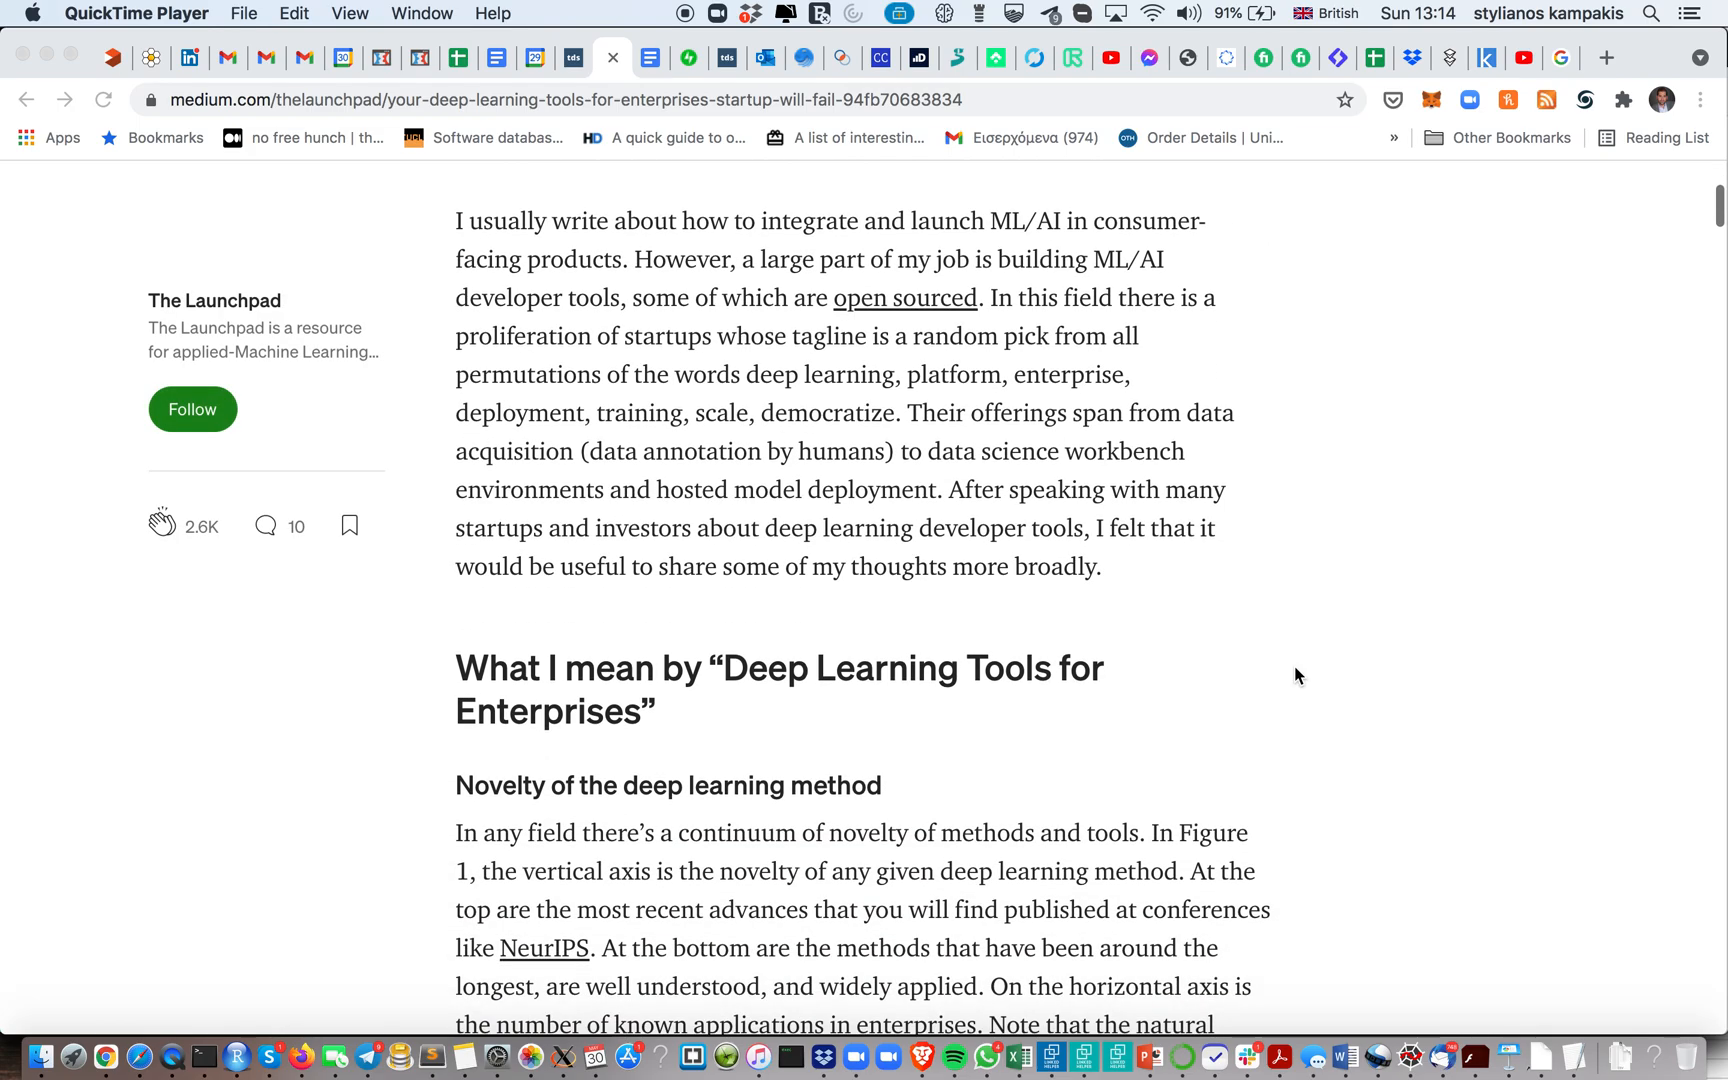
pyautogui.scroll(-3)
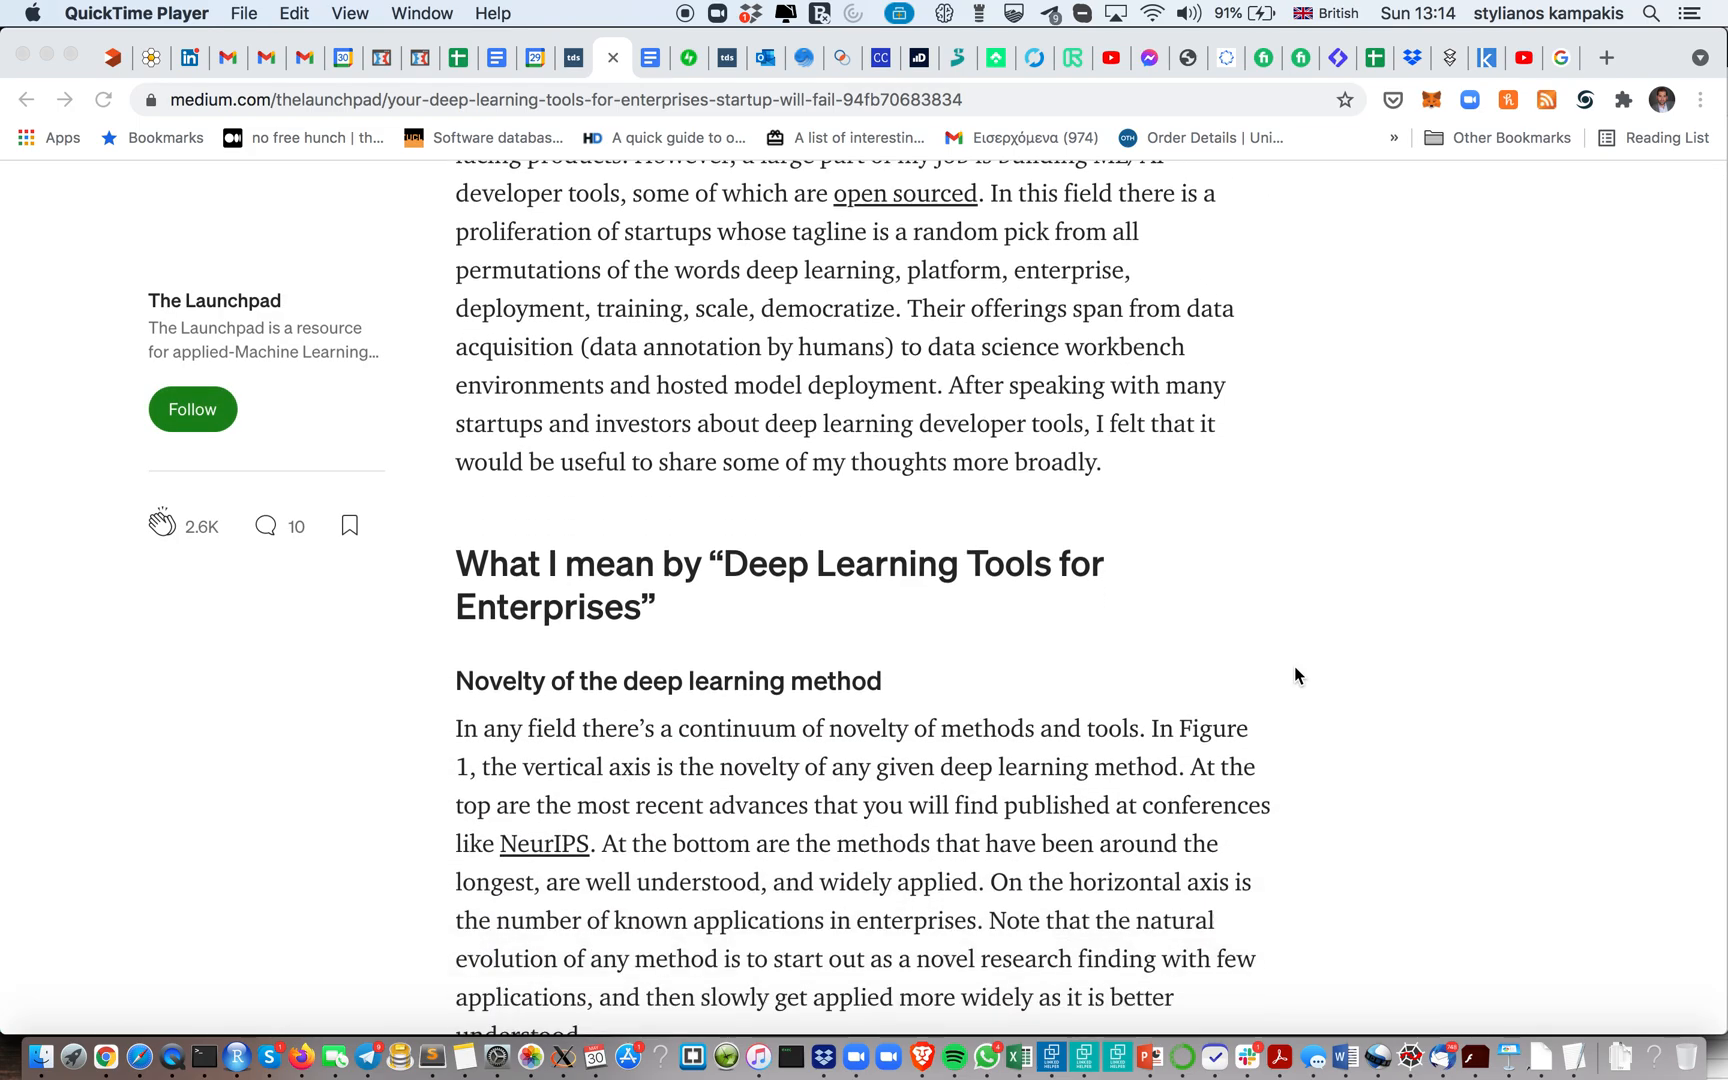
pyautogui.scroll(-3)
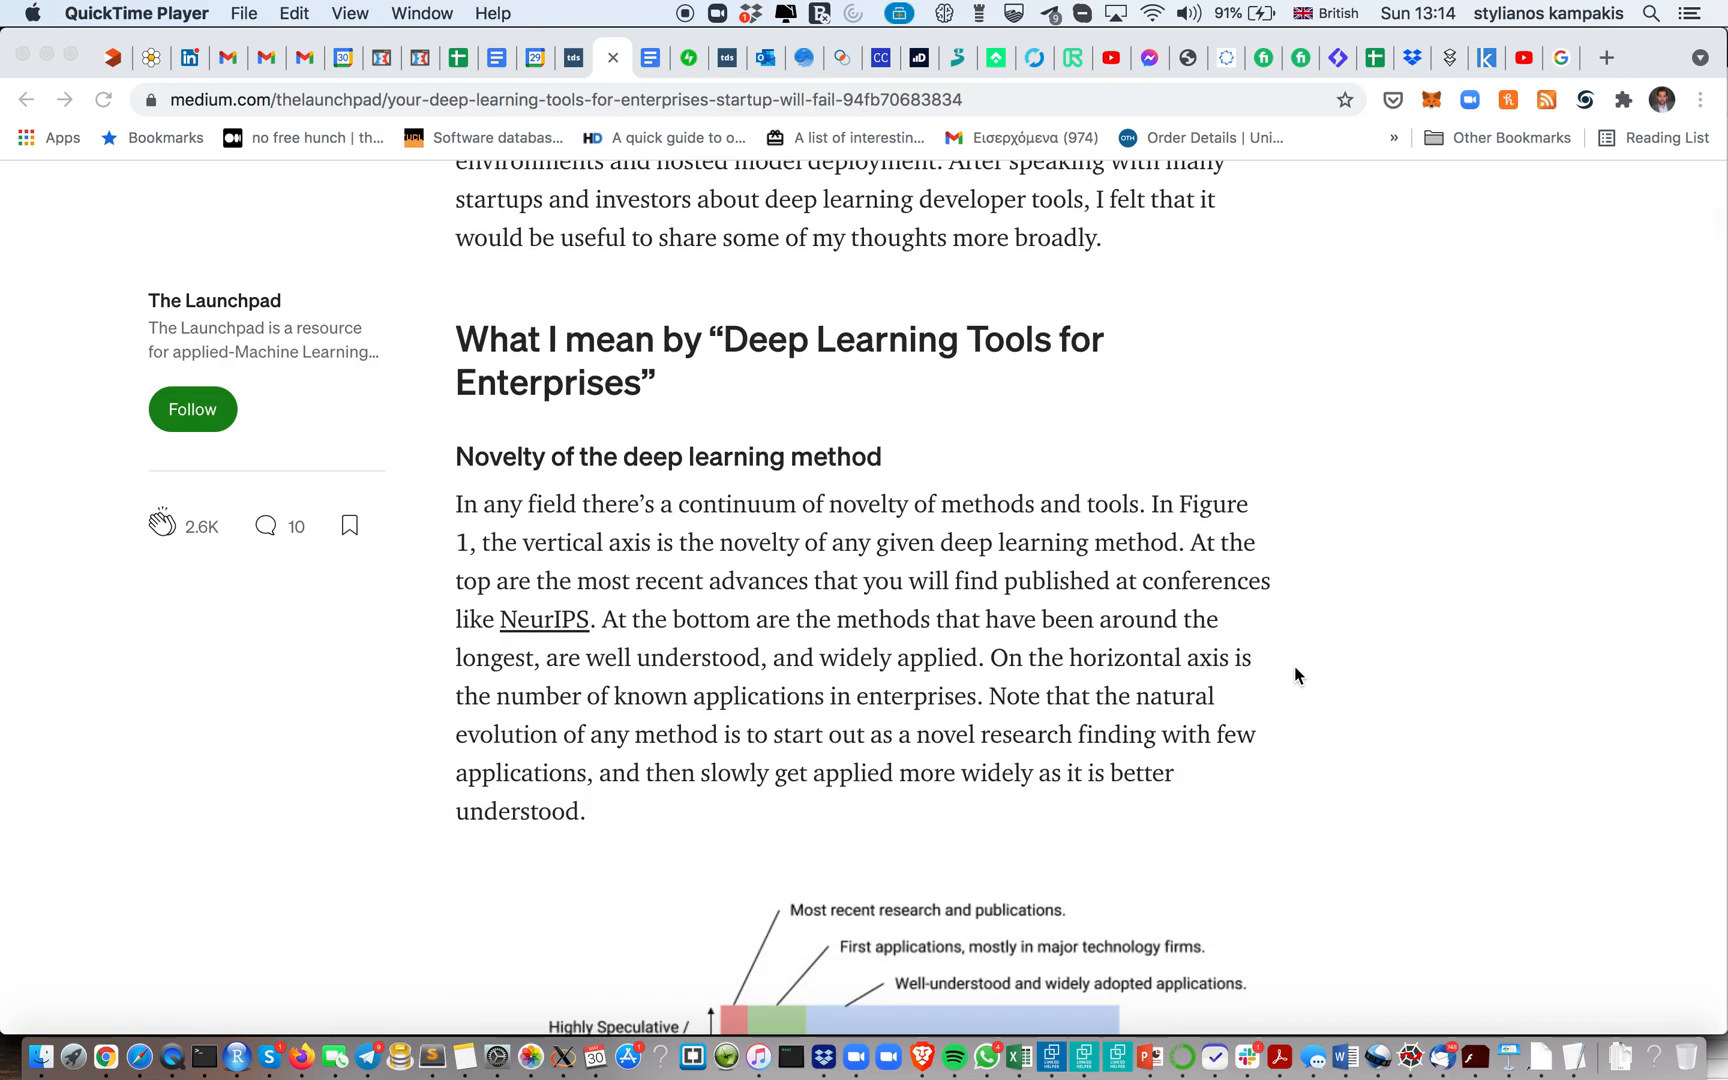
pyautogui.scroll(-3)
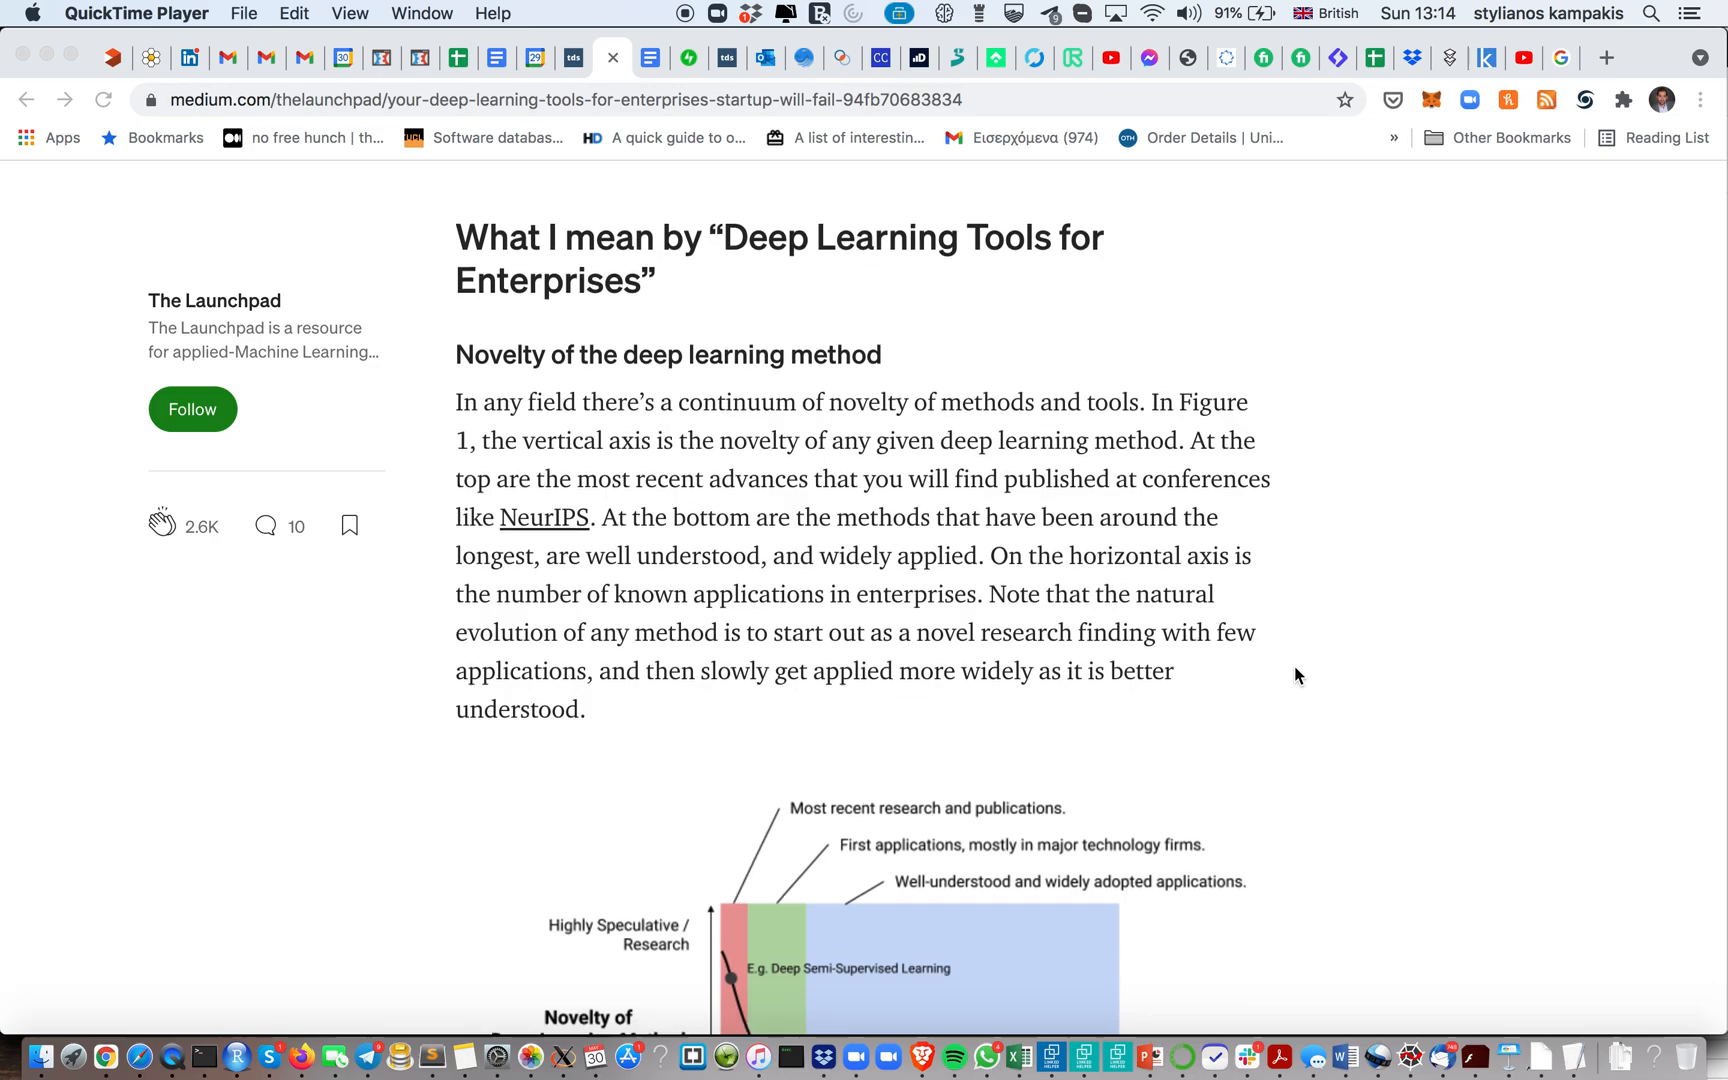
pyautogui.scroll(-3)
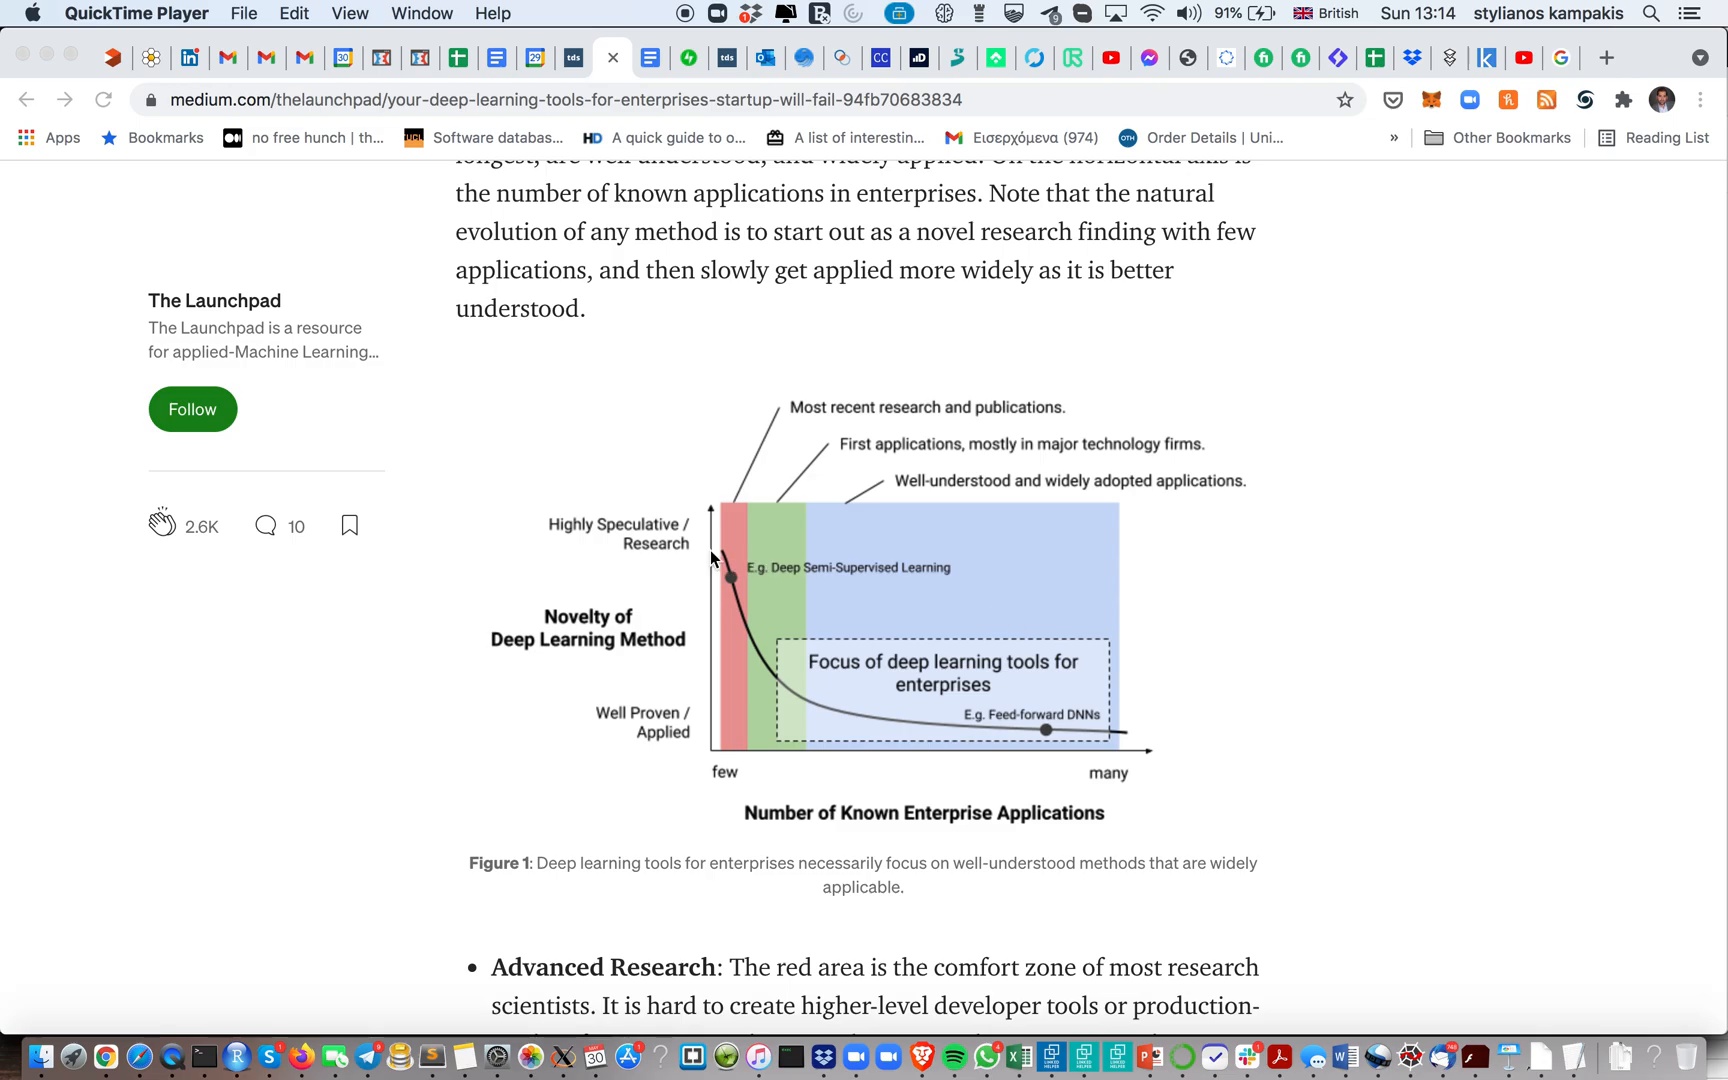
pyautogui.moveTo(740, 598)
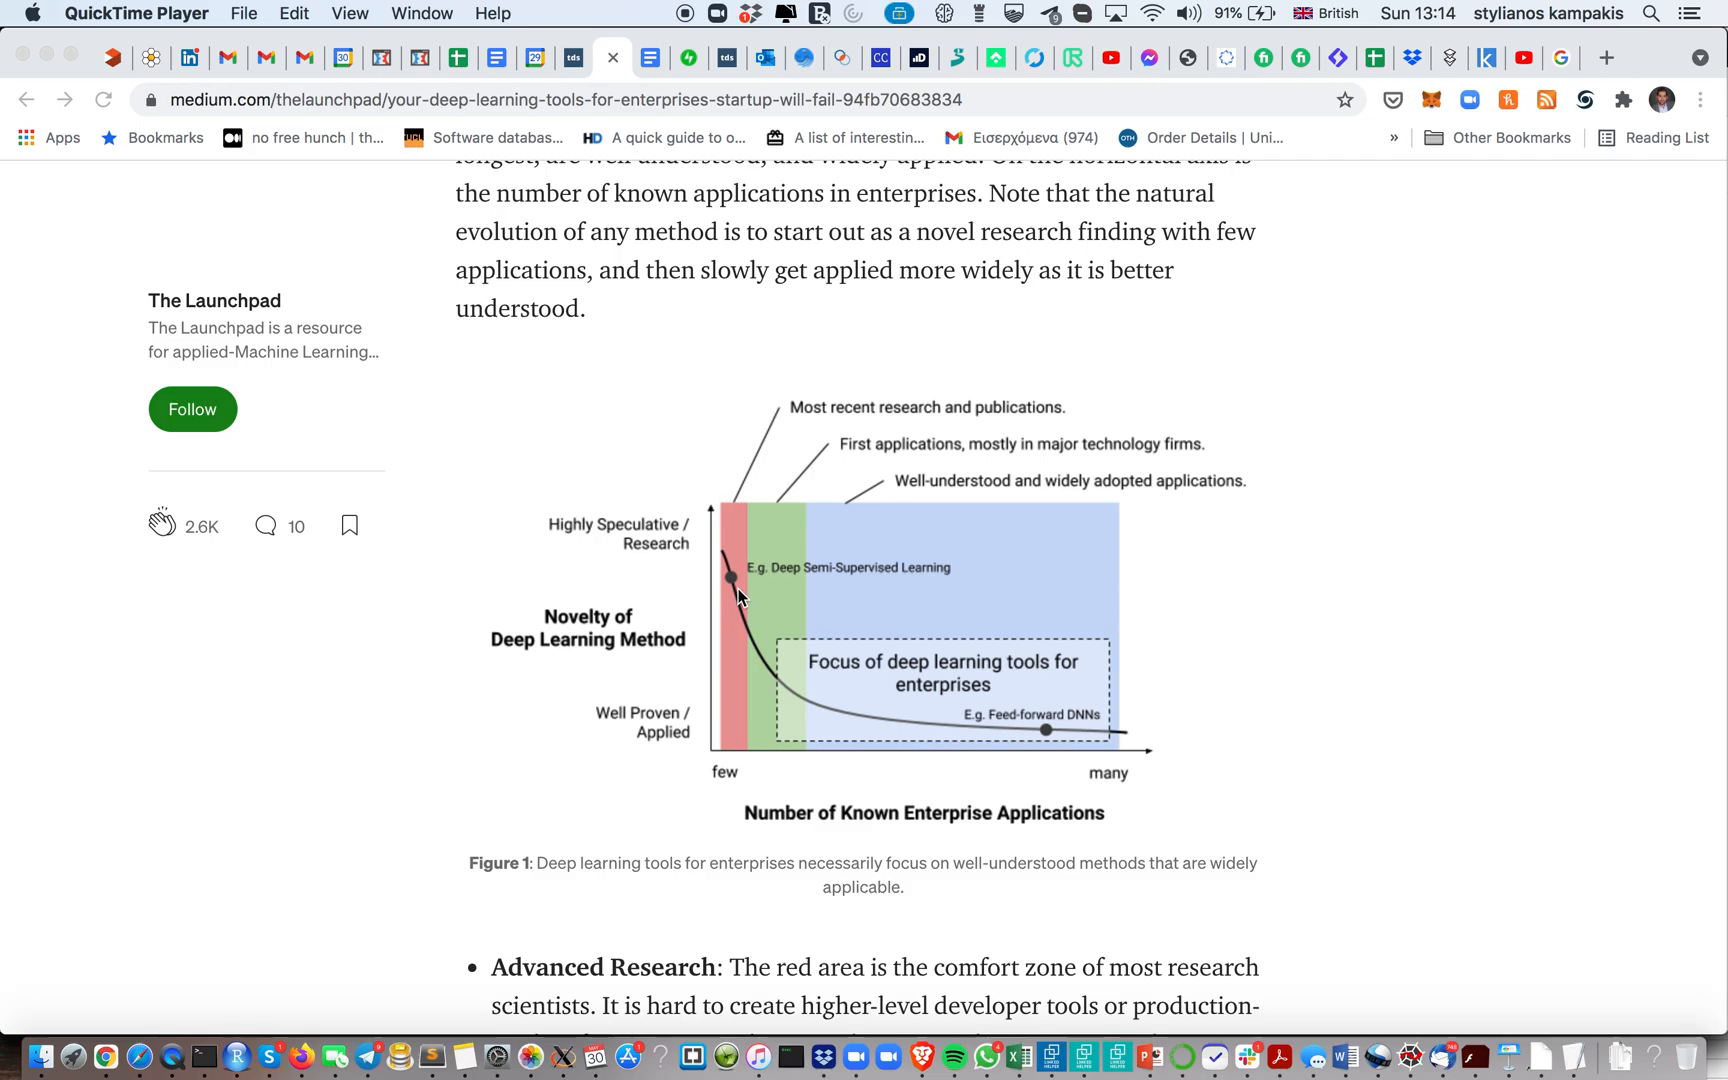
pyautogui.moveTo(726, 636)
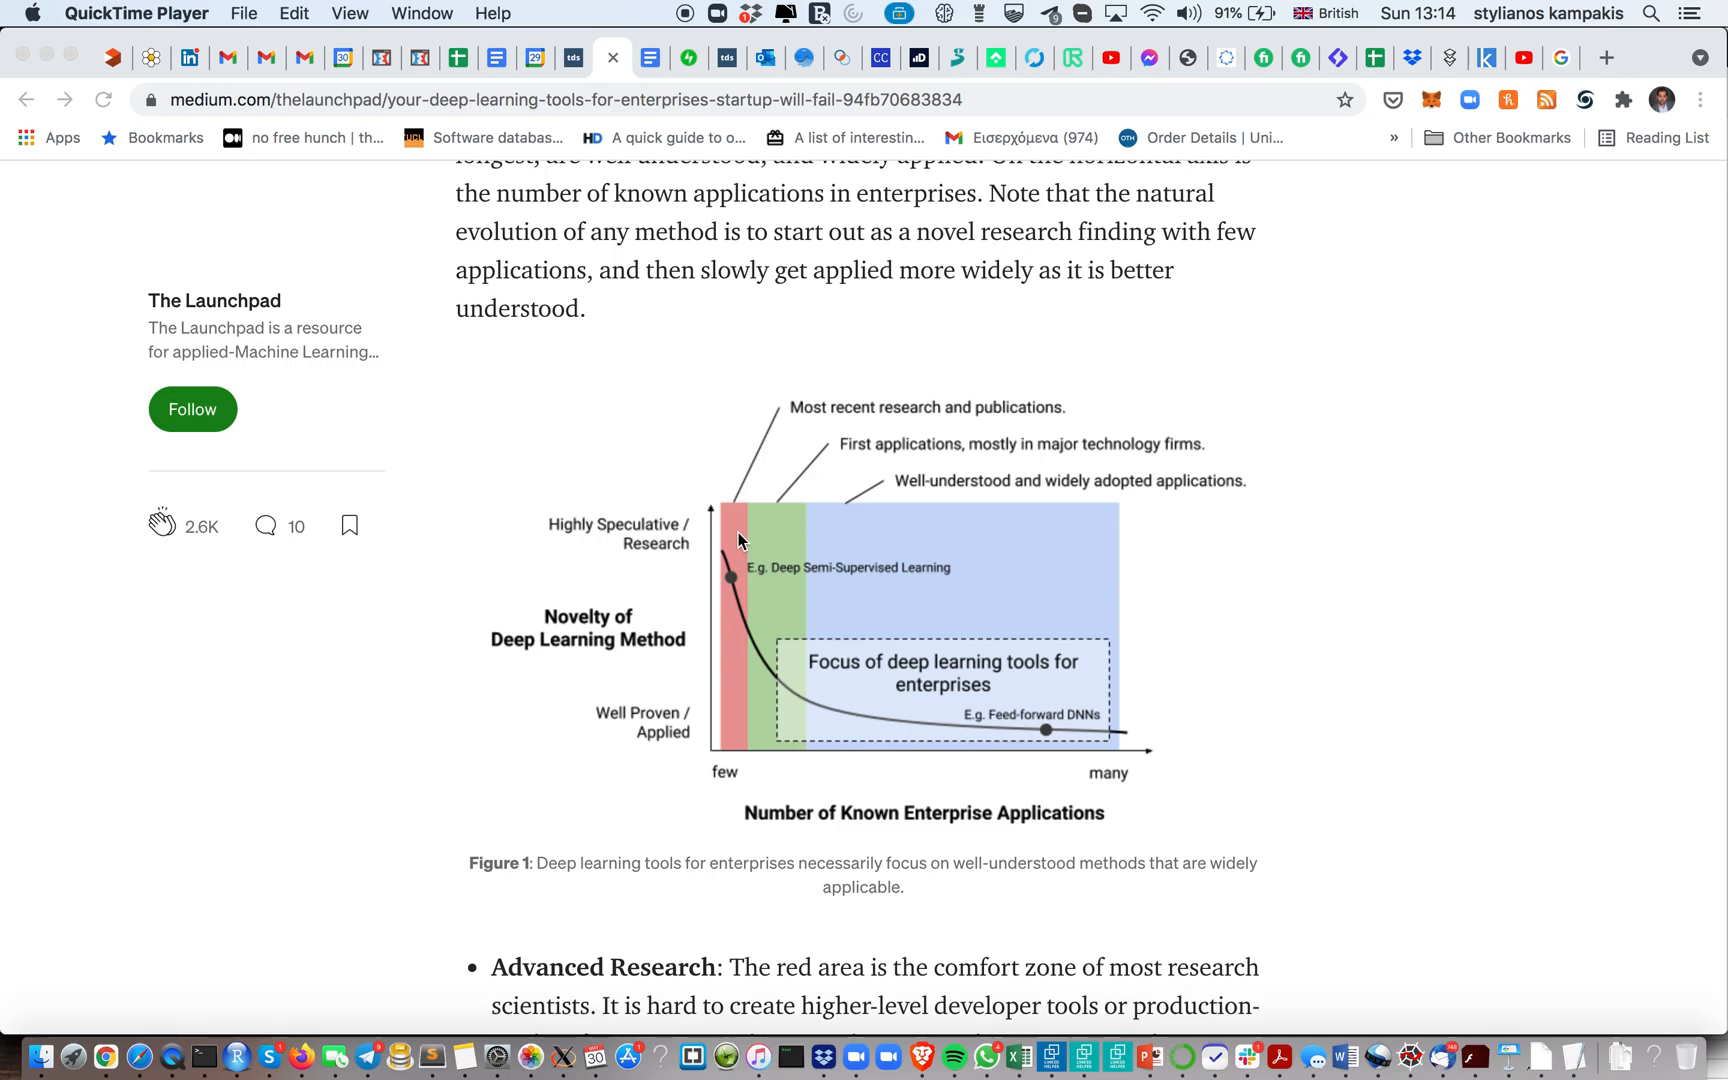
pyautogui.moveTo(790, 548)
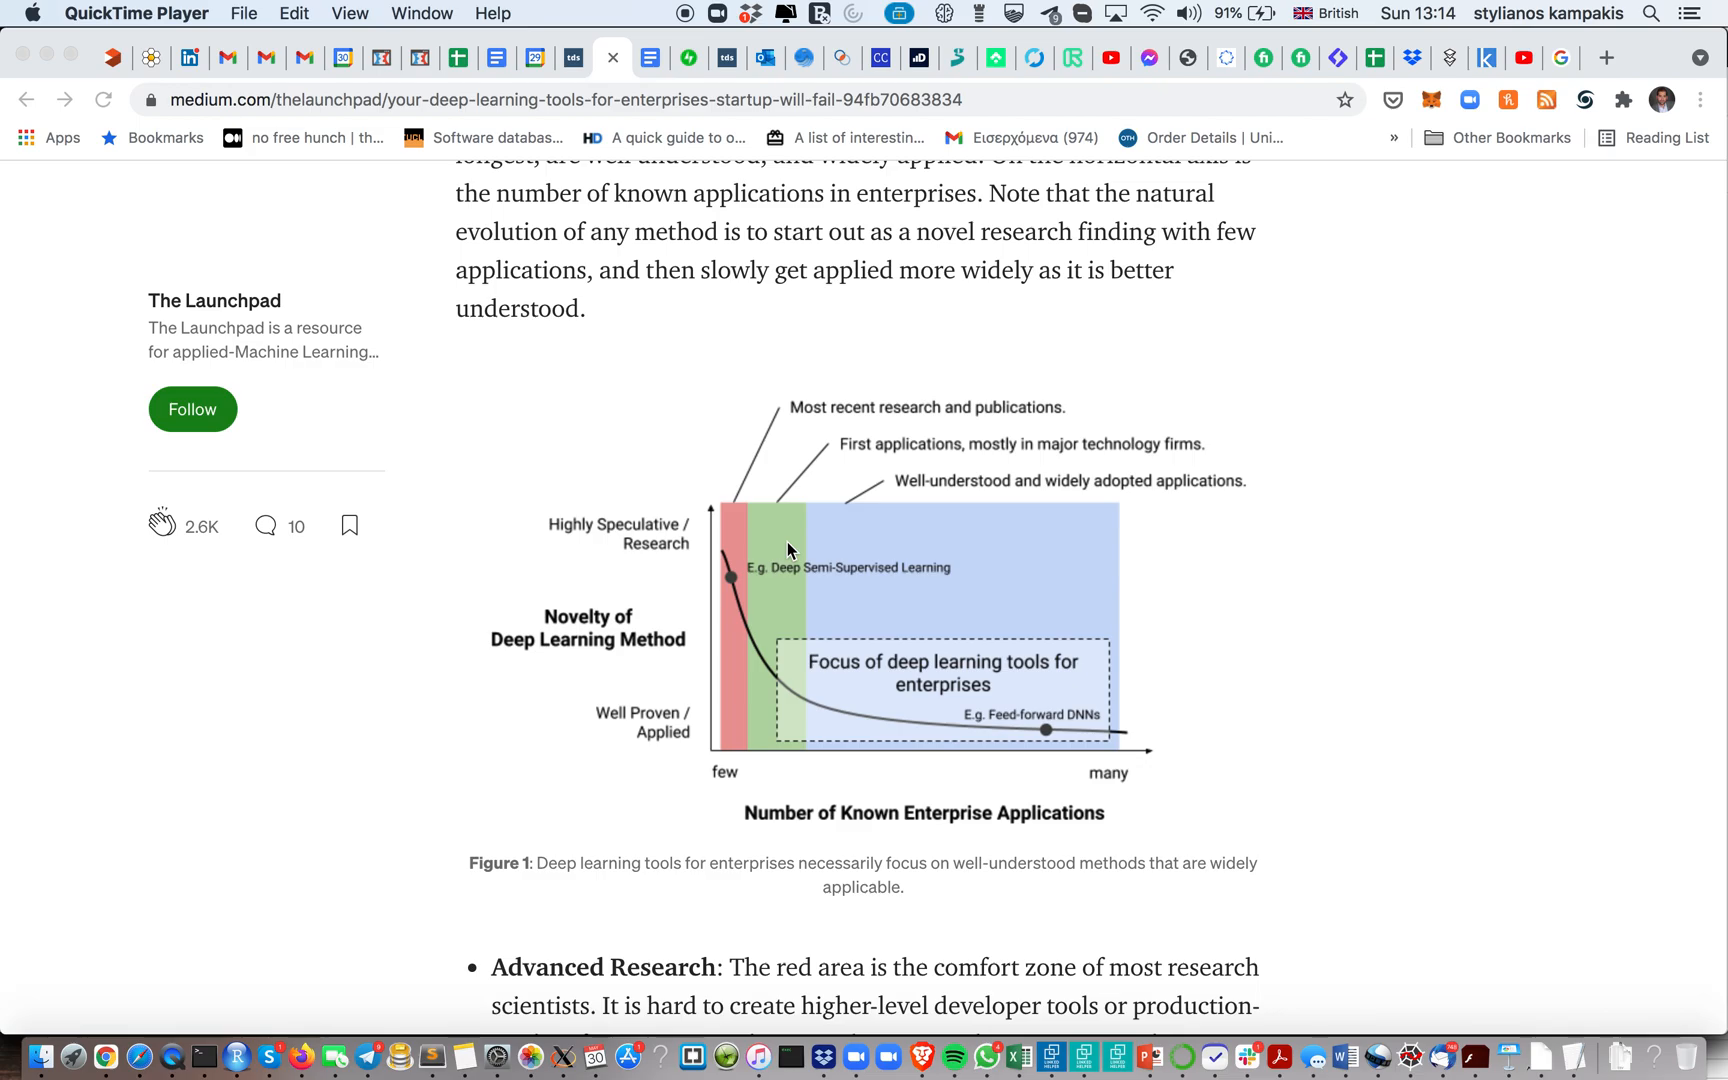
pyautogui.moveTo(868, 558)
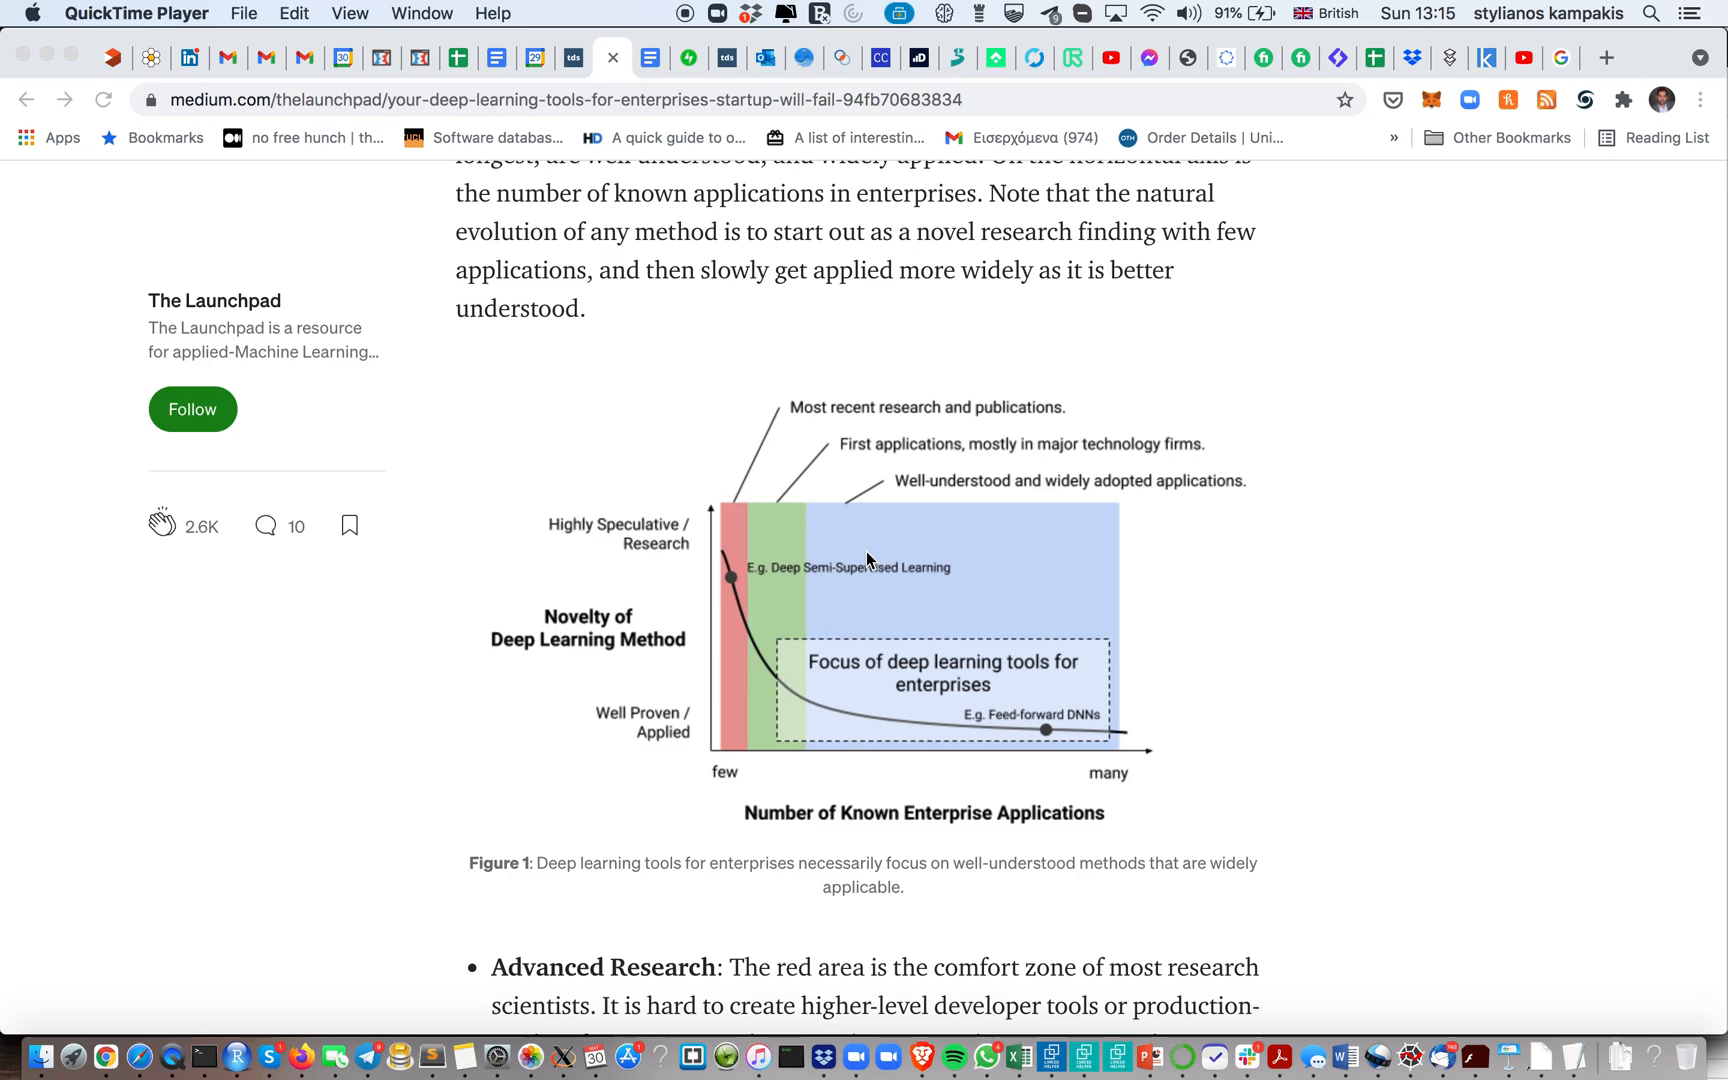
# Scroll through the Advanced Research, Novel Applications and focus-area bullets, returning to Figure 1
pyautogui.scroll(-3)
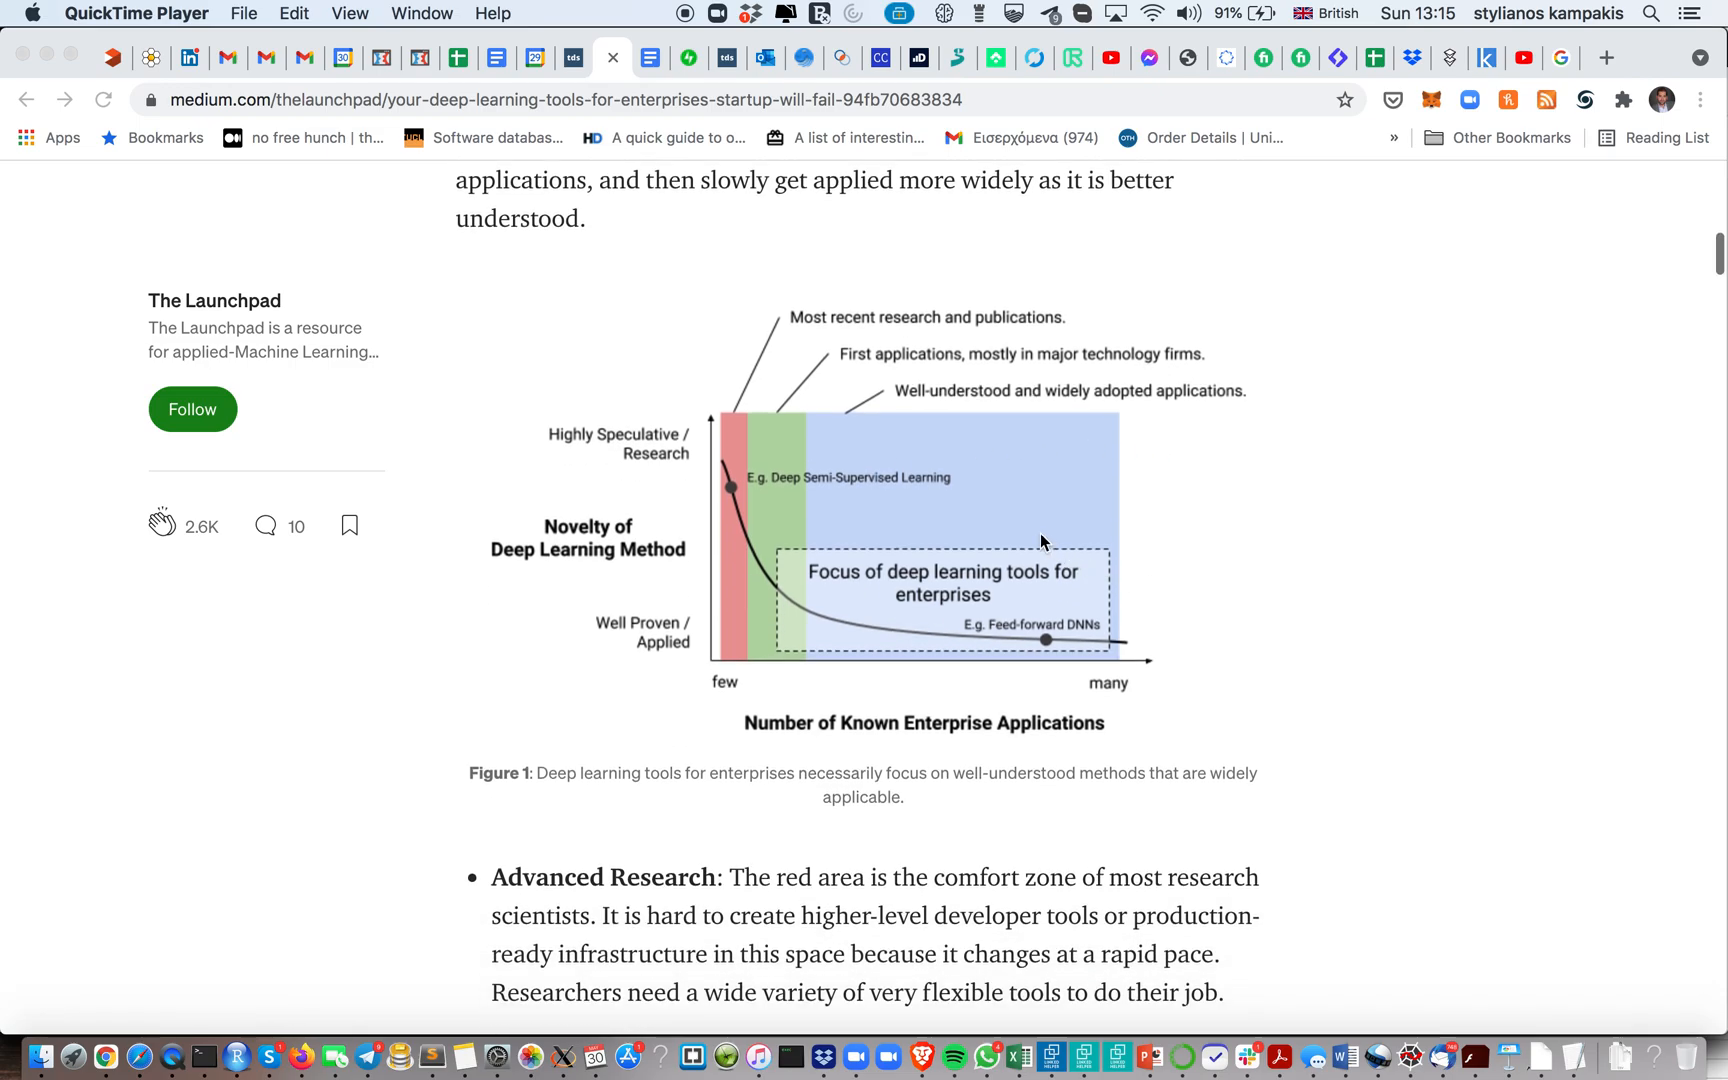
pyautogui.scroll(-3)
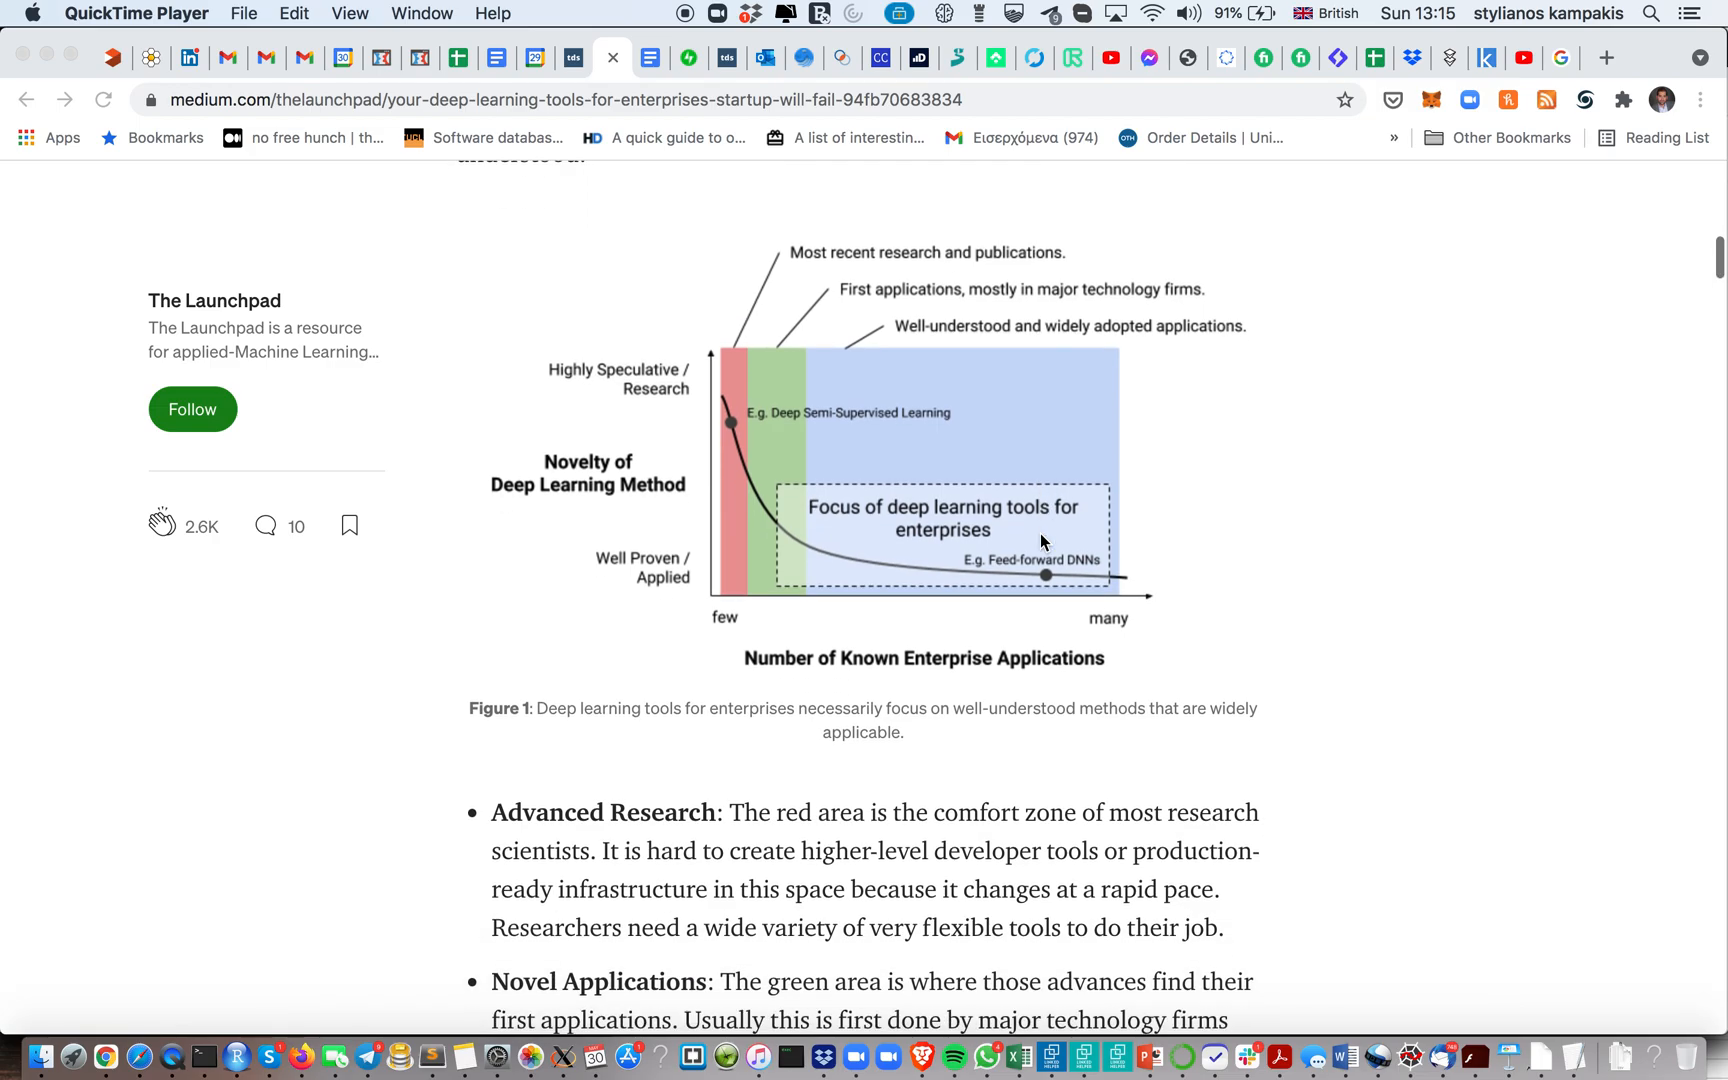
pyautogui.moveTo(1082, 456)
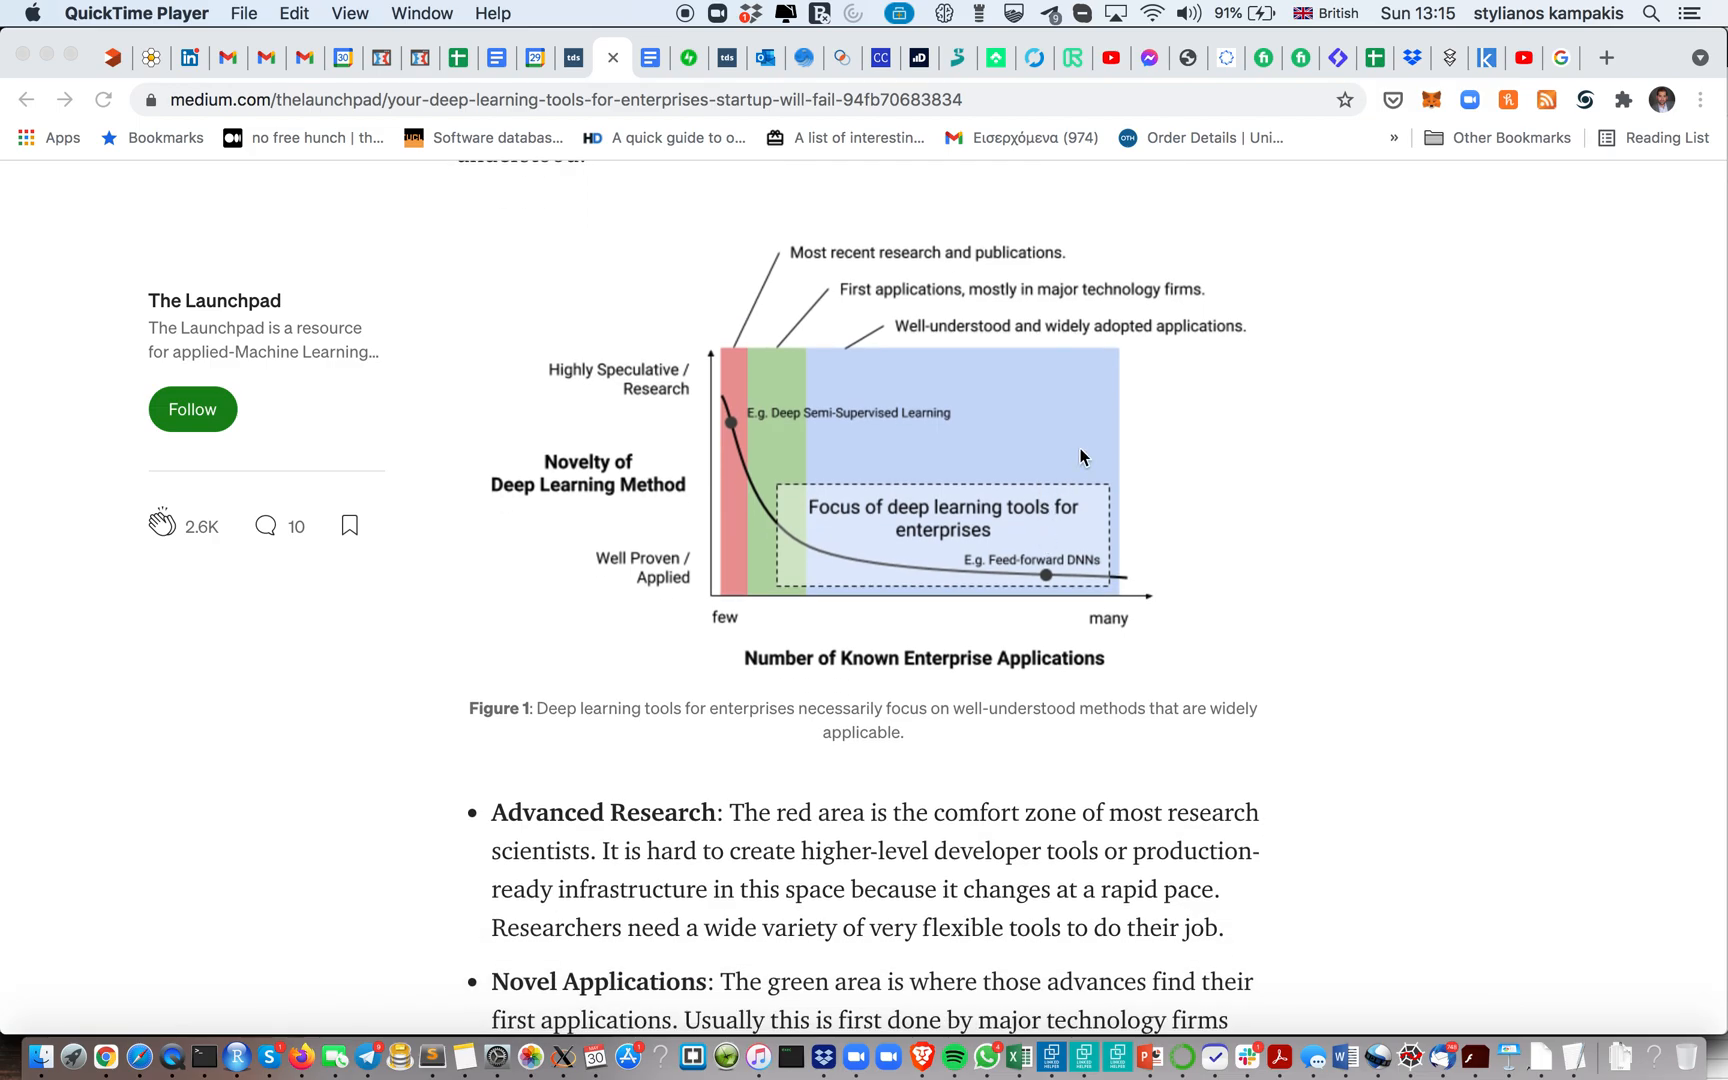
pyautogui.scroll(-3)
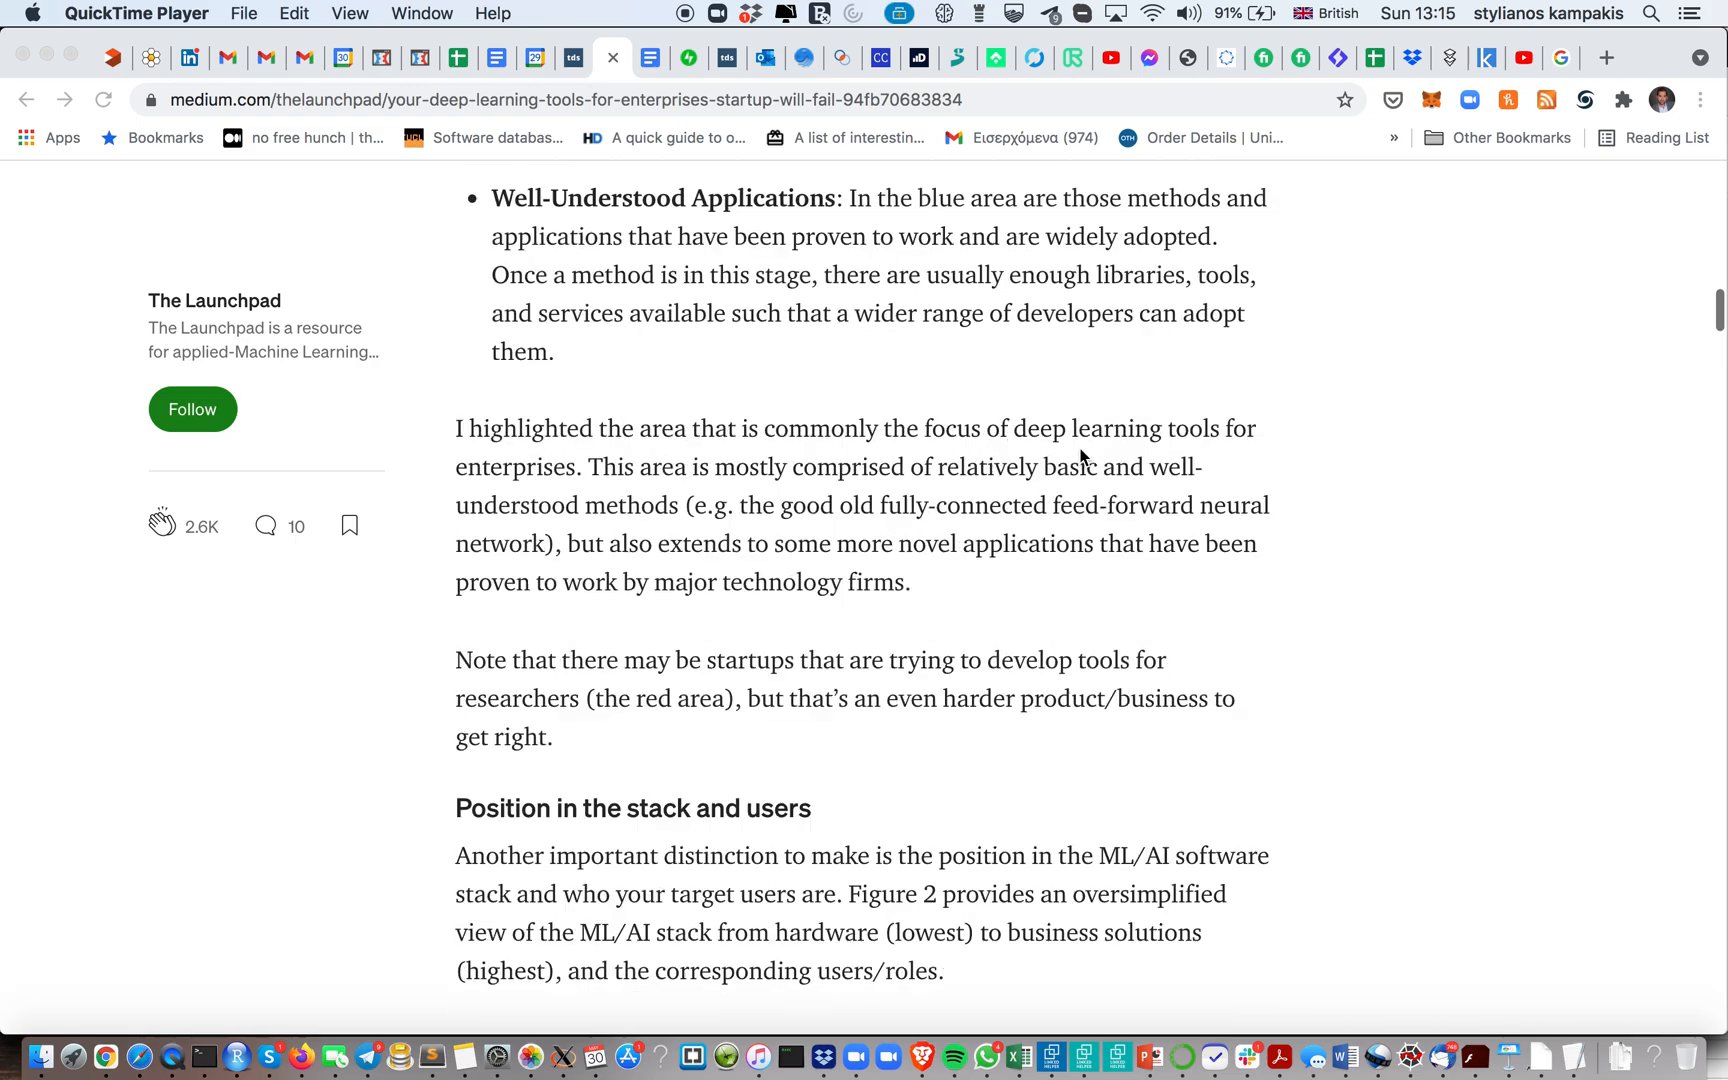
pyautogui.scroll(-3)
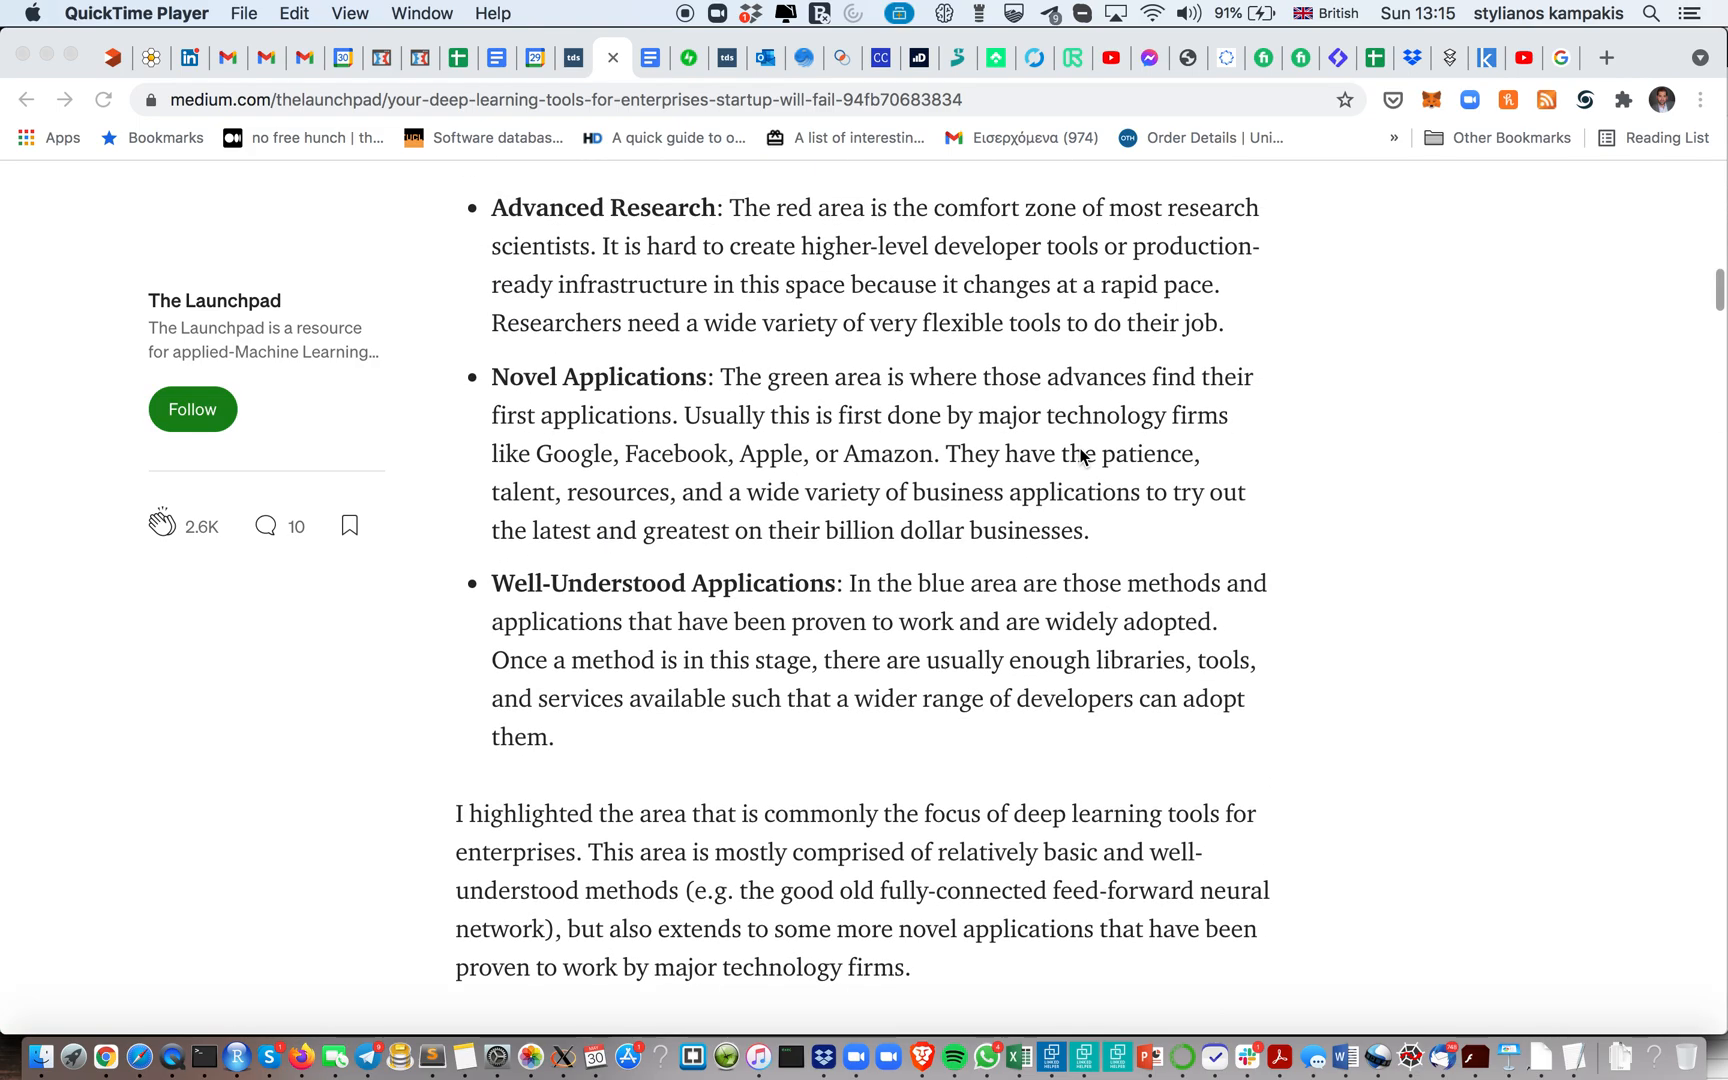
pyautogui.scroll(3)
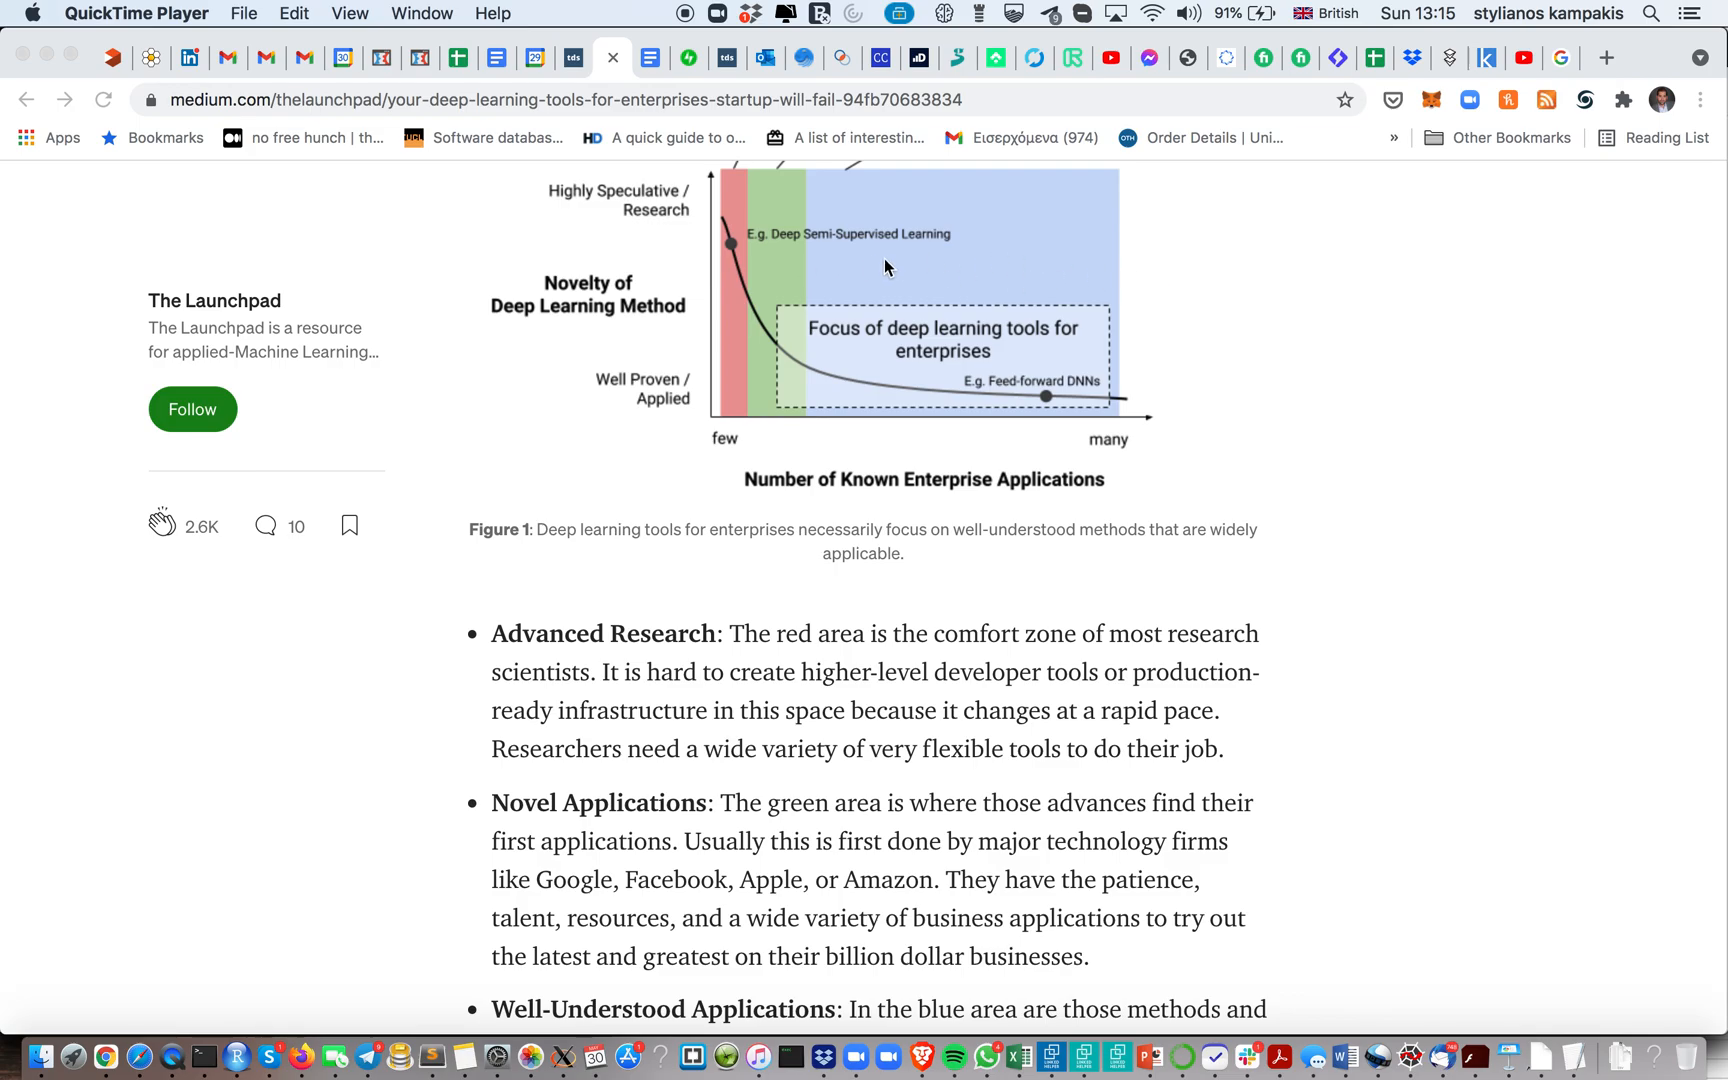
pyautogui.moveTo(878, 260)
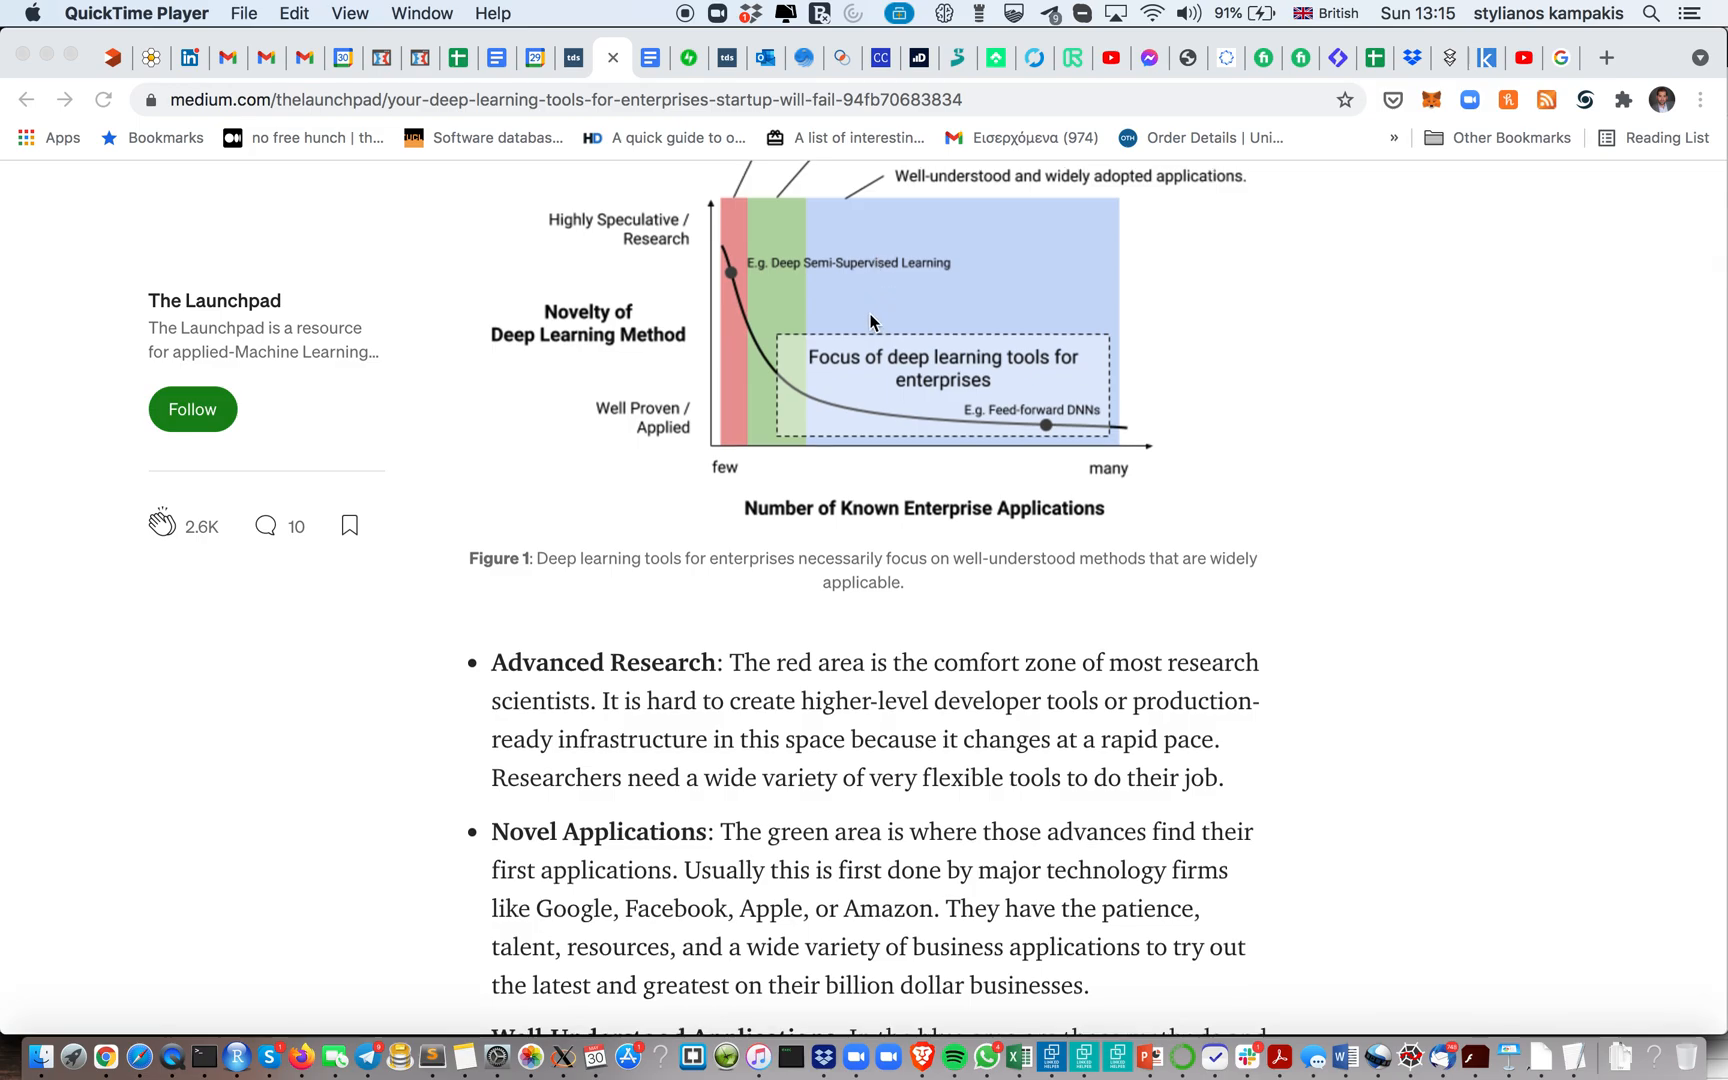
pyautogui.moveTo(748, 298)
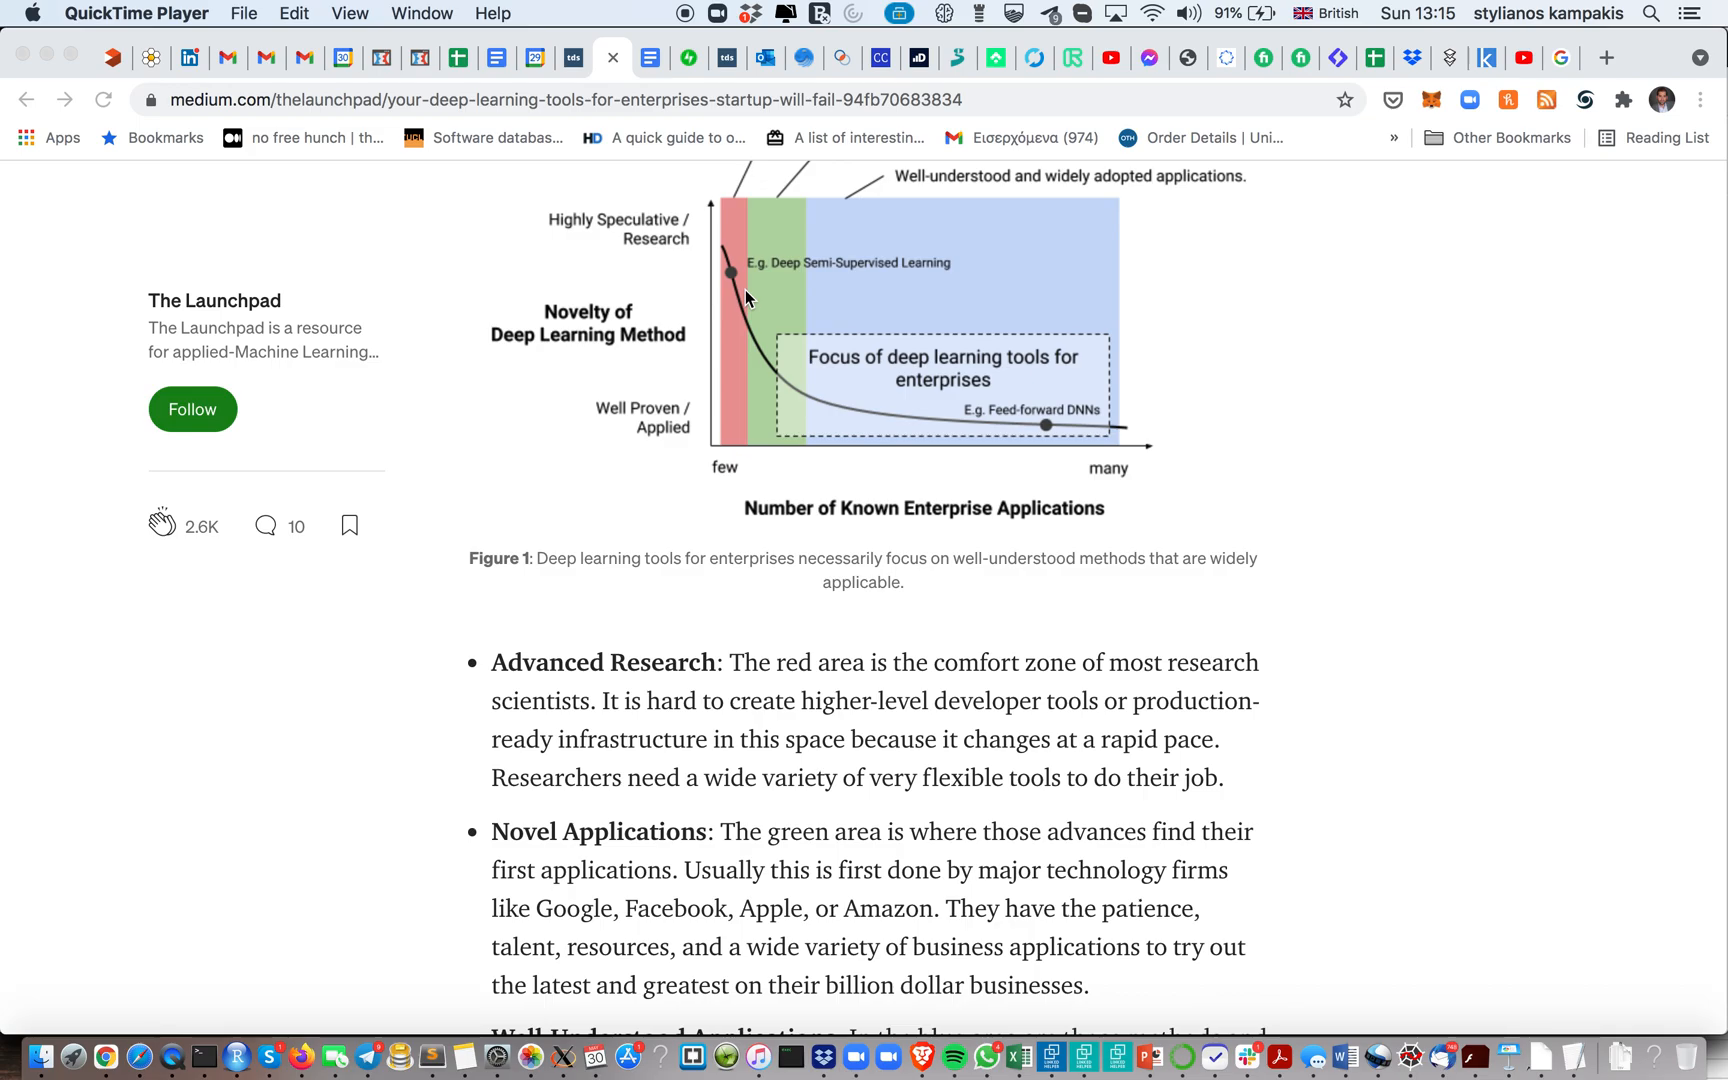
pyautogui.moveTo(732, 288)
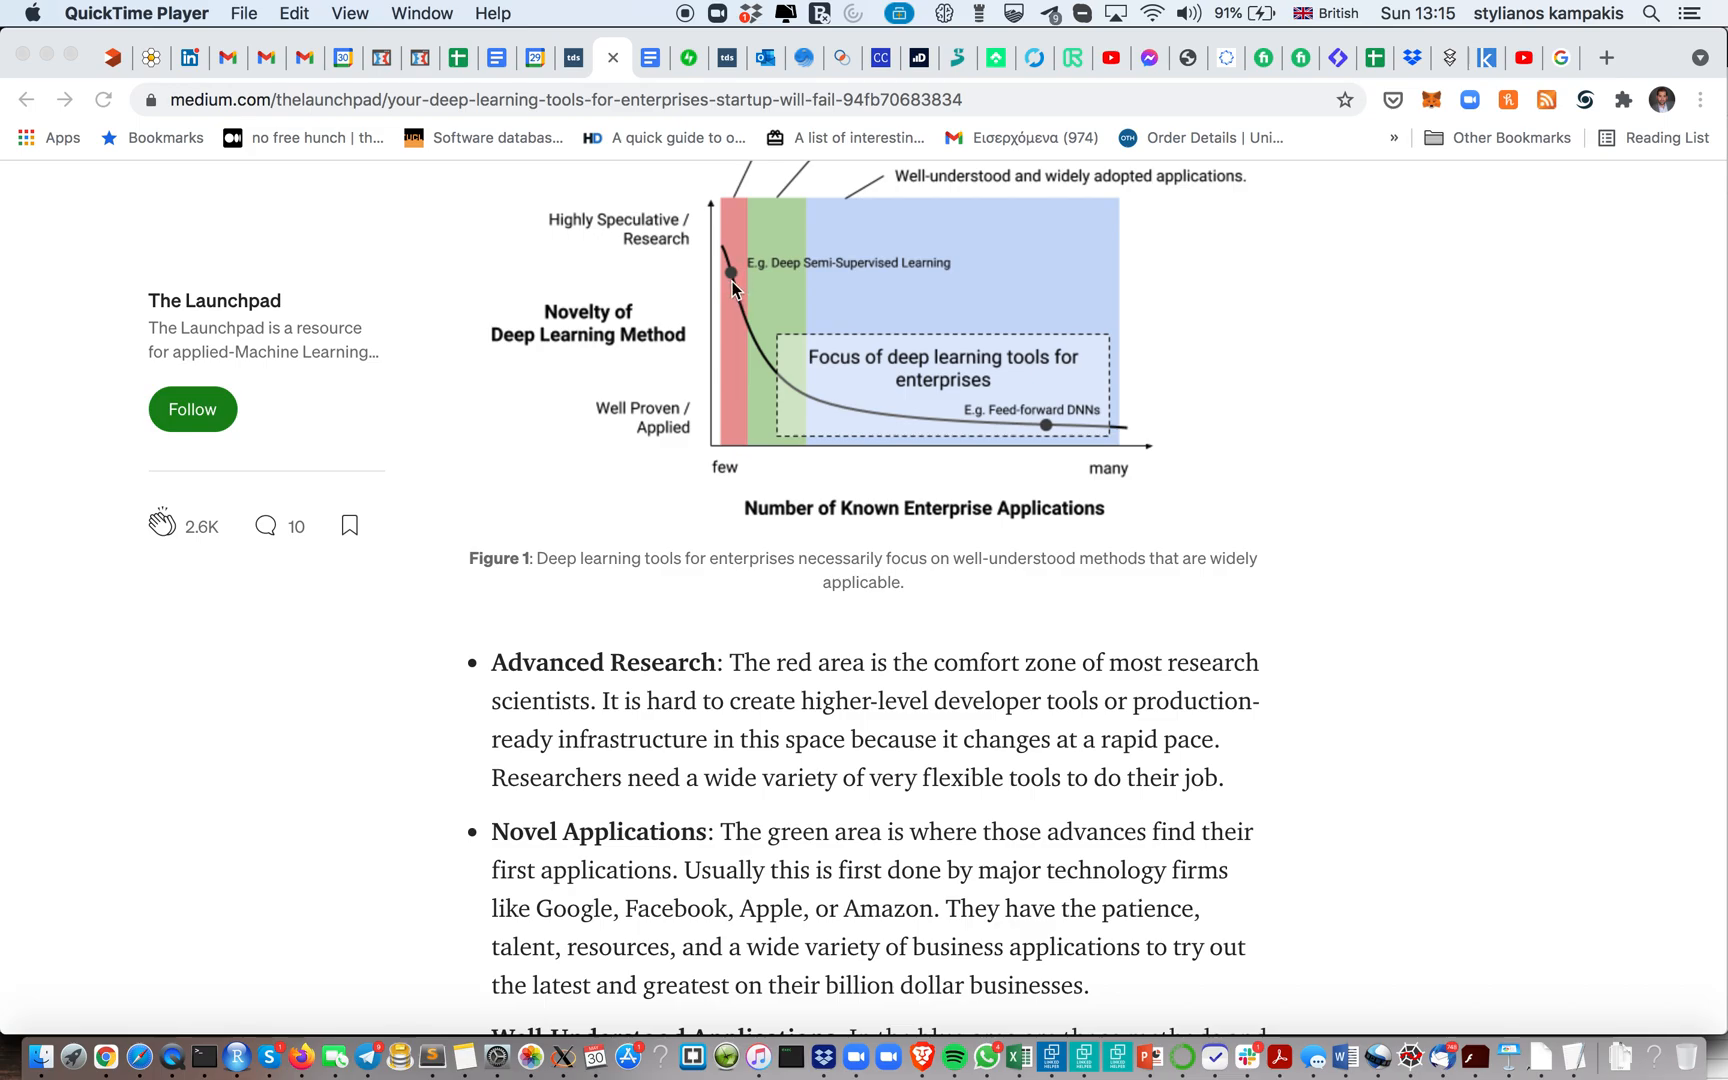
pyautogui.scroll(-3)
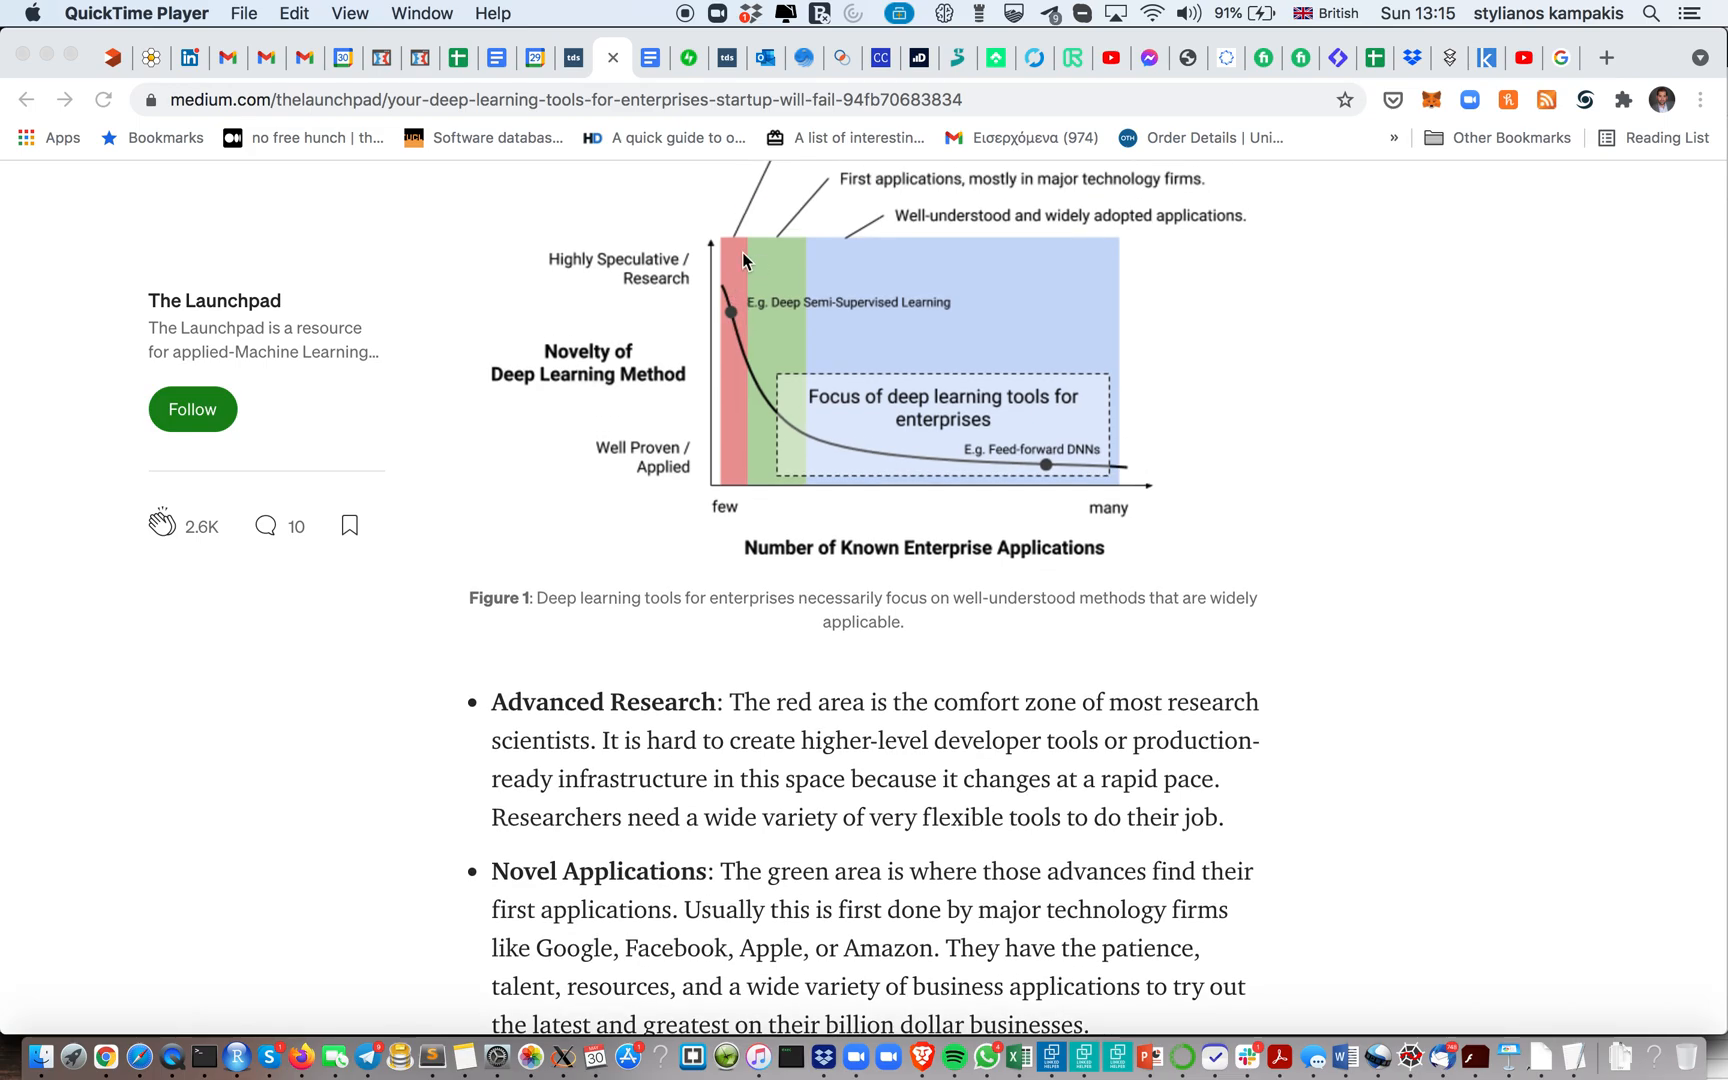
pyautogui.moveTo(726, 284)
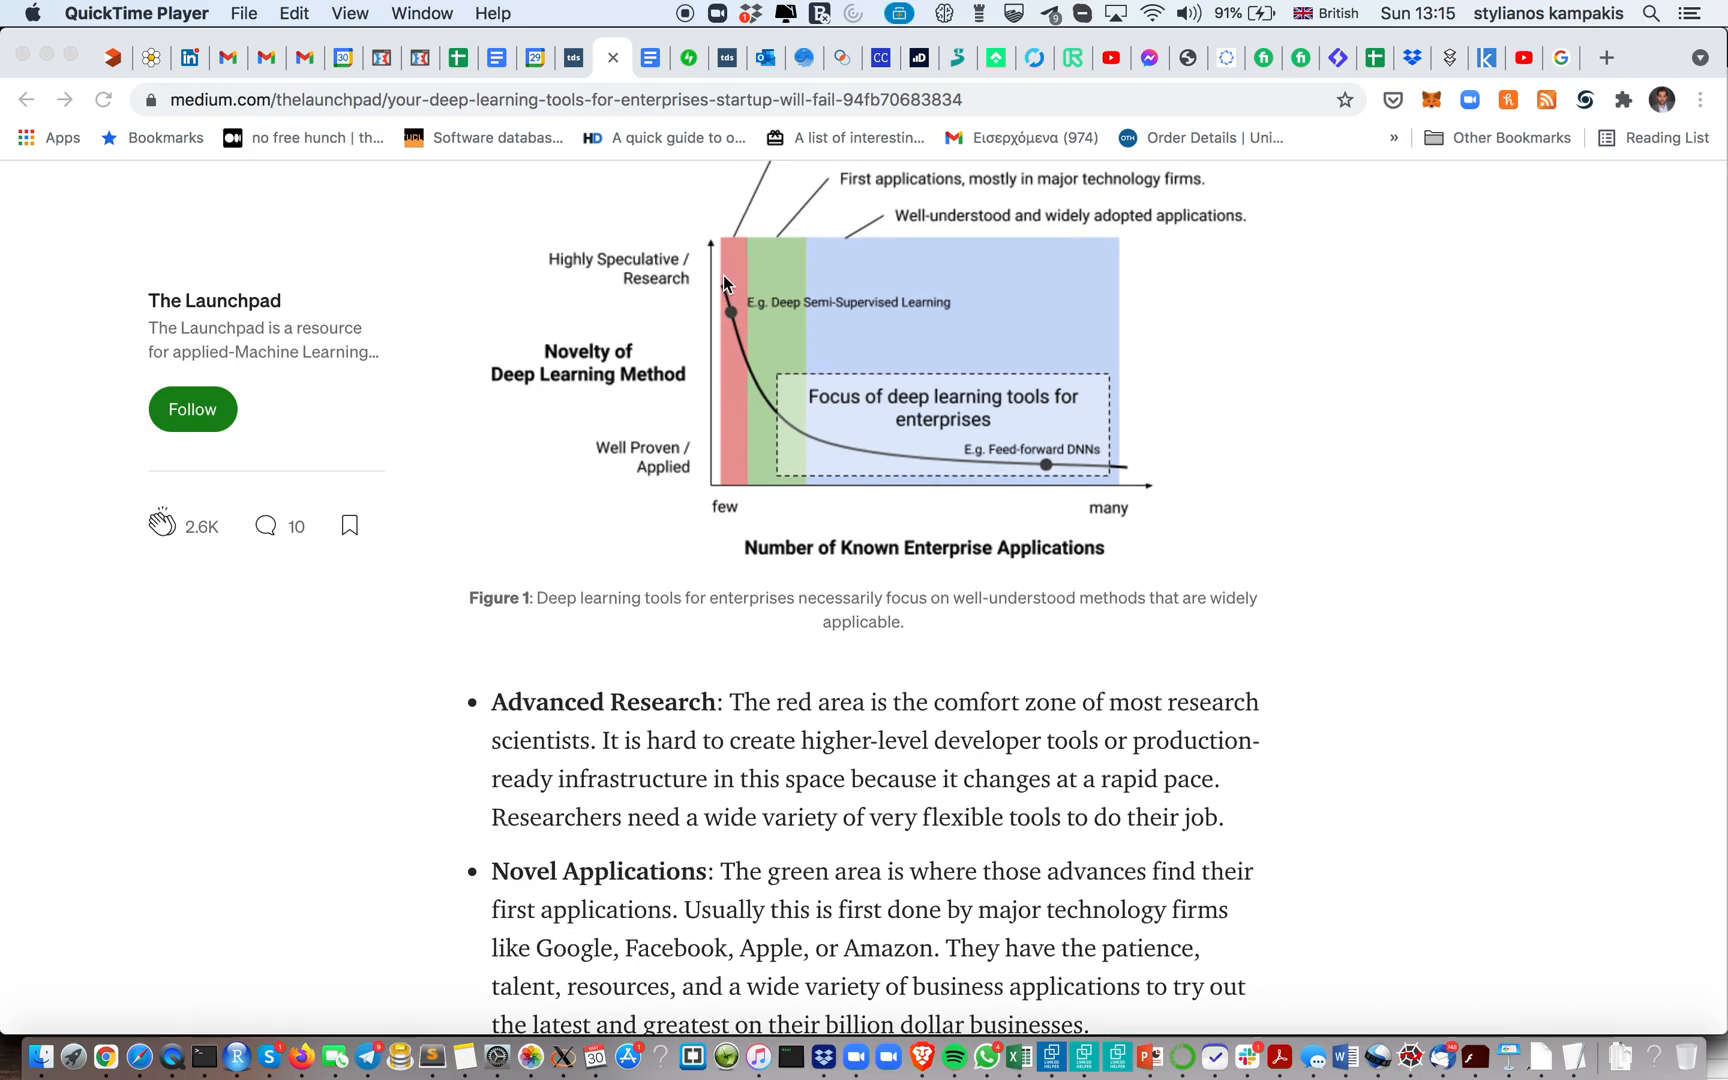
pyautogui.moveTo(1014, 304)
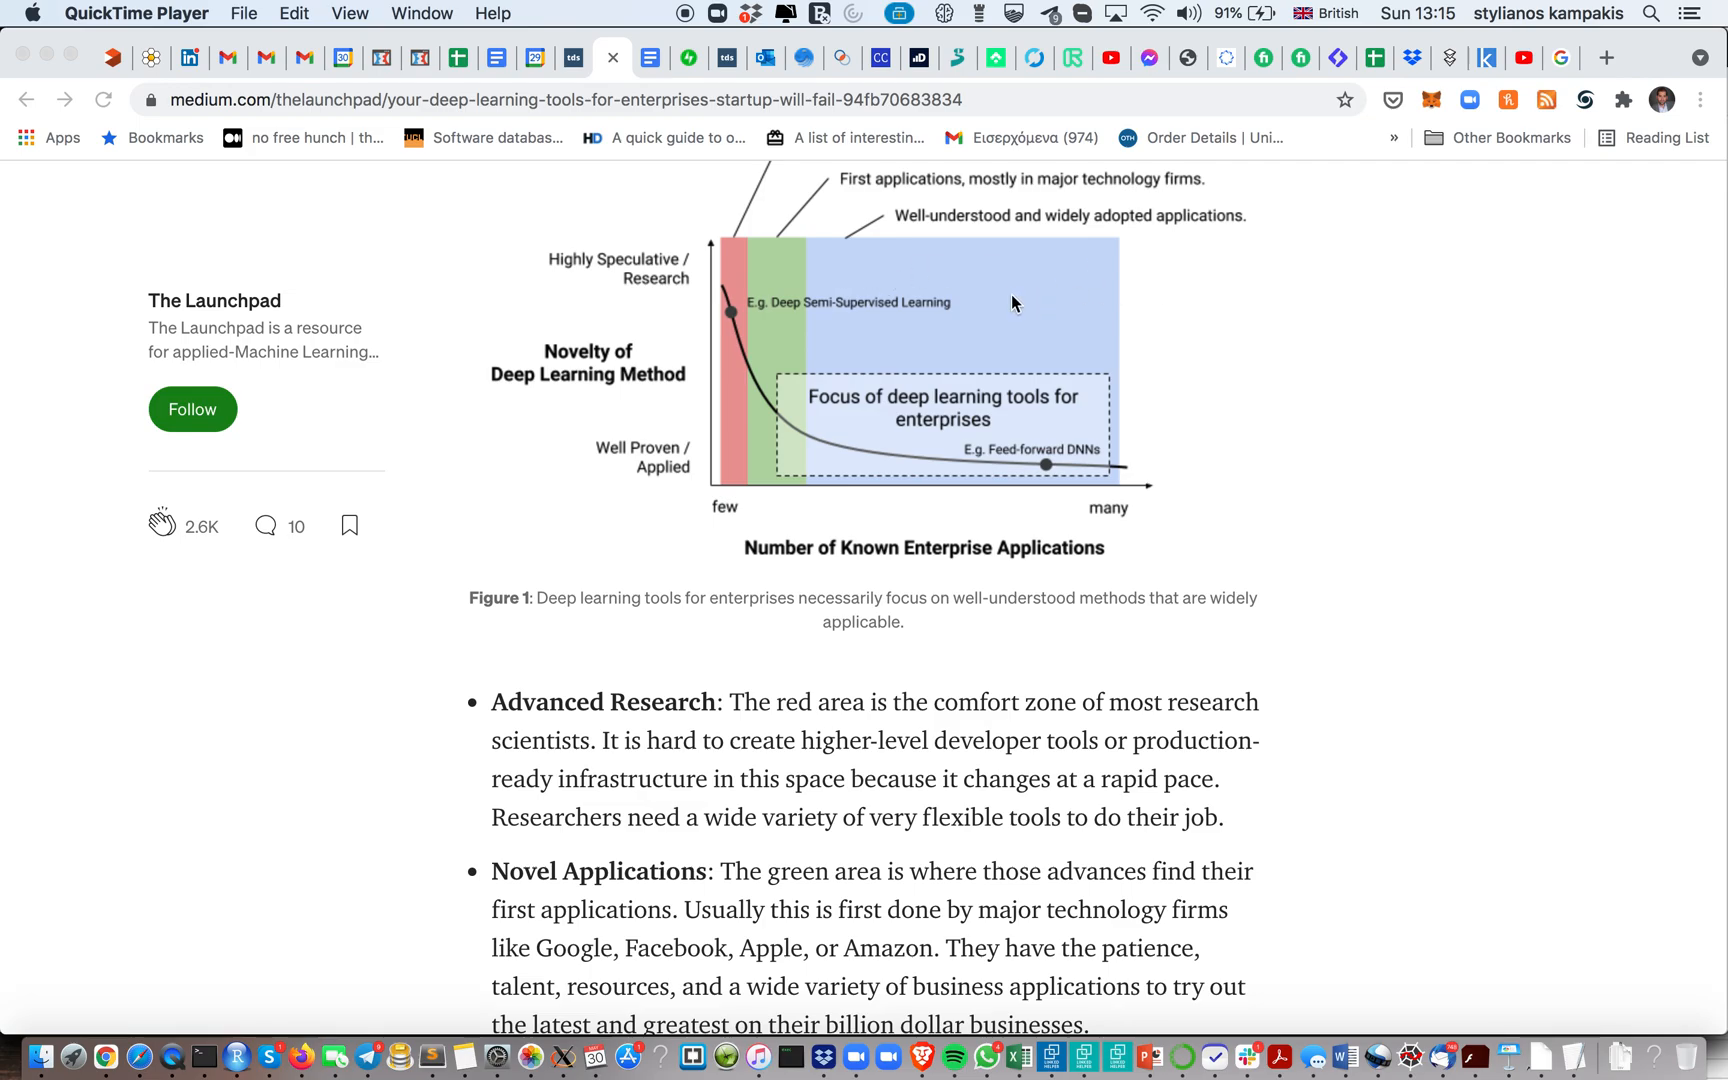
pyautogui.moveTo(1268, 670)
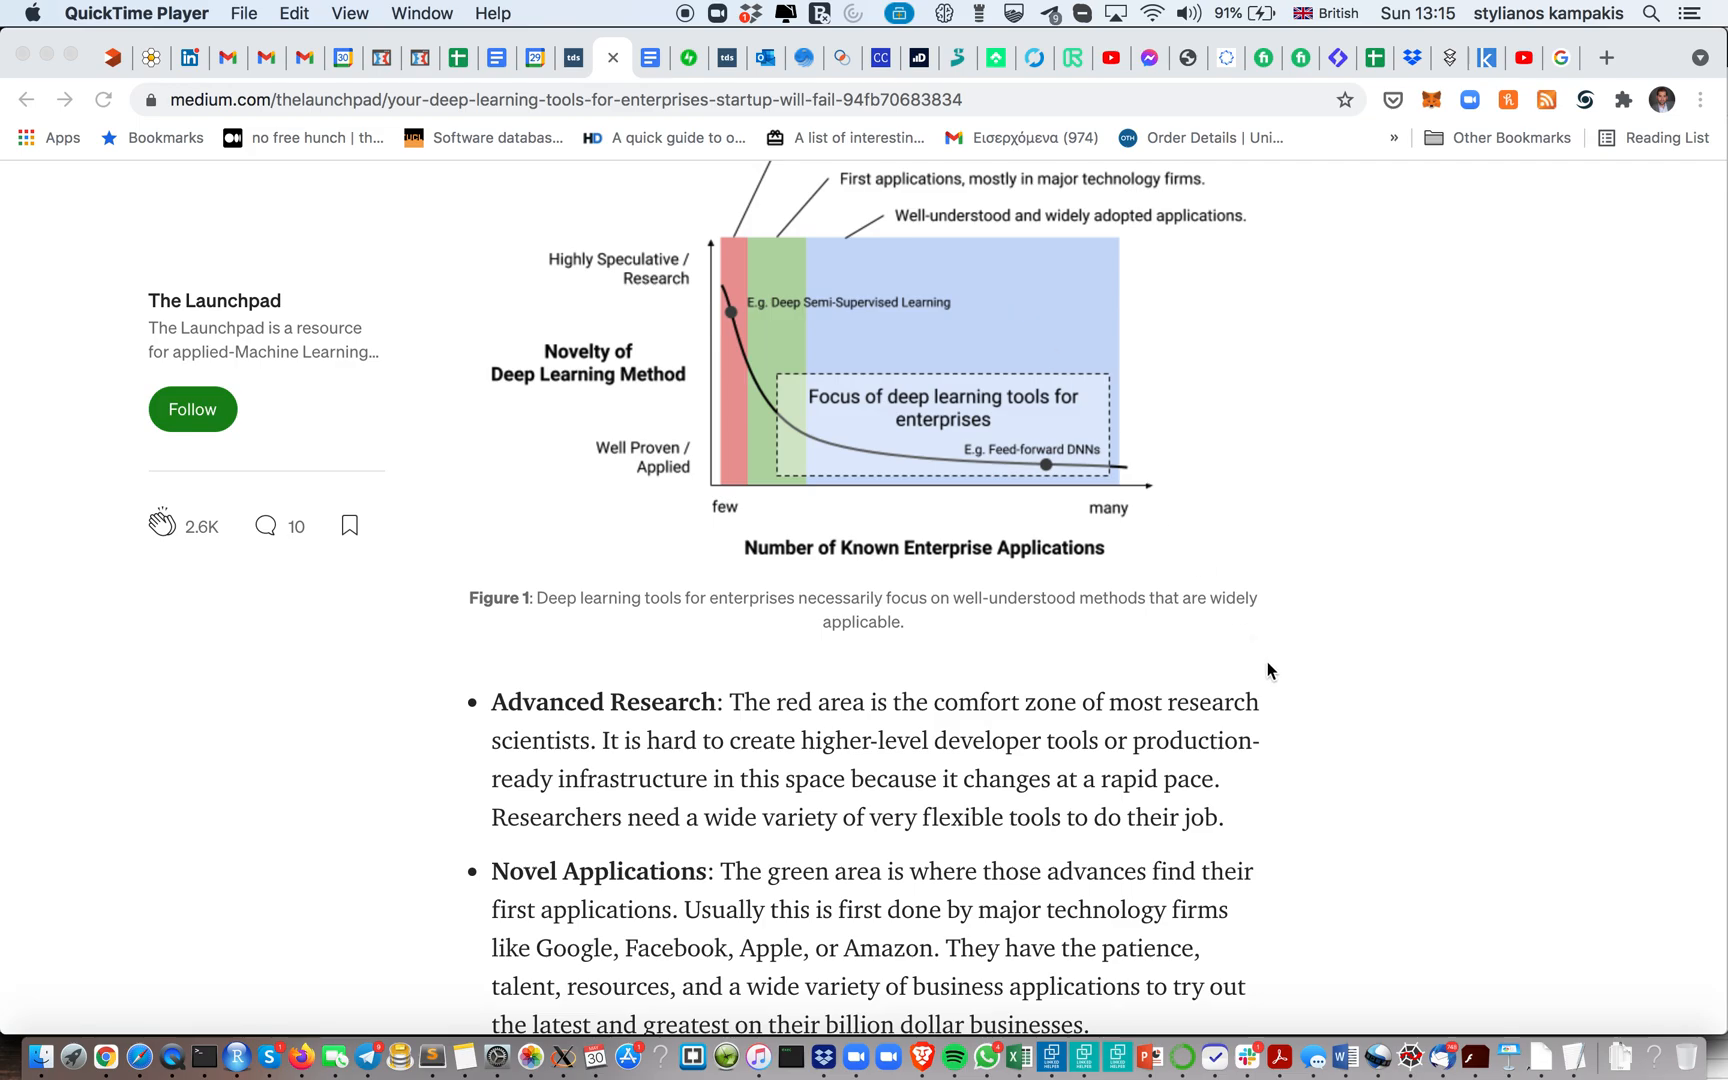
# Scroll to the 'Position in the stack and users' section with Figure 2's stack diagram
pyautogui.scroll(-3)
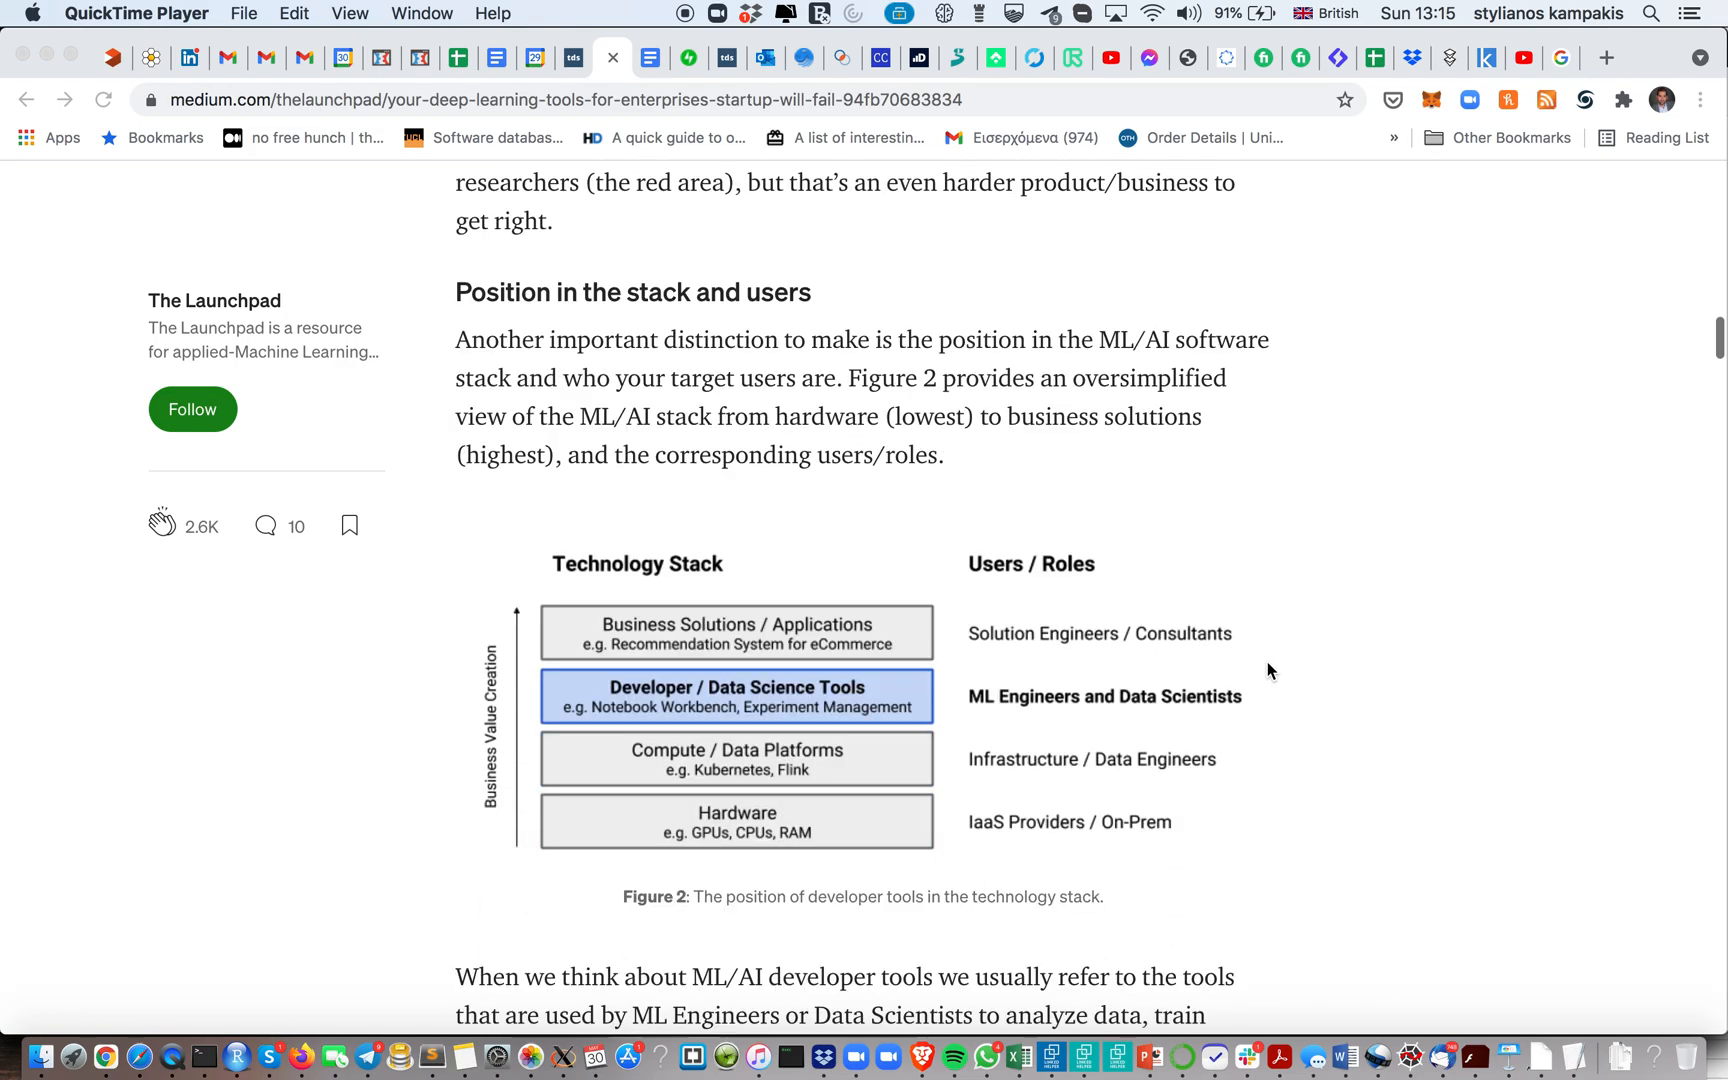
pyautogui.scroll(-3)
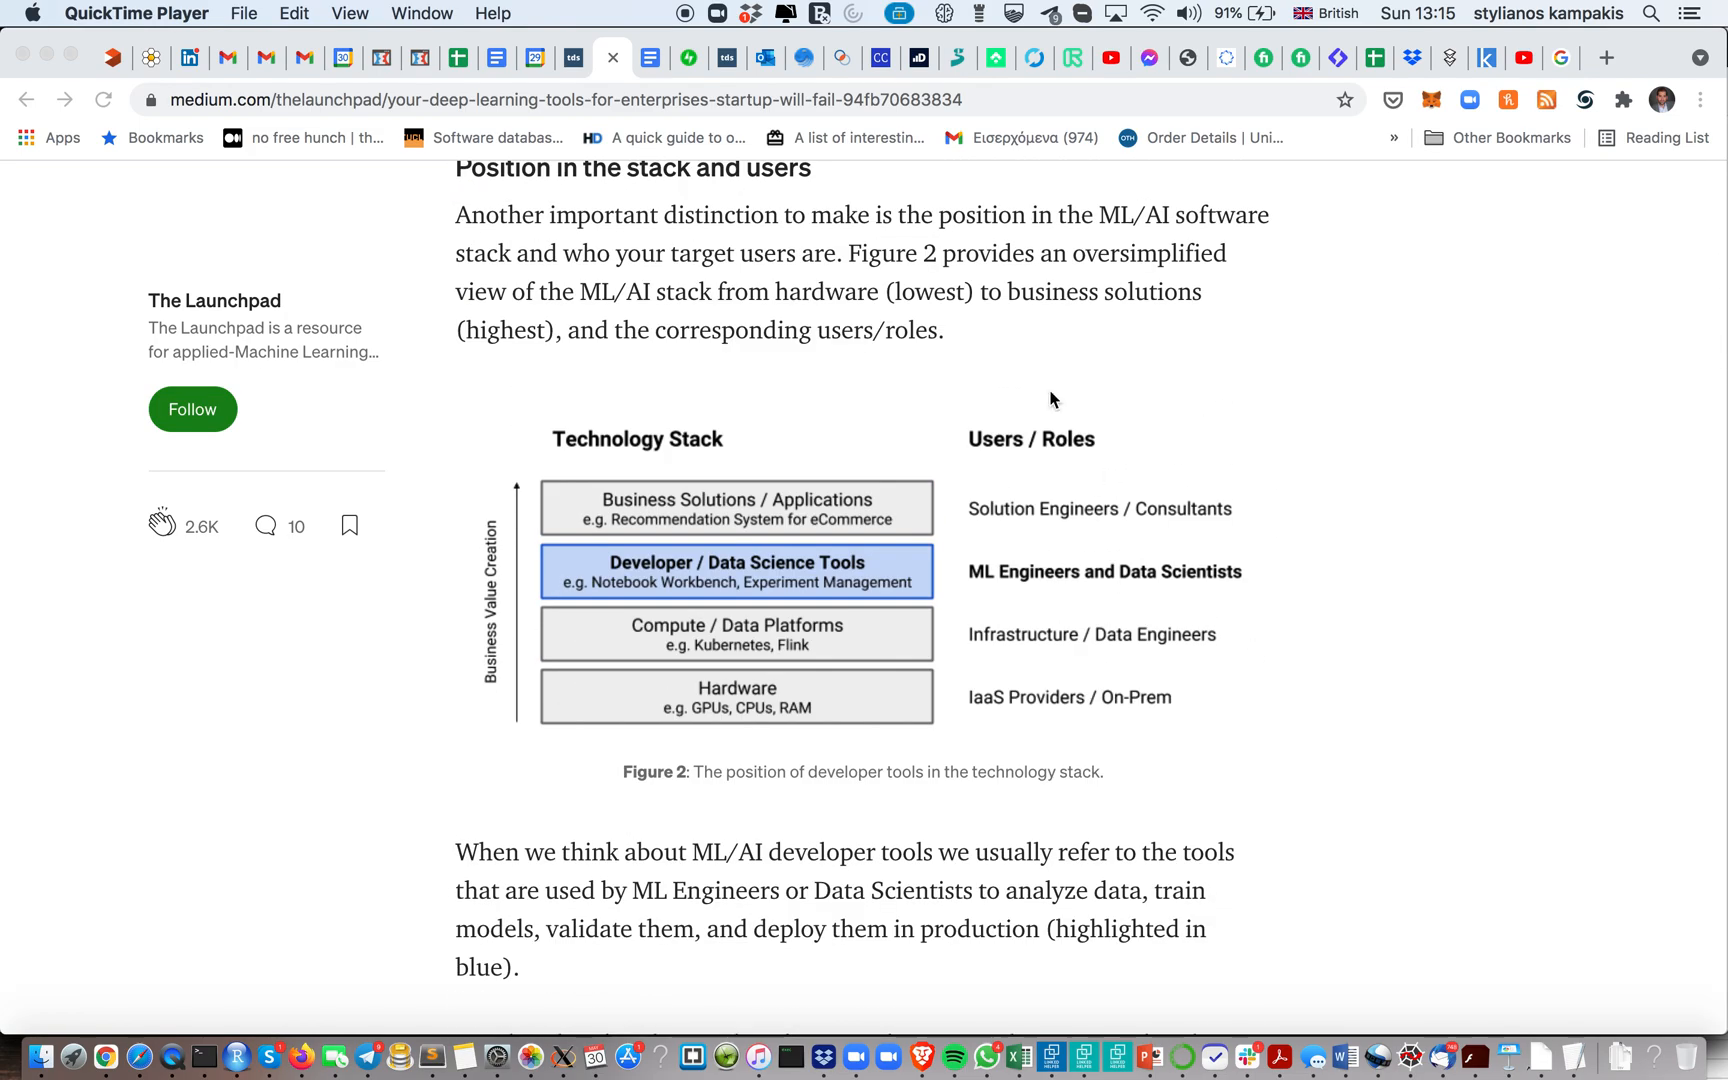
pyautogui.moveTo(998, 346)
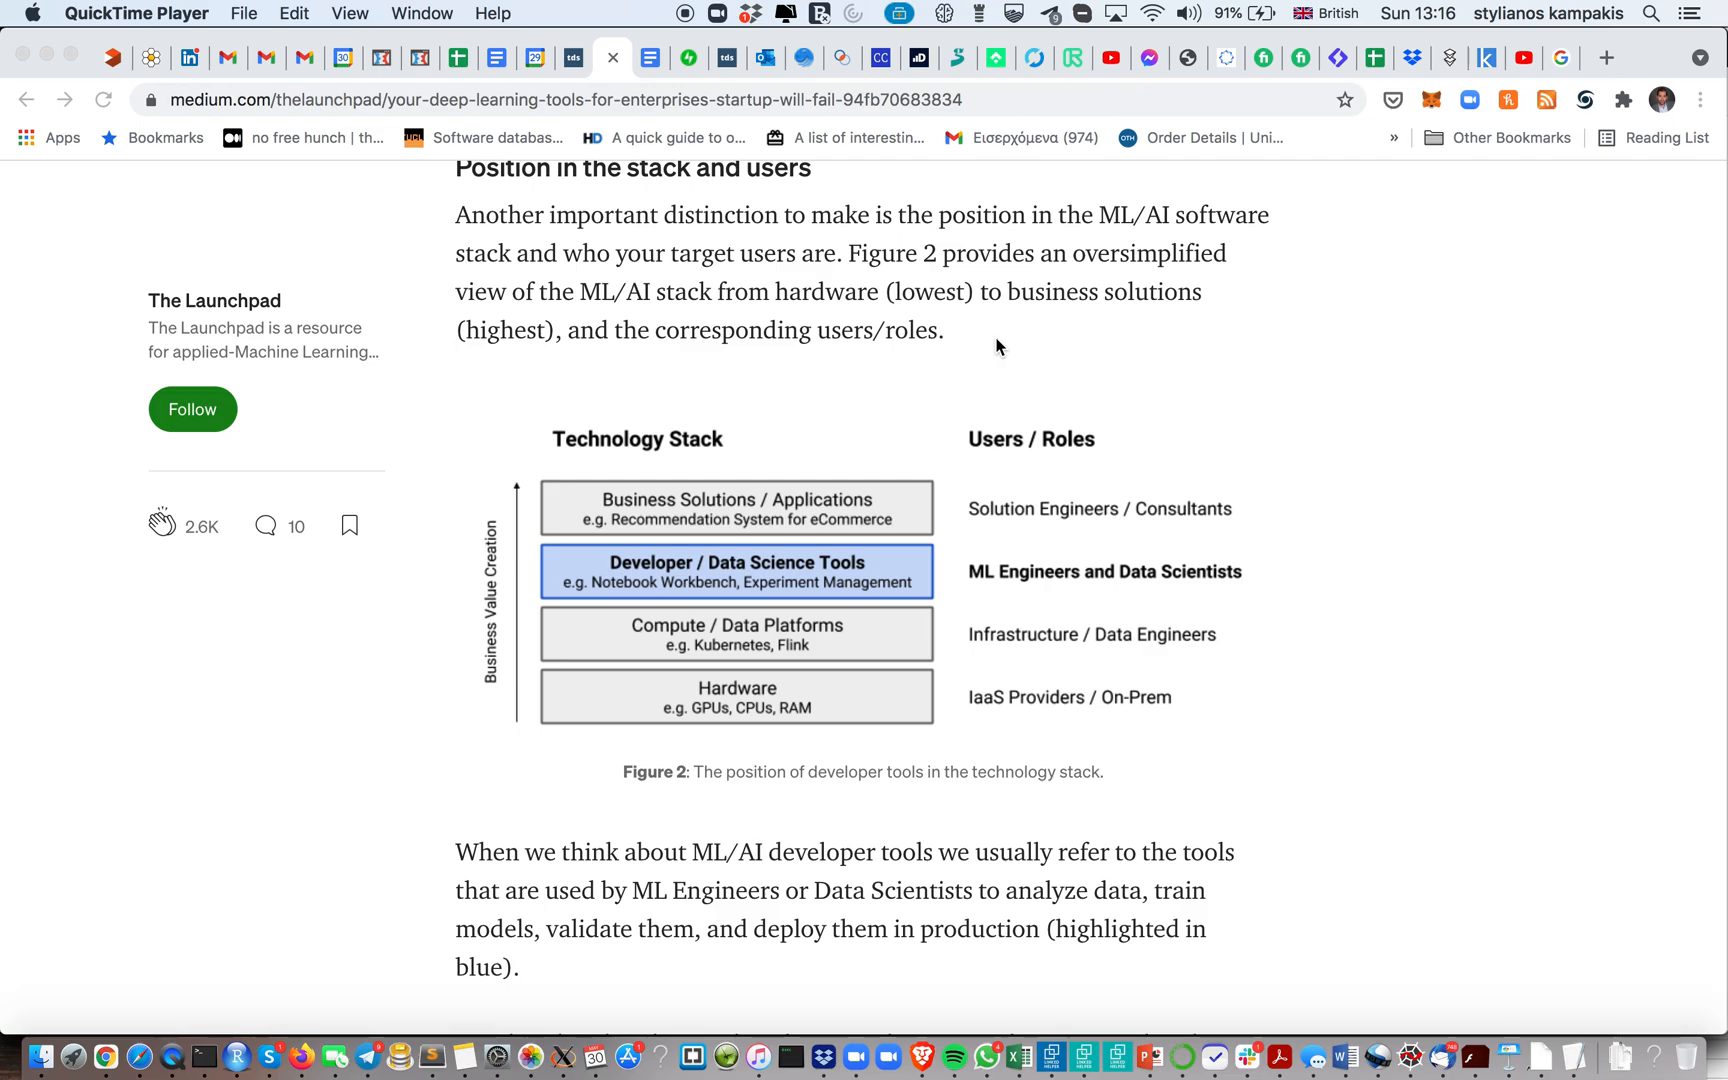
pyautogui.moveTo(1088, 356)
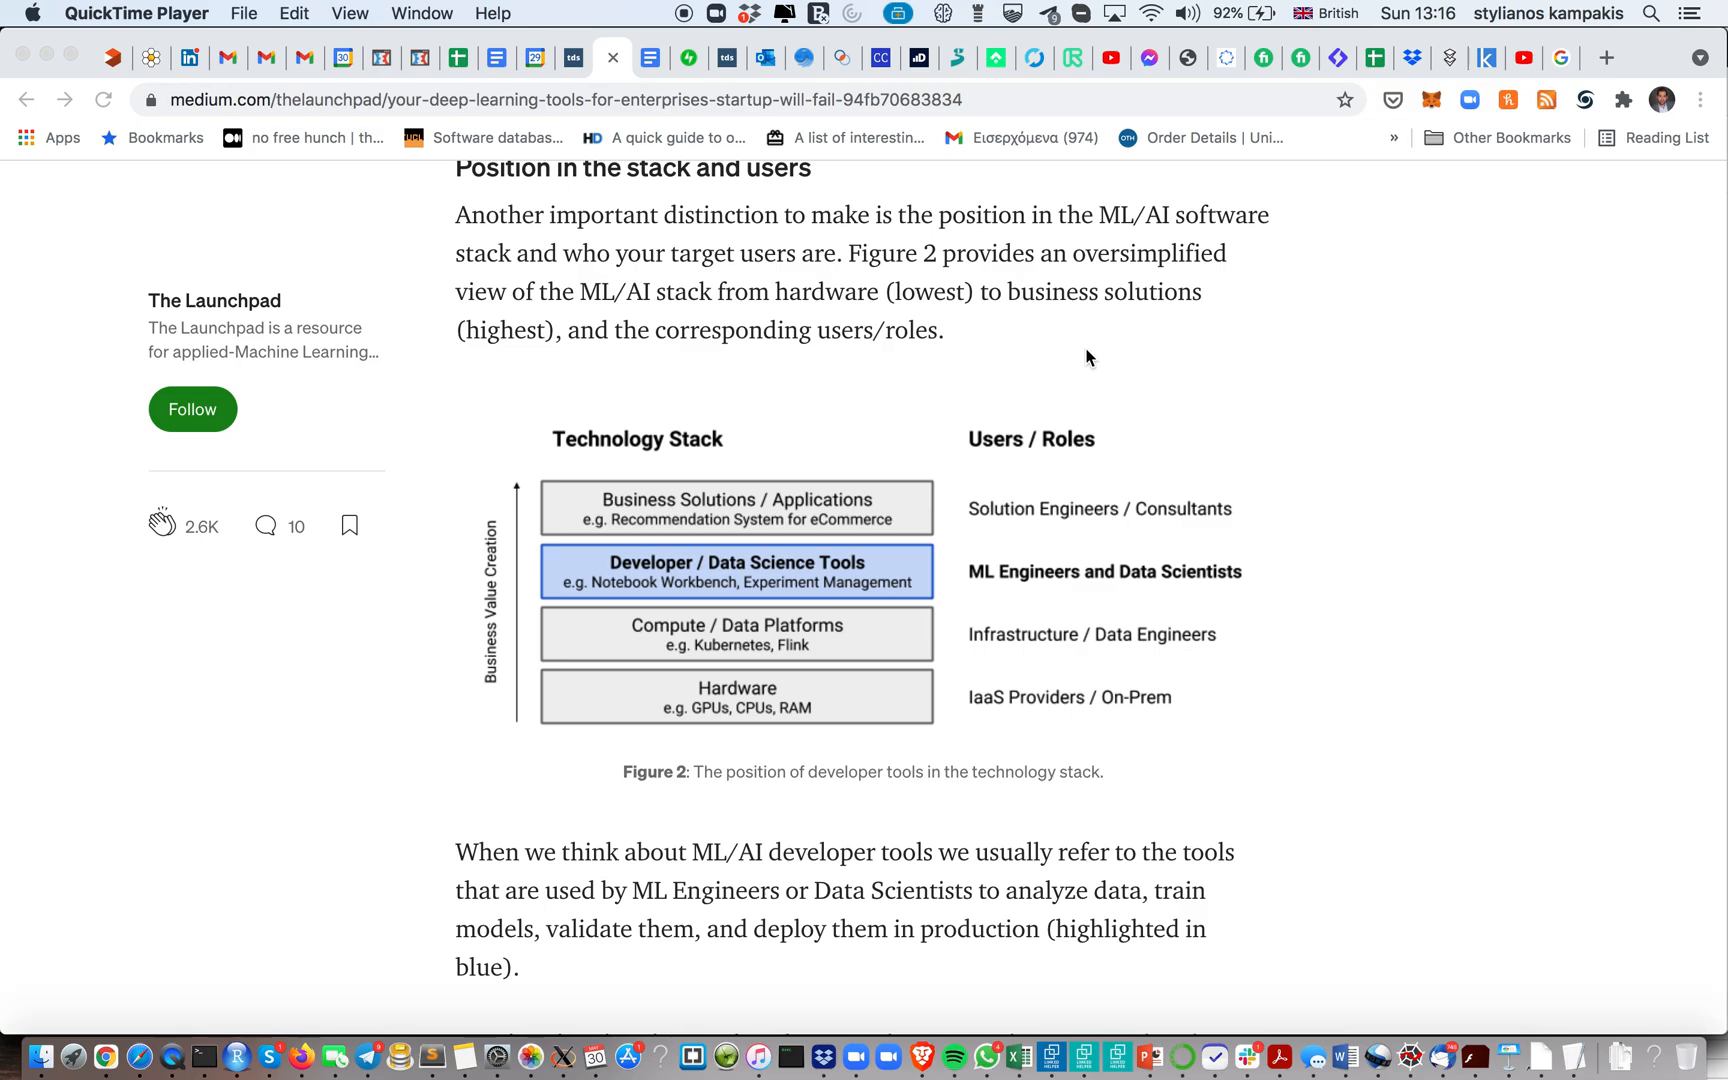
pyautogui.moveTo(1098, 366)
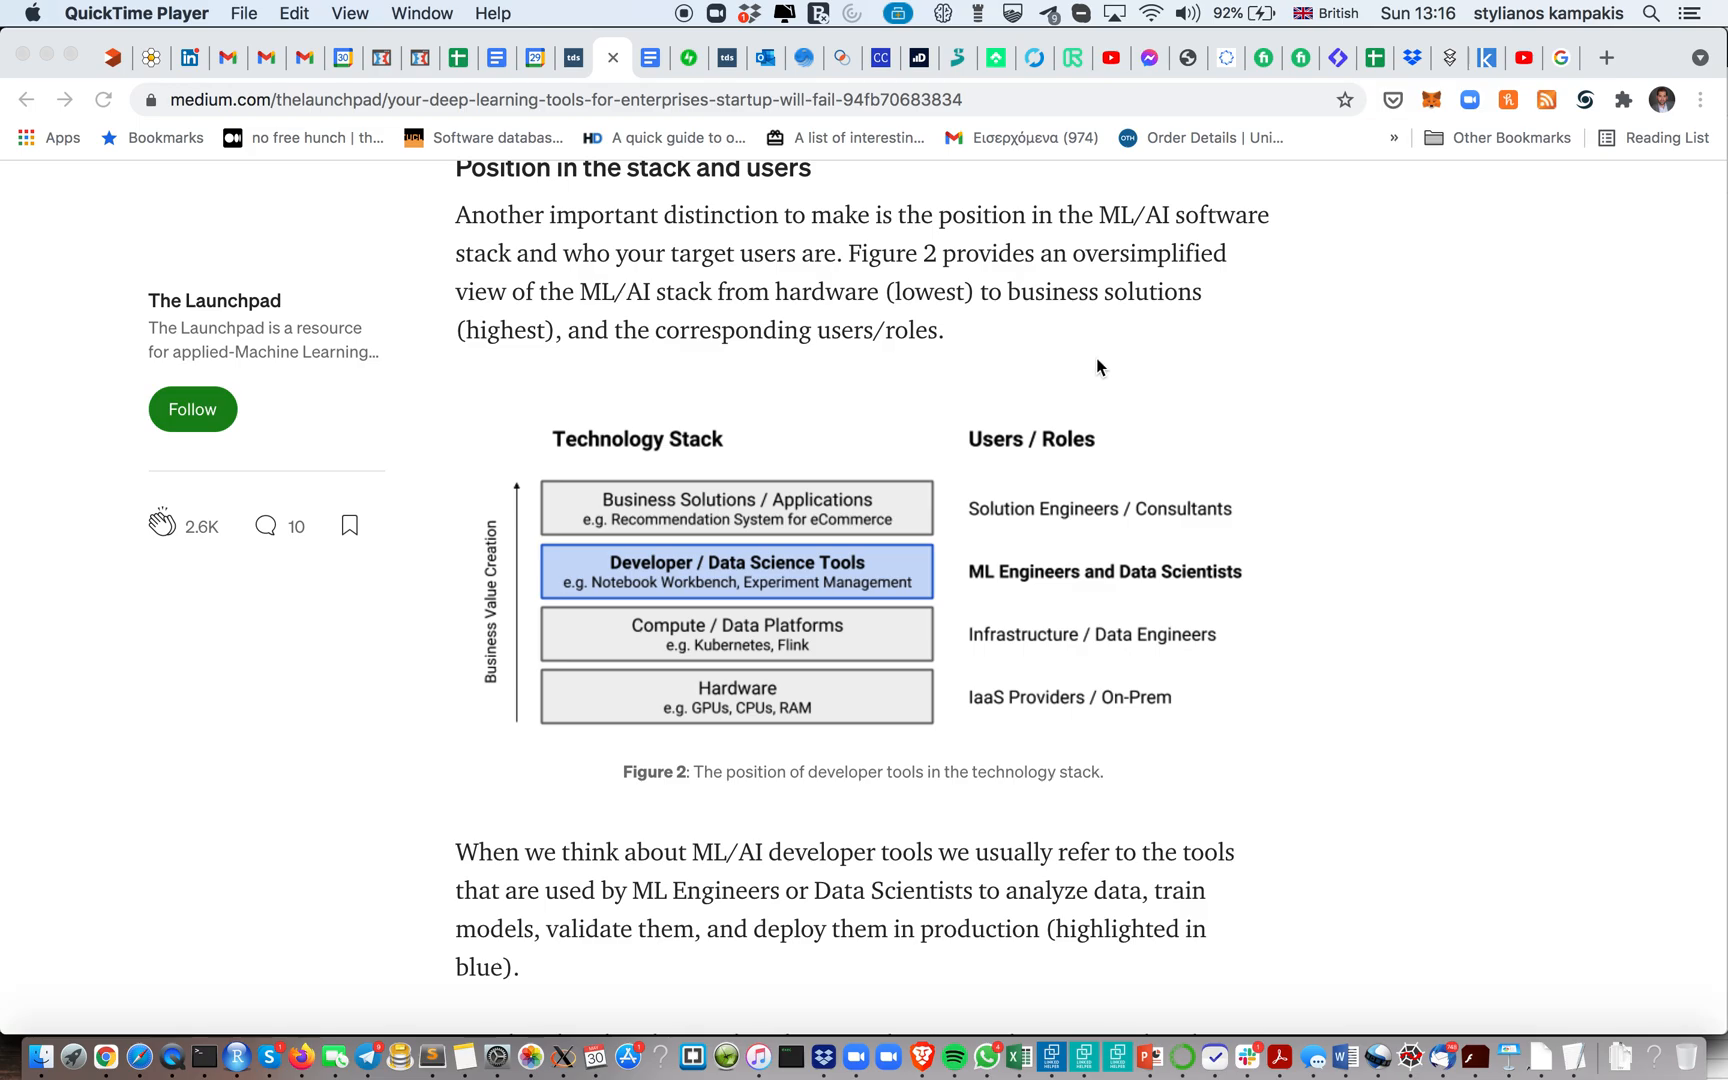
pyautogui.moveTo(1352, 658)
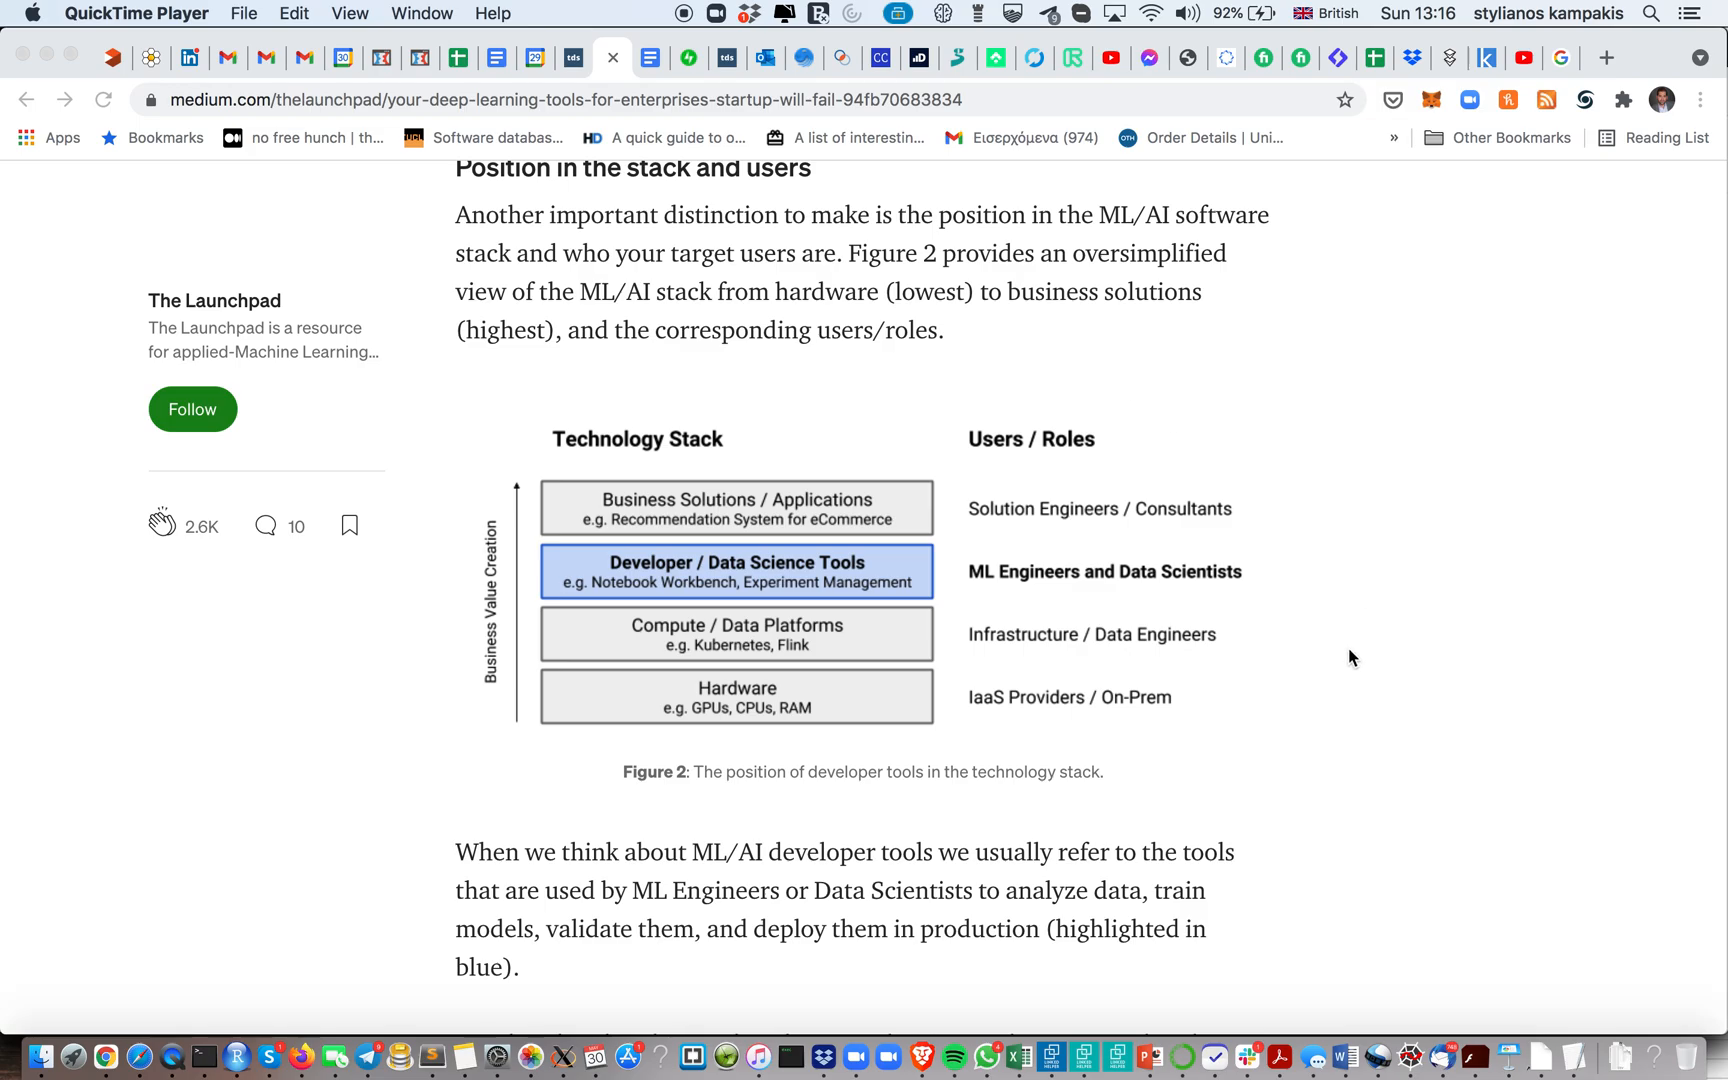
# Scroll to the 'Why Your Startup Will Fail' heading and its list of enterprise challenges
pyautogui.scroll(-3)
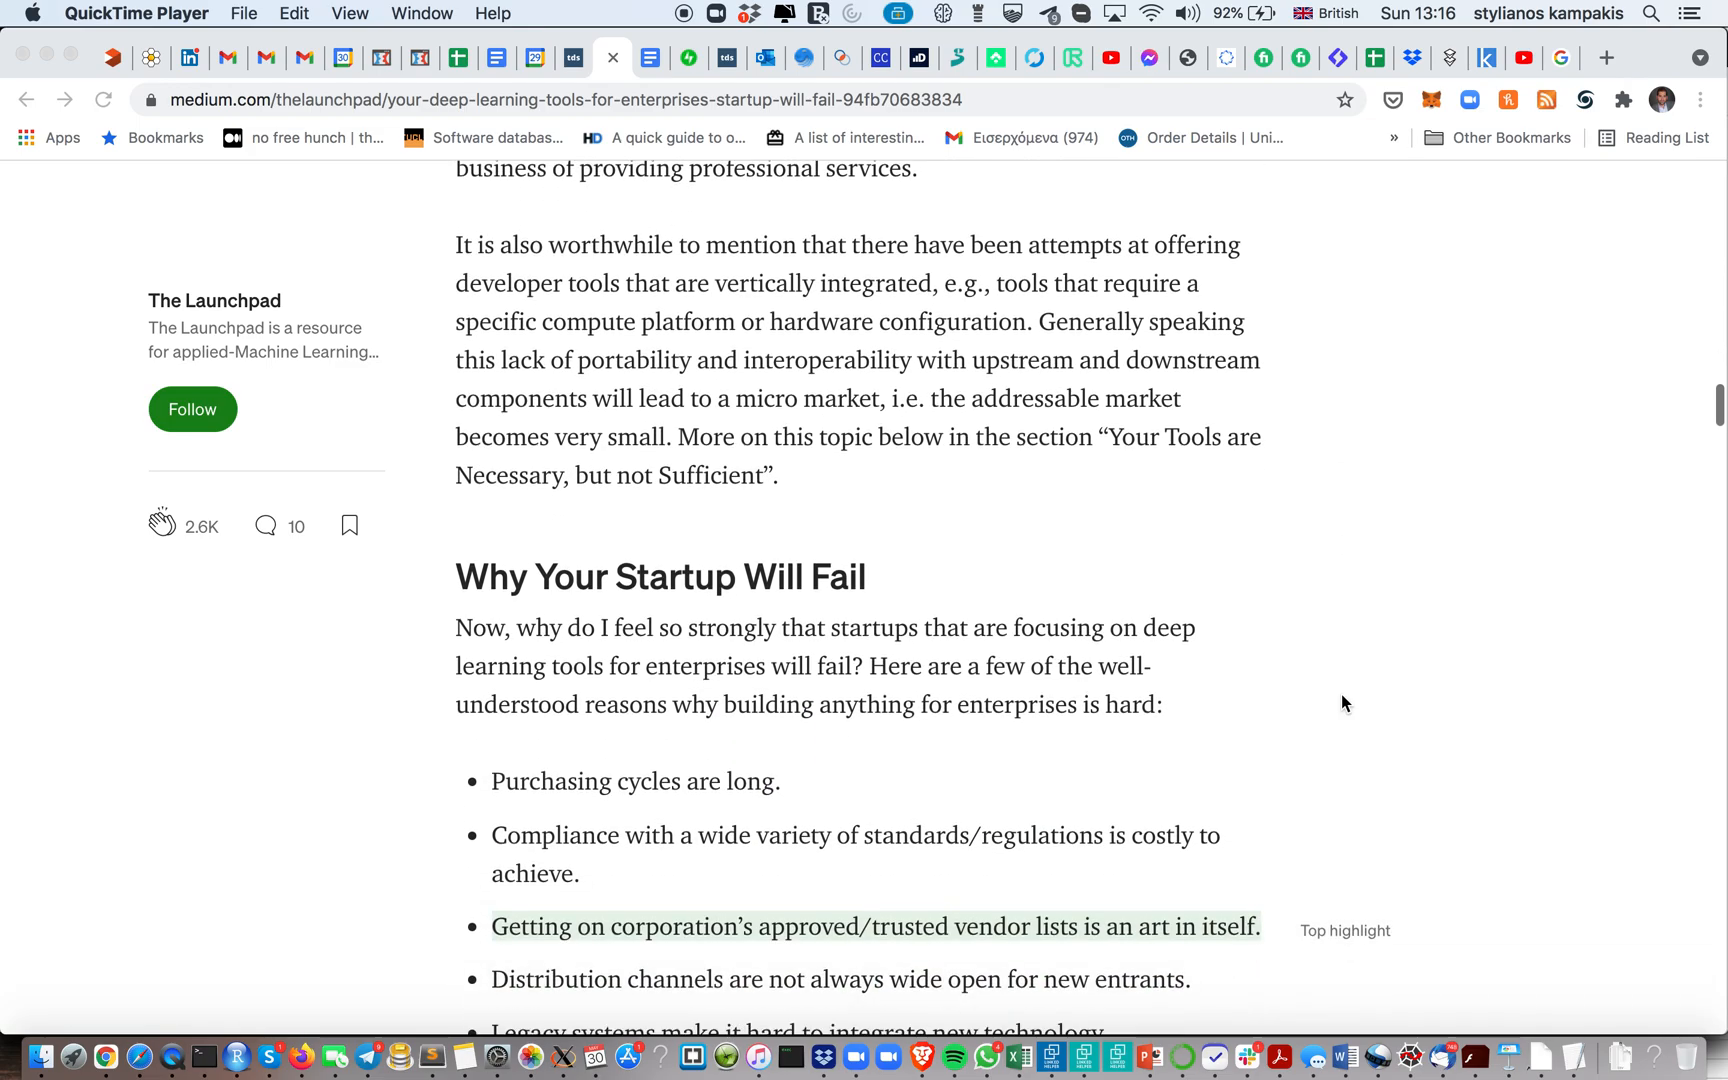
pyautogui.scroll(-3)
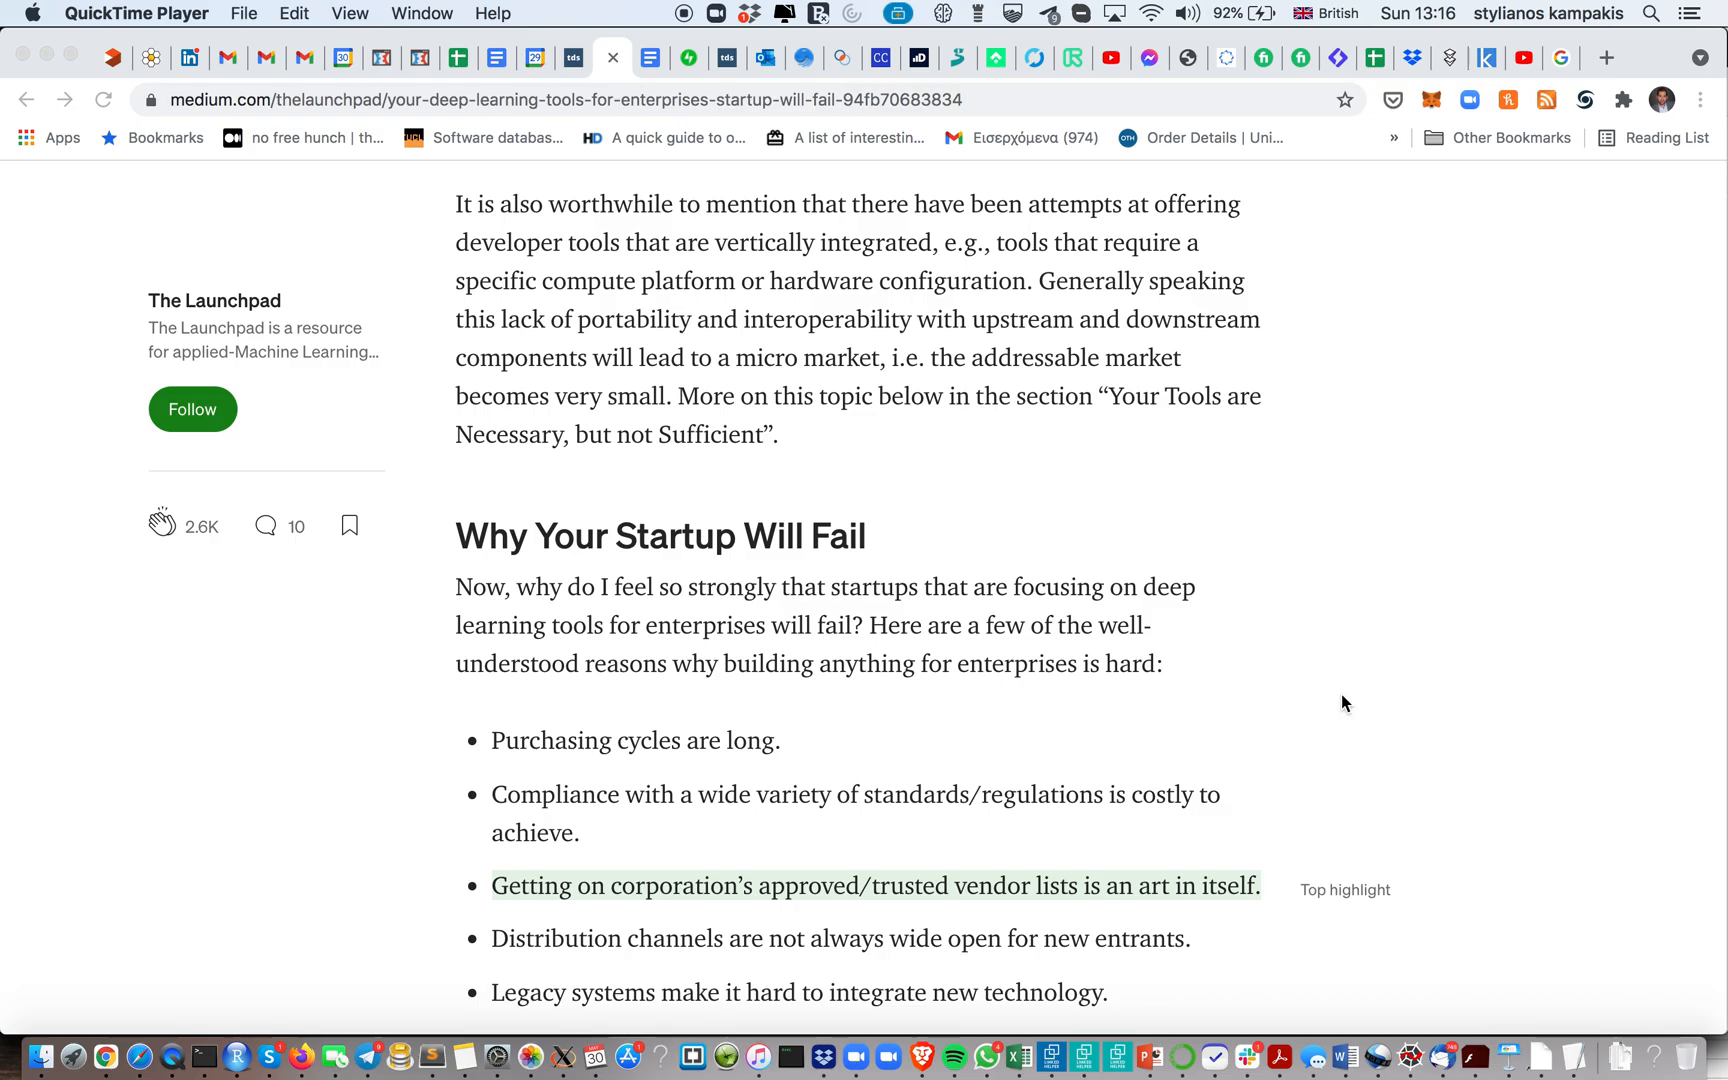
pyautogui.scroll(-3)
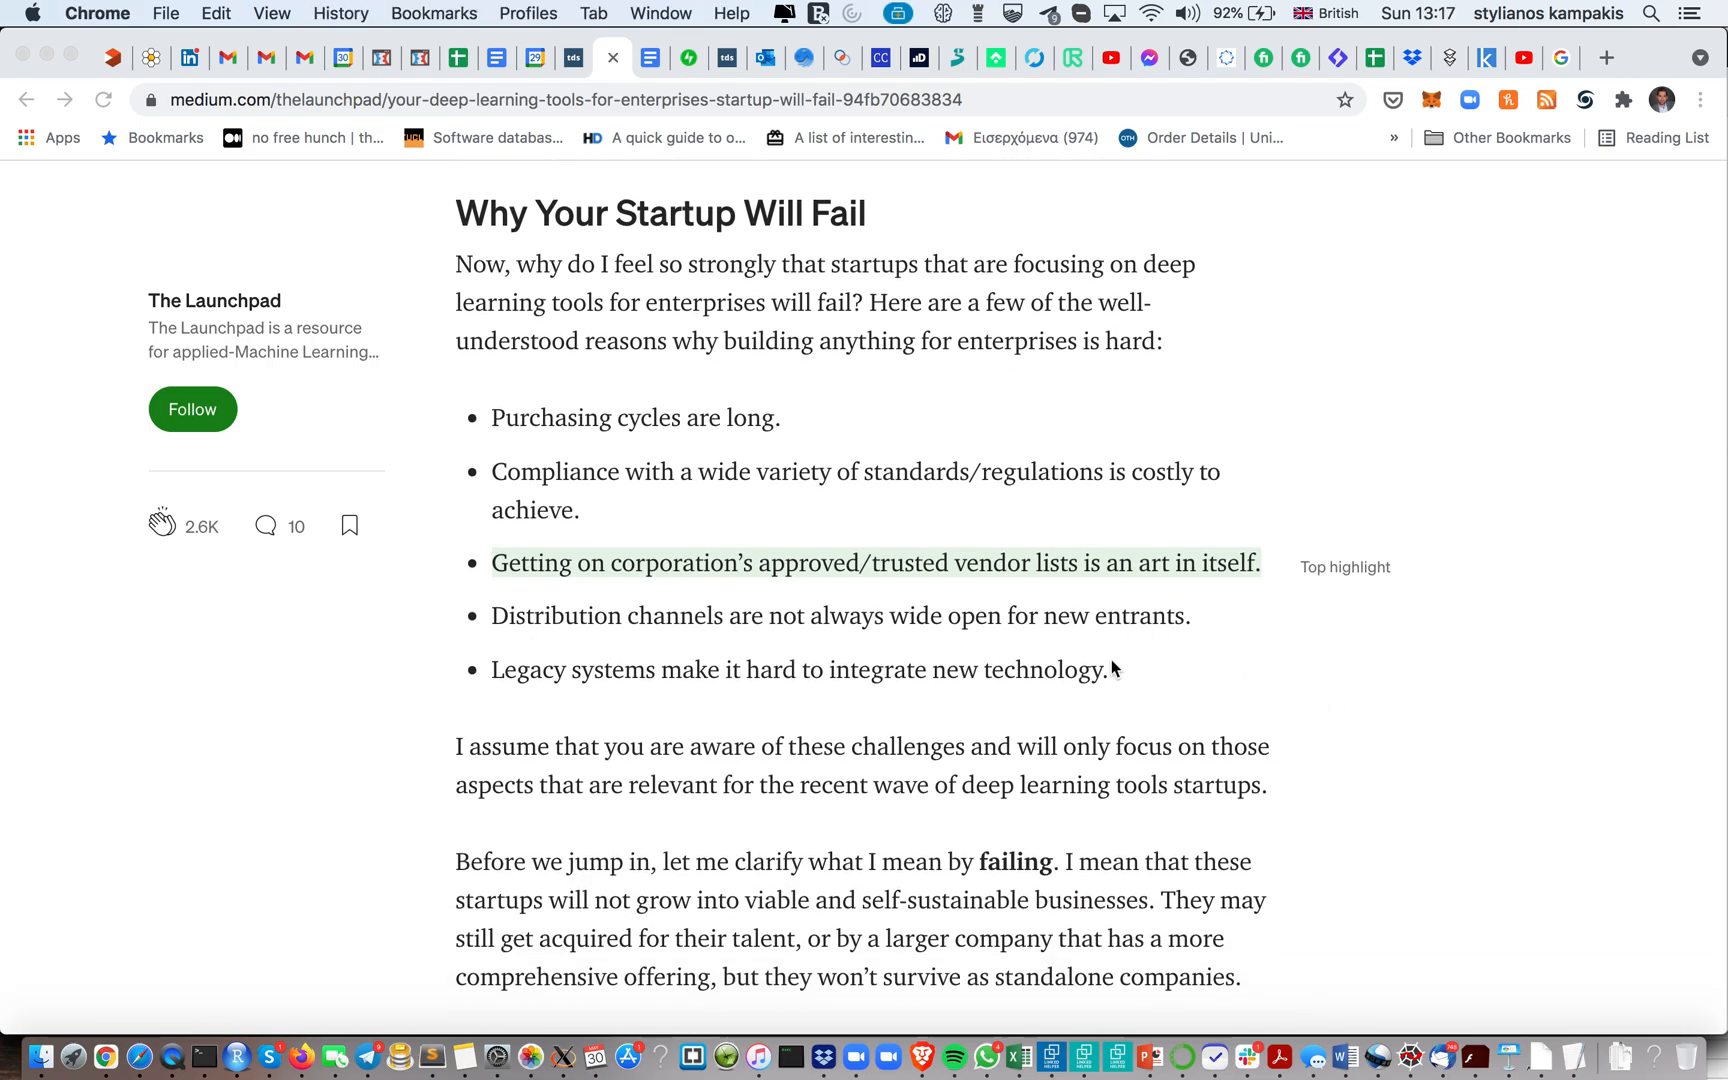
# Select the first enterprise reasons and the compliance bullet, clear the selection, then scroll to the three-arguments paragraph
pyautogui.moveTo(492, 416); pyautogui.dragTo(1002, 564)
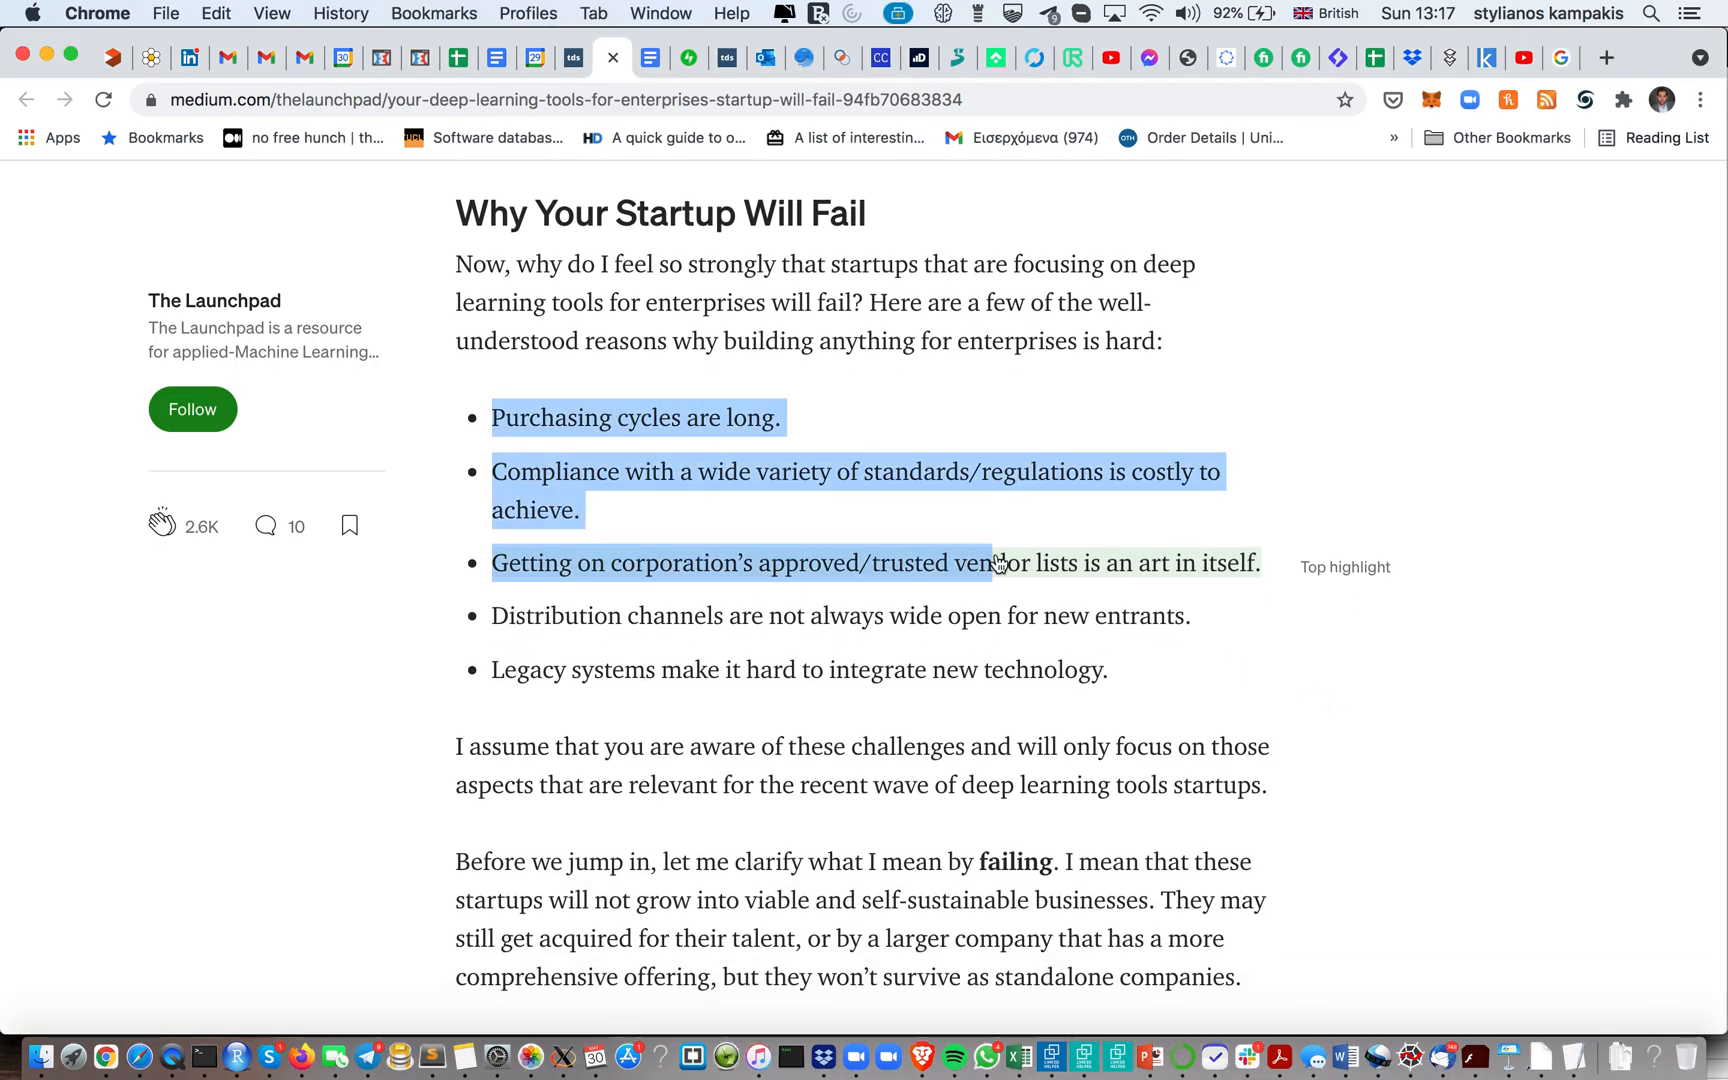
pyautogui.moveTo(996, 564); pyautogui.dragTo(1124, 670)
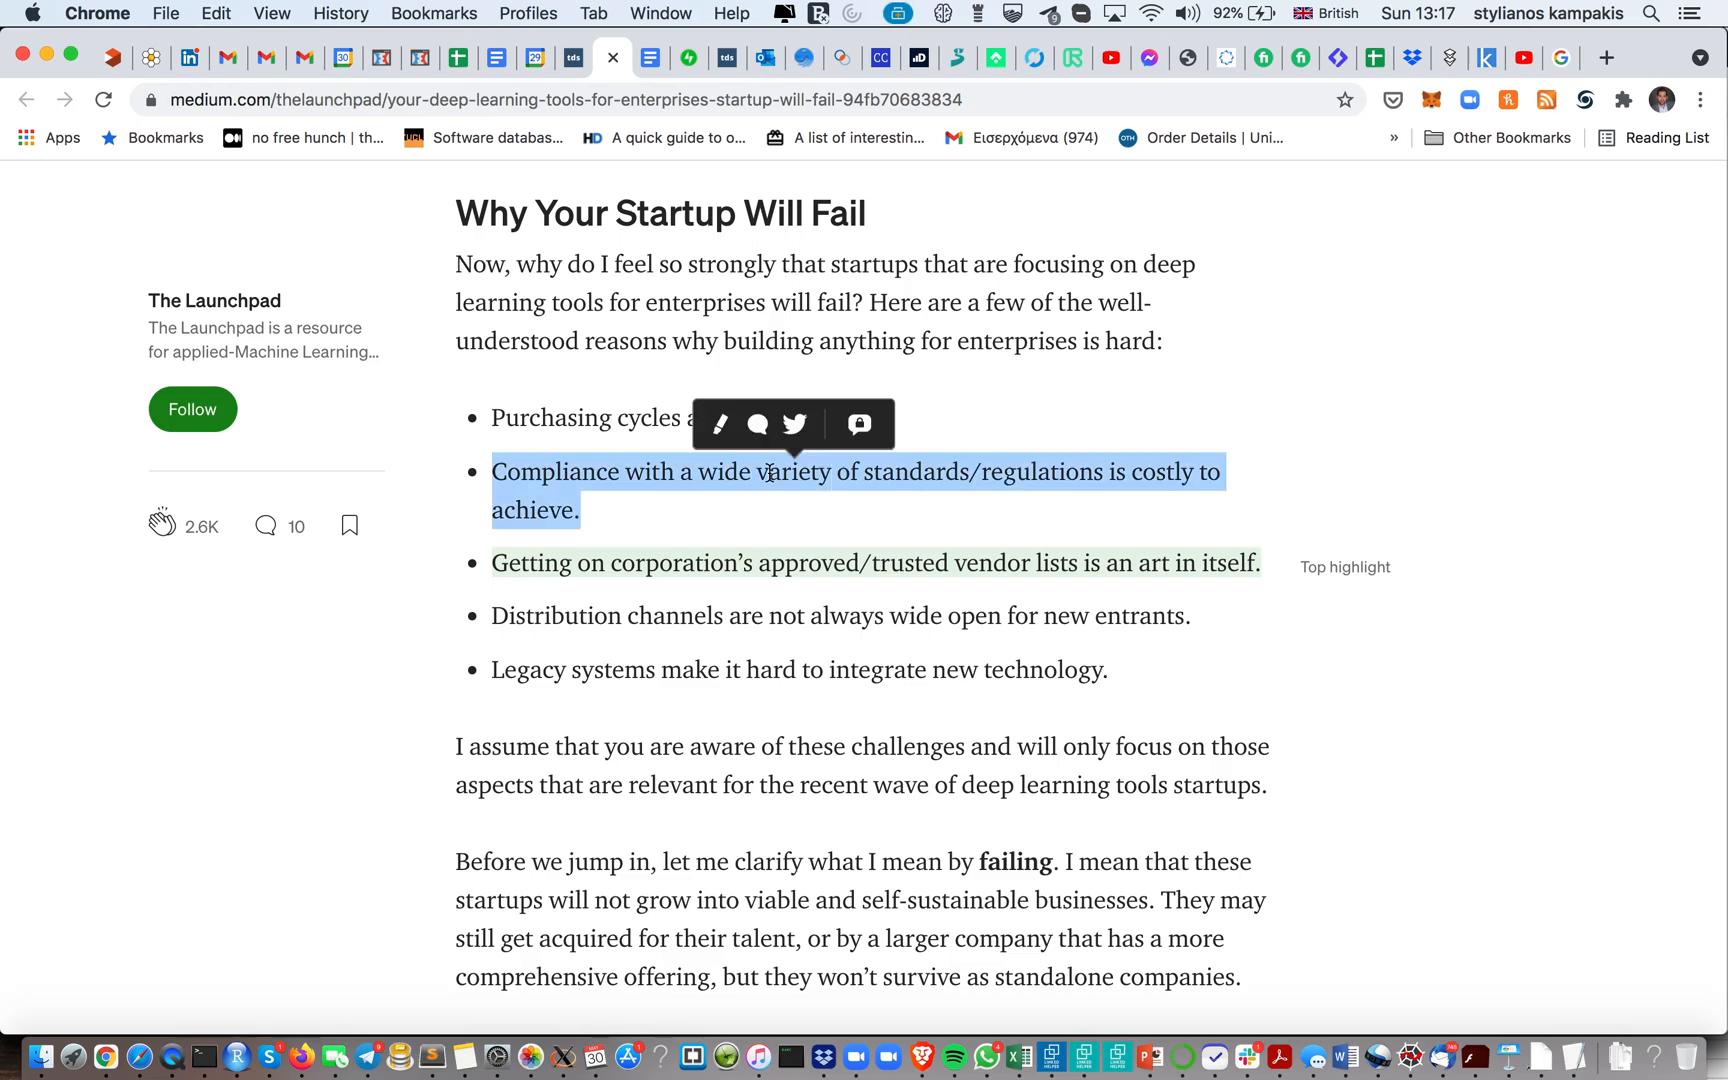
pyautogui.click(904, 520)
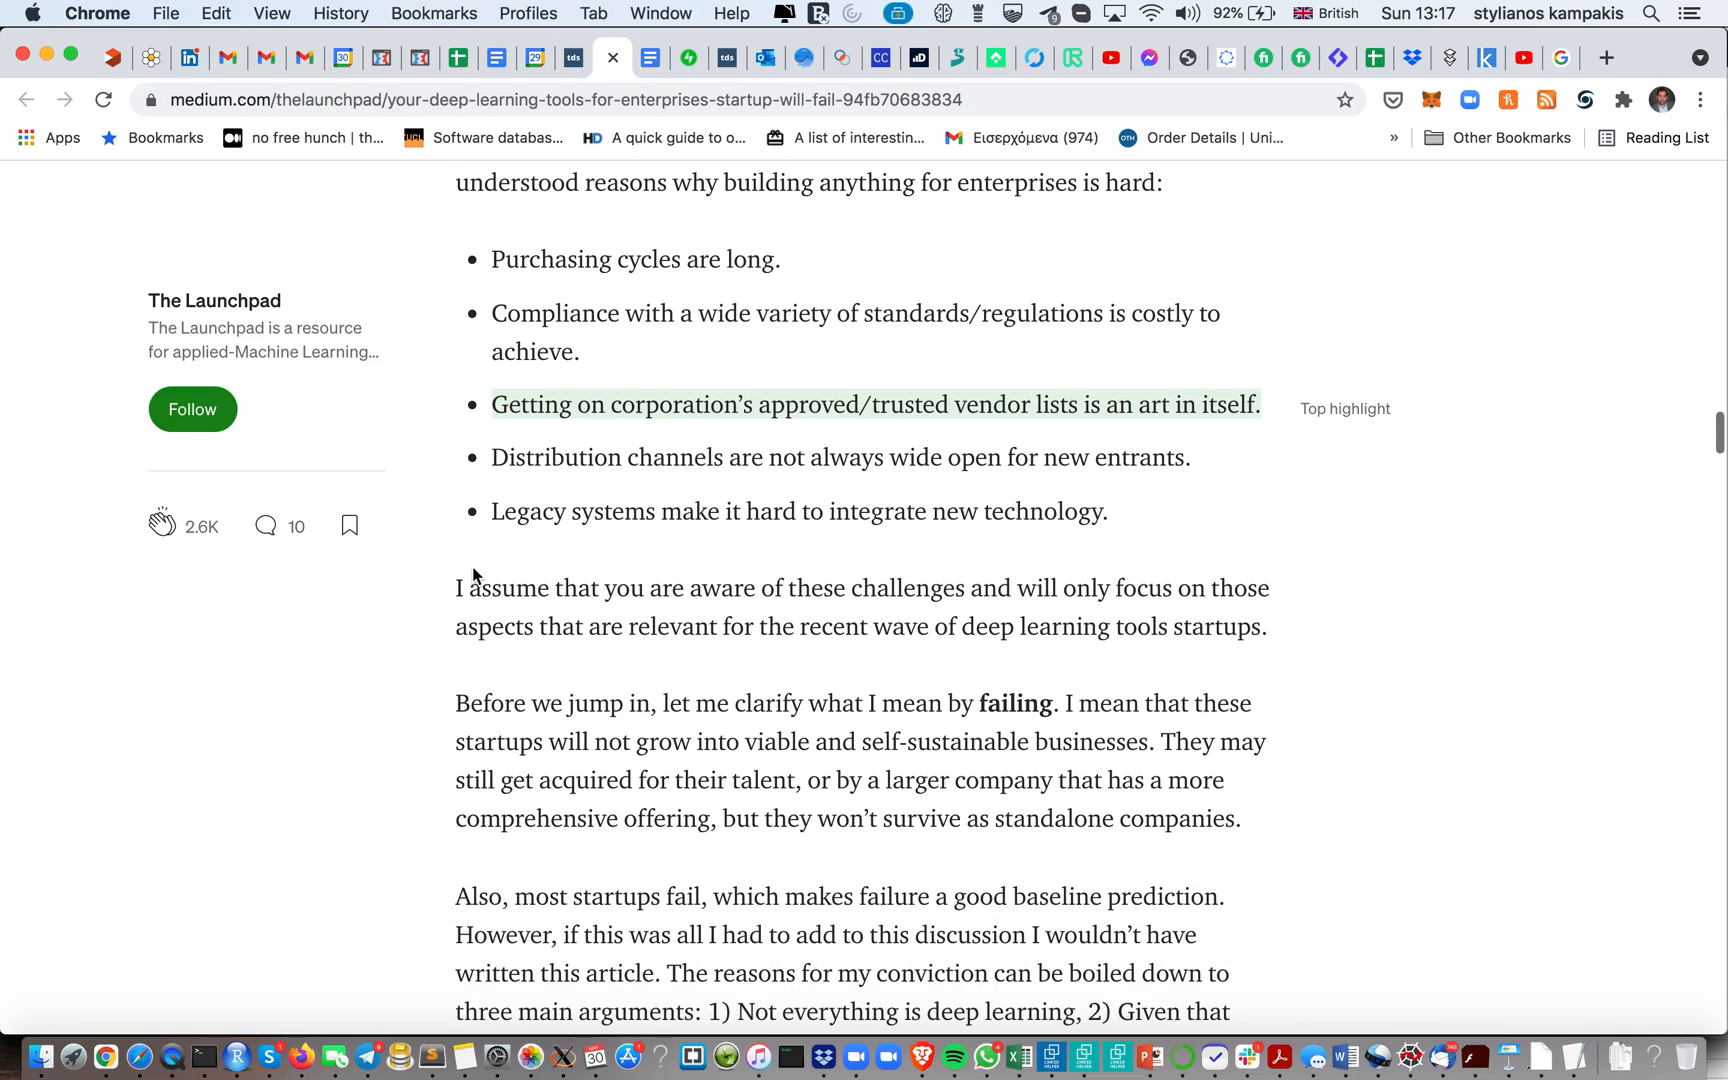
pyautogui.scroll(-3)
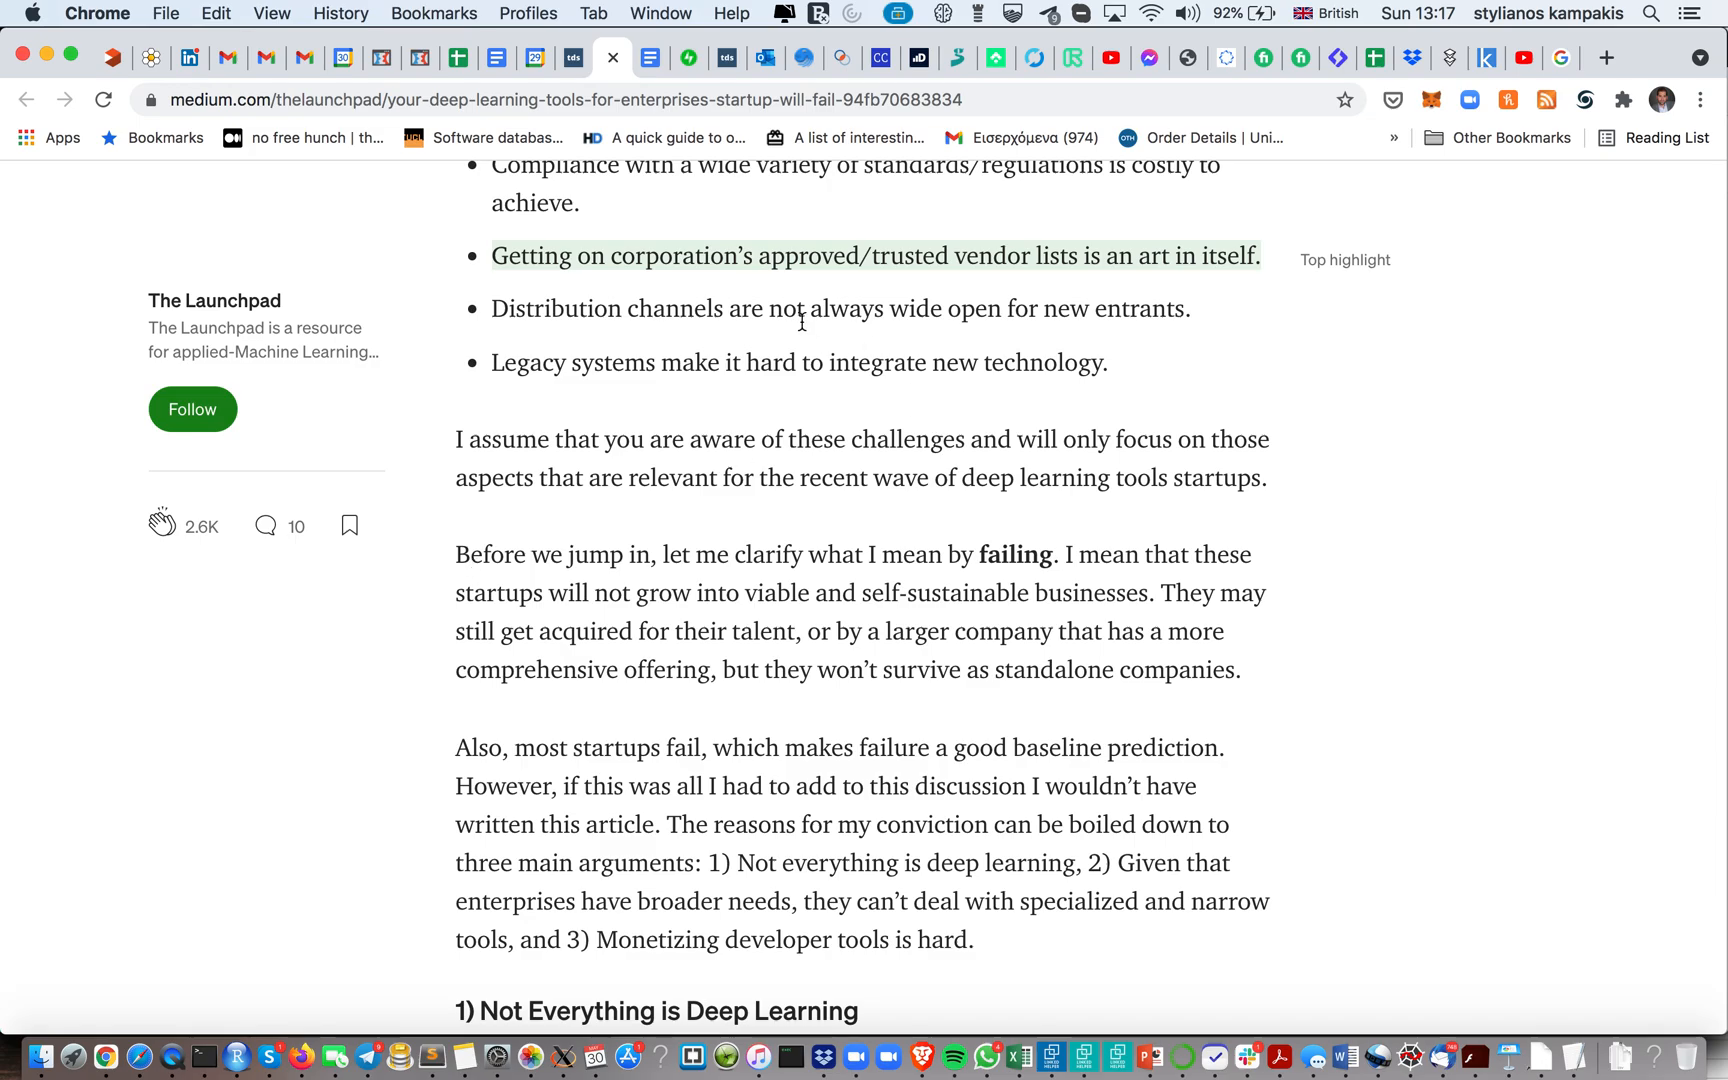
pyautogui.moveTo(556, 308)
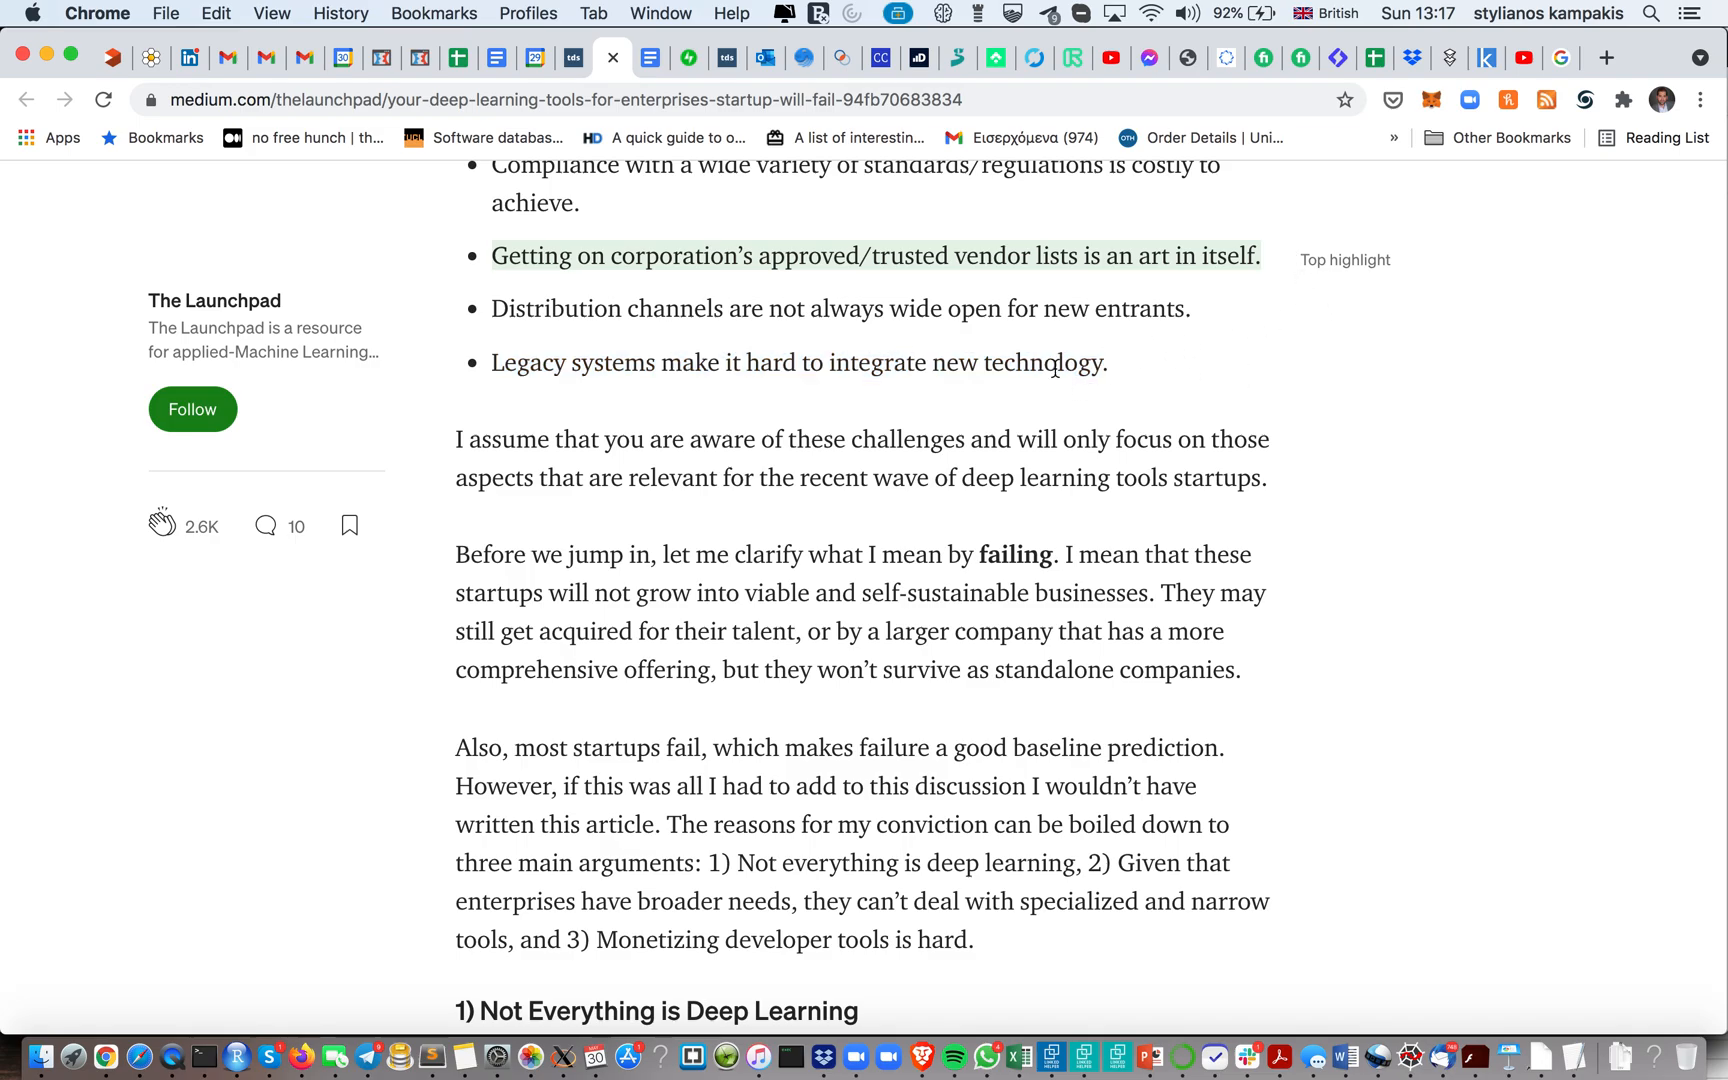
pyautogui.moveTo(1270, 264)
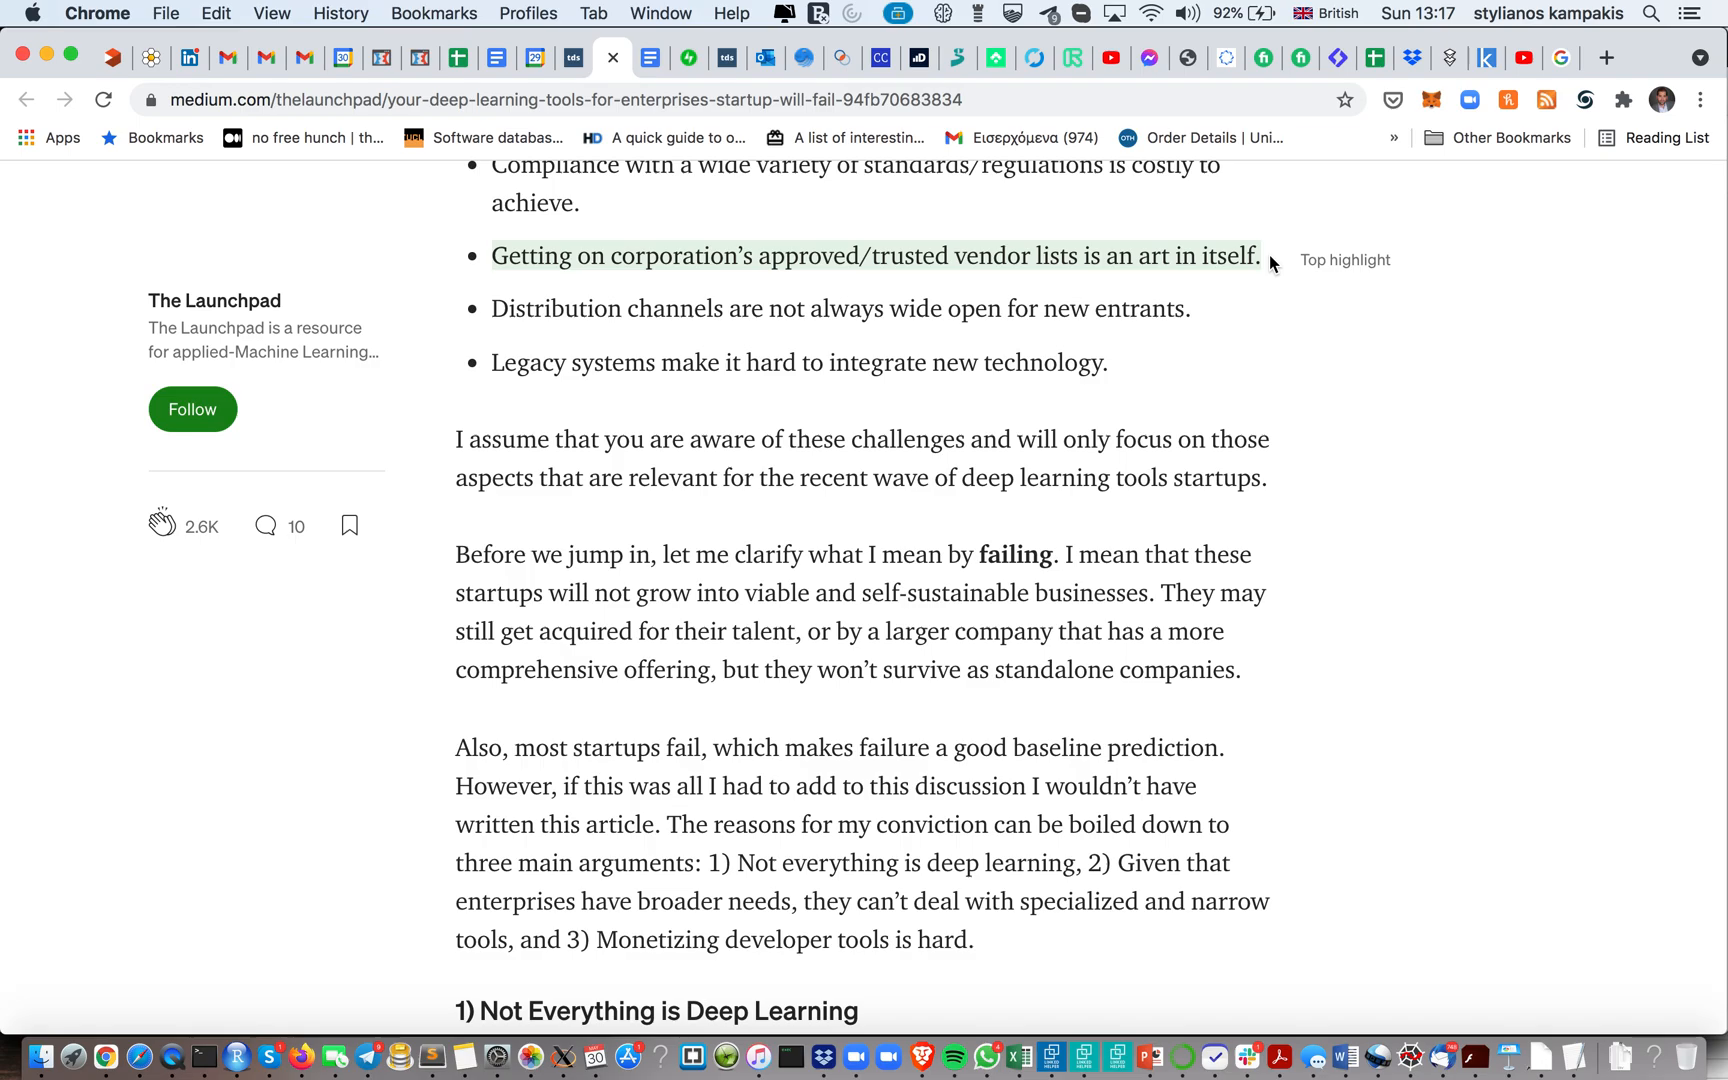
pyautogui.moveTo(1062, 248)
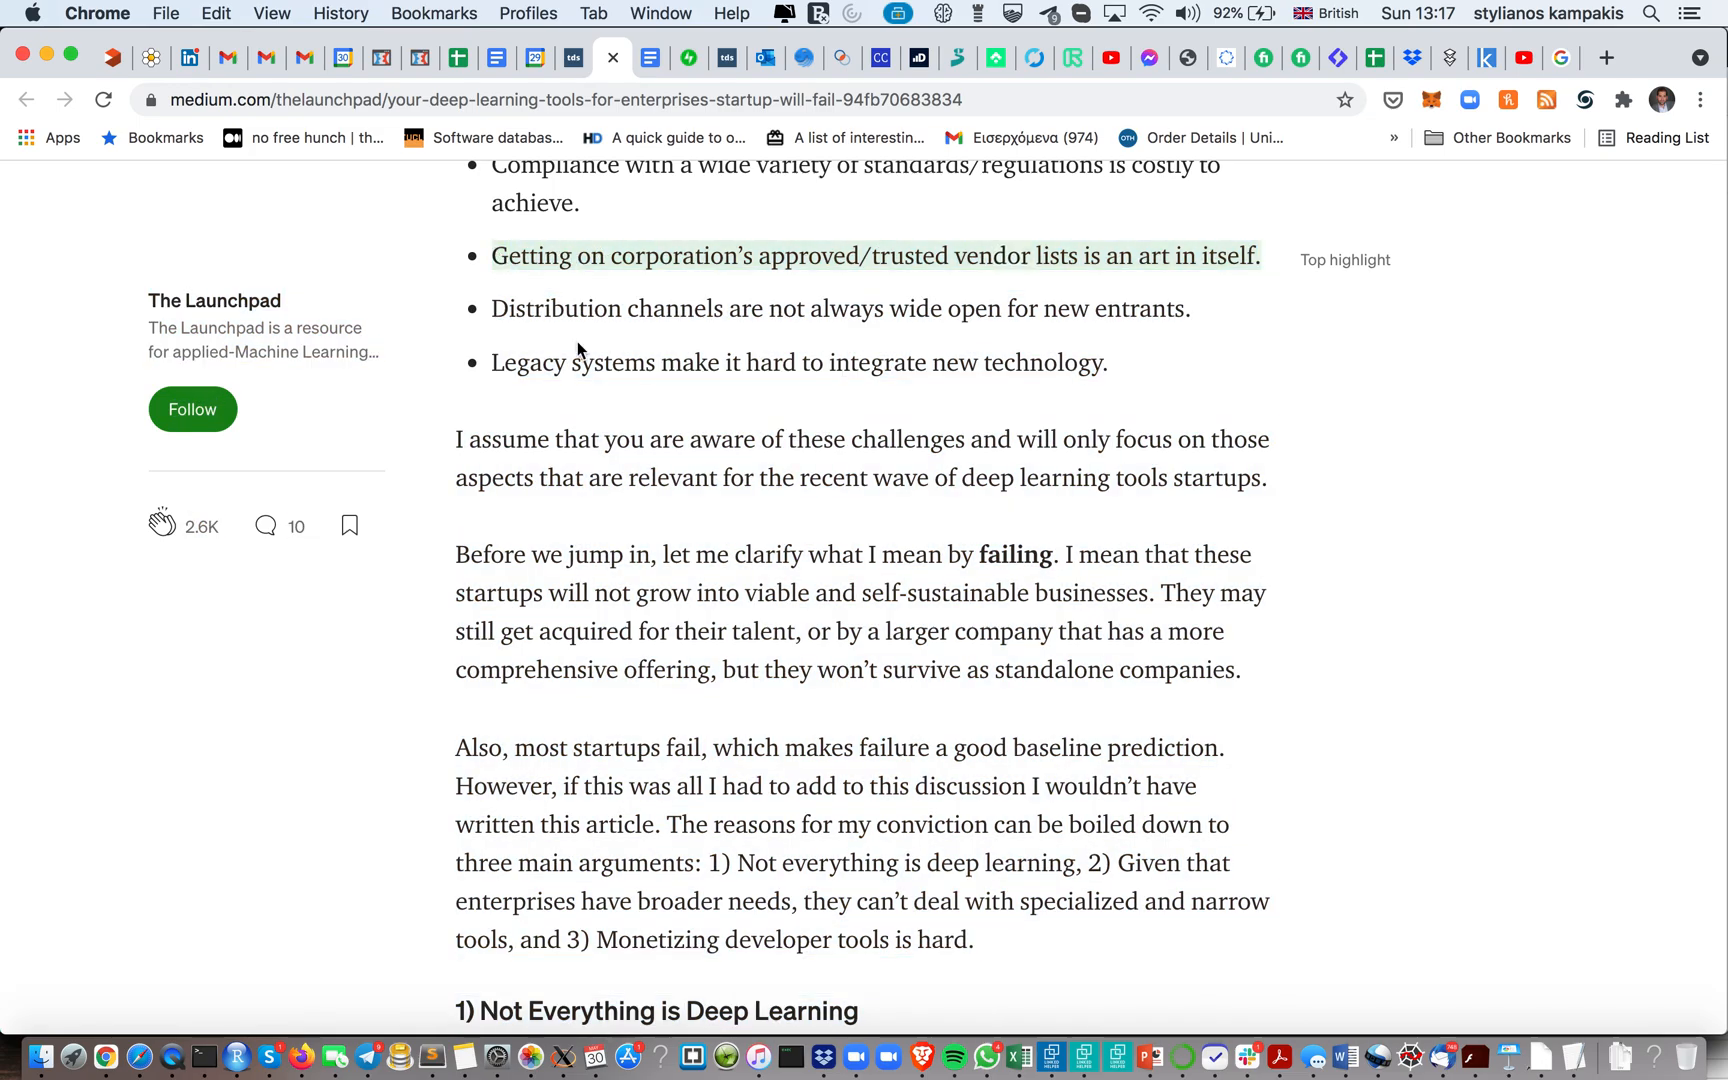
pyautogui.scroll(-3)
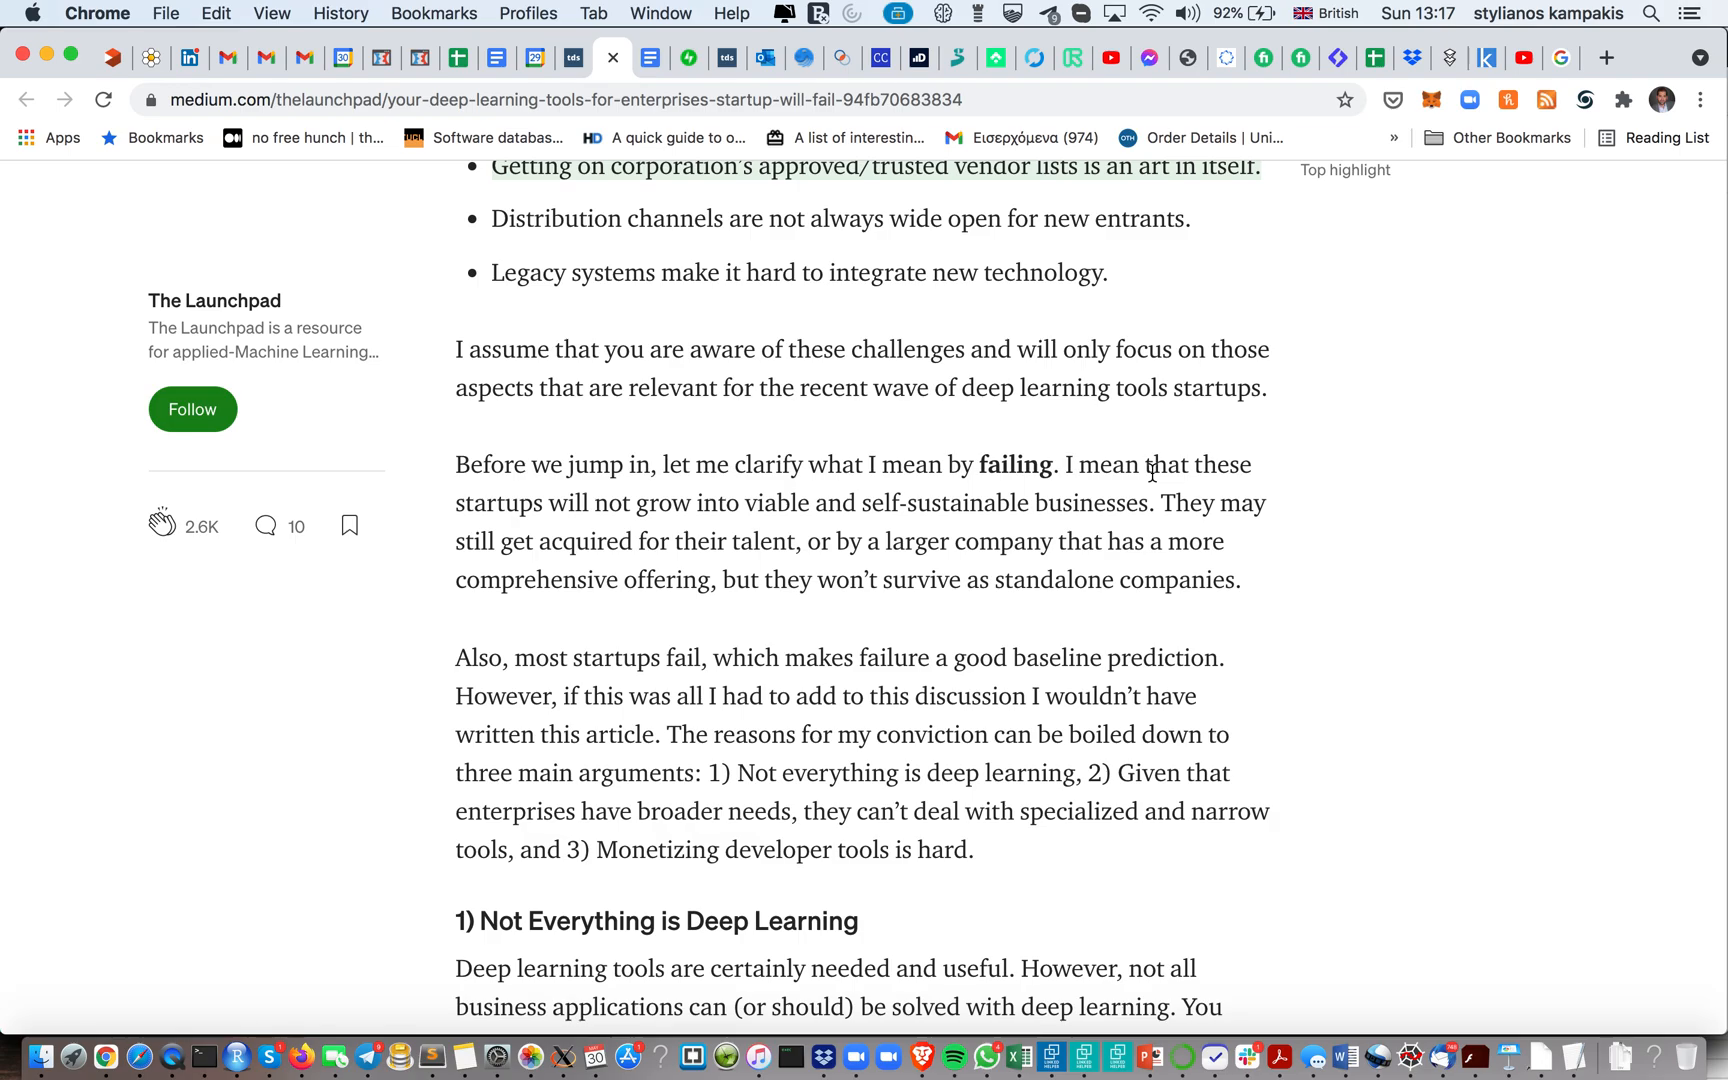
pyautogui.moveTo(1272, 528)
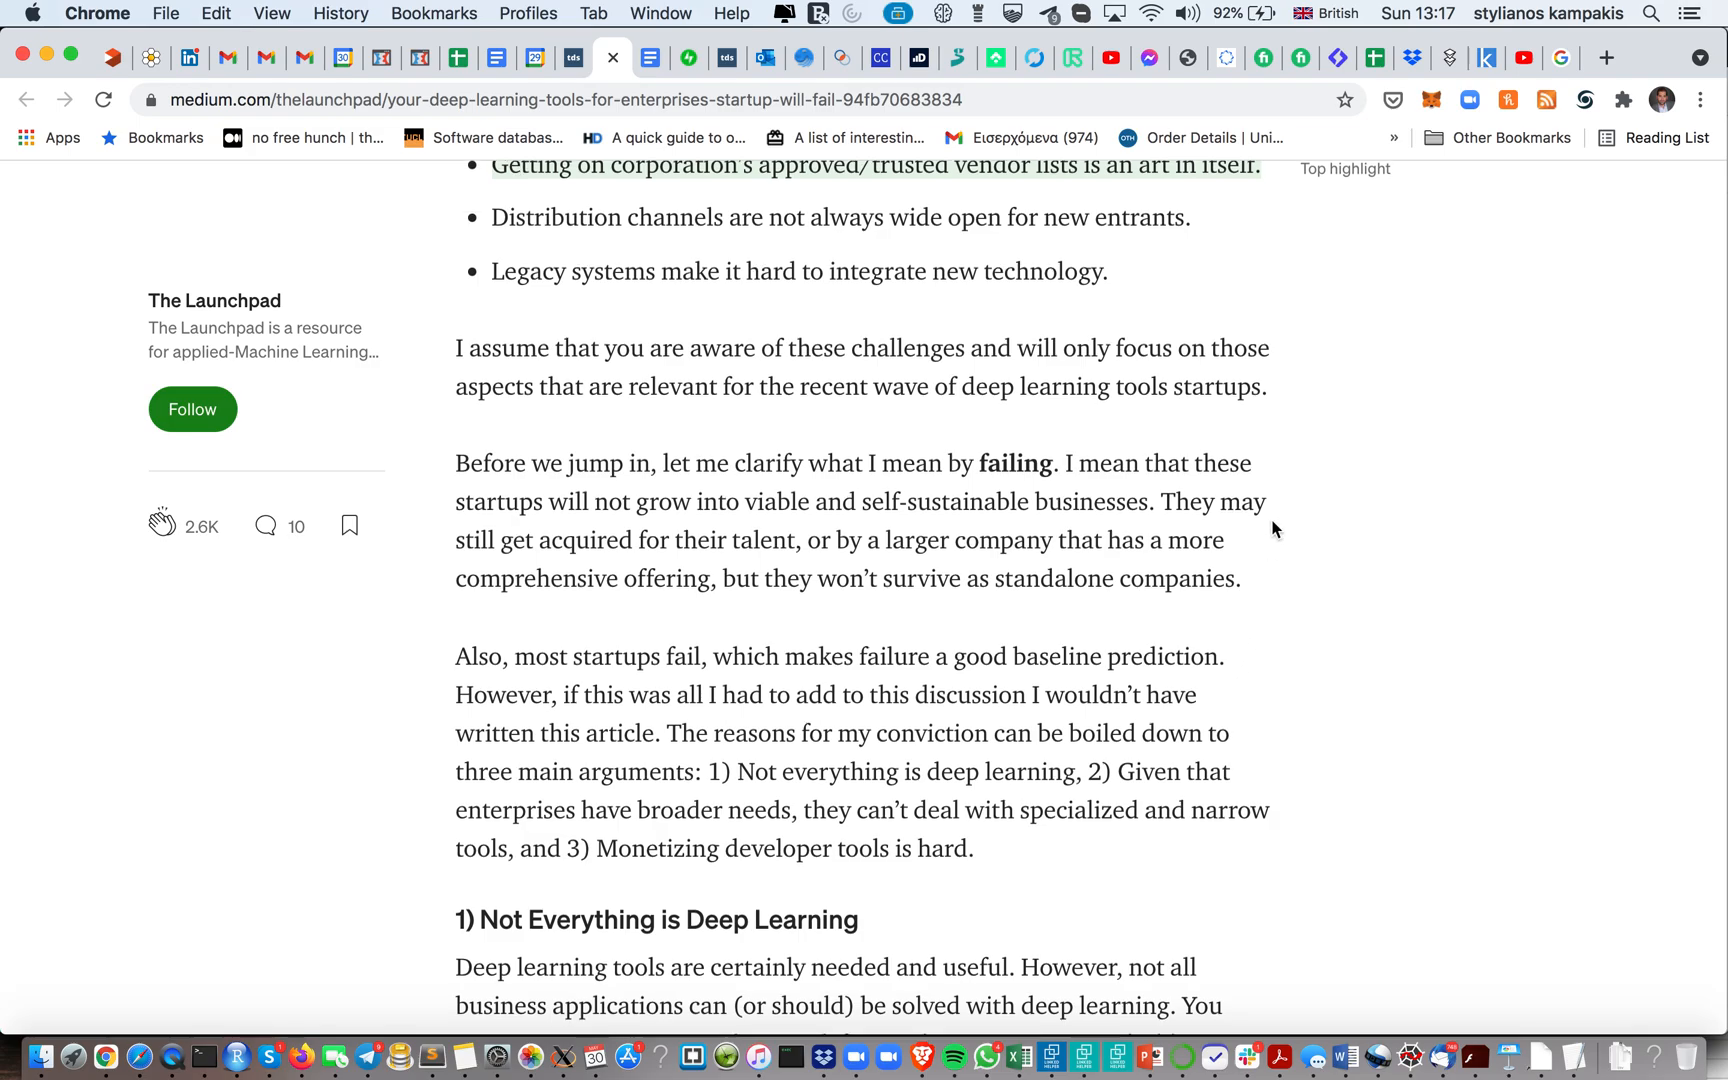
# Scroll to '1) Not Everything is Deep Learning' through the Inference latency and Reproducibility bullets
pyautogui.scroll(-3)
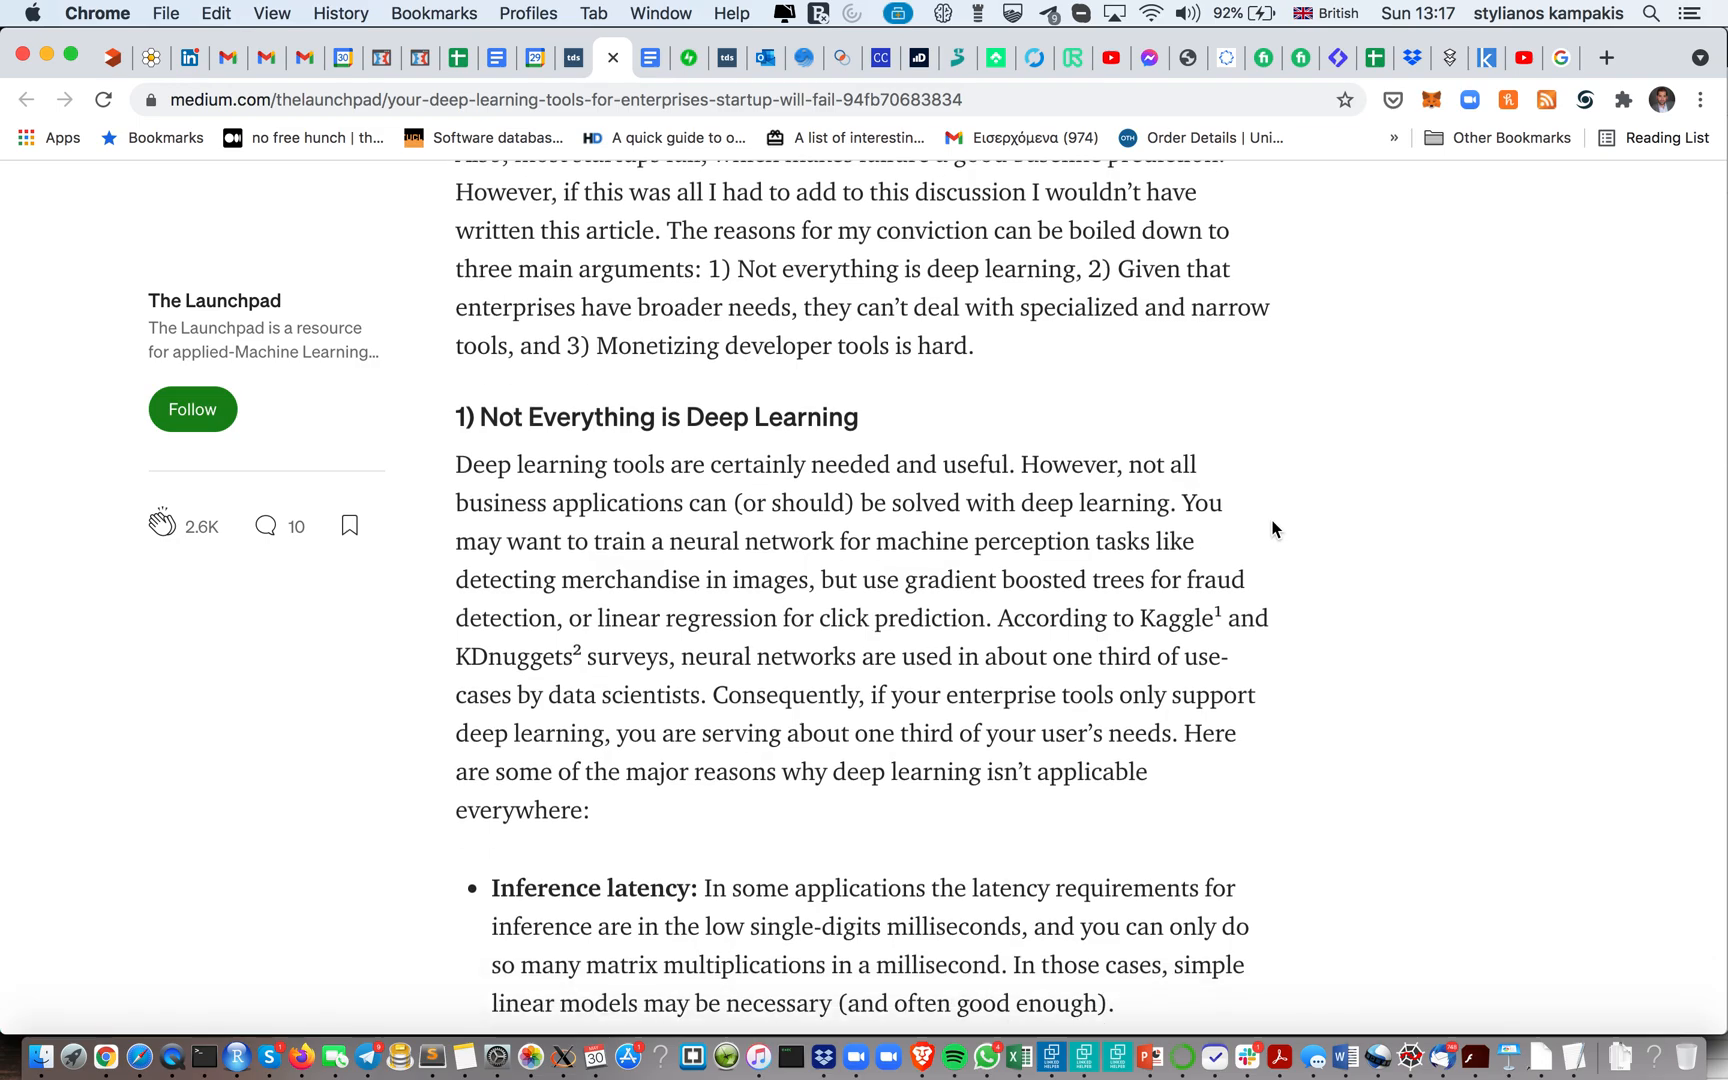
pyautogui.scroll(-3)
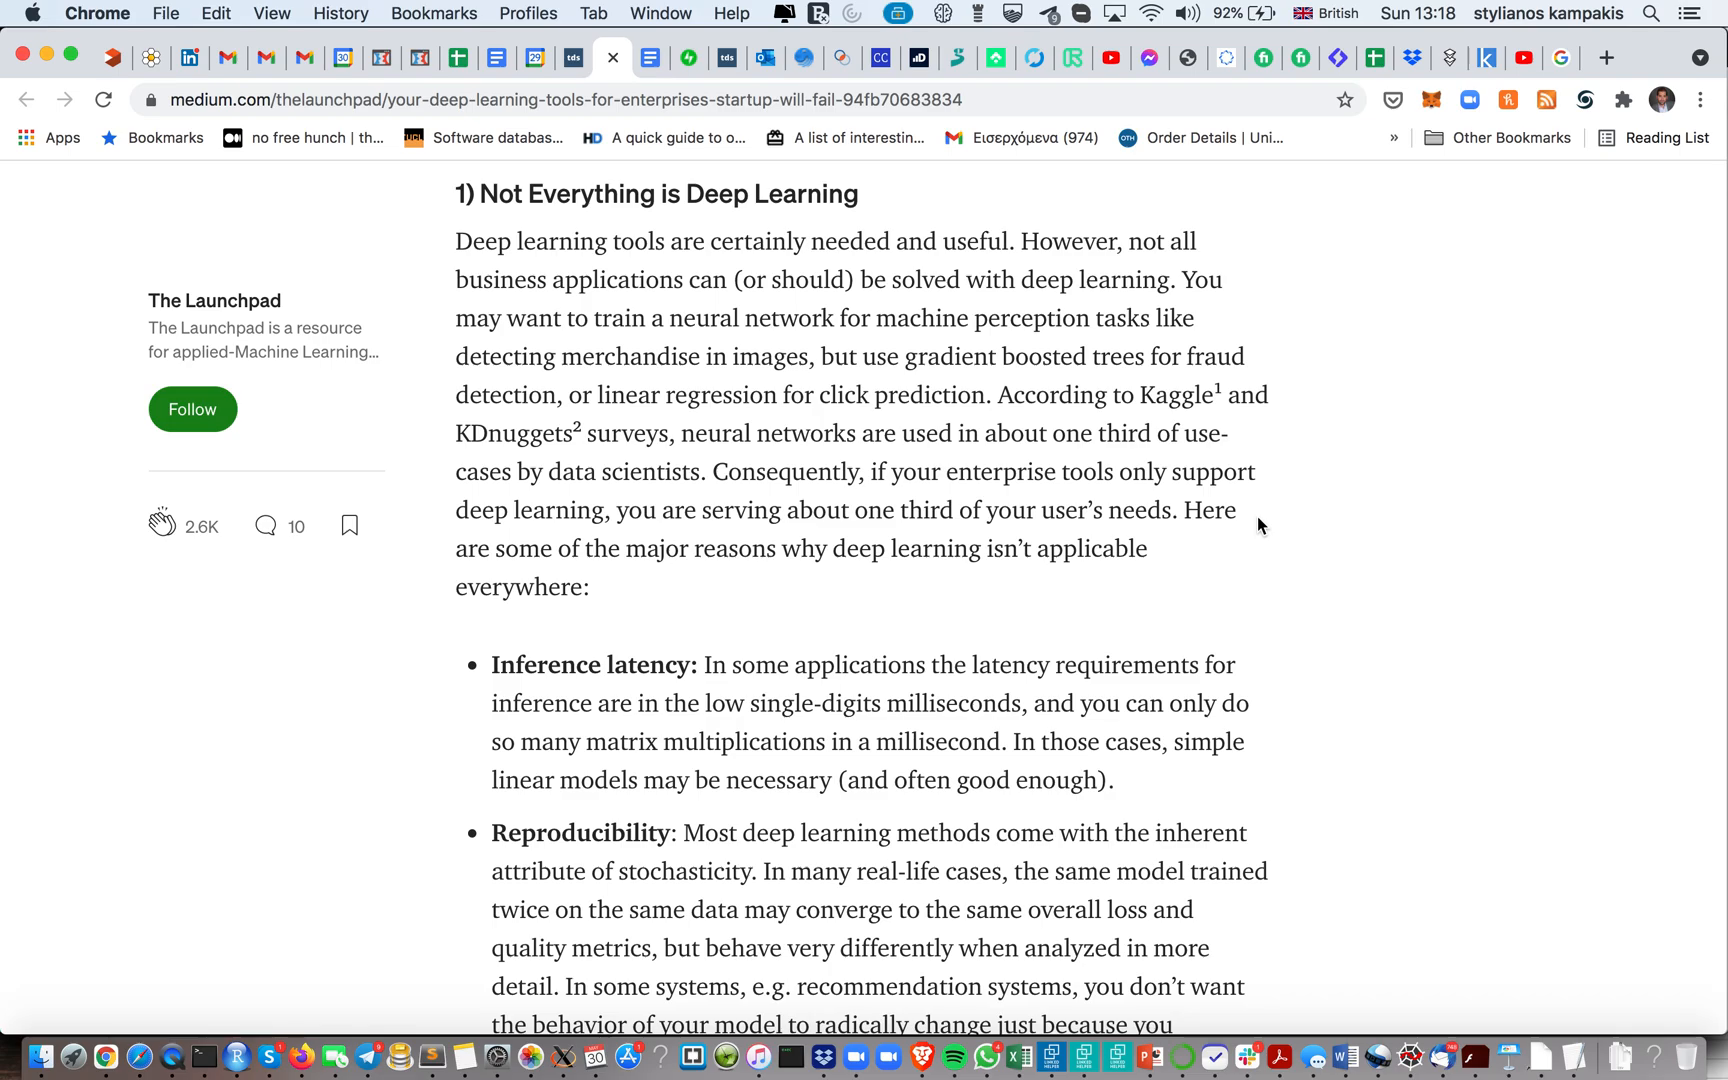
# Scroll to '2) Your Tools are Necessary, but not Sufficient' and the start of Figure 3
pyautogui.scroll(-3)
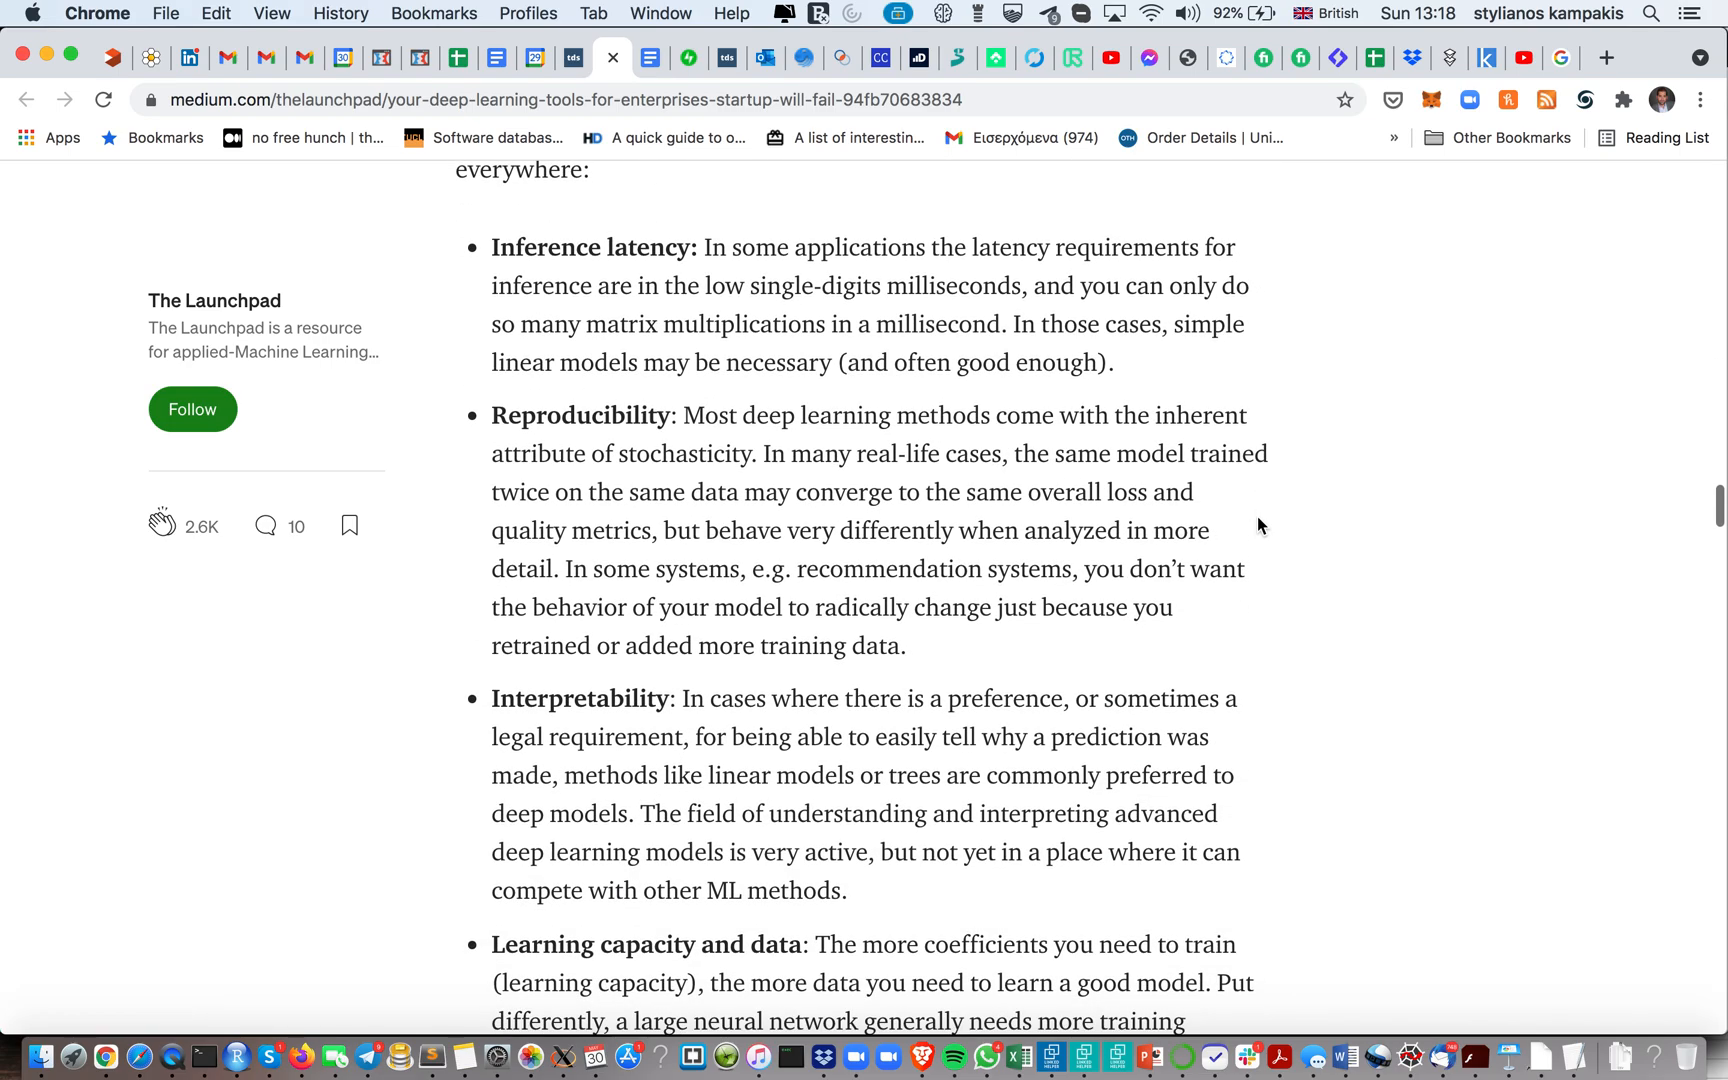
pyautogui.scroll(-3)
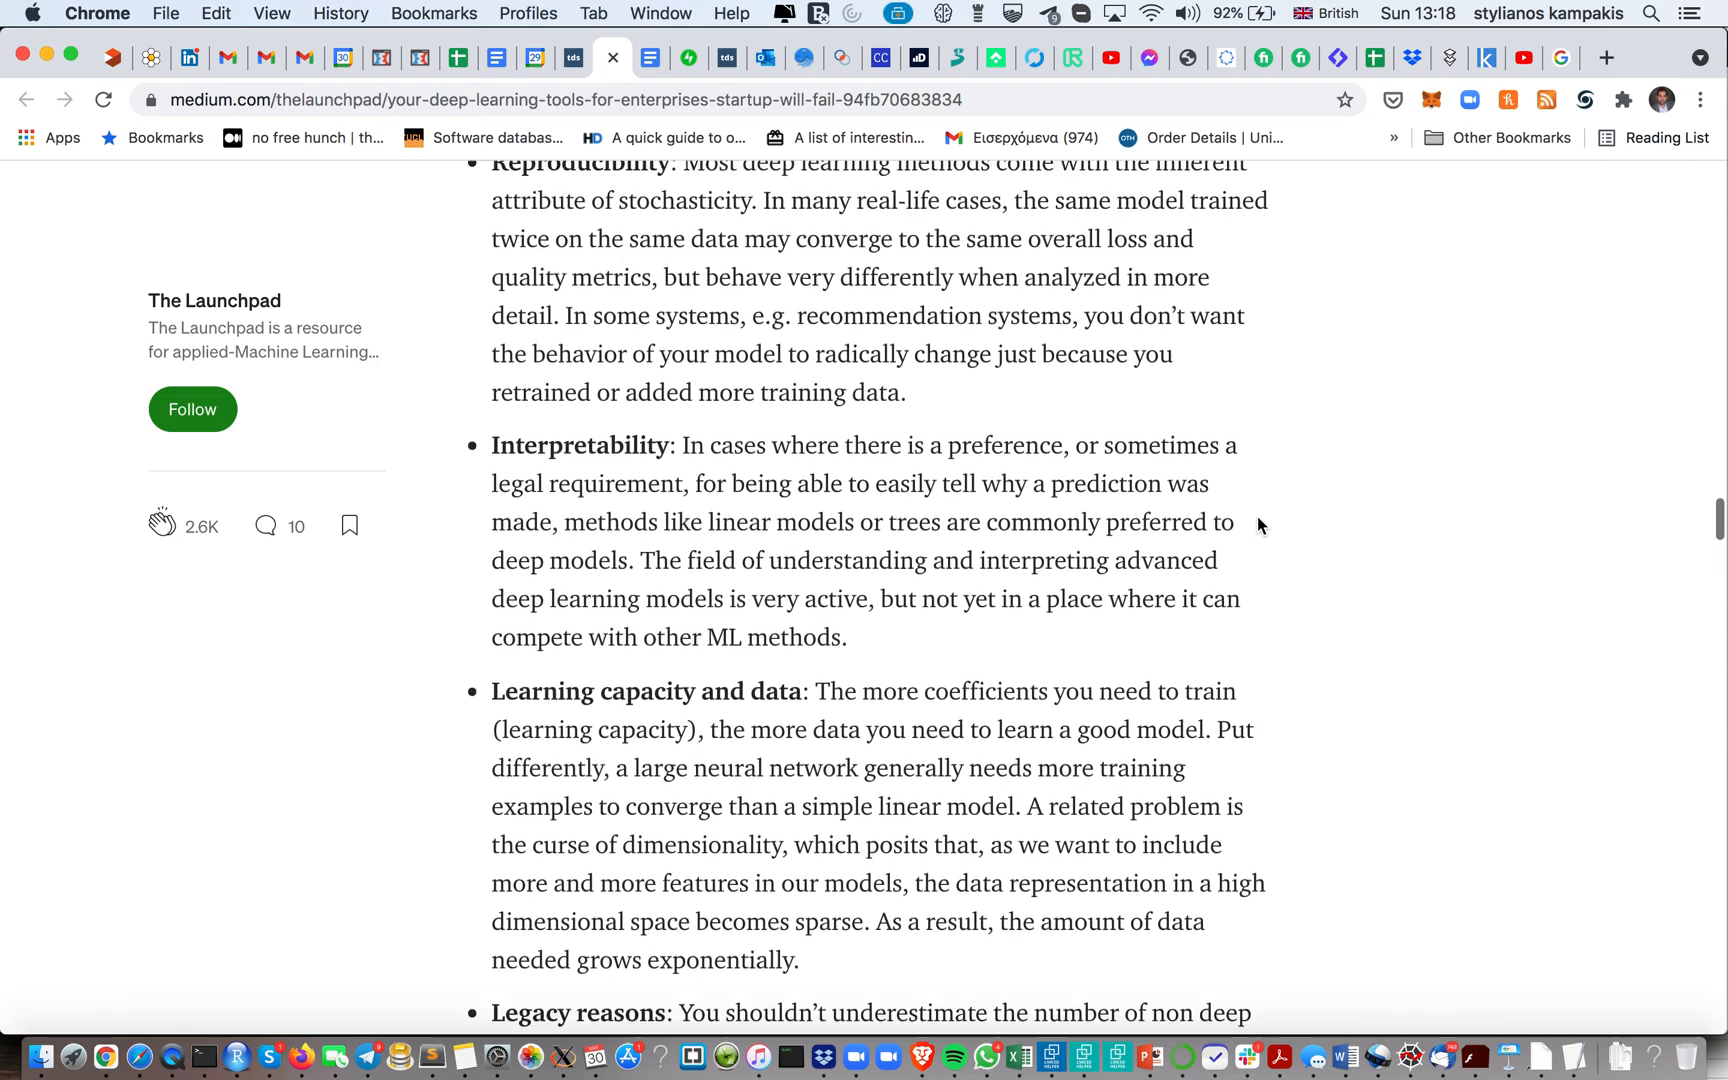
pyautogui.scroll(-3)
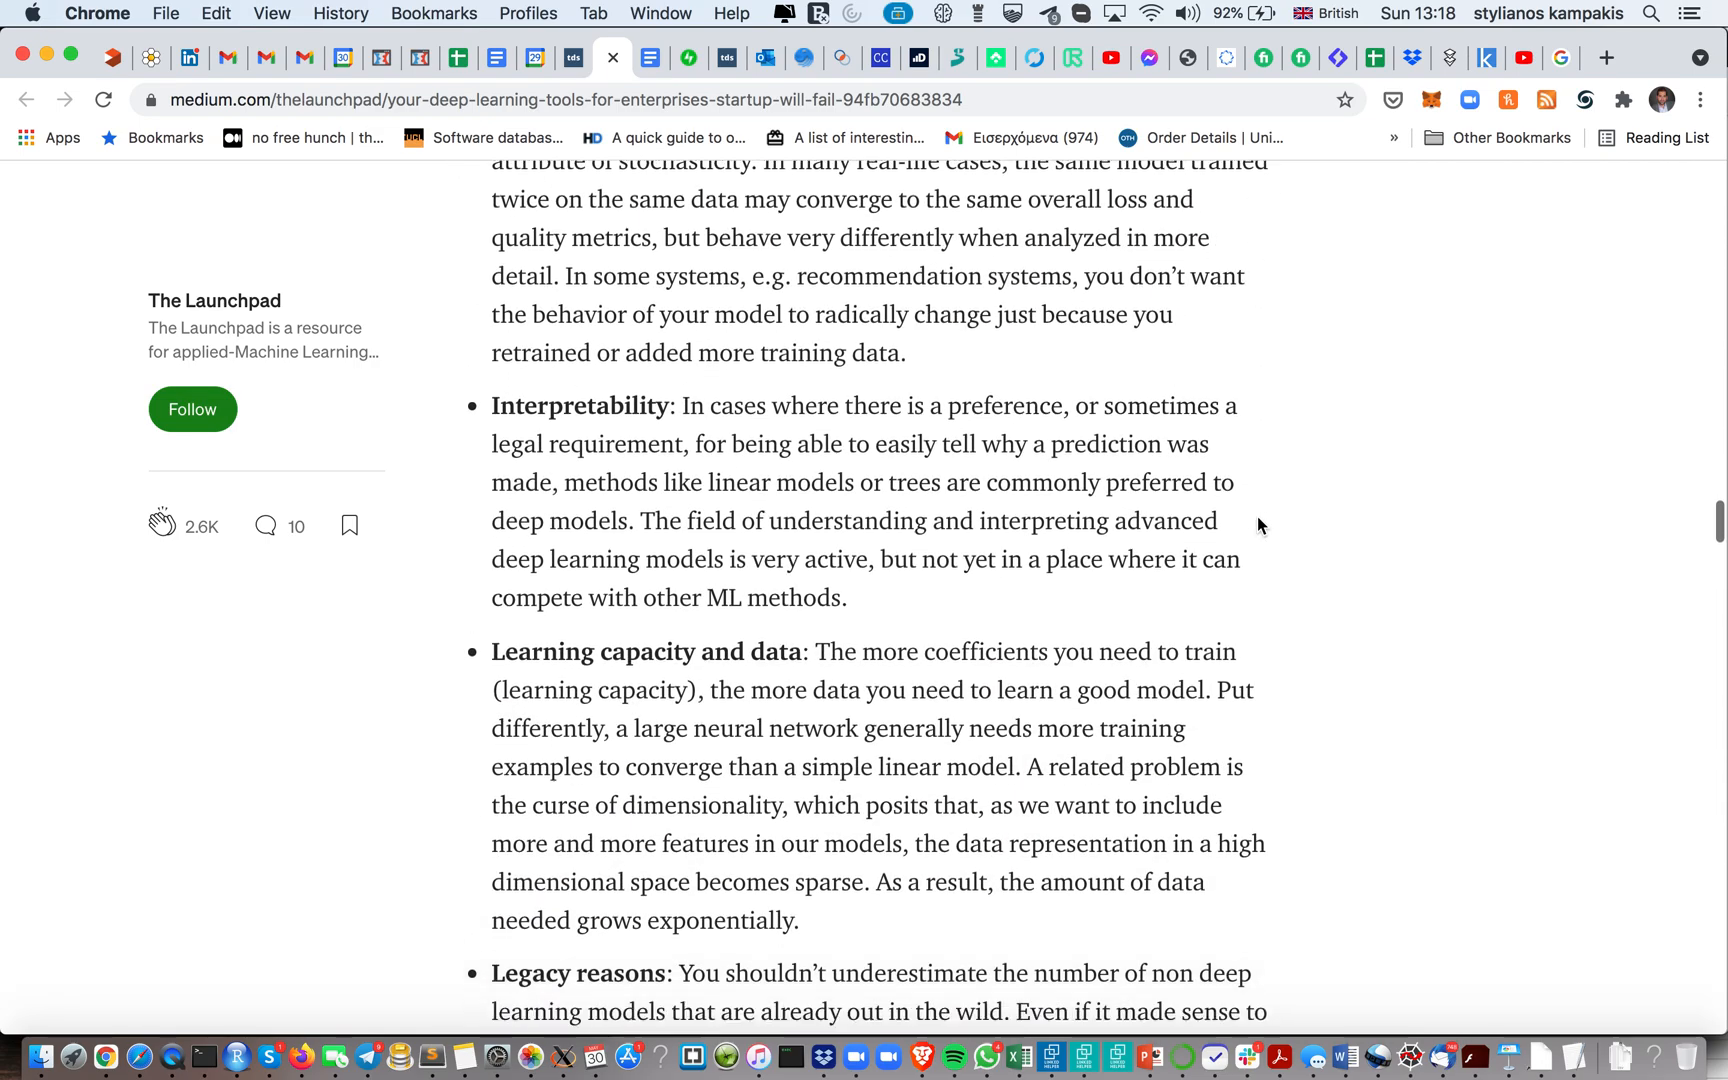
pyautogui.scroll(-3)
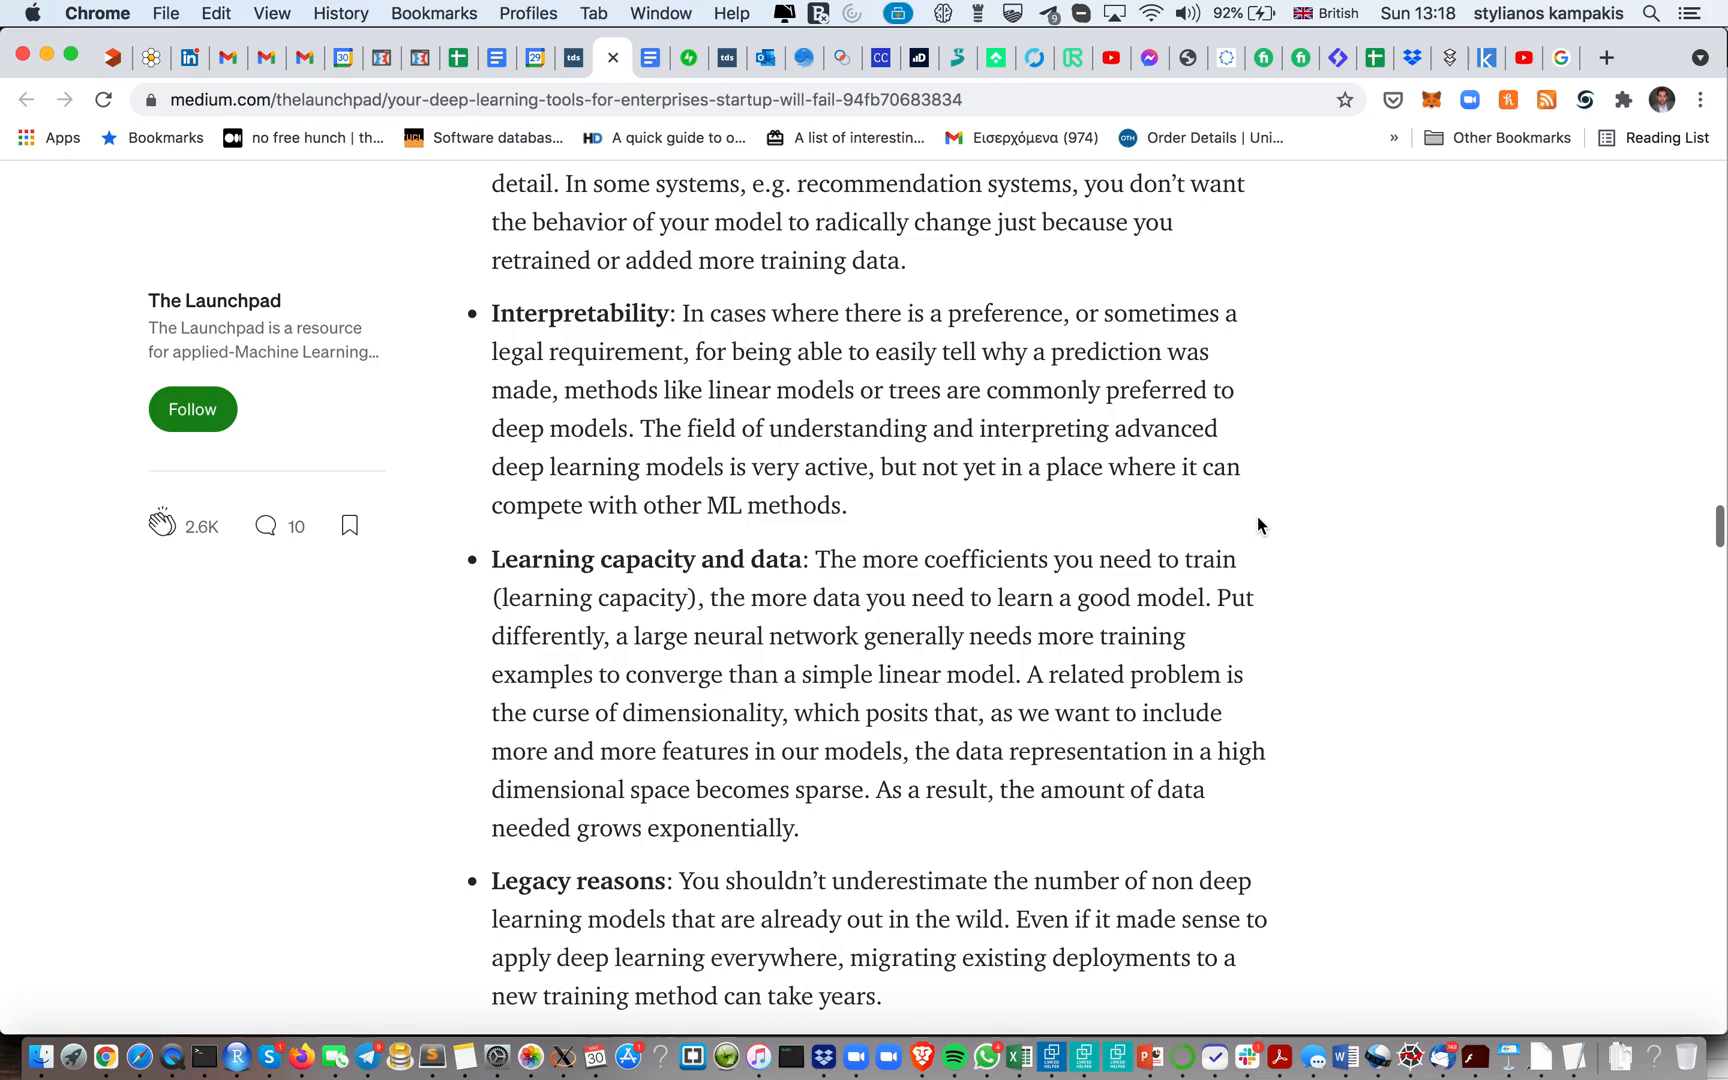
pyautogui.scroll(3)
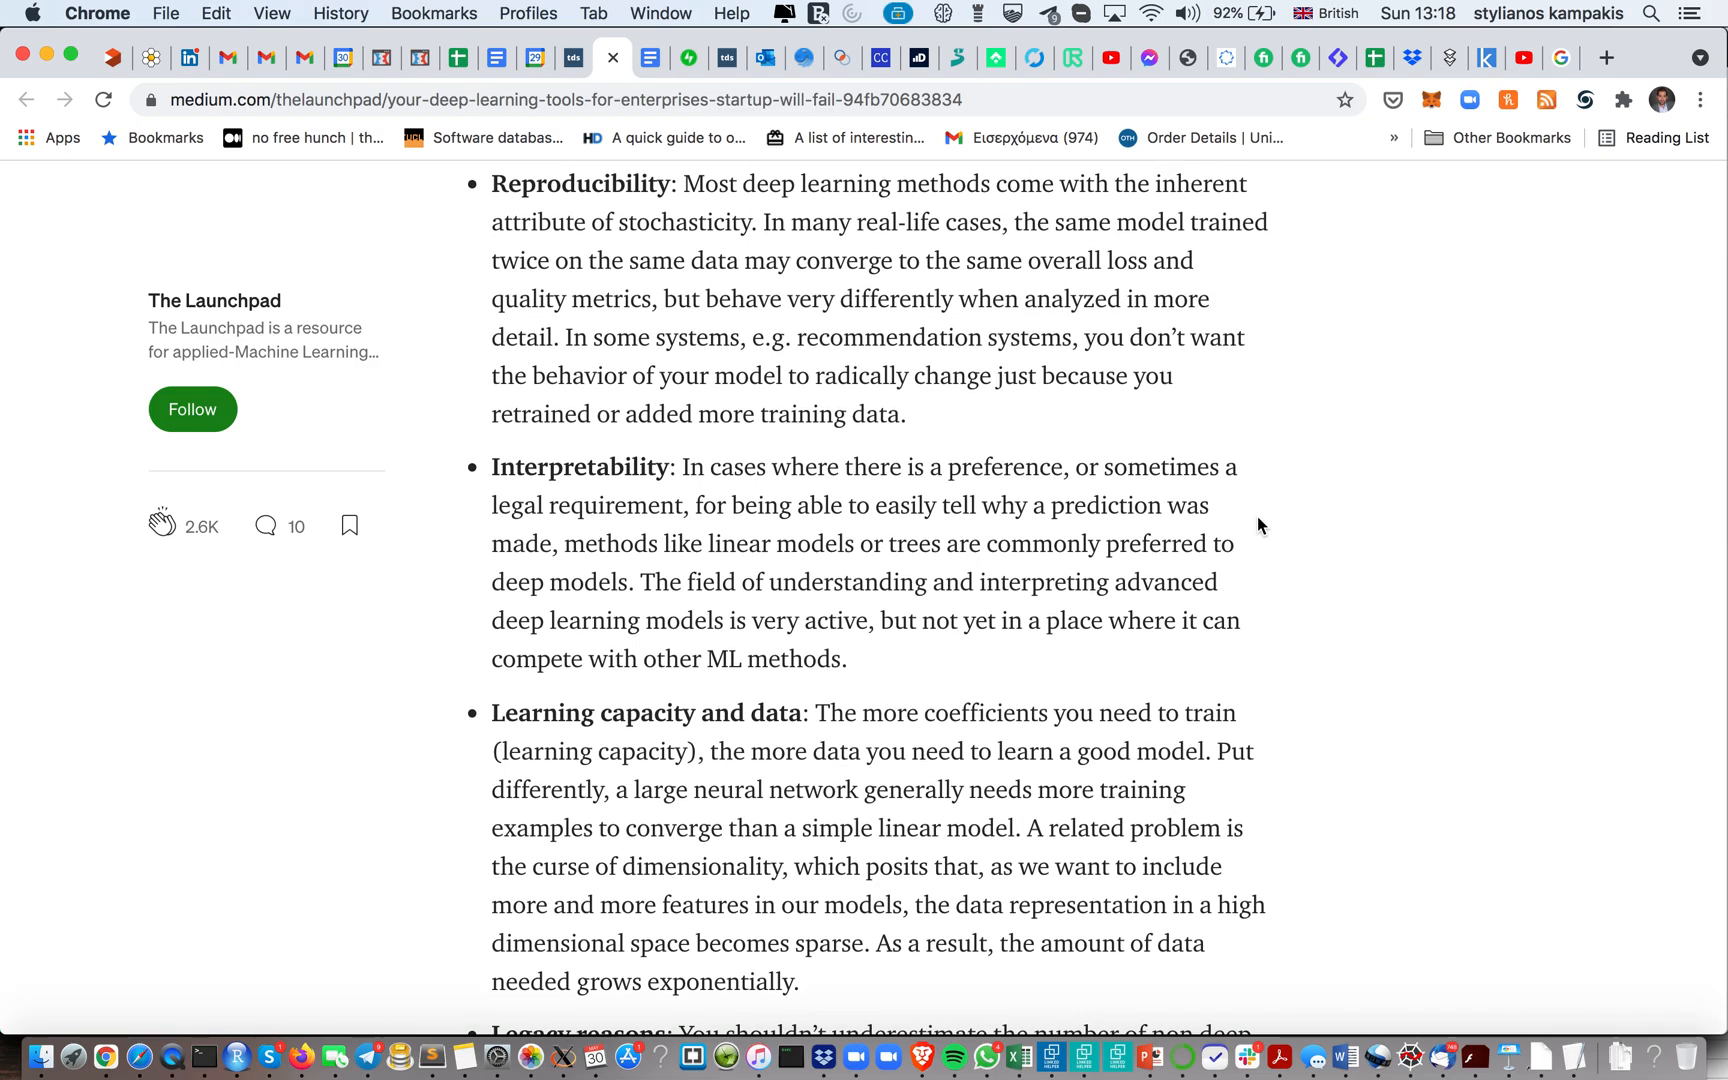
pyautogui.scroll(-3)
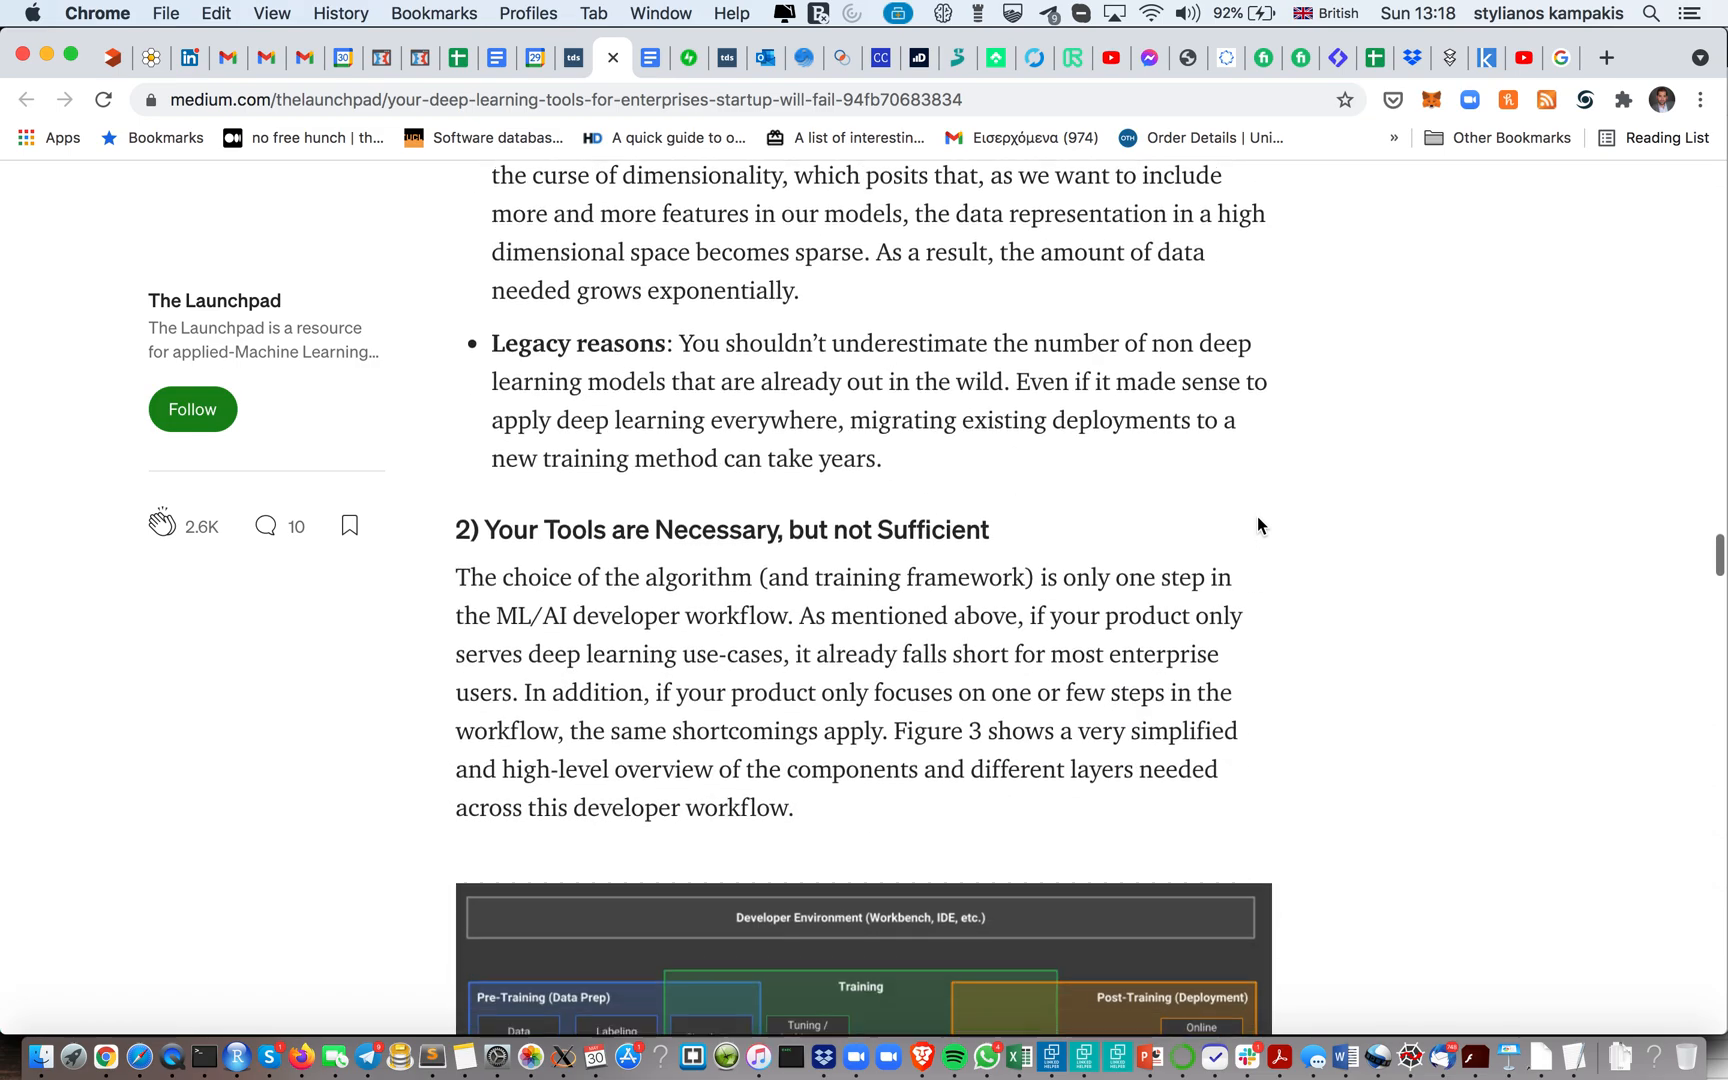
pyautogui.scroll(-3)
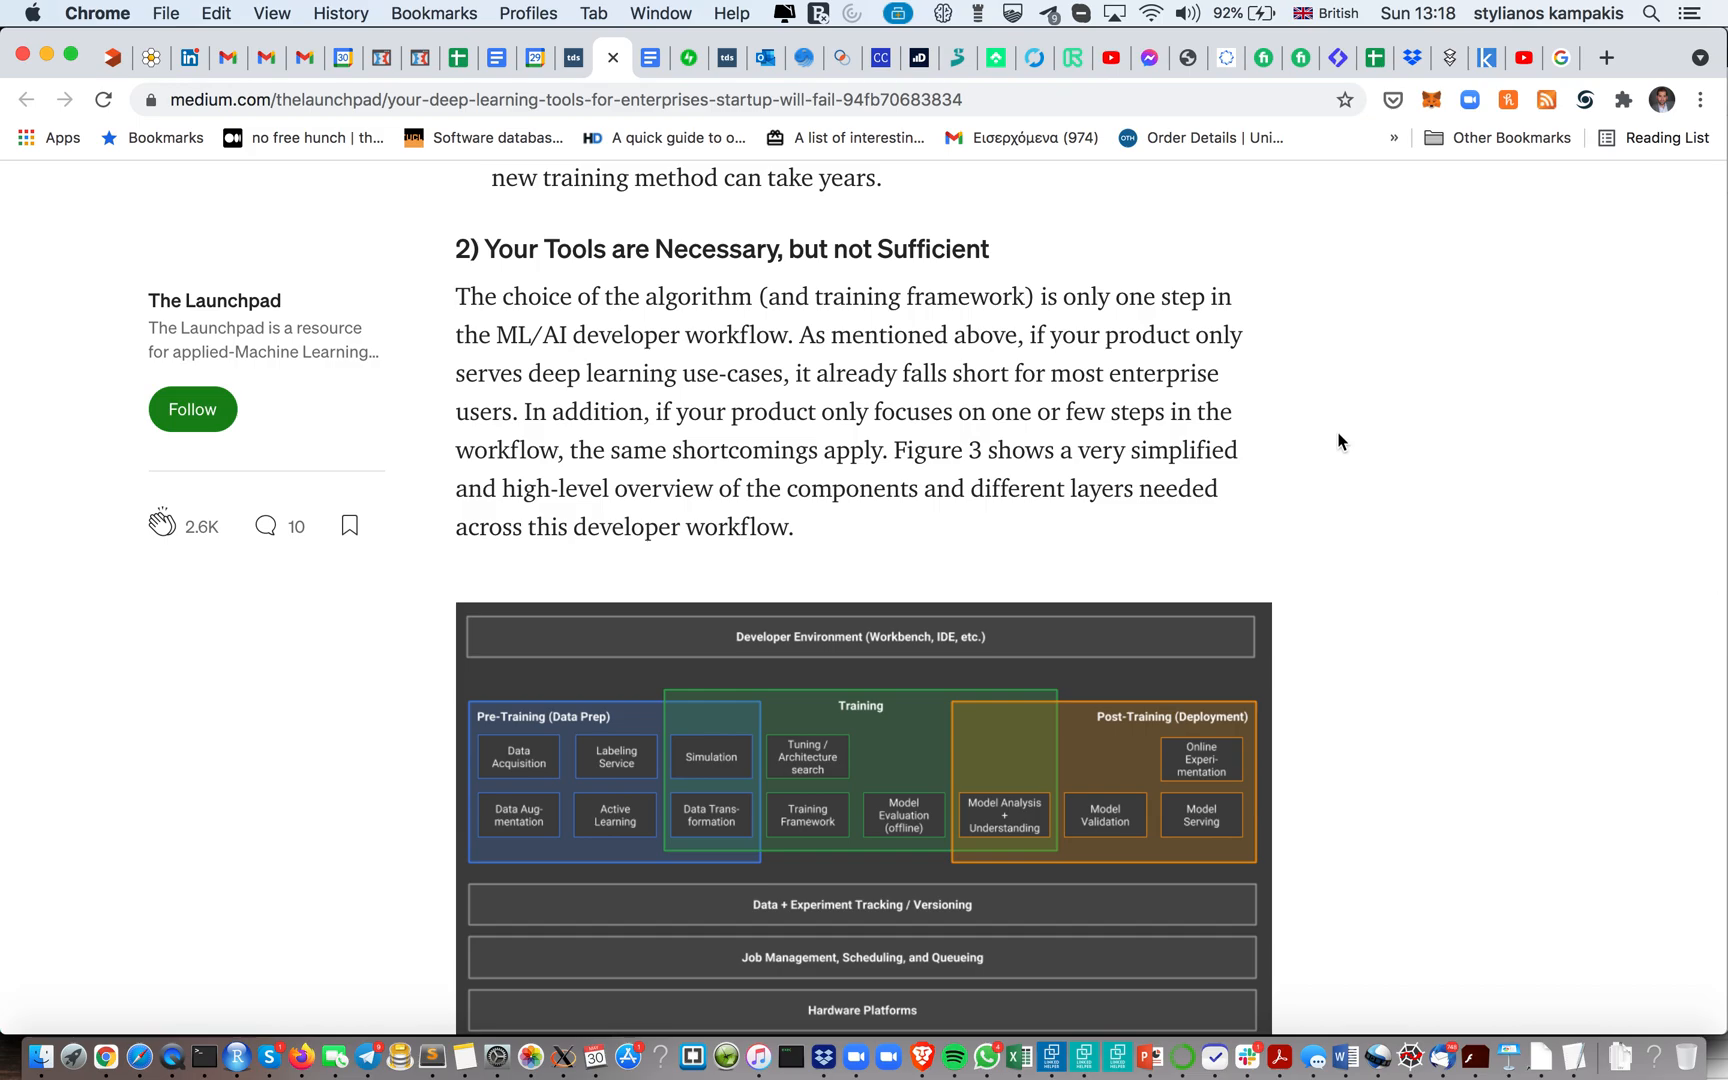
# Scroll past the portability and discontinuity paragraphs to '3) Monetization models are not obvious'
pyautogui.scroll(-3)
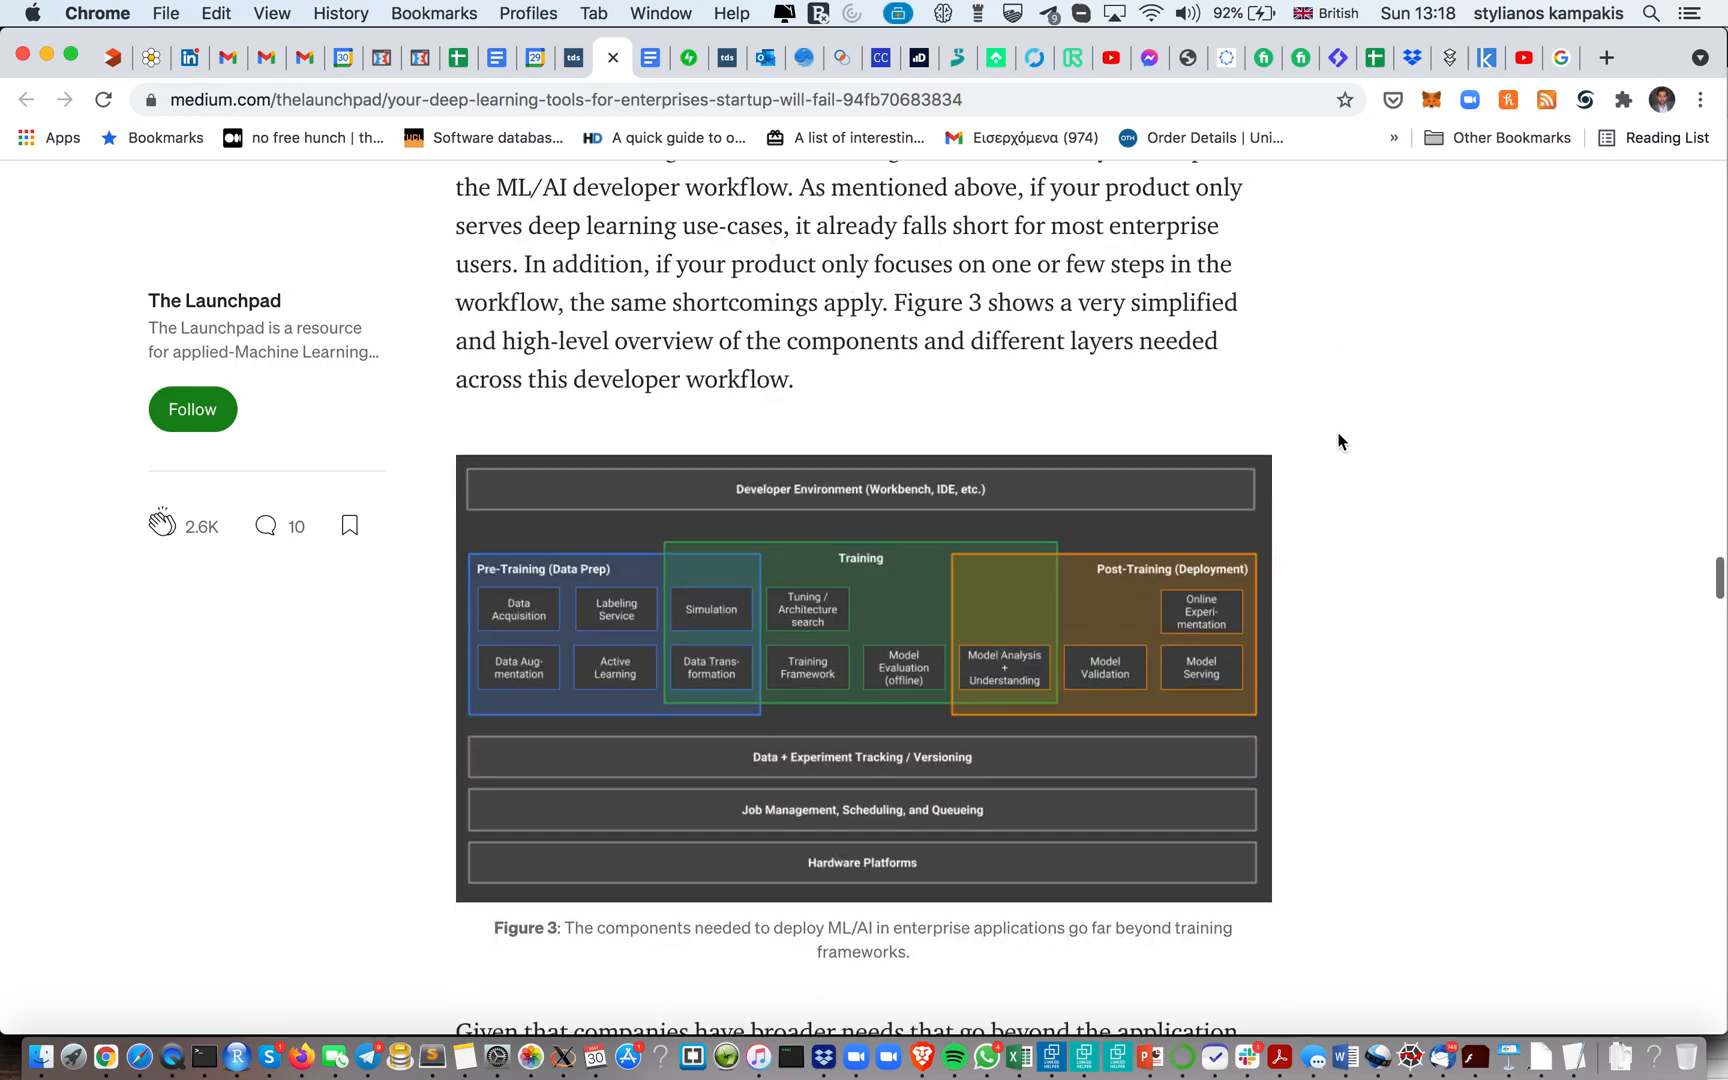
pyautogui.scroll(-3)
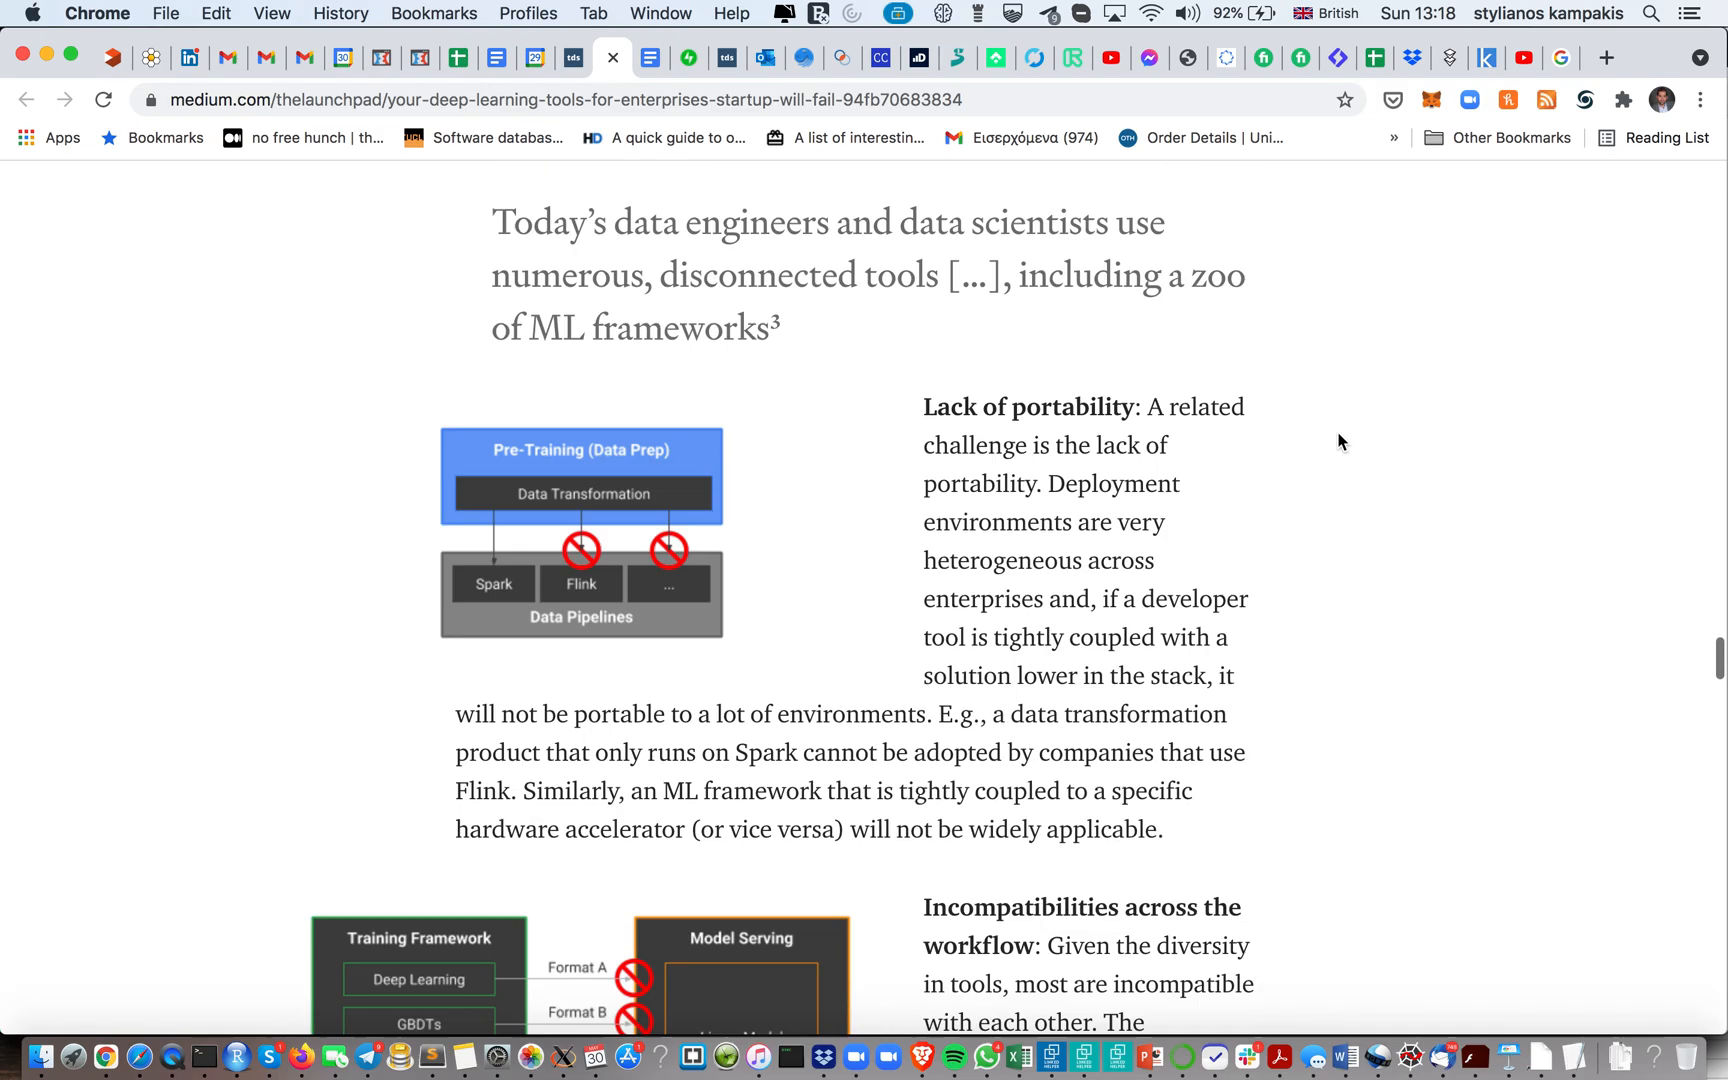
pyautogui.scroll(-3)
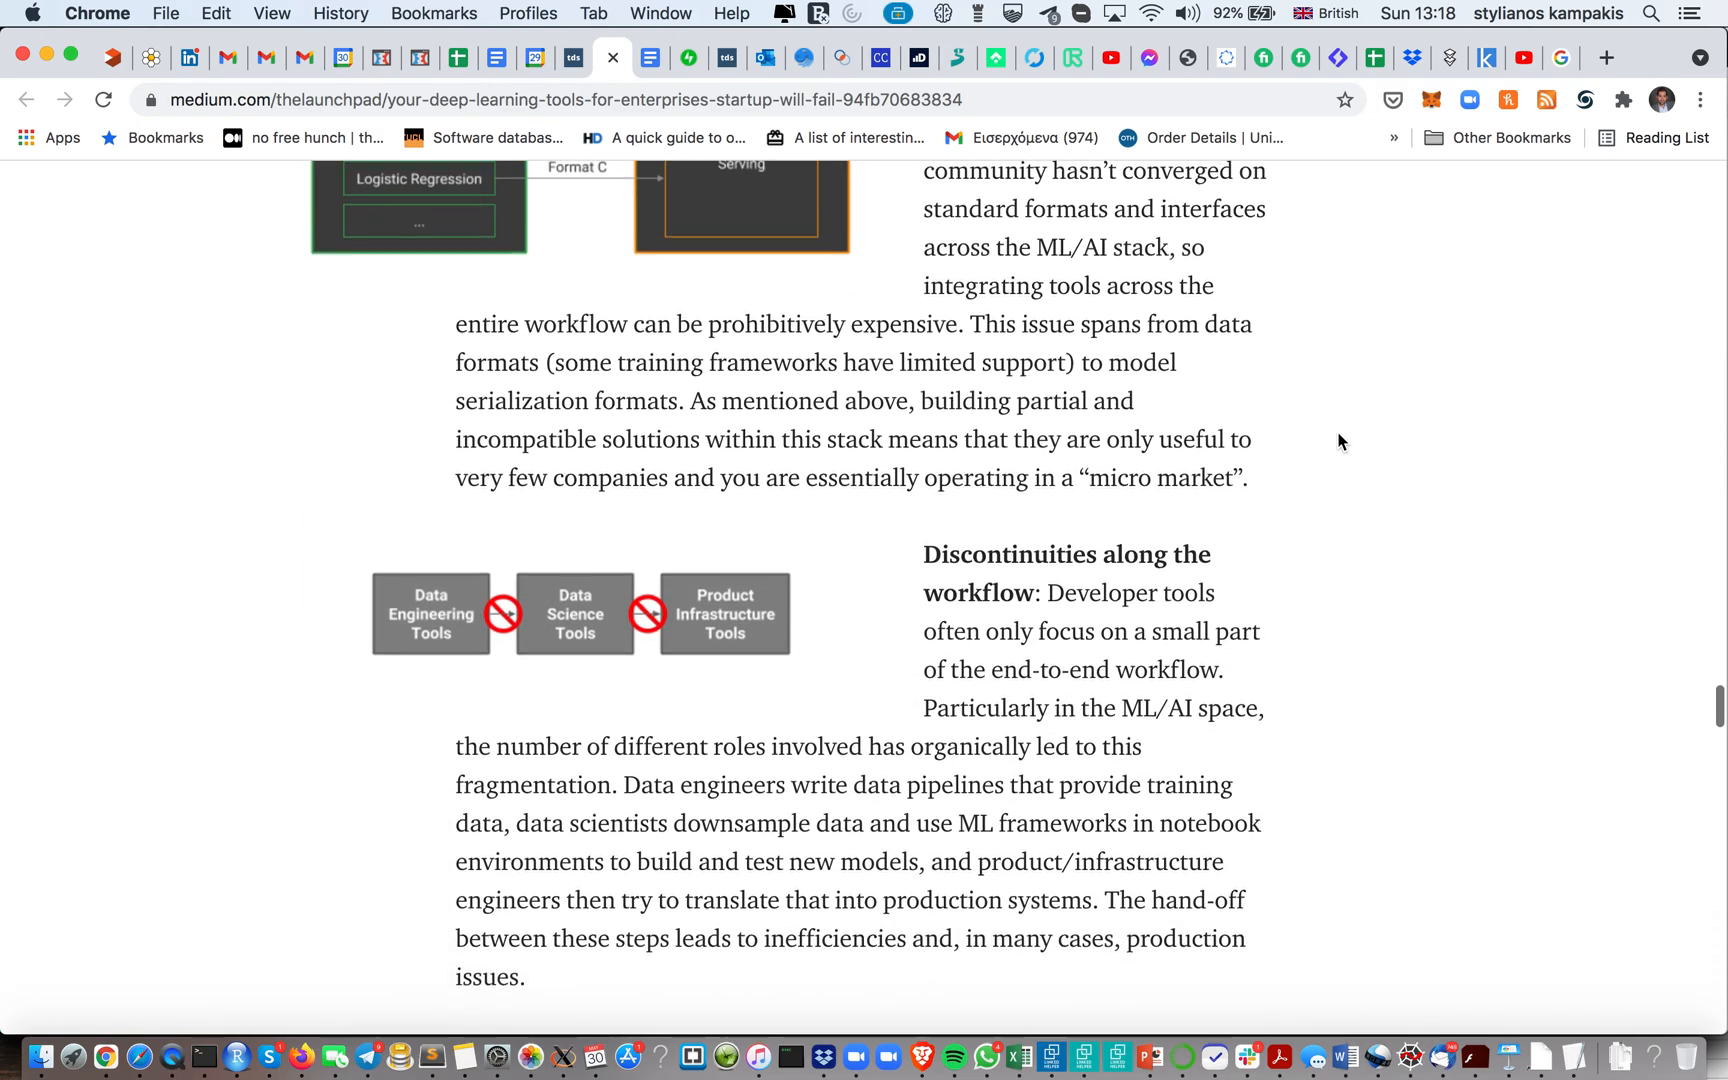
pyautogui.scroll(-3)
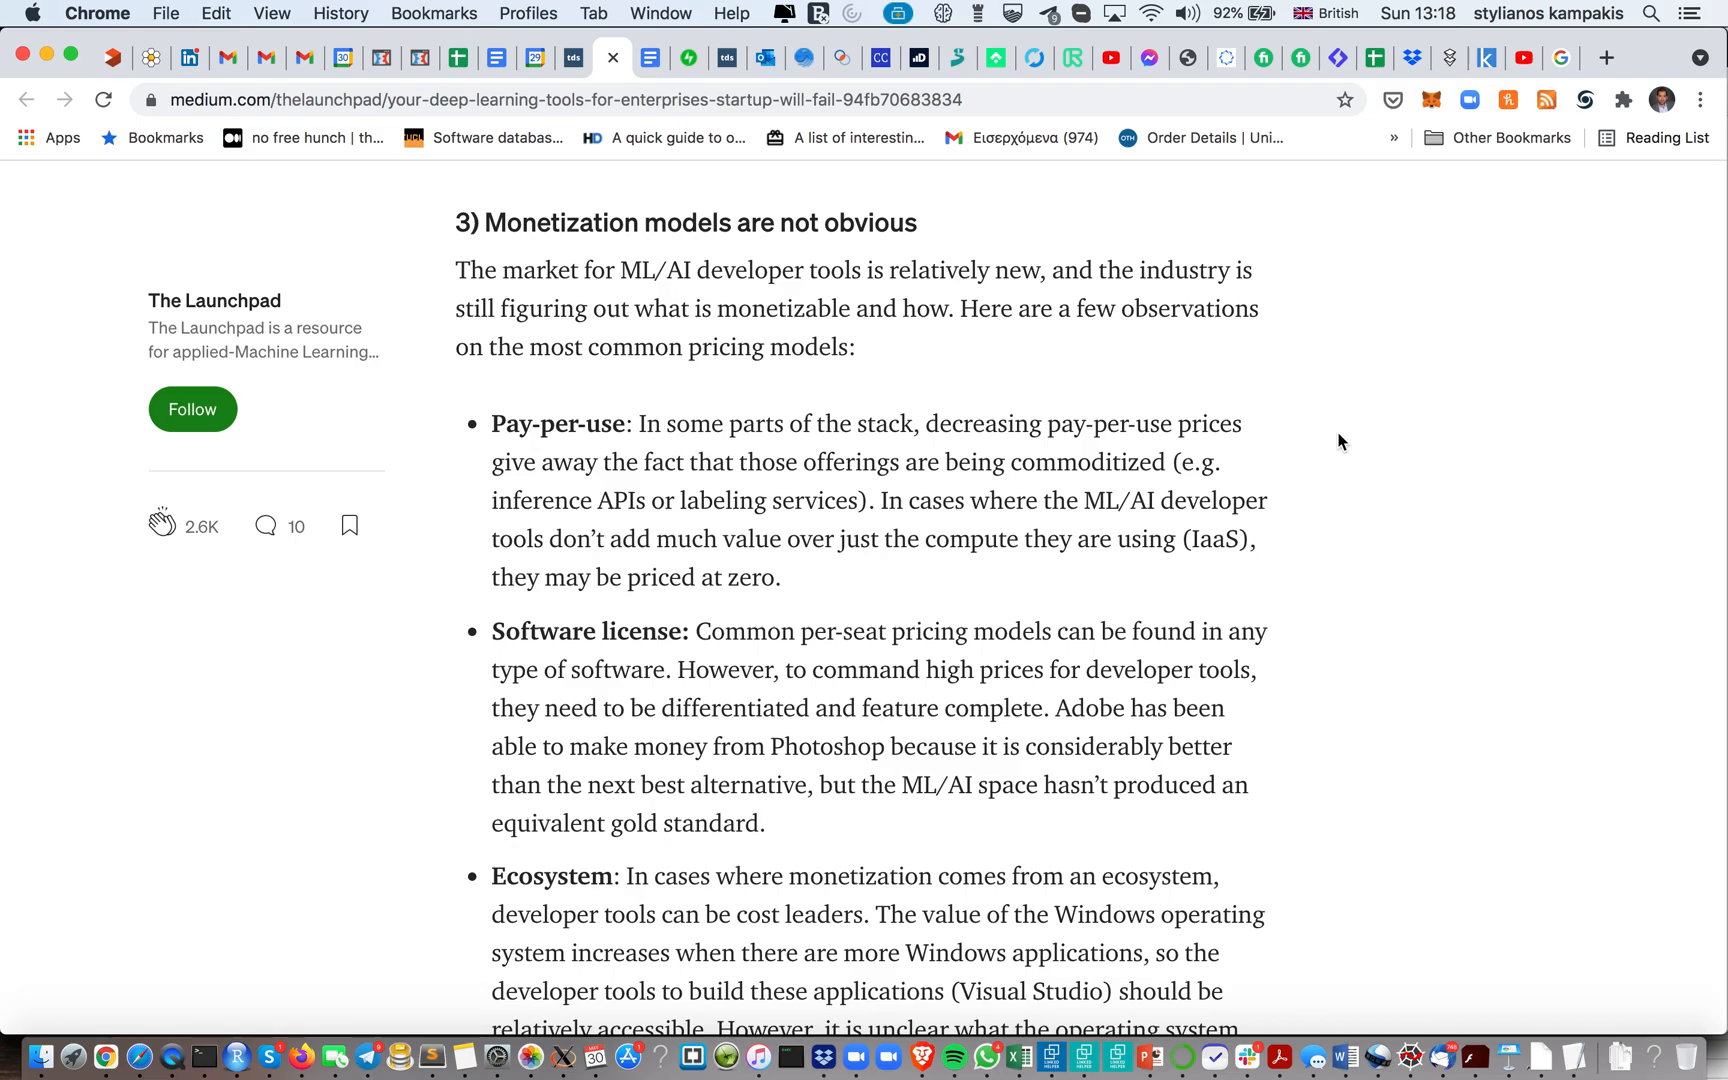
# Scroll past the pricing-model bullets to 'The ML Toolkit for Enterprises' and its first recommendation
pyautogui.scroll(-3)
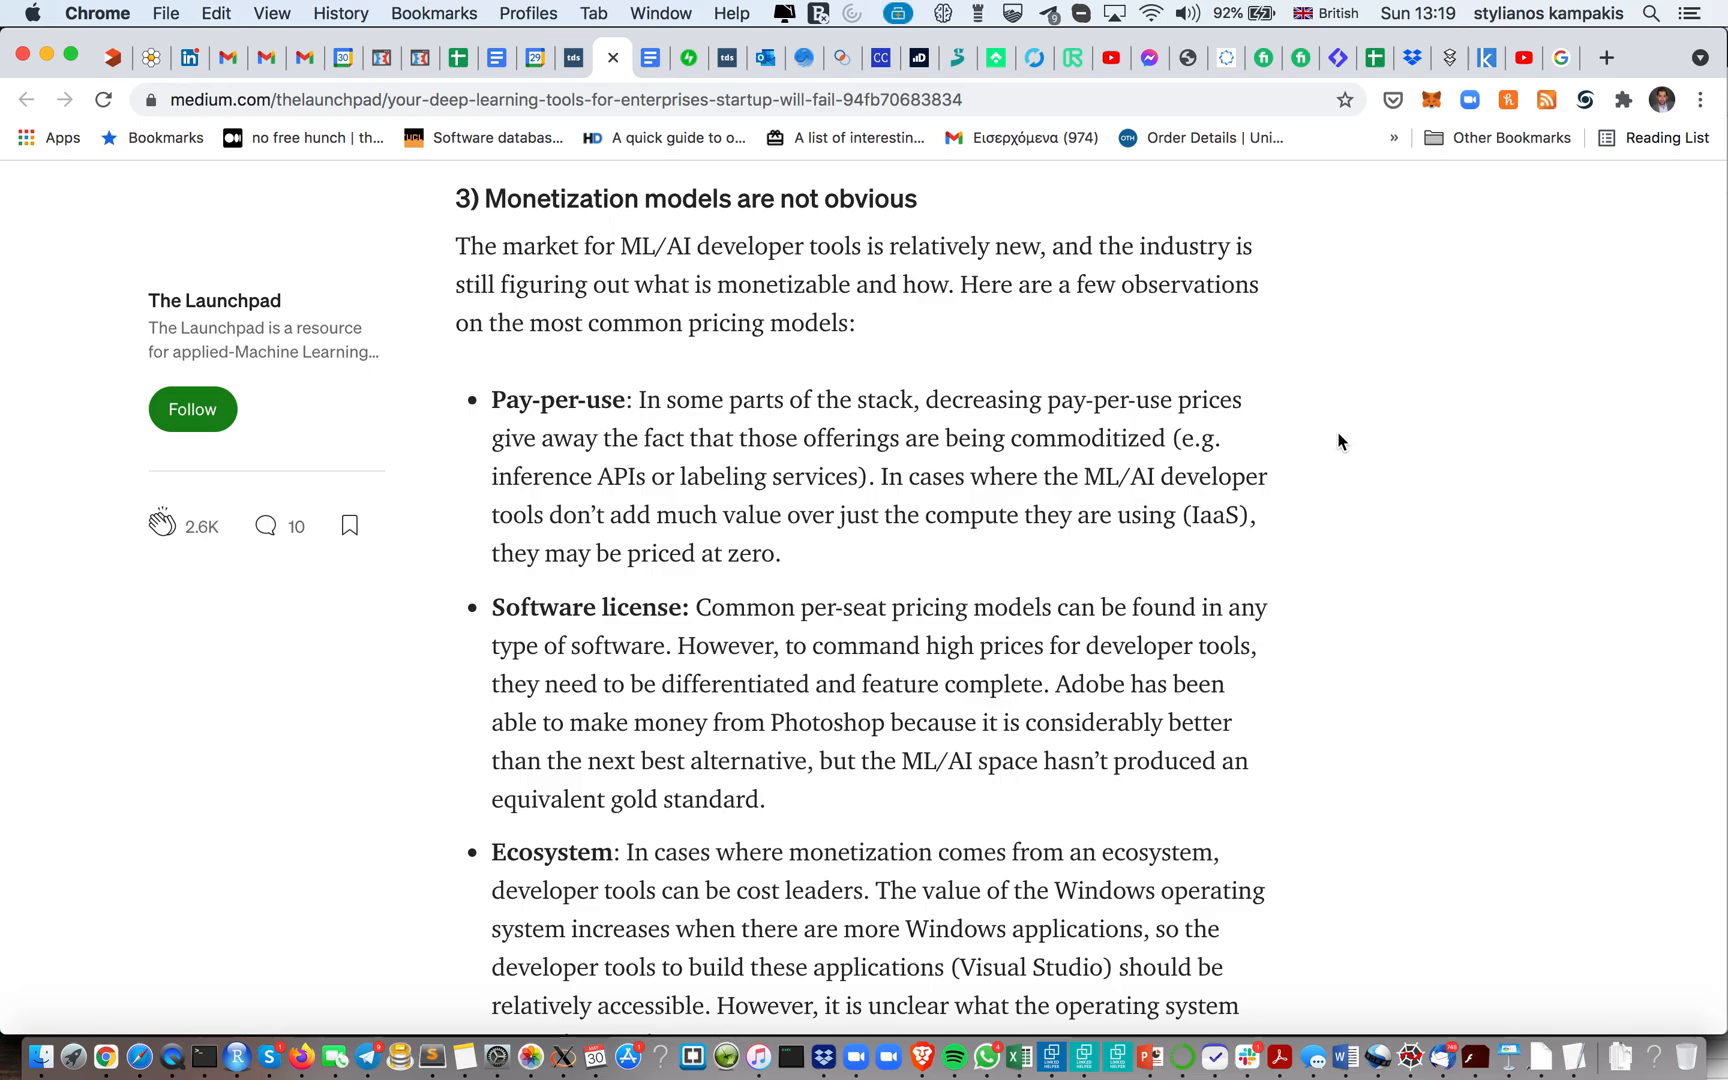
pyautogui.scroll(-3)
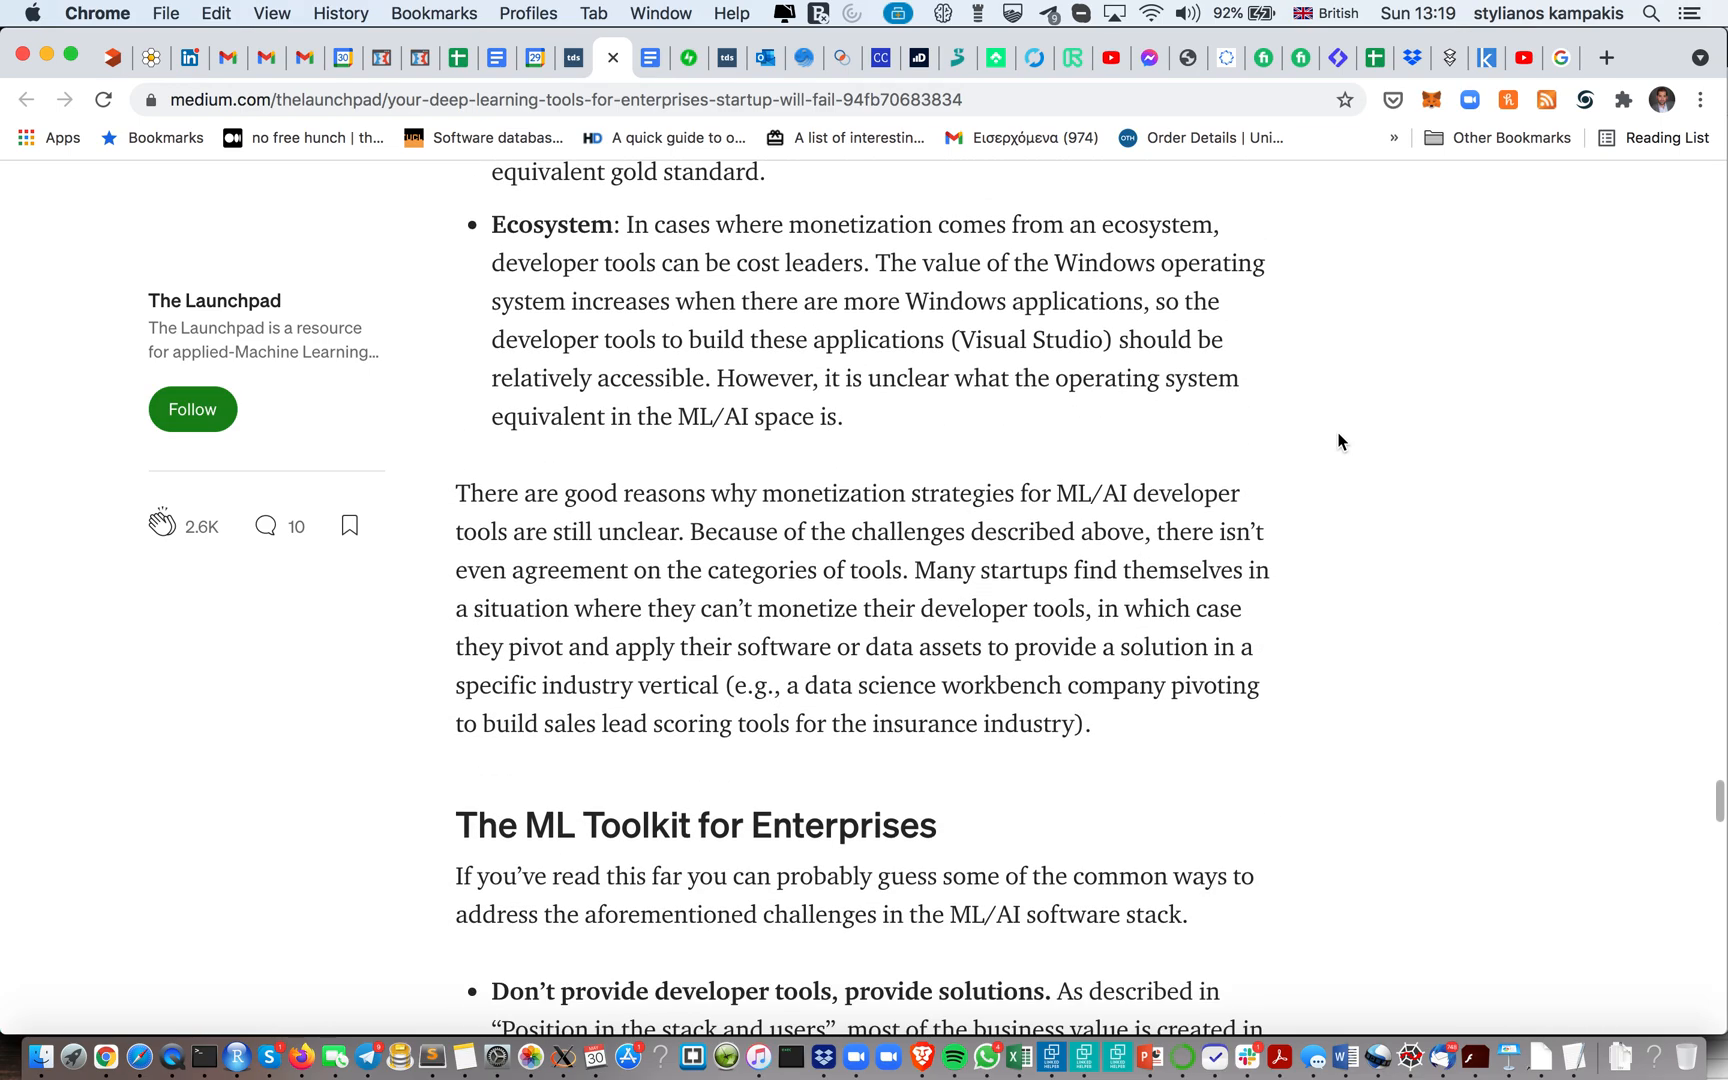
# Scroll through the toolkit recommendations to 'The Good News Is, You'll Likely Still Have an Exit', highlighting the article URL
pyautogui.scroll(-3)
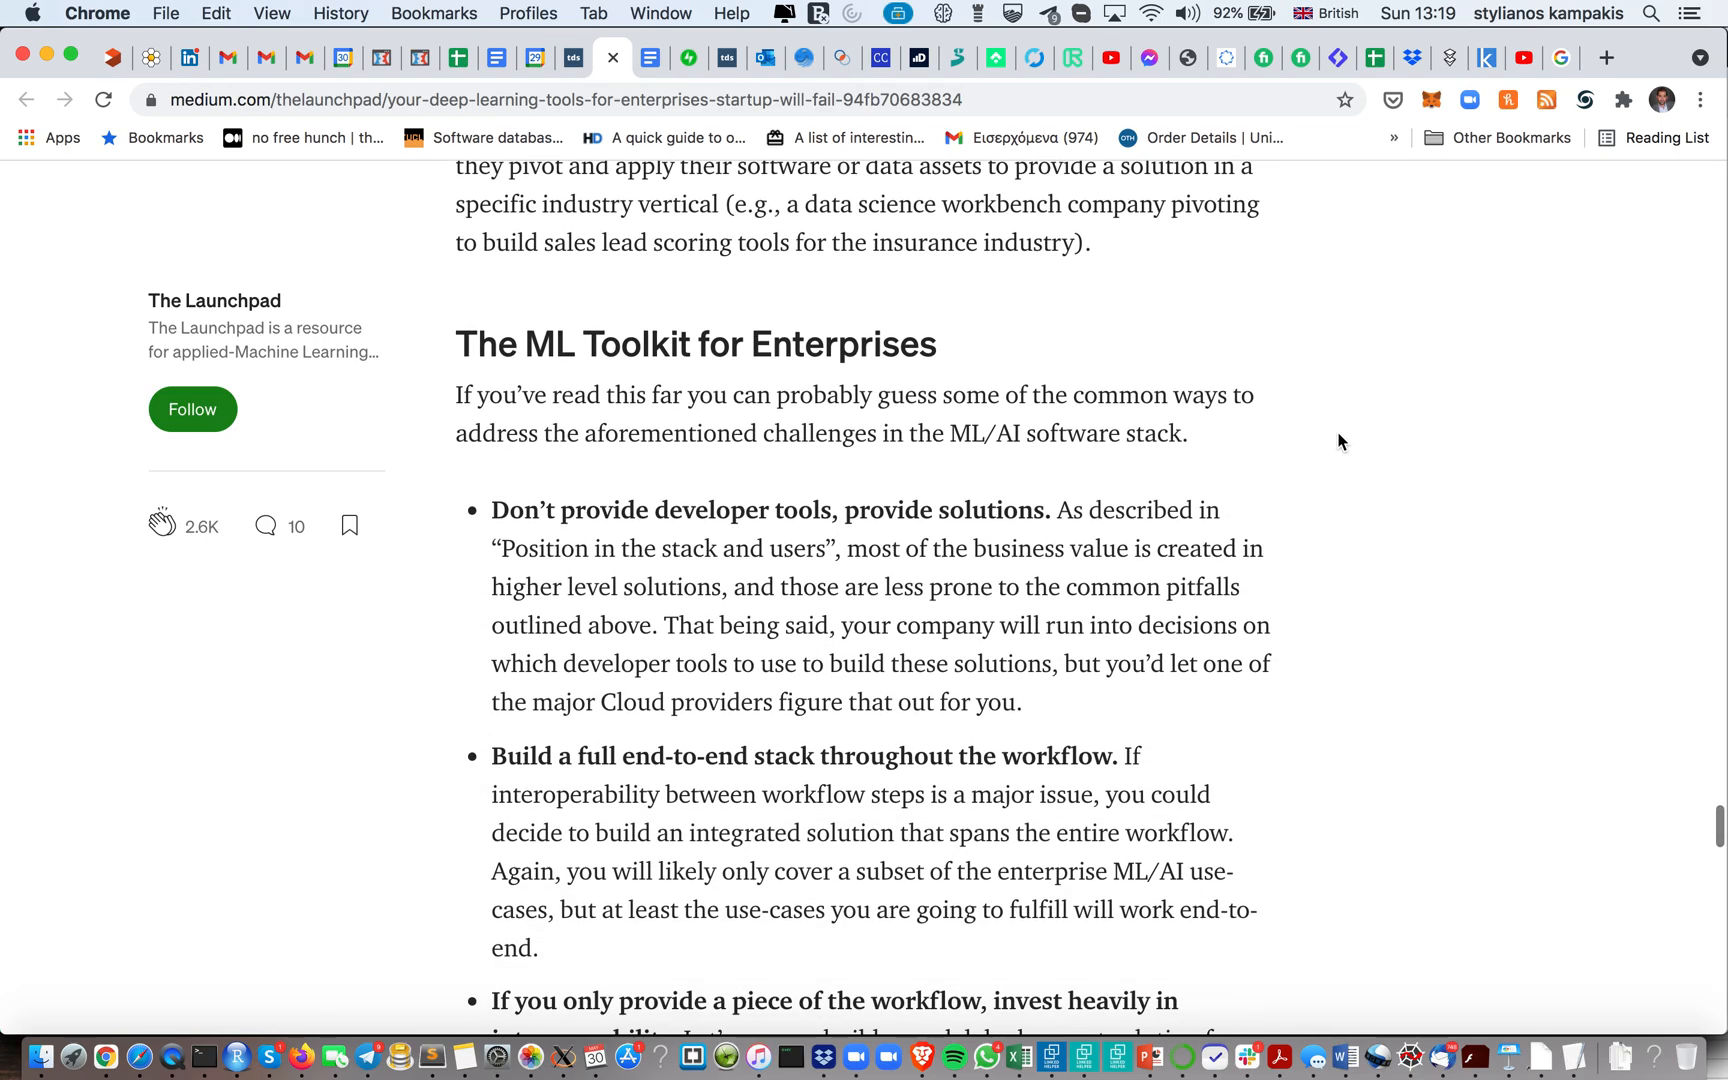
pyautogui.scroll(-3)
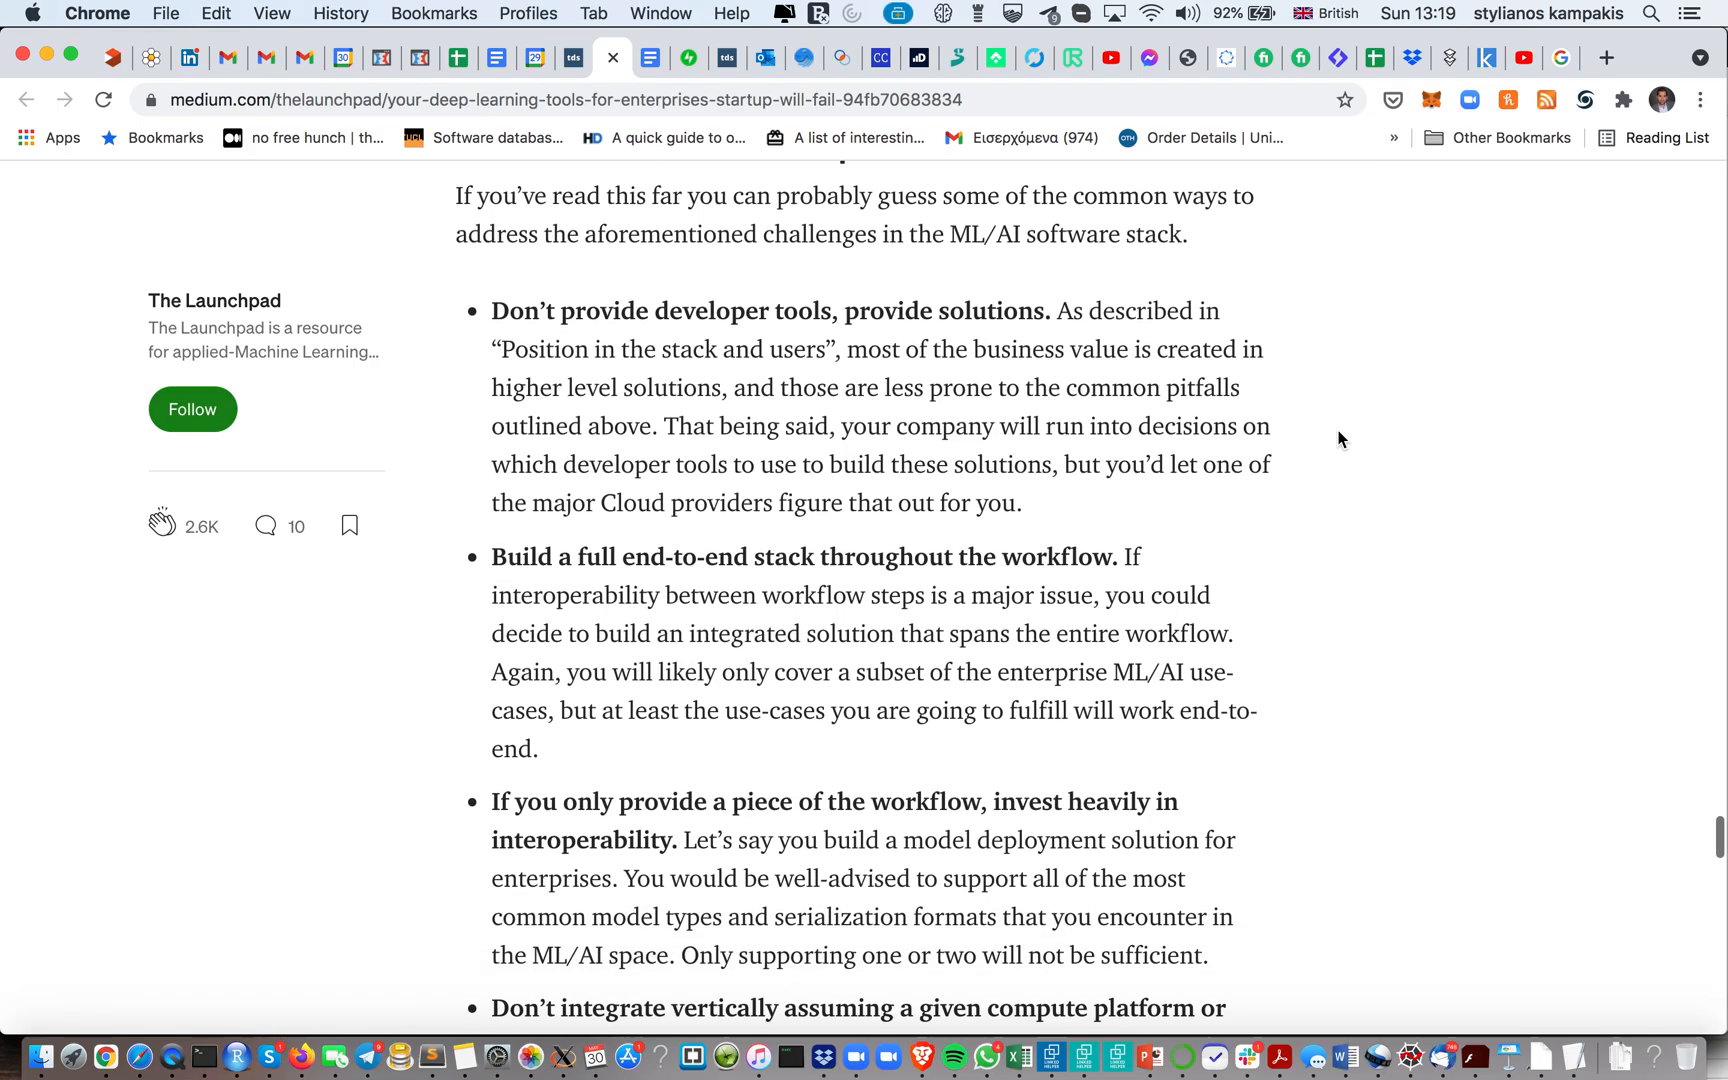
pyautogui.scroll(-3)
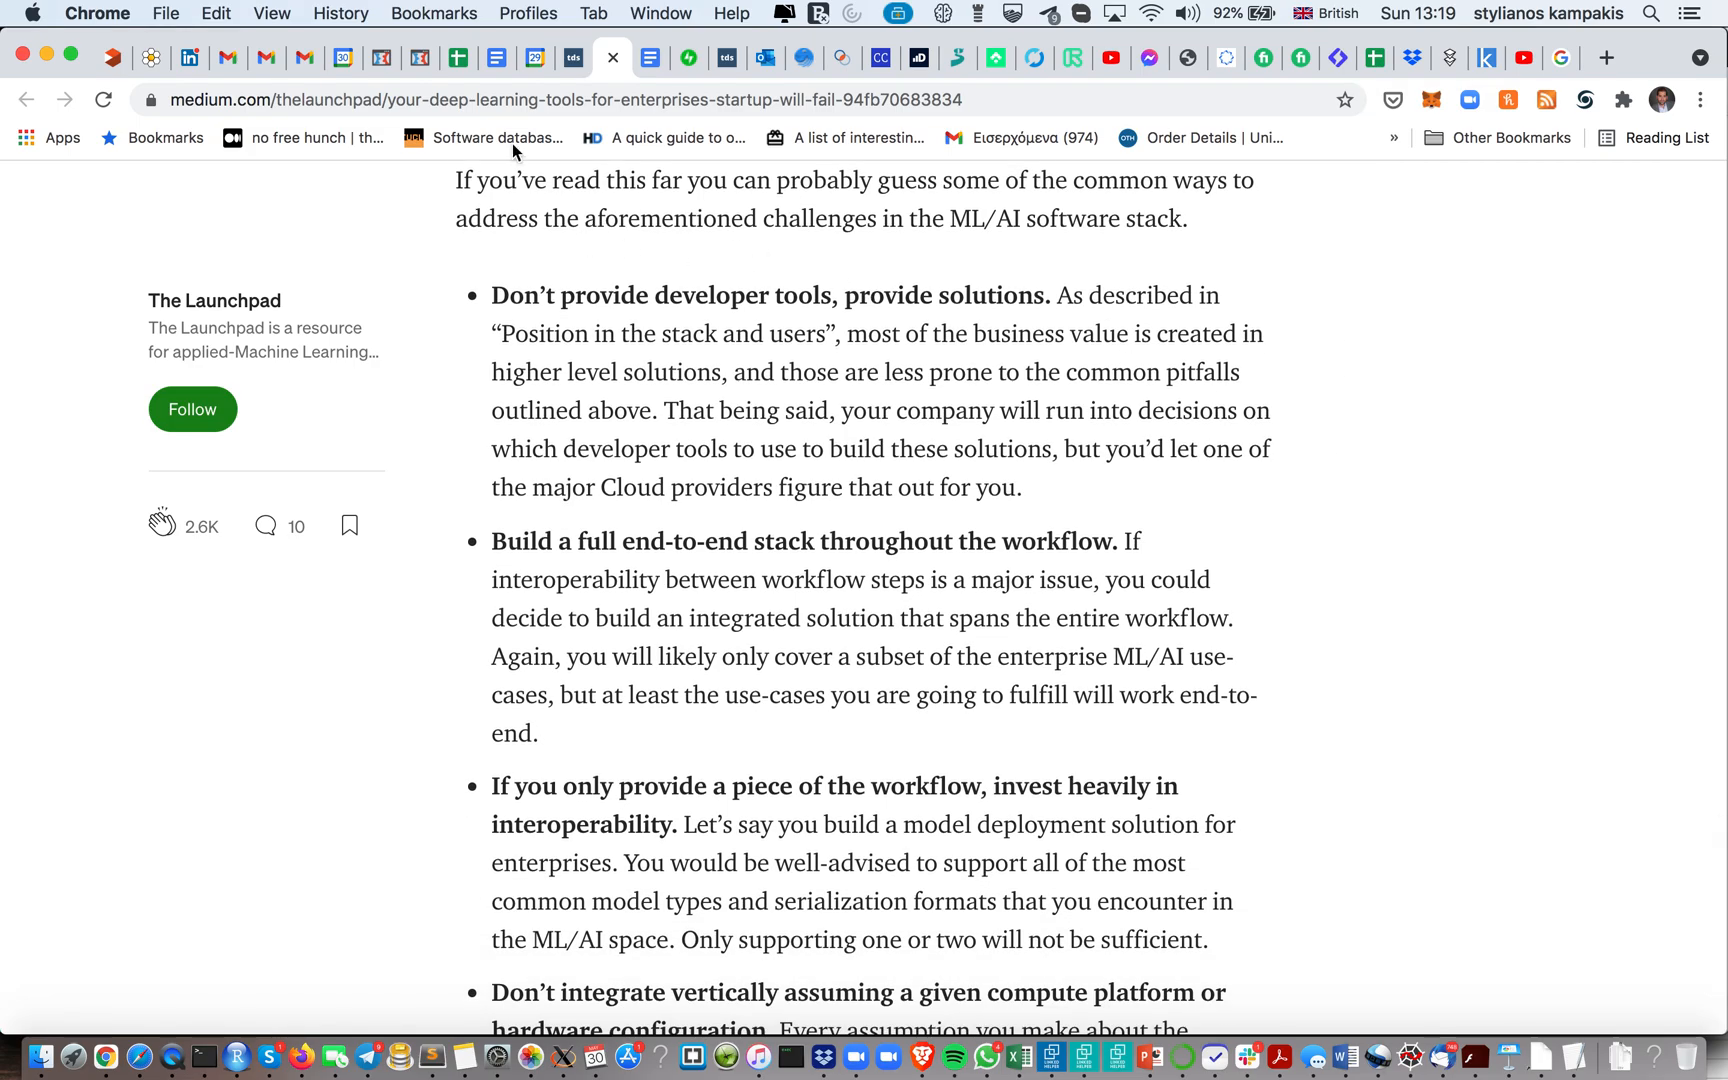
pyautogui.click(552, 100)
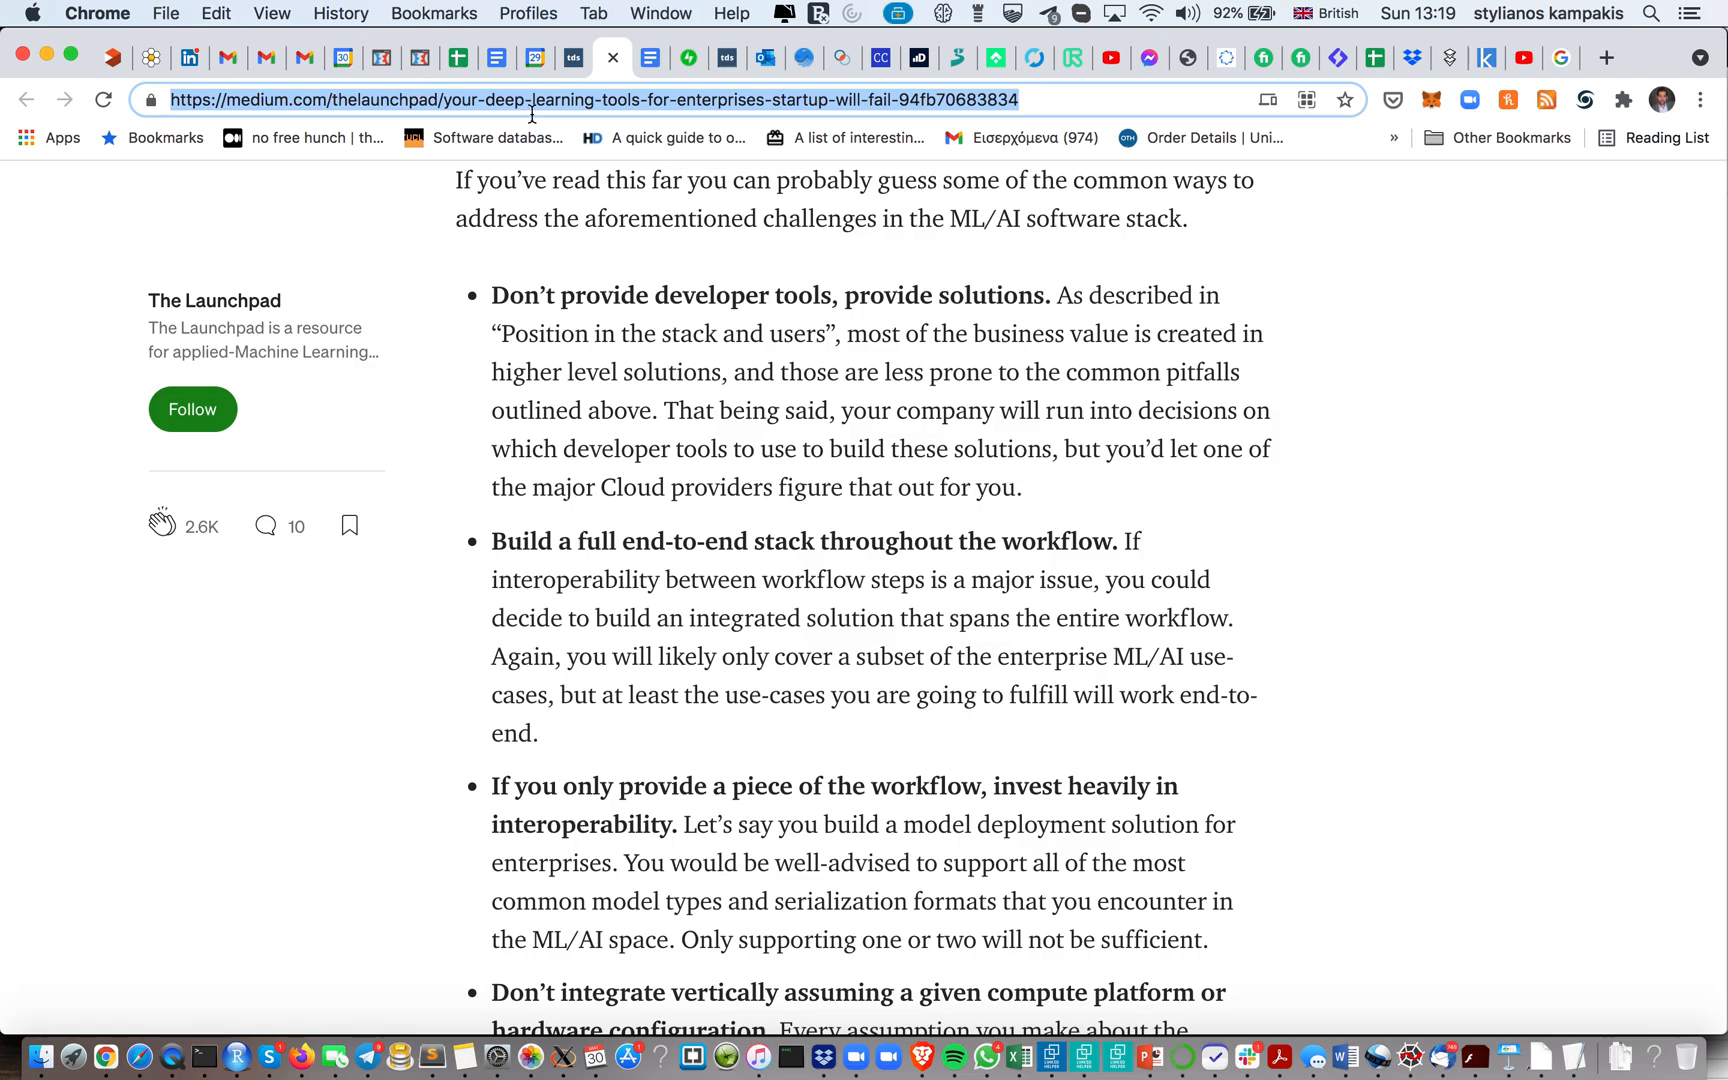
pyautogui.scroll(-3)
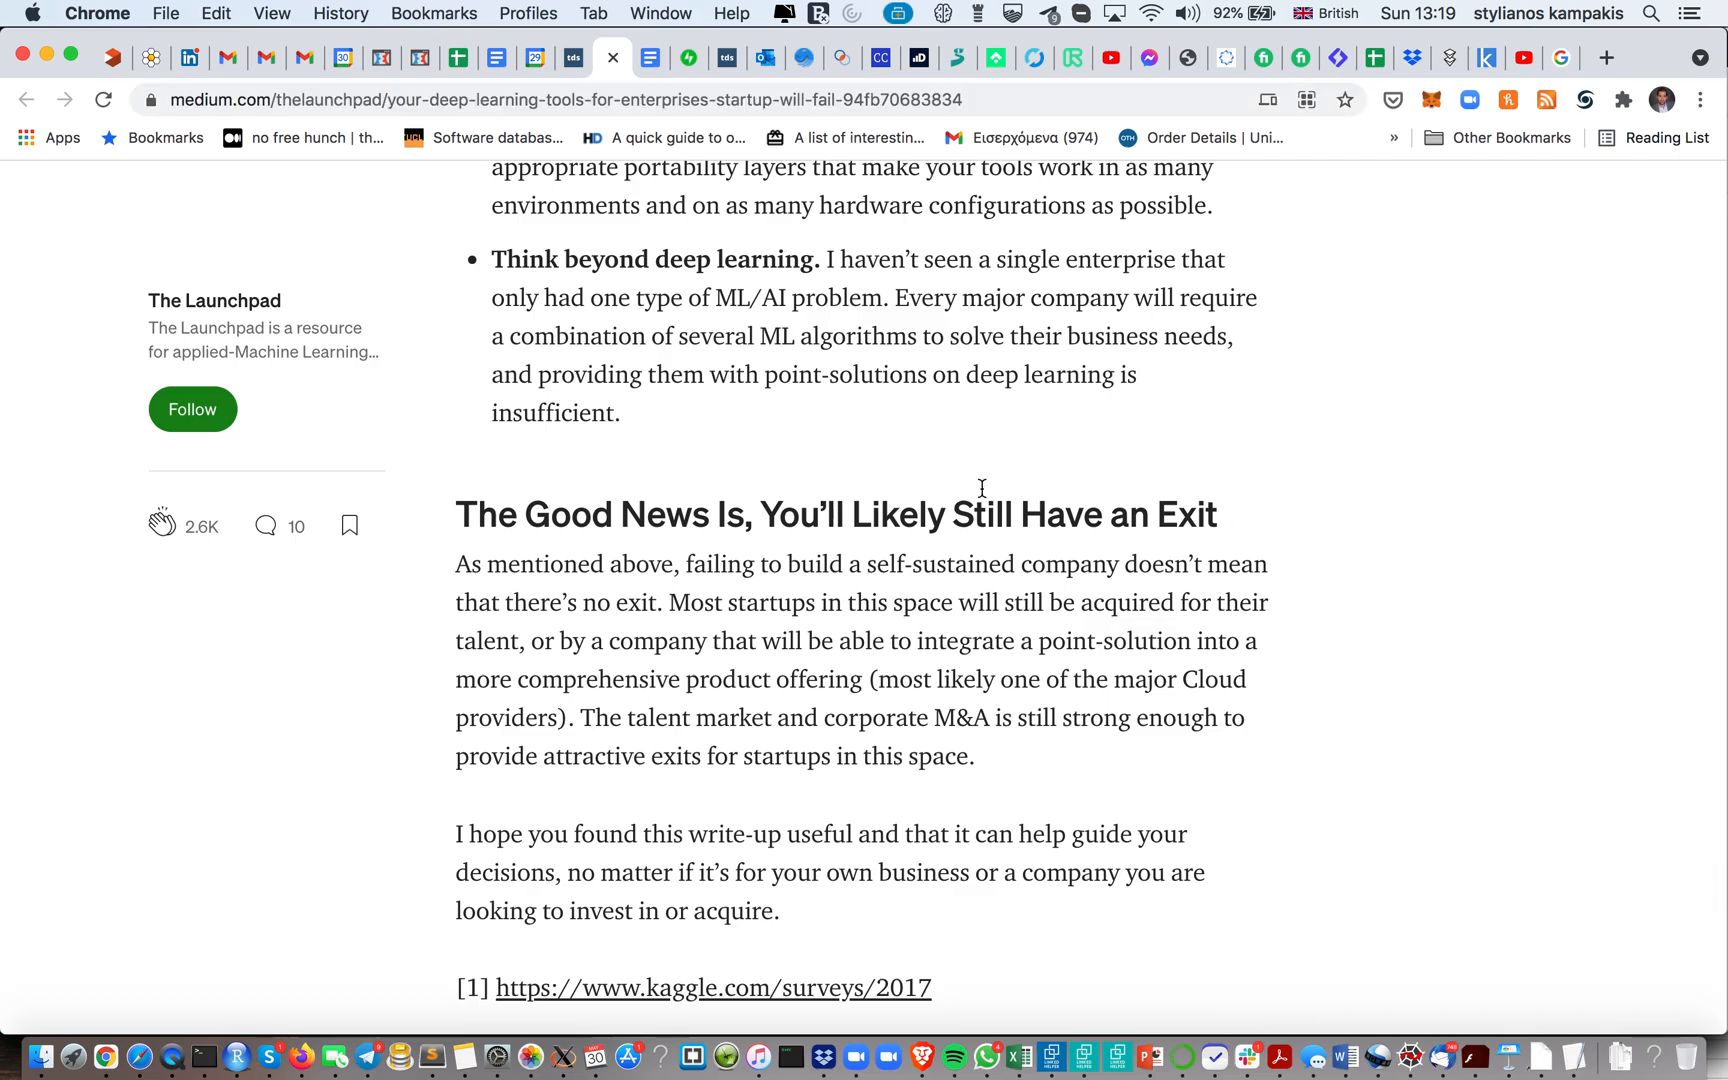
# Scroll down to show the full Good News section with its [1] and [2] Kaggle and KDnuggets reference links
pyautogui.scroll(-3)
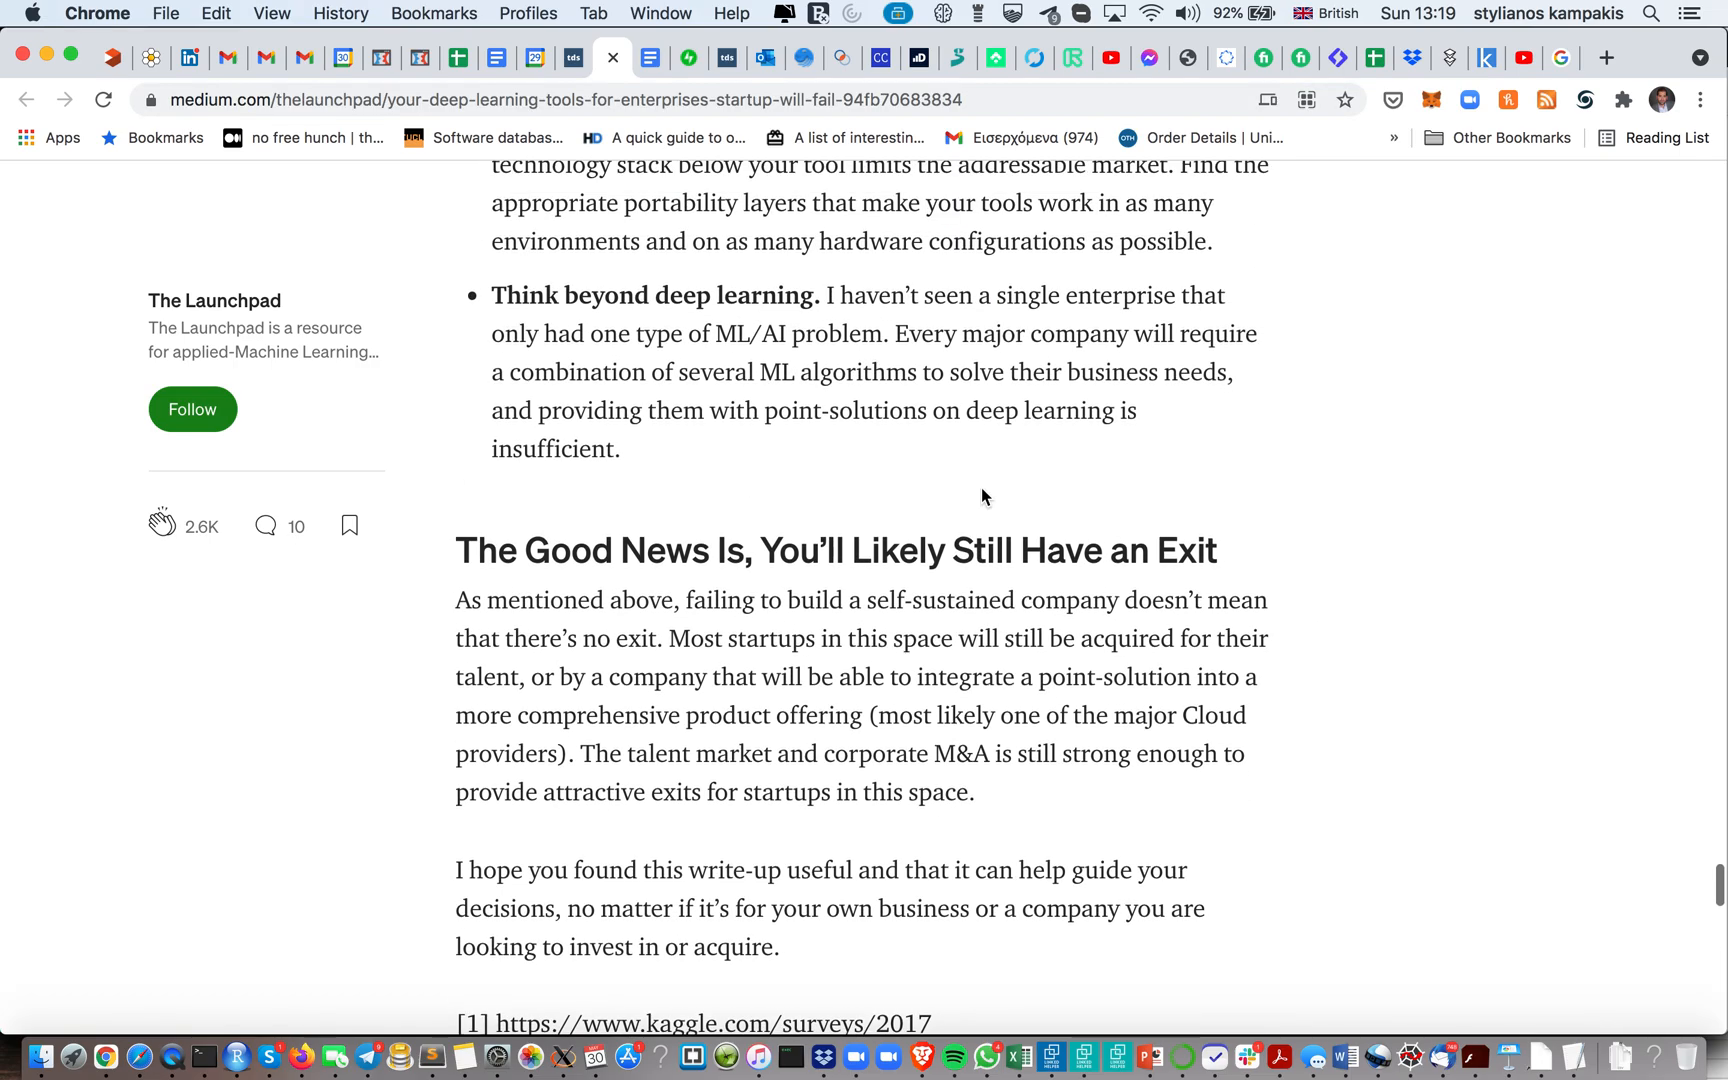
pyautogui.moveTo(1248, 504)
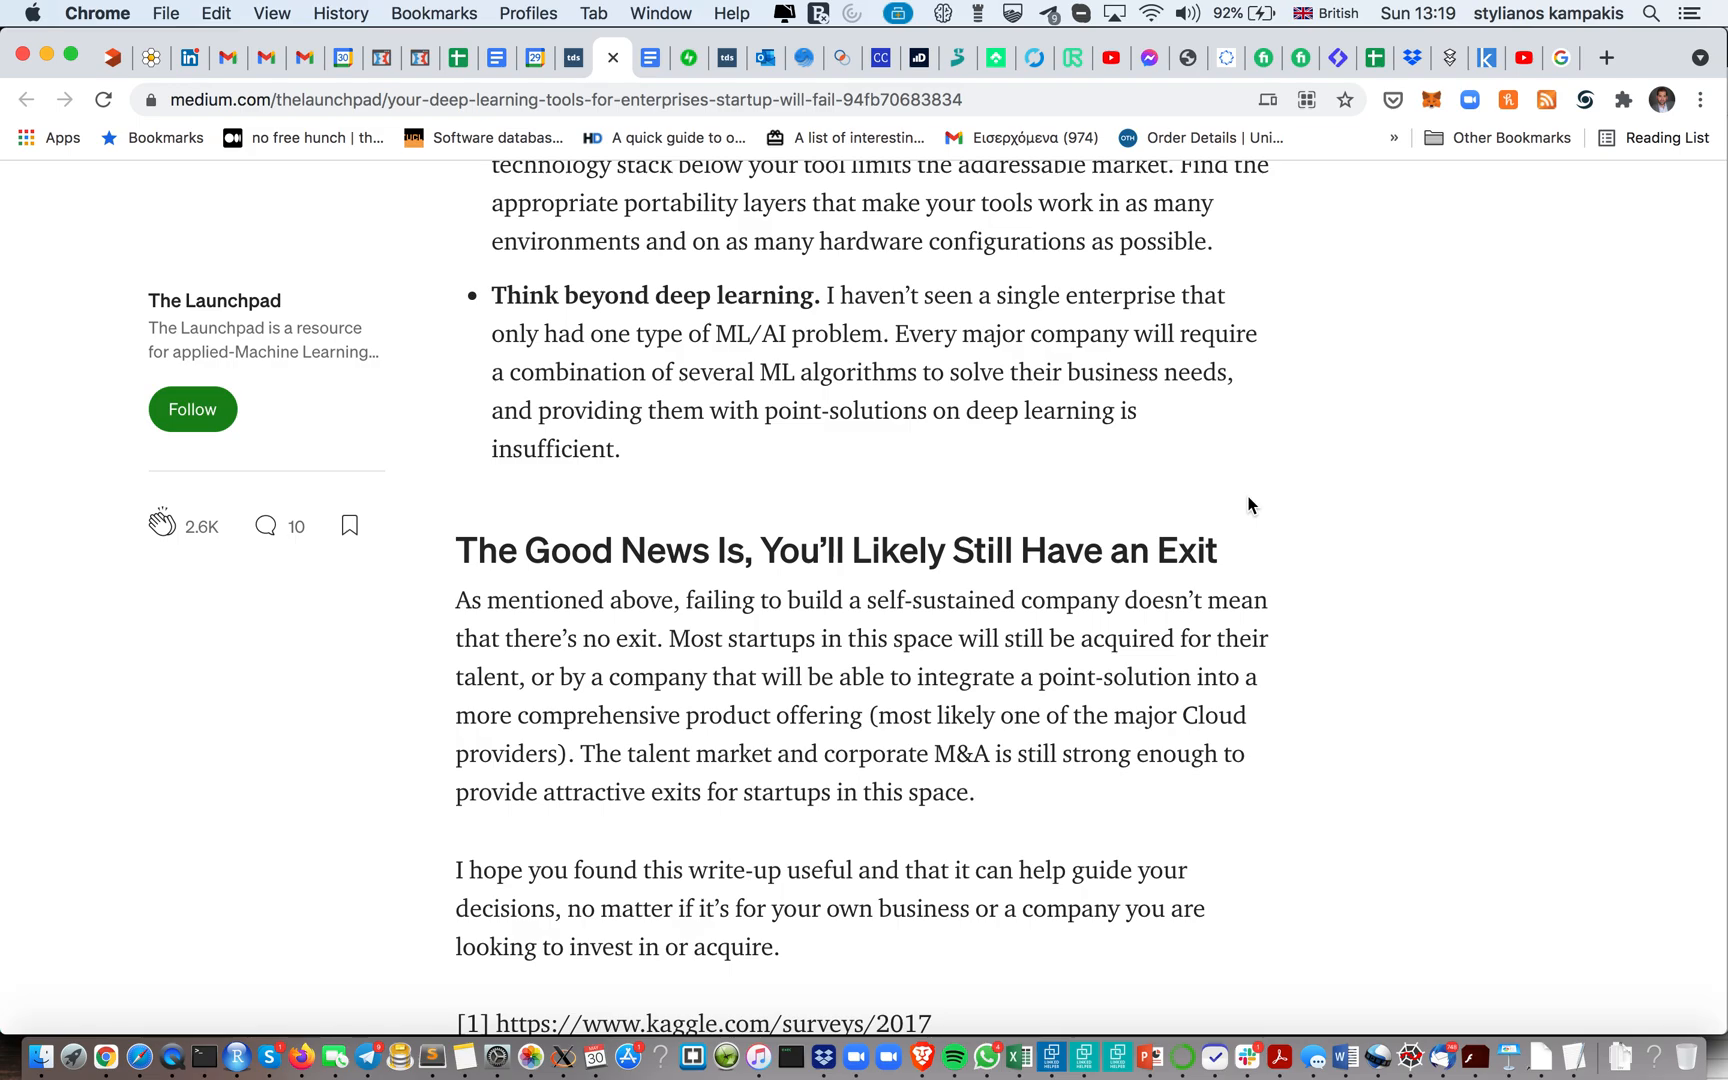
pyautogui.scroll(-3)
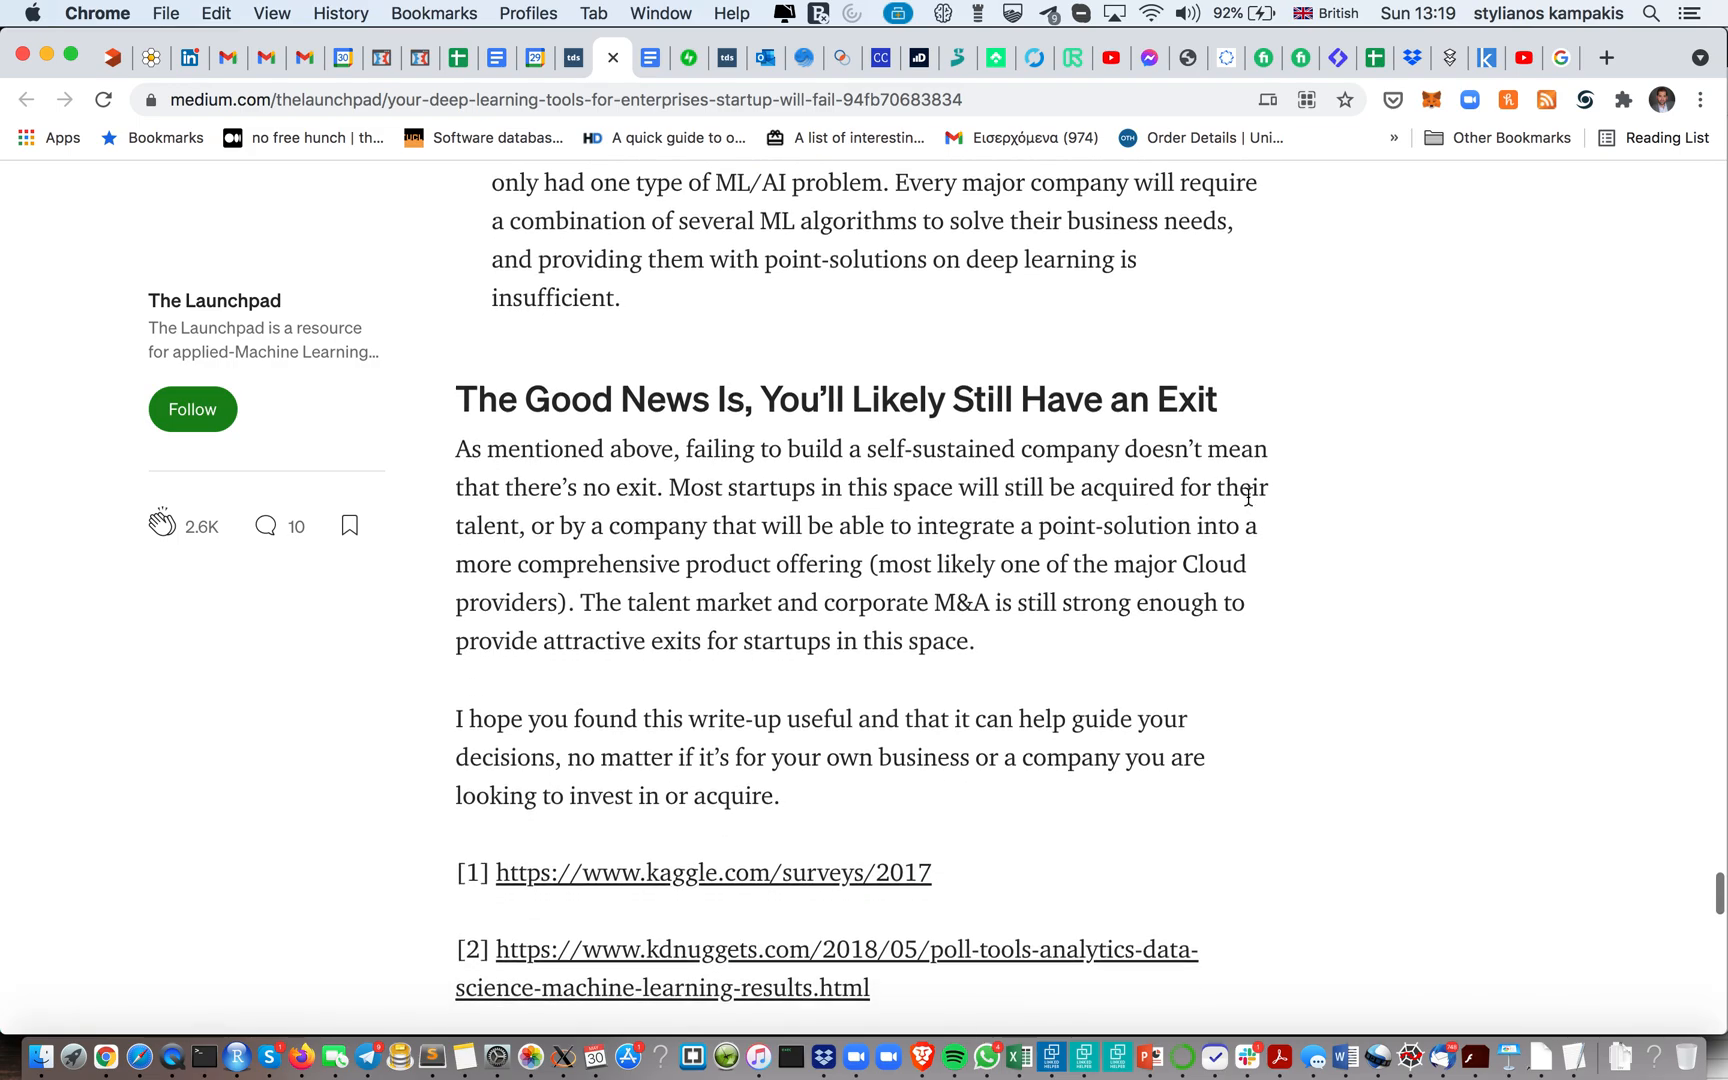
# Scroll back up to 'The ML Toolkit for Enterprises' recommendations, then down toward the last bullet points
pyautogui.scroll(3)
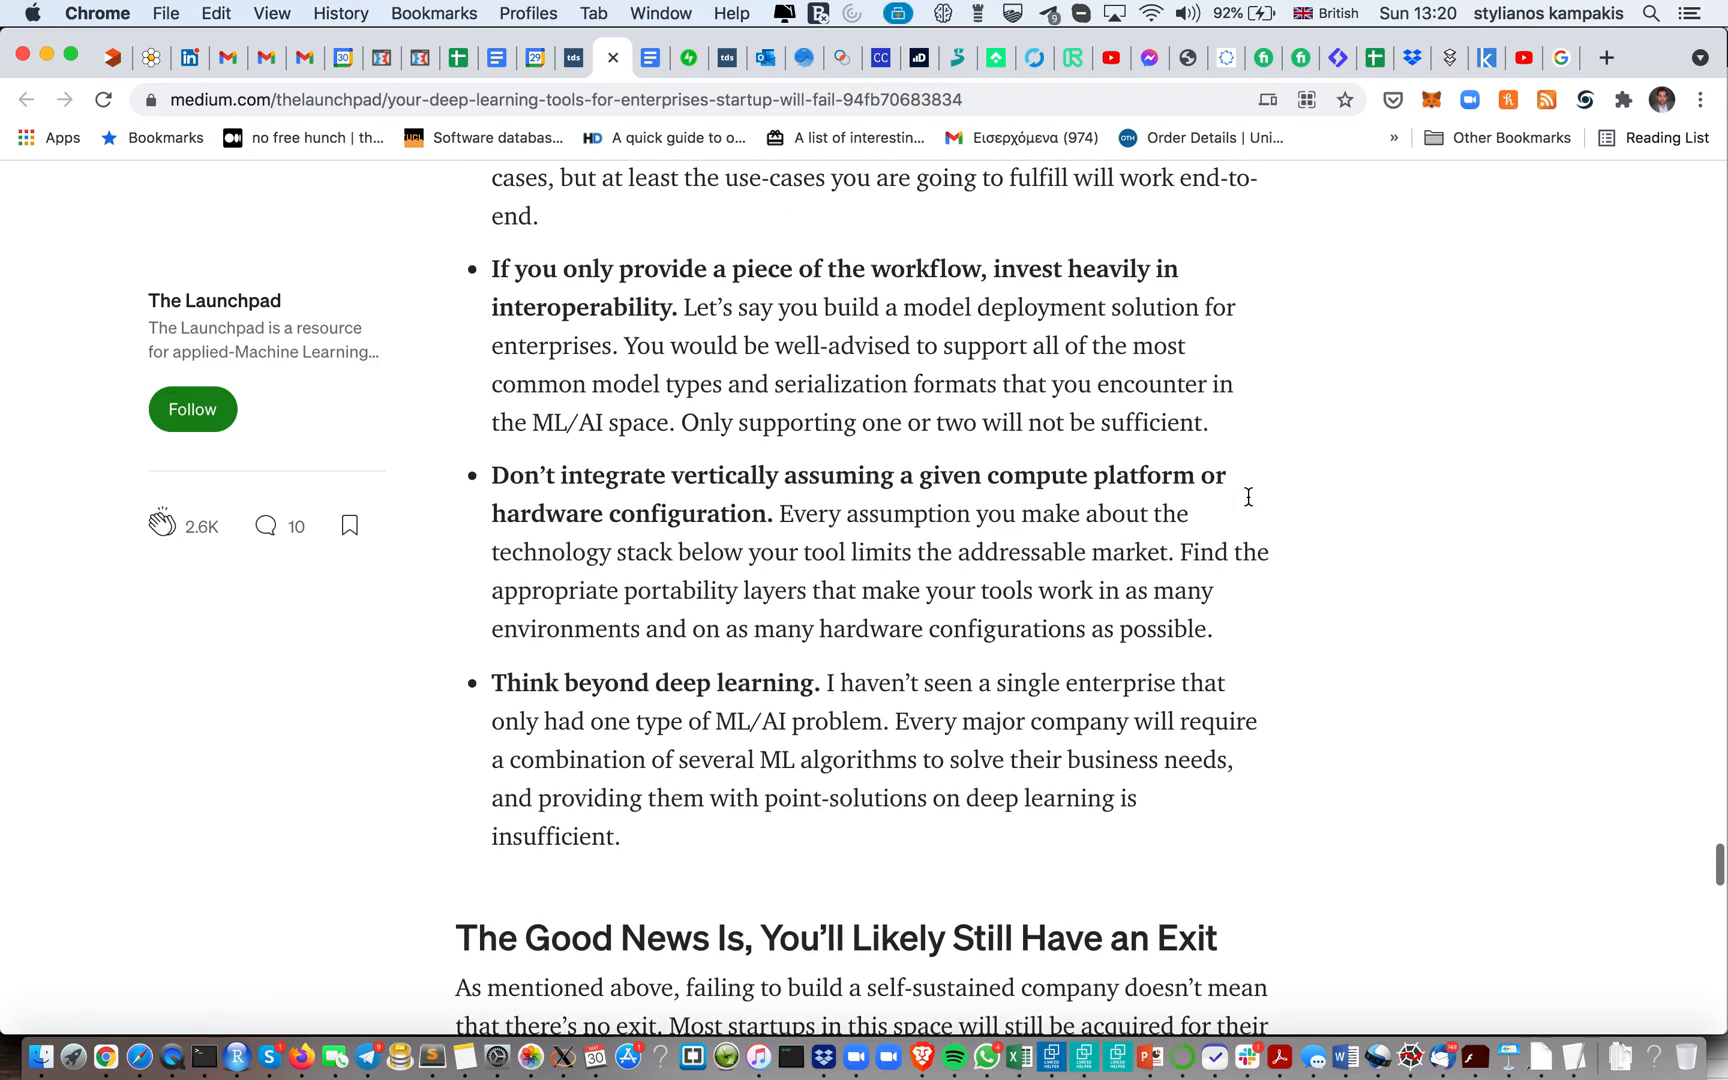
pyautogui.scroll(3)
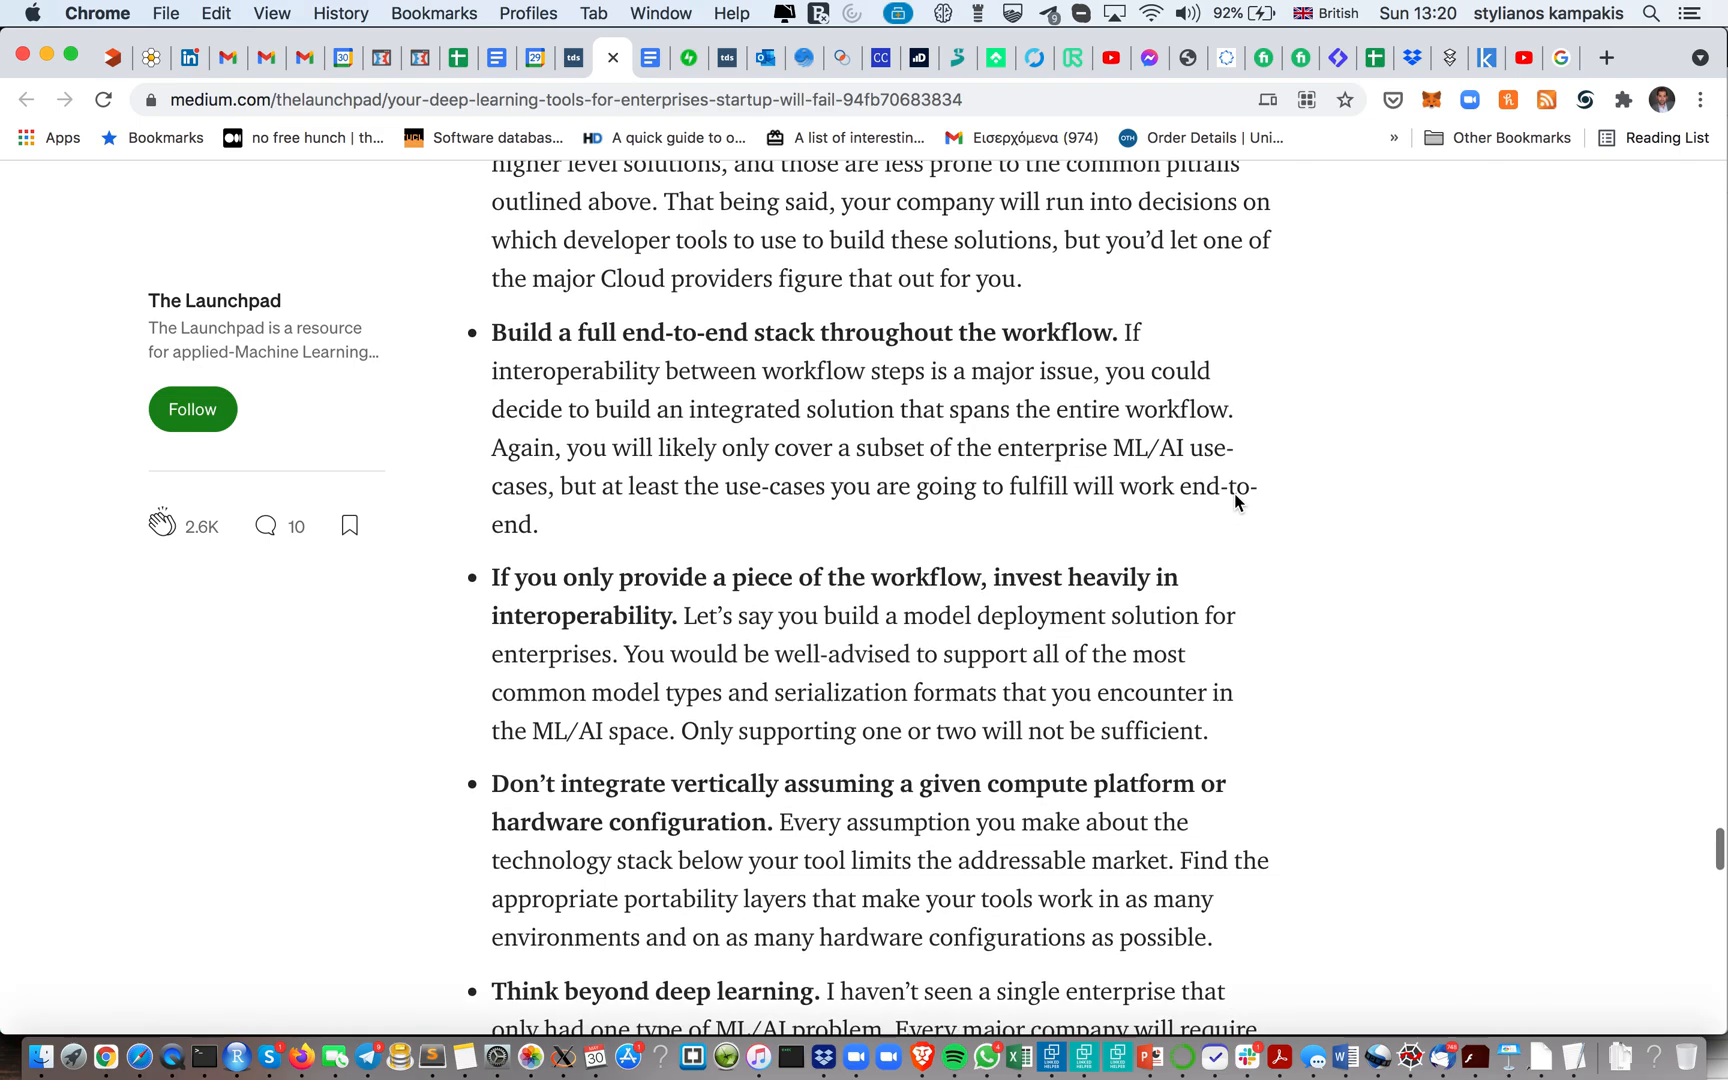
pyautogui.scroll(3)
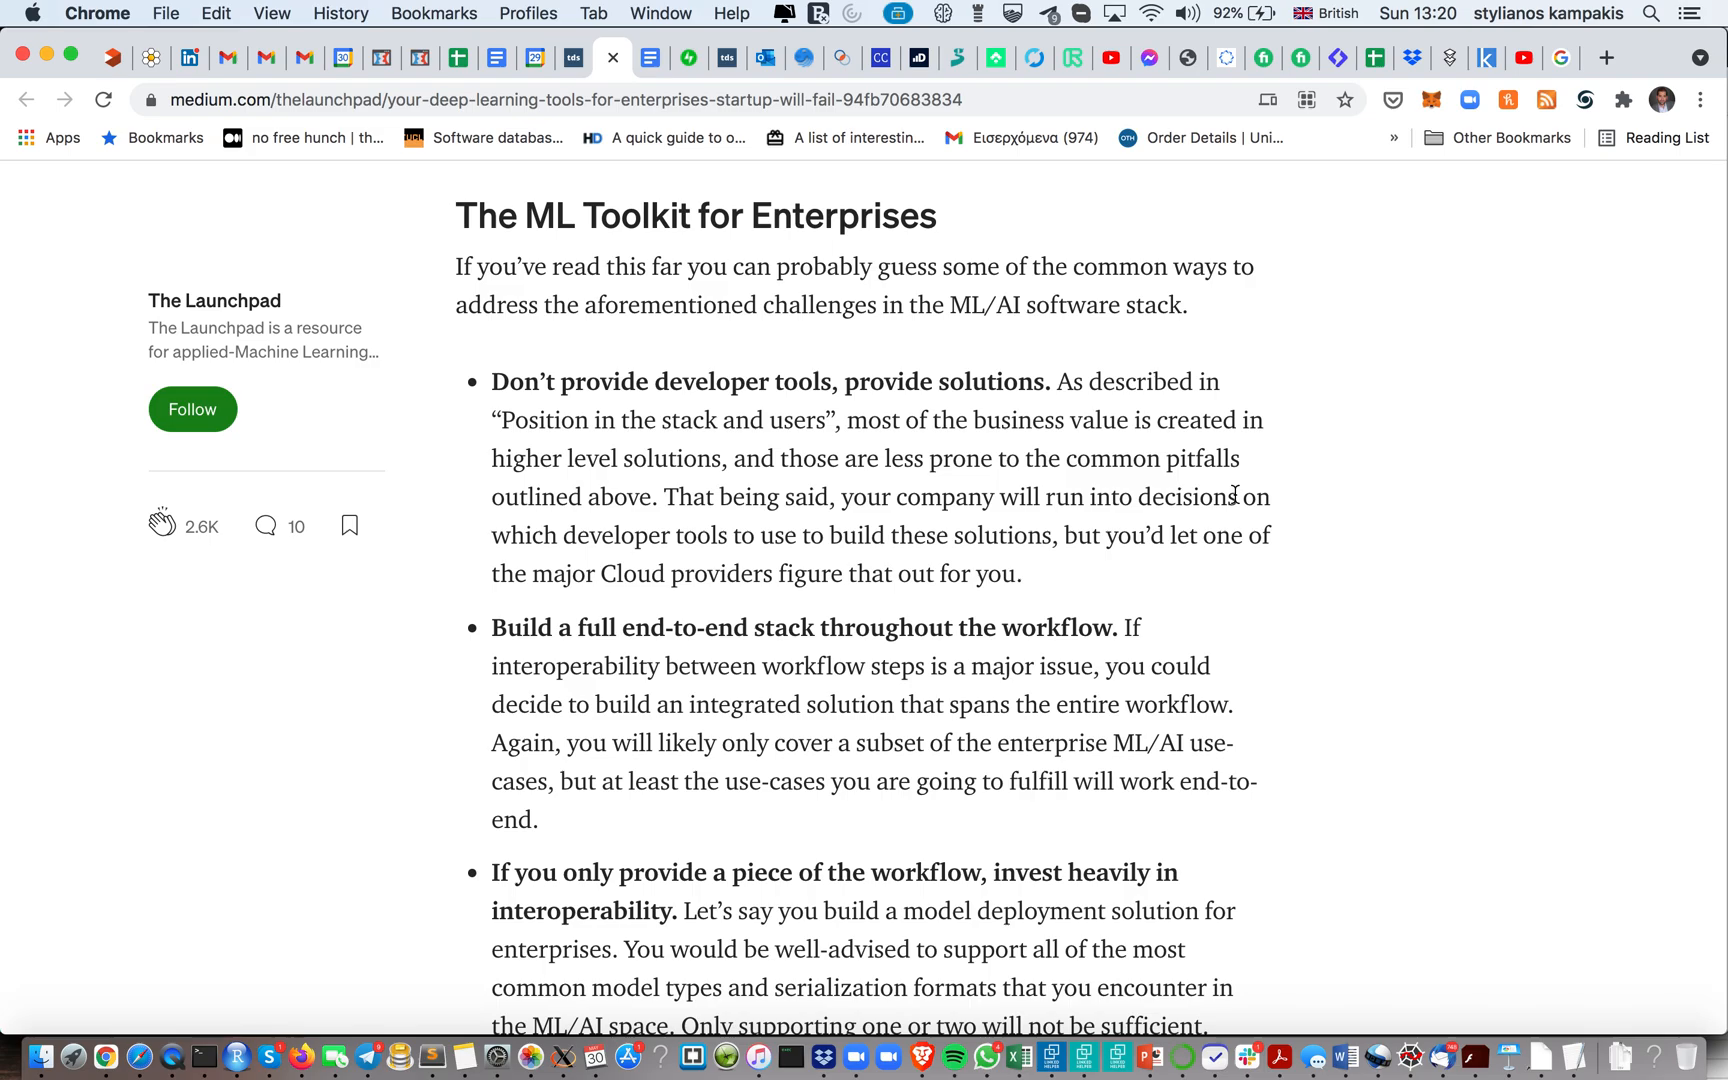
pyautogui.scroll(-3)
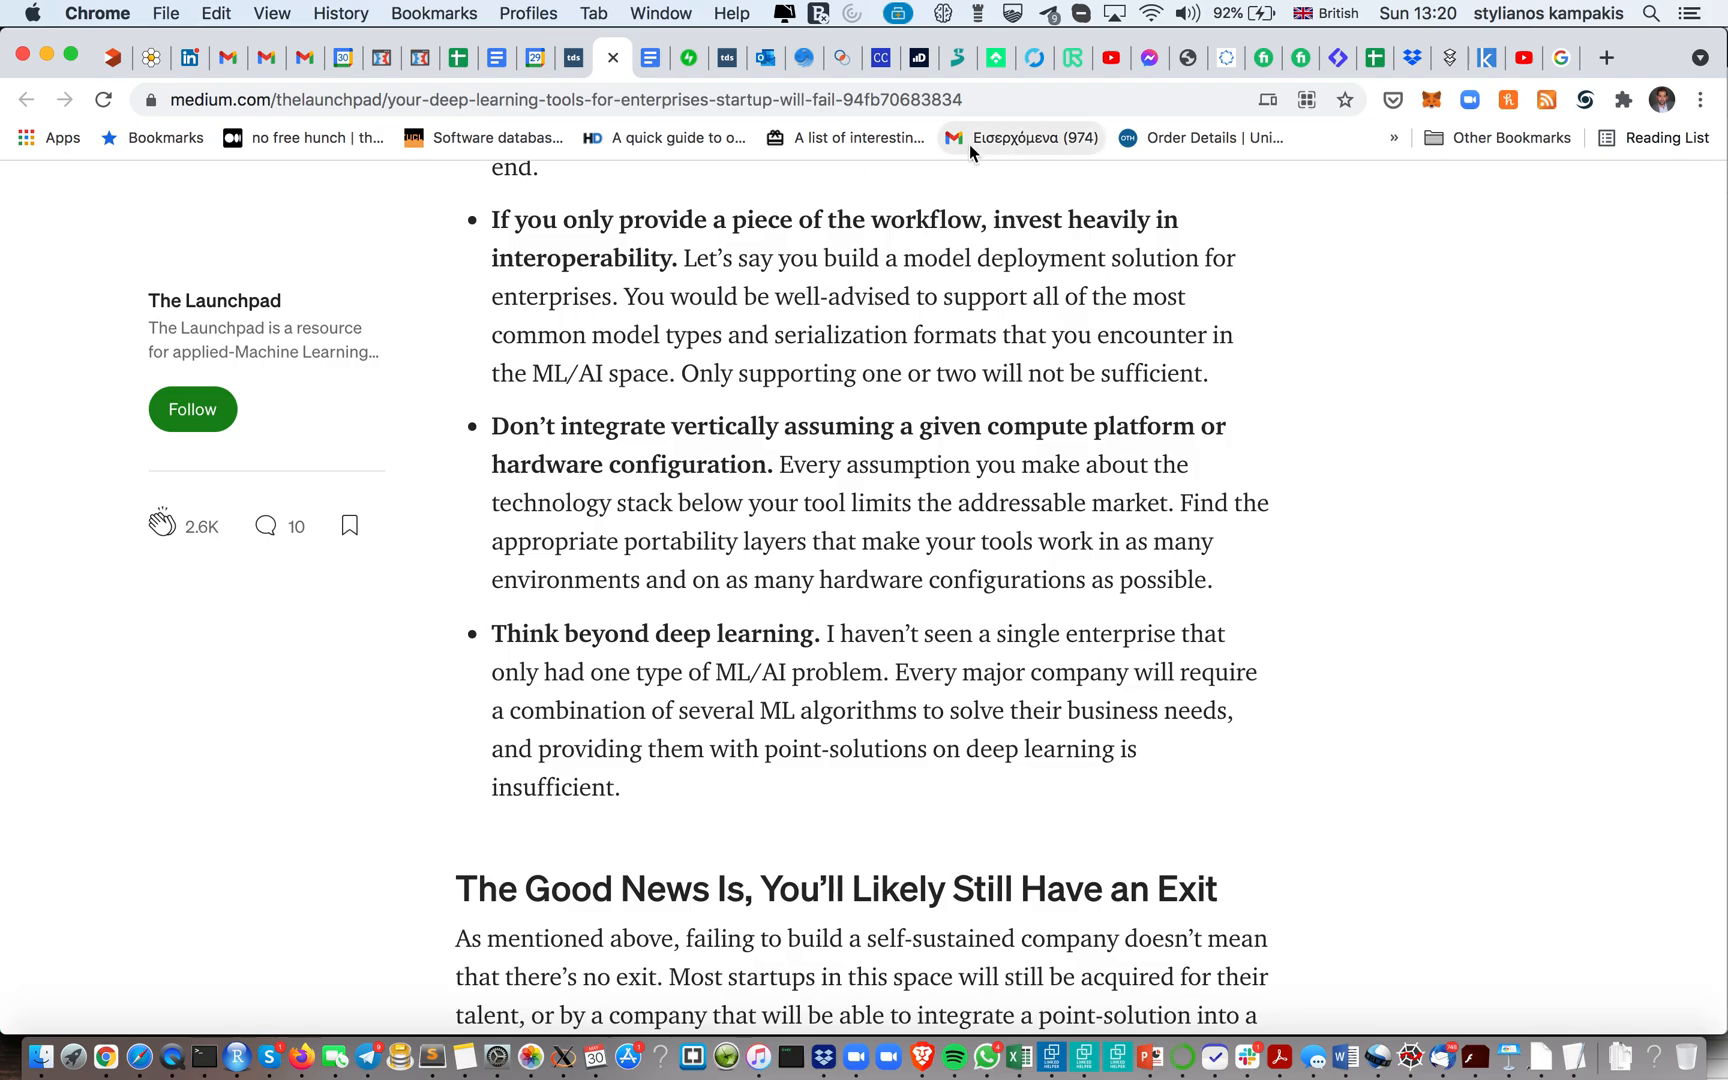
pyautogui.moveTo(1022, 138)
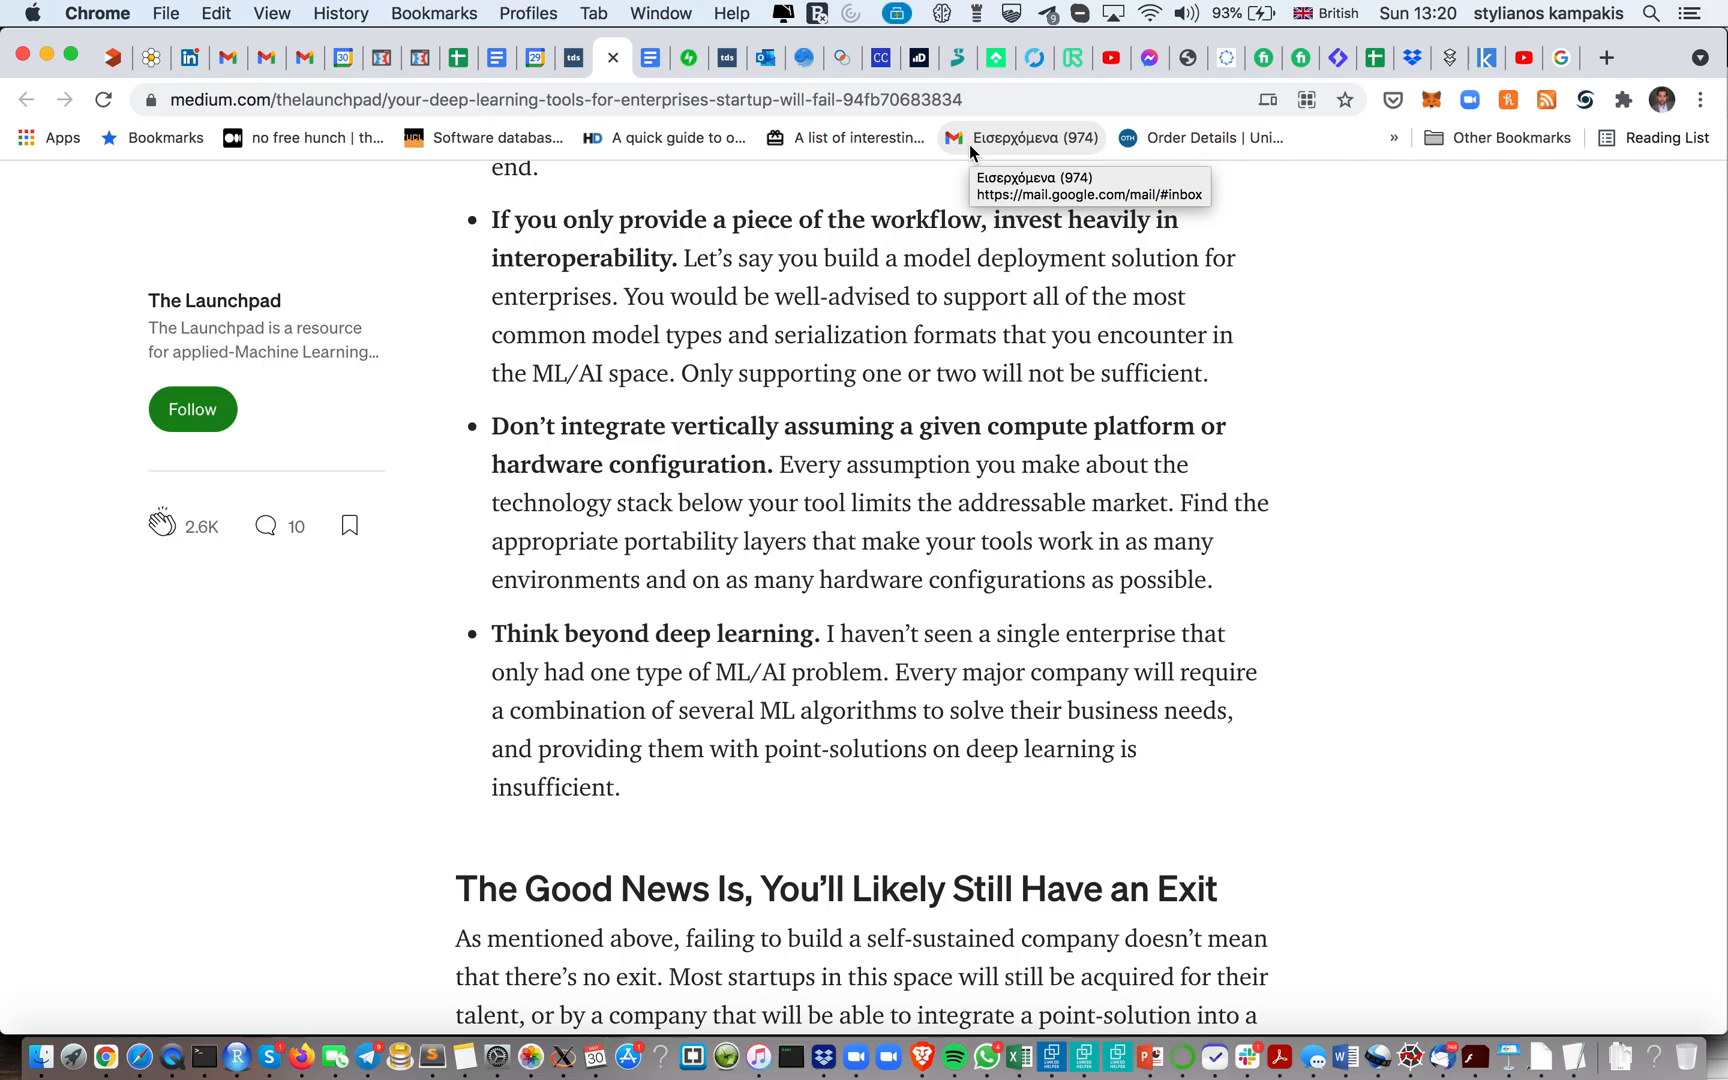
pyautogui.moveTo(1310, 510)
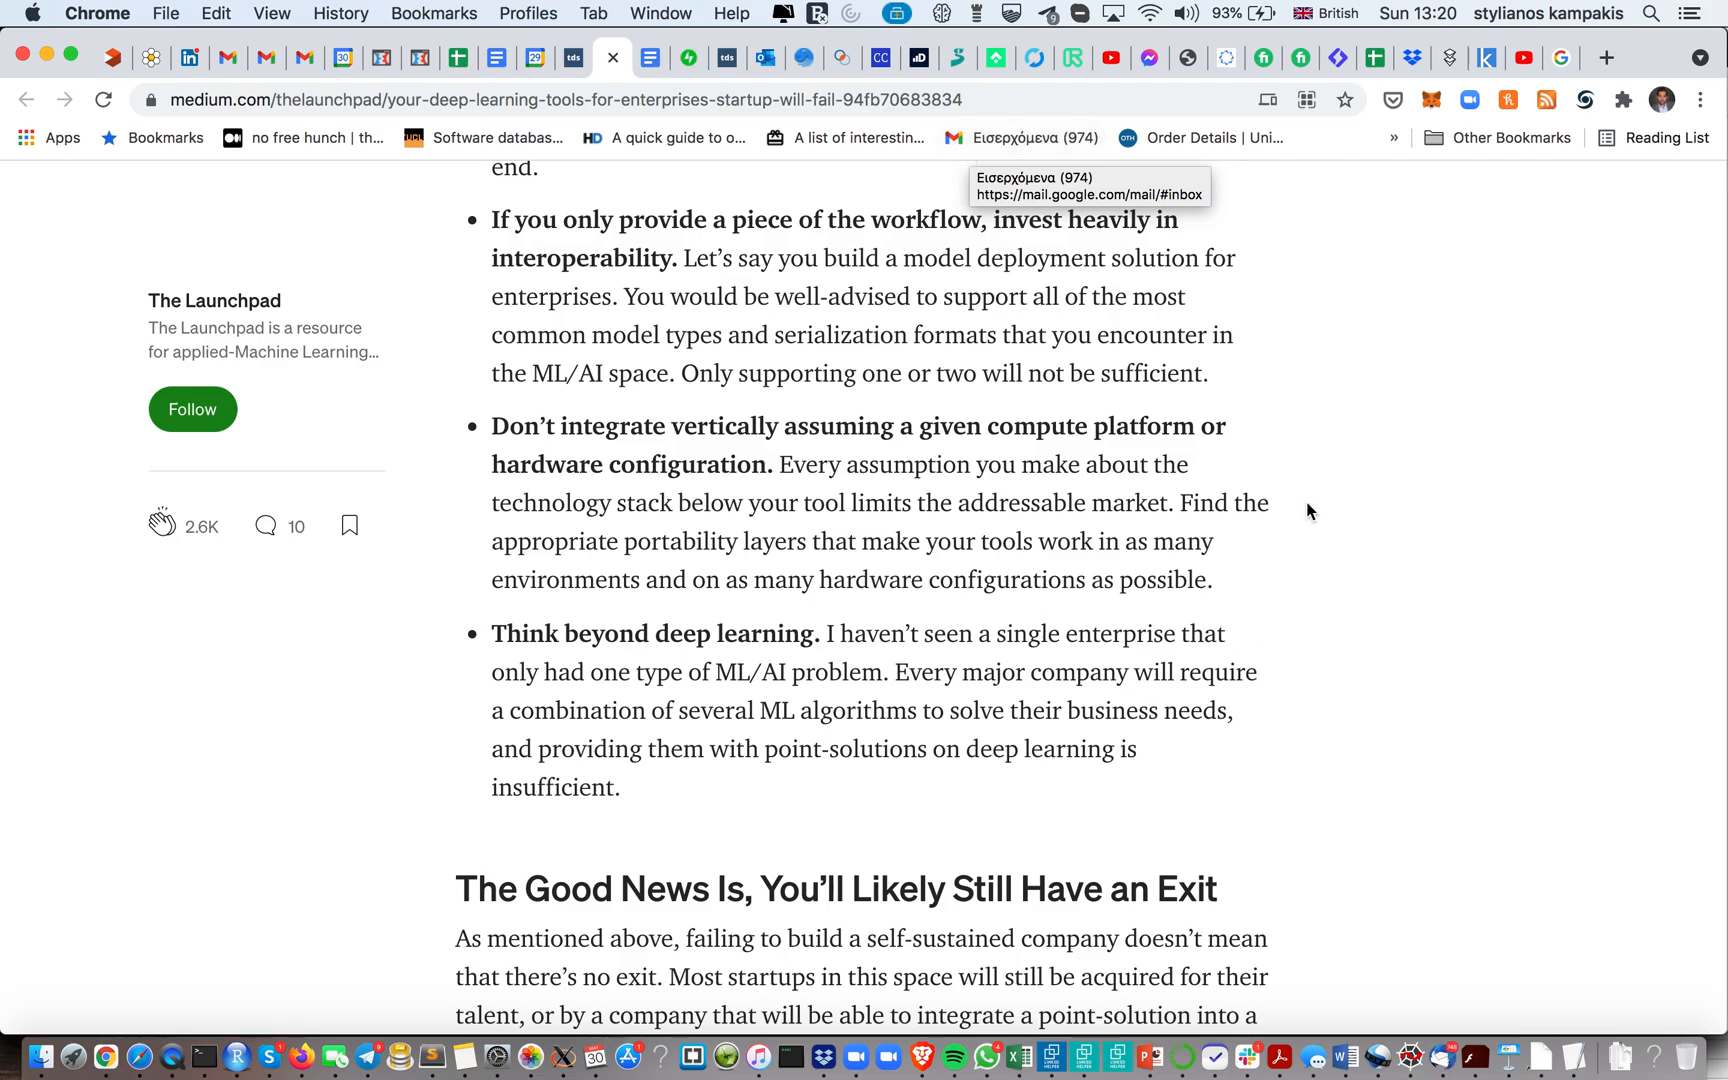
pyautogui.moveTo(234, 870)
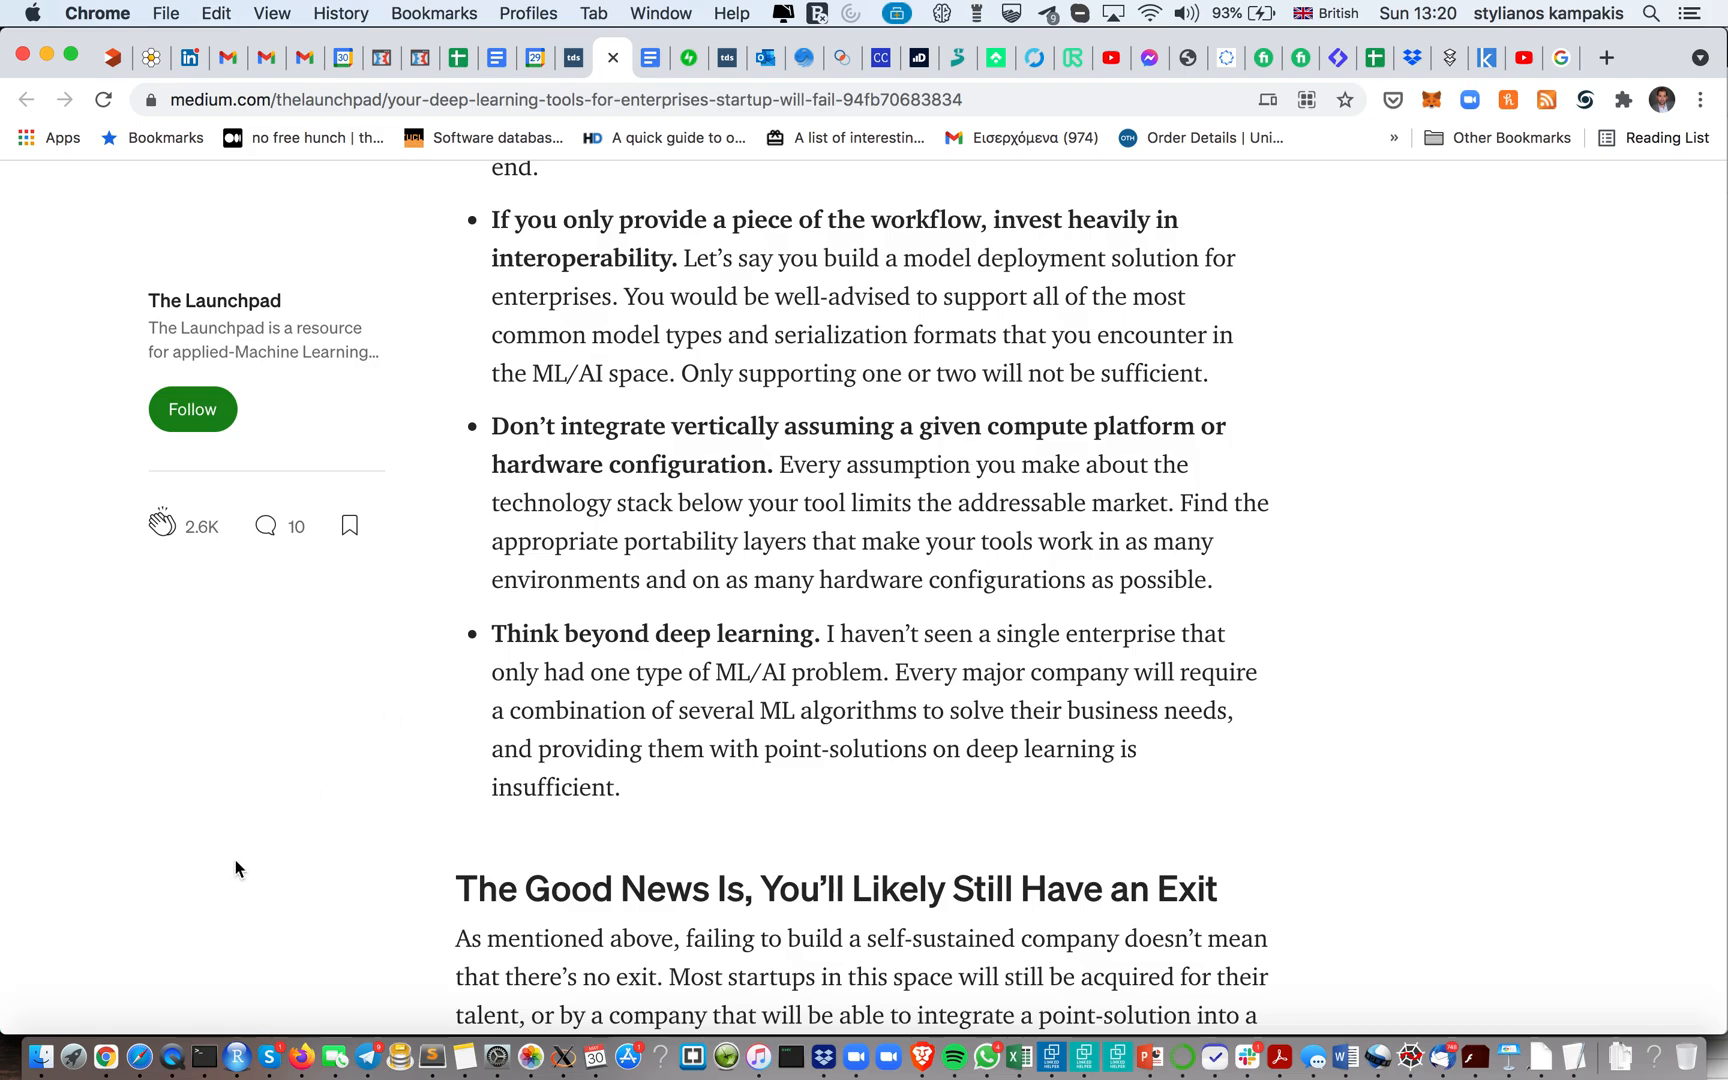
pyautogui.moveTo(414, 844)
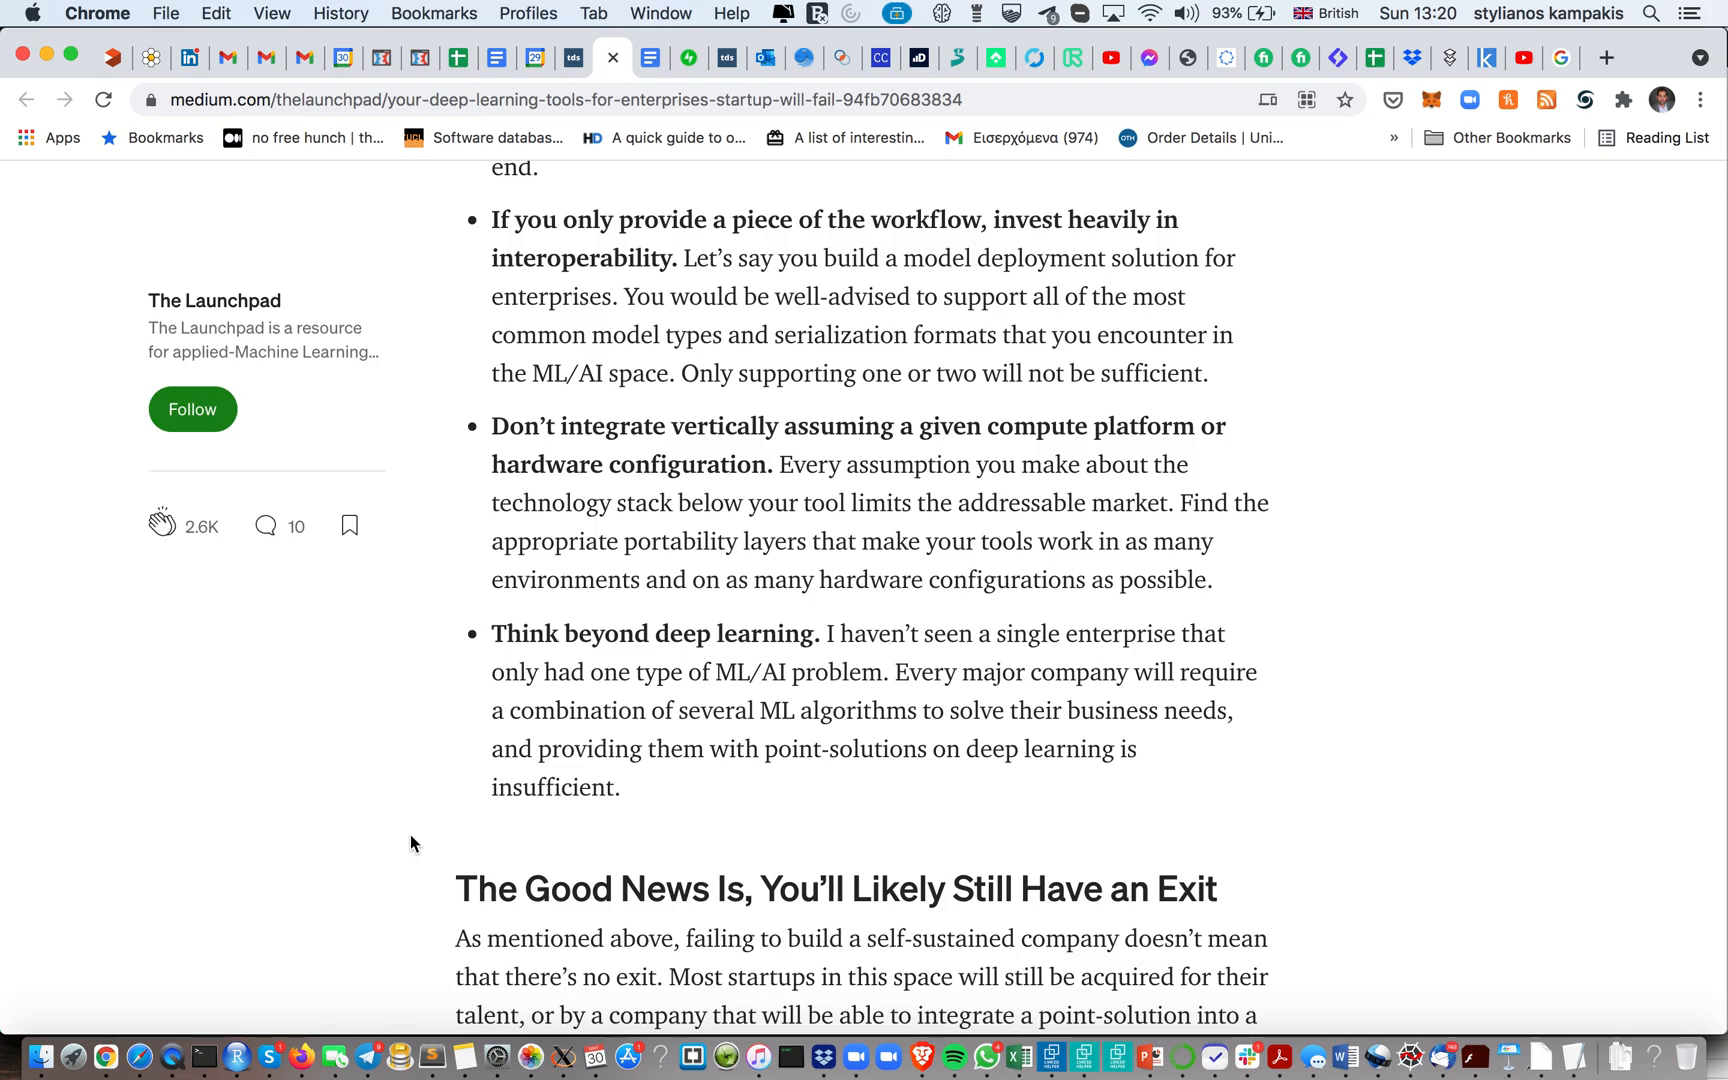
pyautogui.moveTo(264, 890)
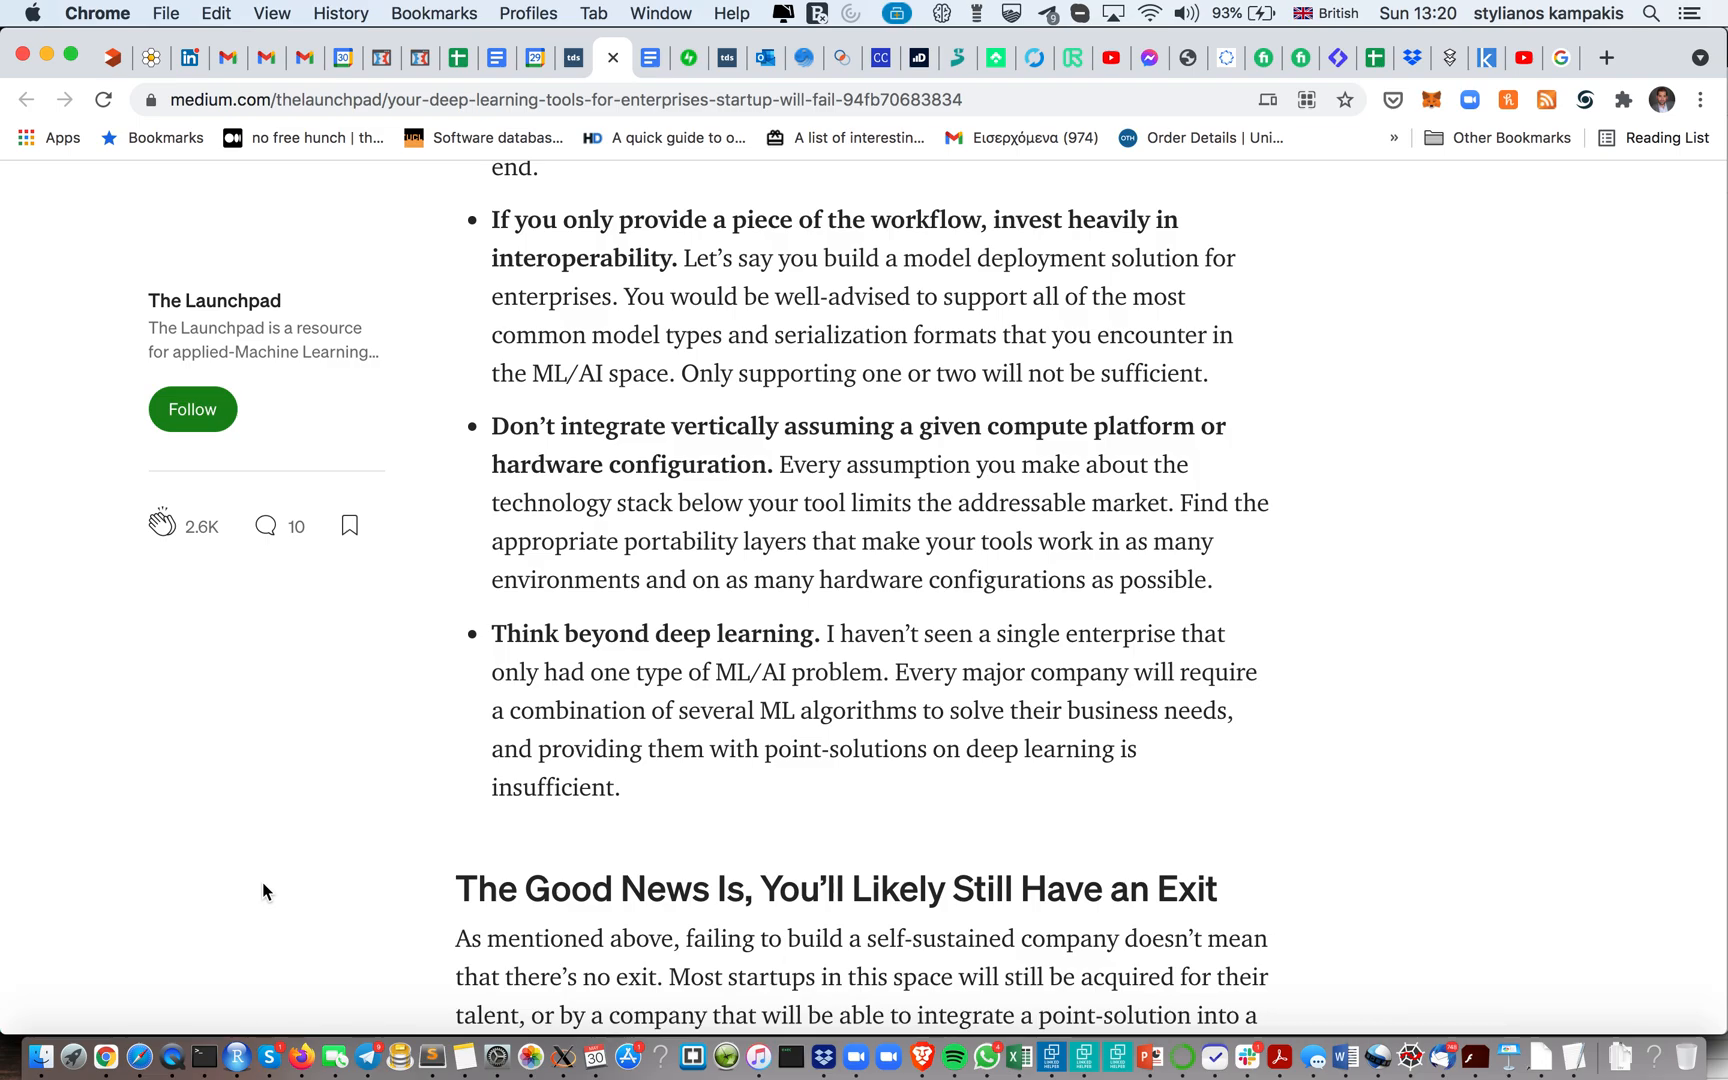
pyautogui.moveTo(182, 990)
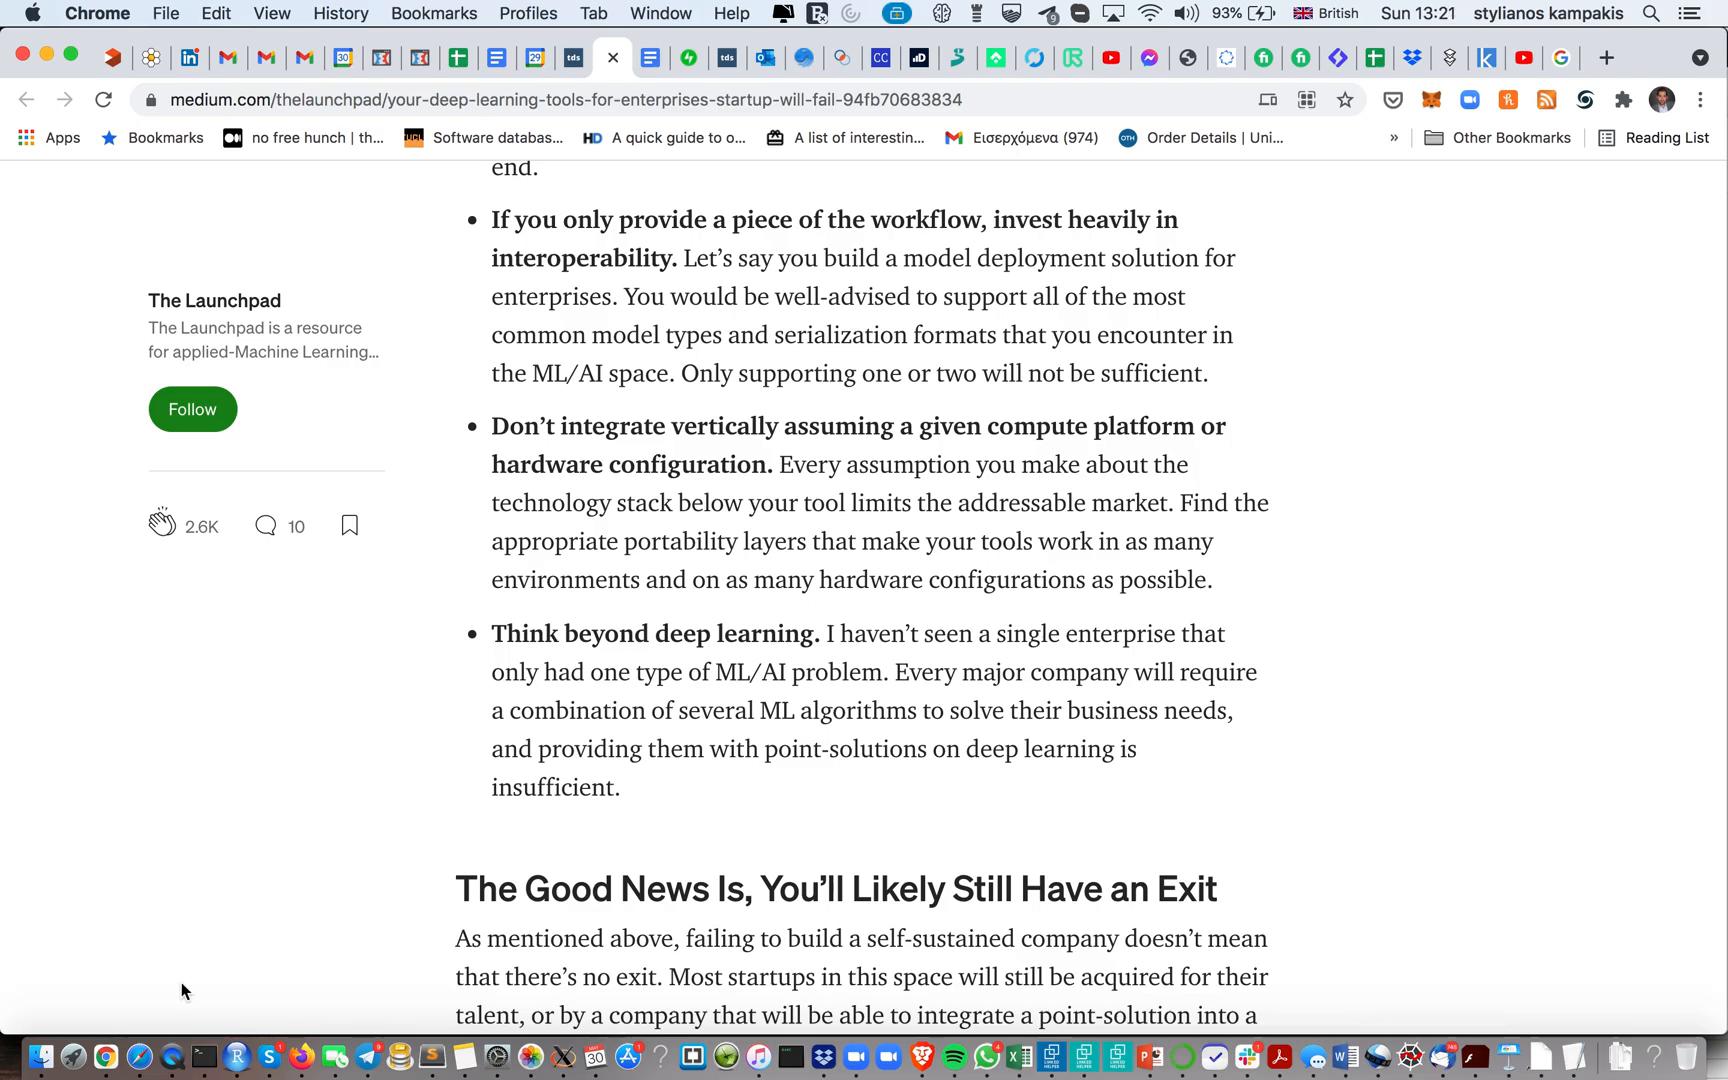